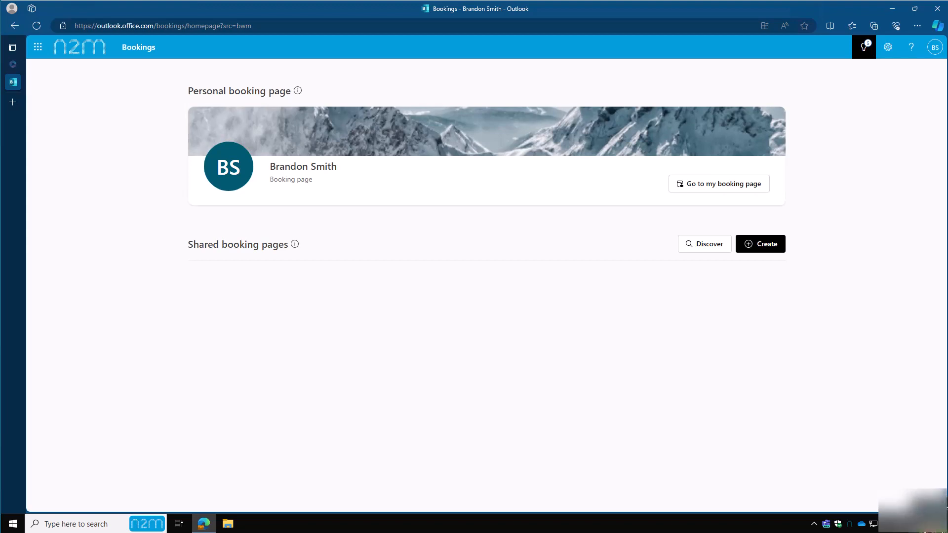
pyautogui.click(718, 184)
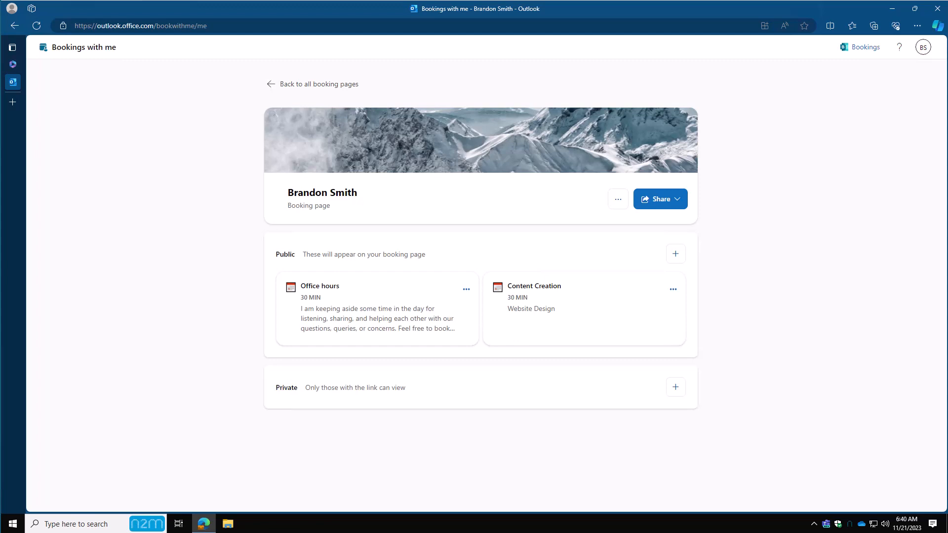
pyautogui.moveTo(13, 65)
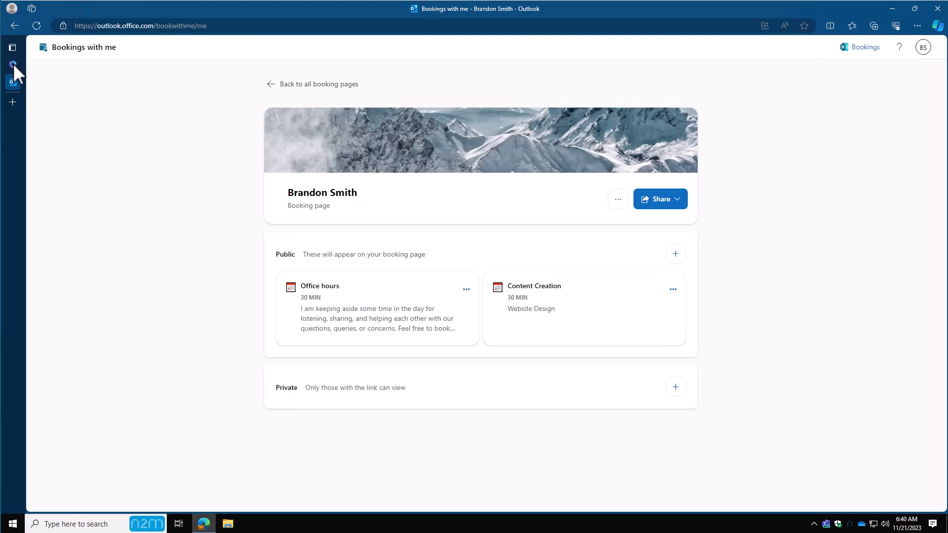
# Step: Return to the Microsoft 365 home and relaunch Bookings from the 'bookings' search result
pyautogui.click(12, 65)
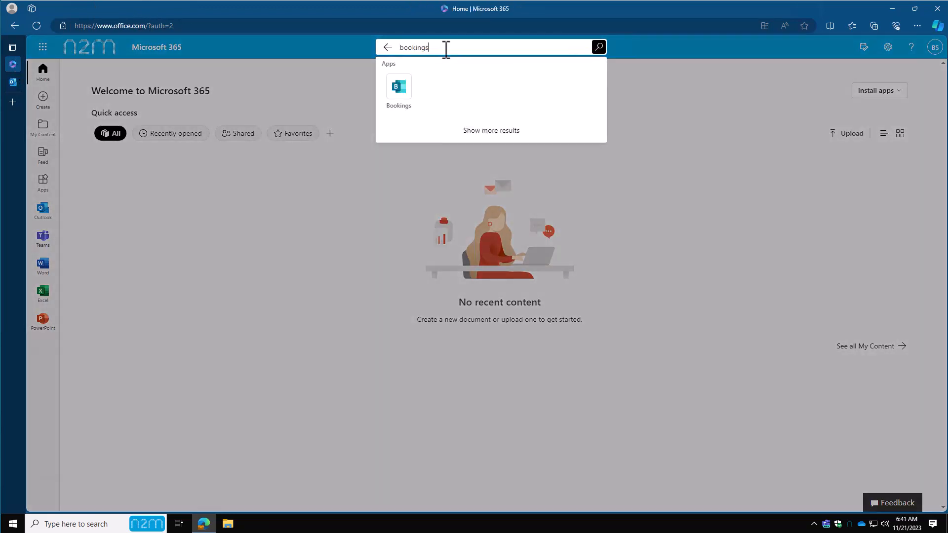
pyautogui.moveTo(398, 91)
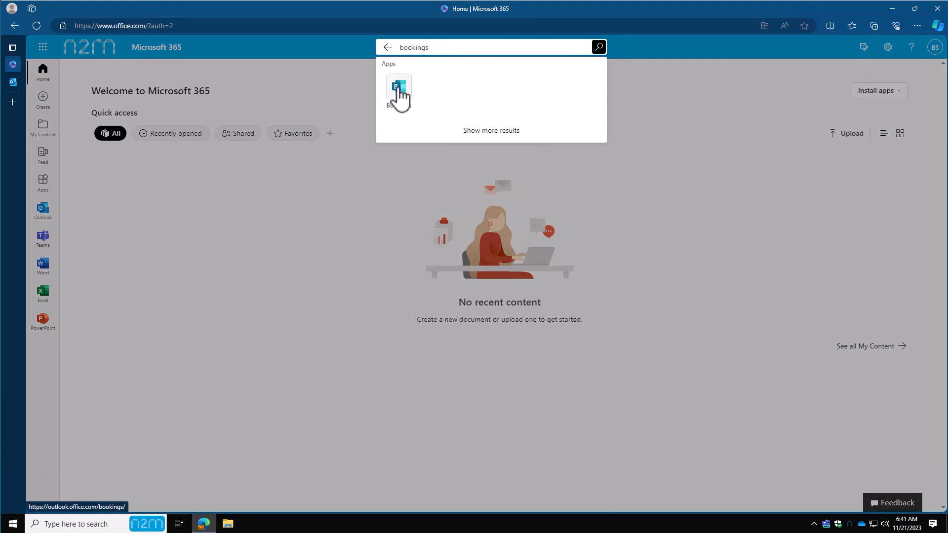
pyautogui.click(398, 90)
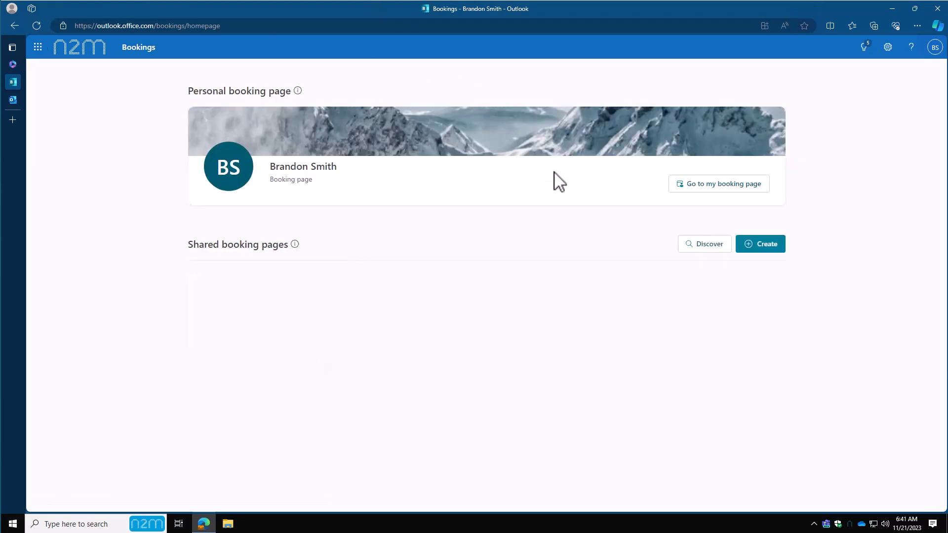
pyautogui.moveTo(765, 266)
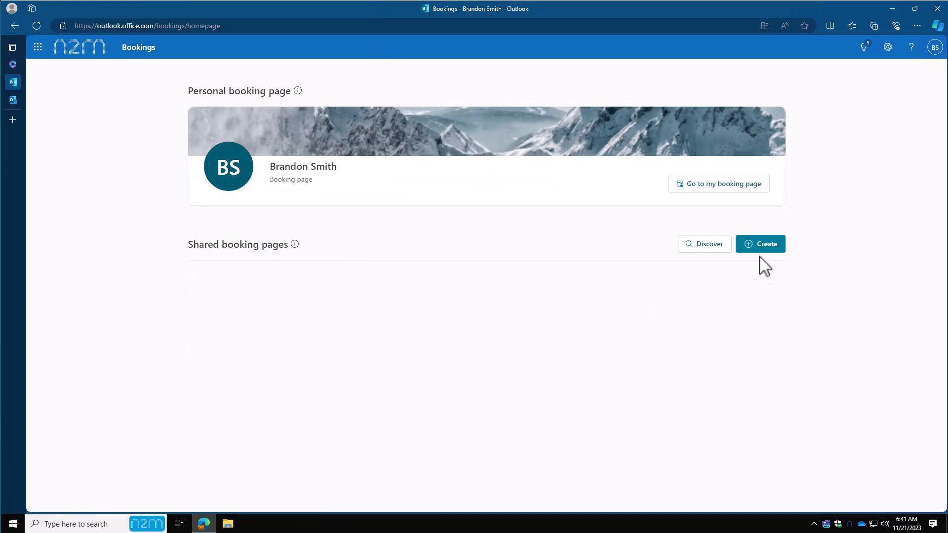
# Step: Start a shared booking page from scratch named 'Bookings Demo'
pyautogui.click(759, 244)
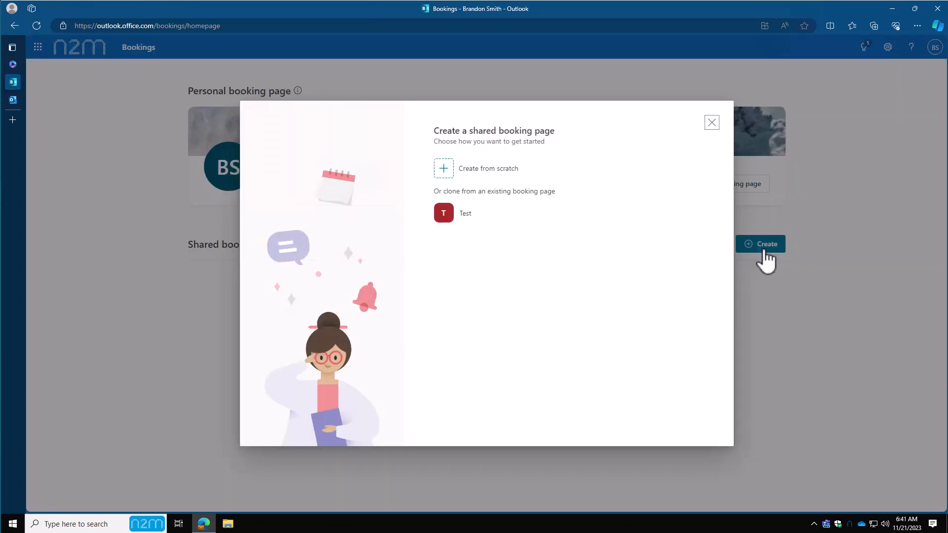
pyautogui.moveTo(648, 200)
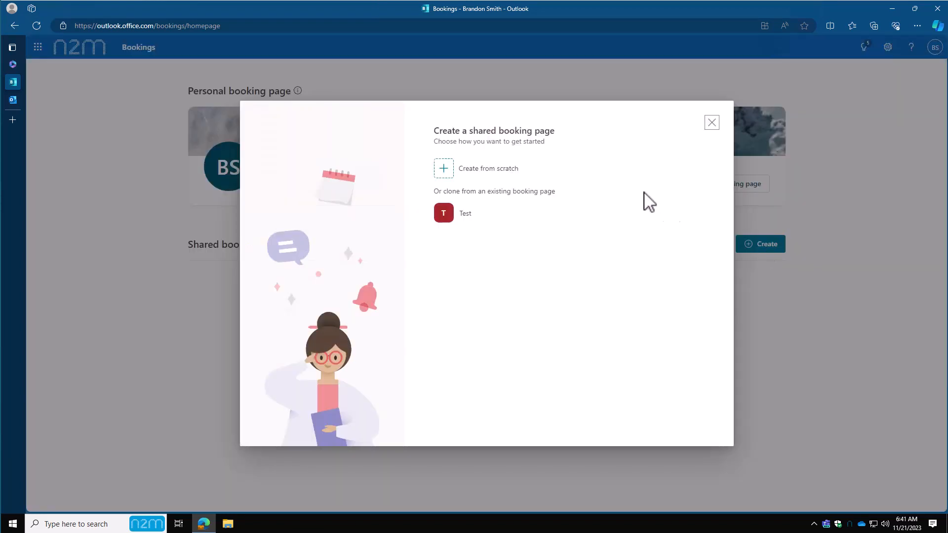
pyautogui.moveTo(484, 175)
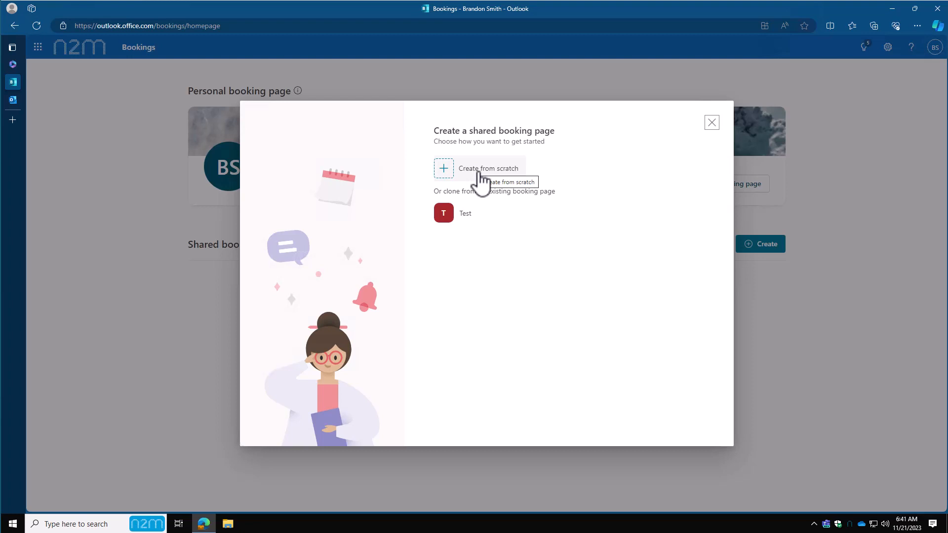
pyautogui.click(488, 167)
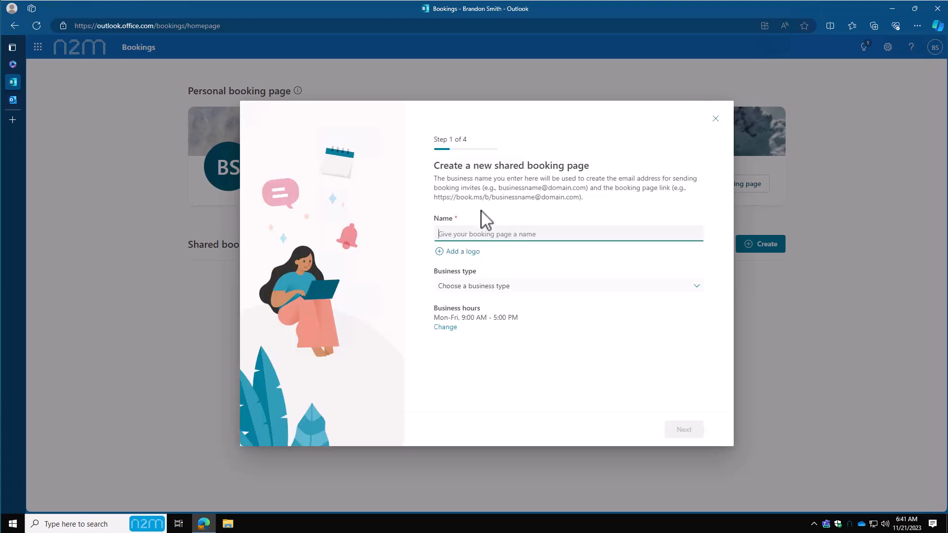
pyautogui.write('Bookings Demo')
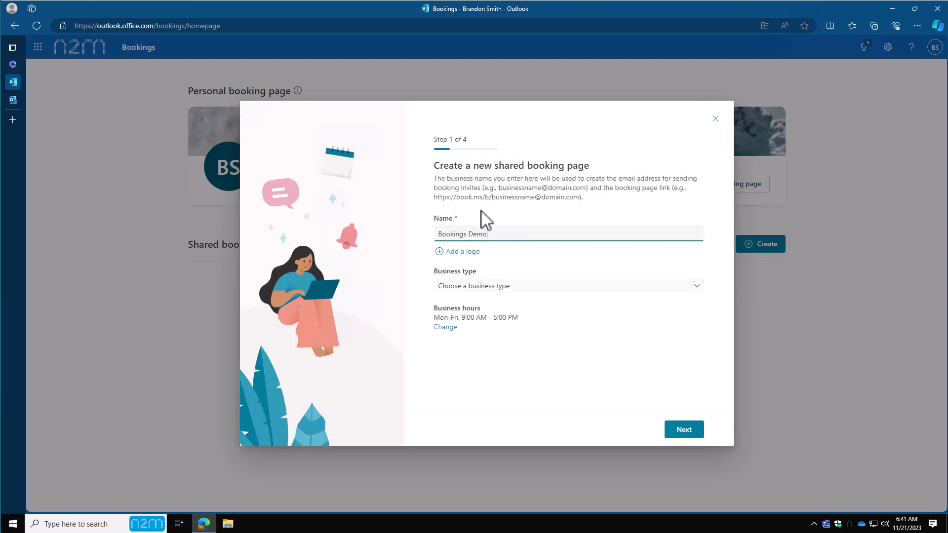
pyautogui.moveTo(462, 254)
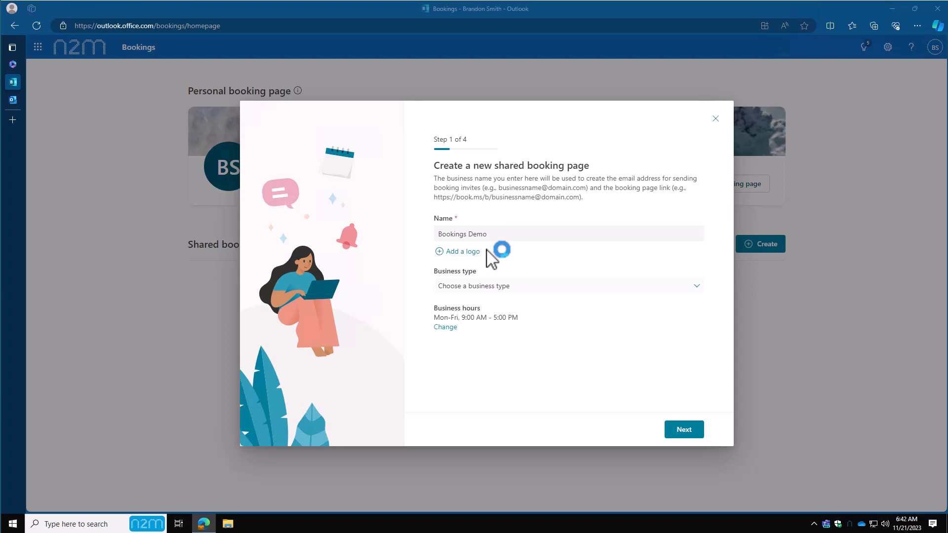
# Step: Add the n2m_technology_stacked image as the page logo
pyautogui.click(460, 252)
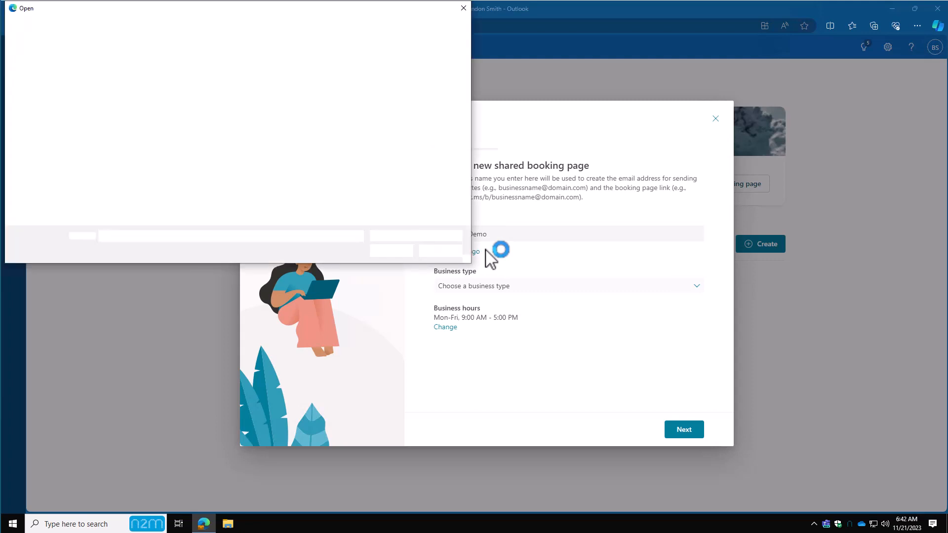
pyautogui.click(170, 84)
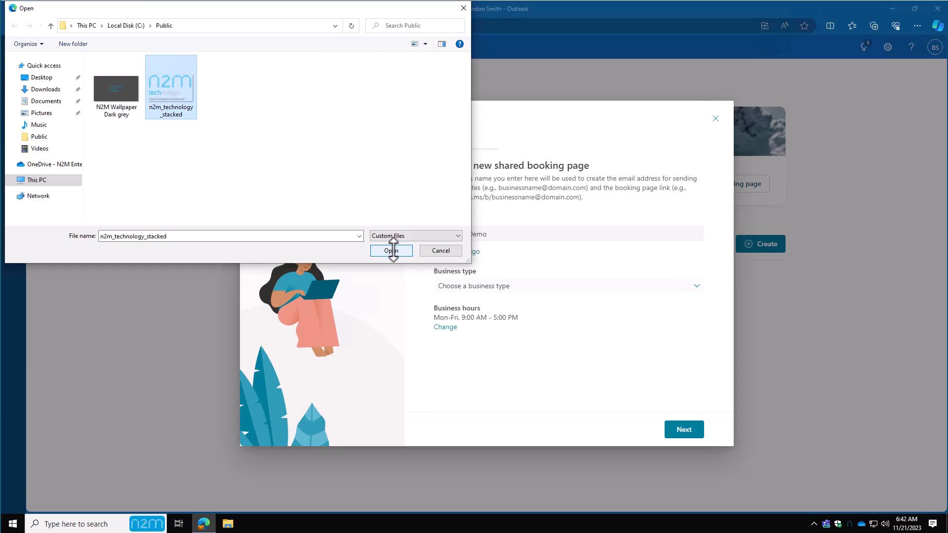
pyautogui.click(391, 251)
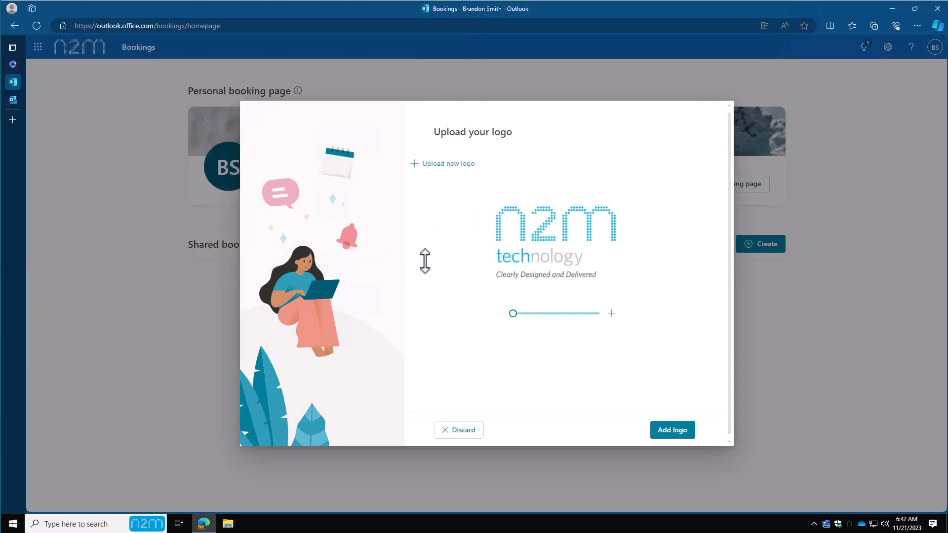
pyautogui.moveTo(649, 408)
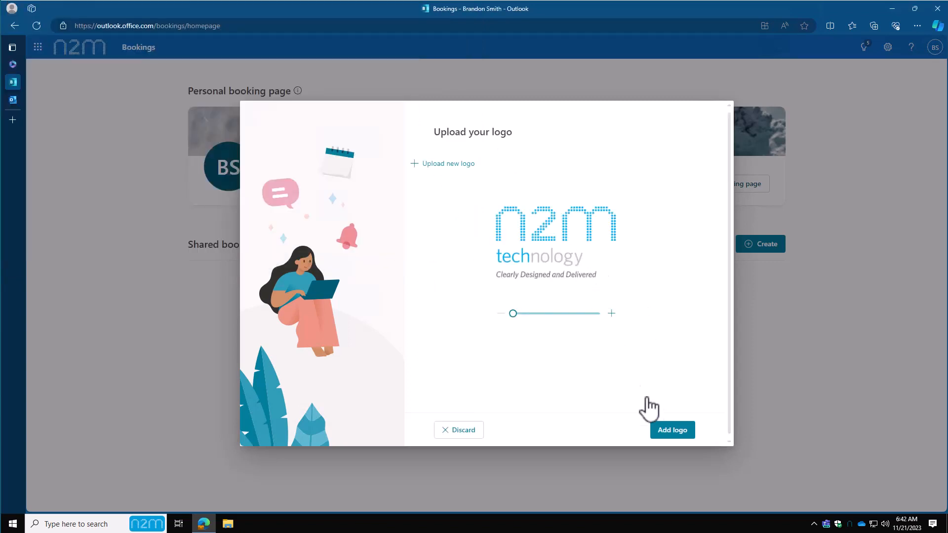
pyautogui.click(672, 430)
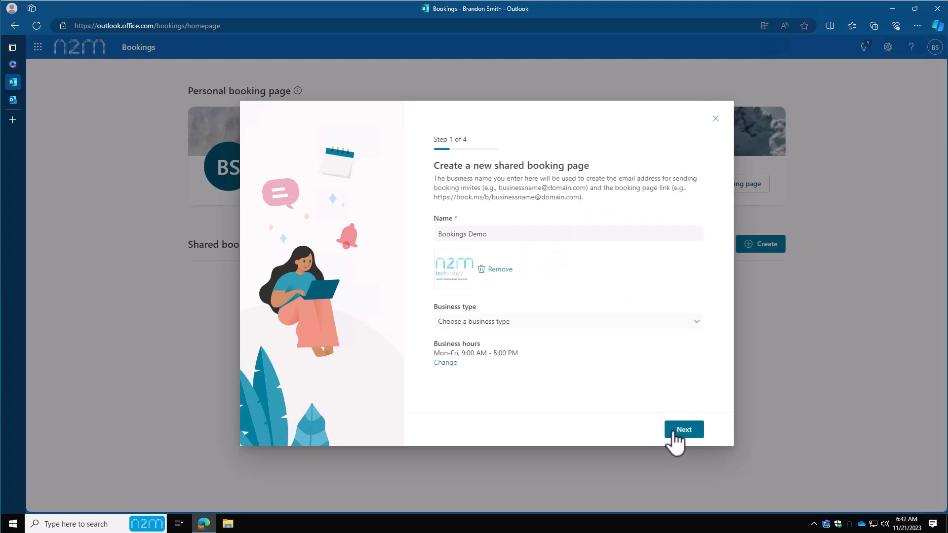
pyautogui.moveTo(699, 330)
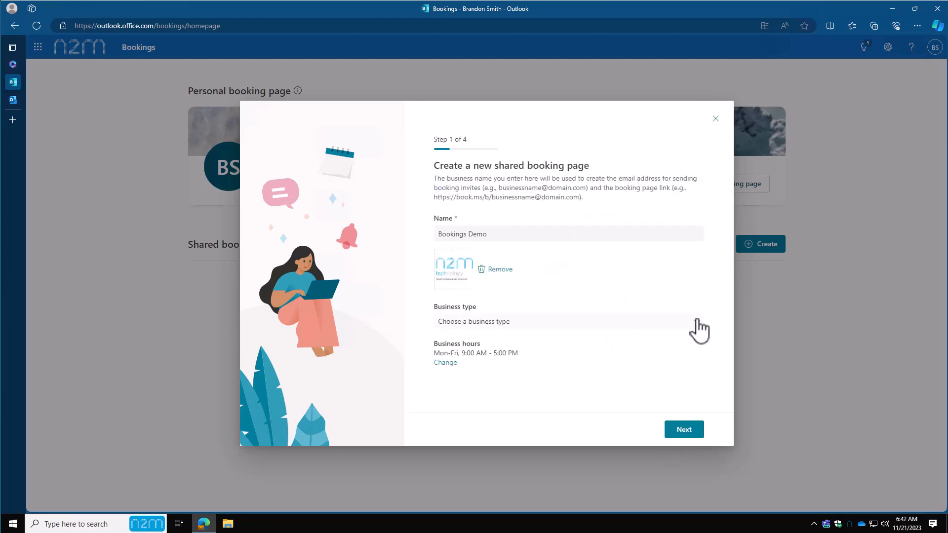
# Step: Set the business type to IT support
pyautogui.click(567, 320)
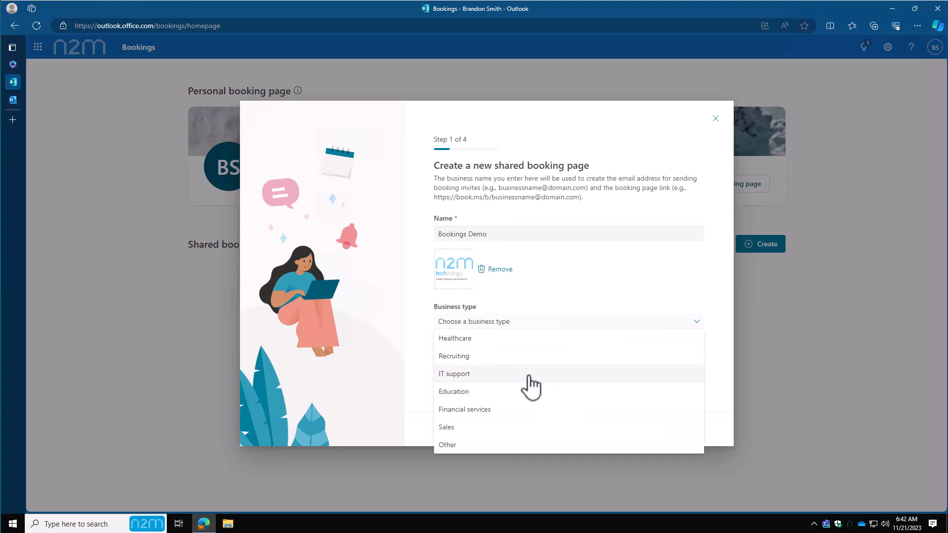
pyautogui.click(454, 374)
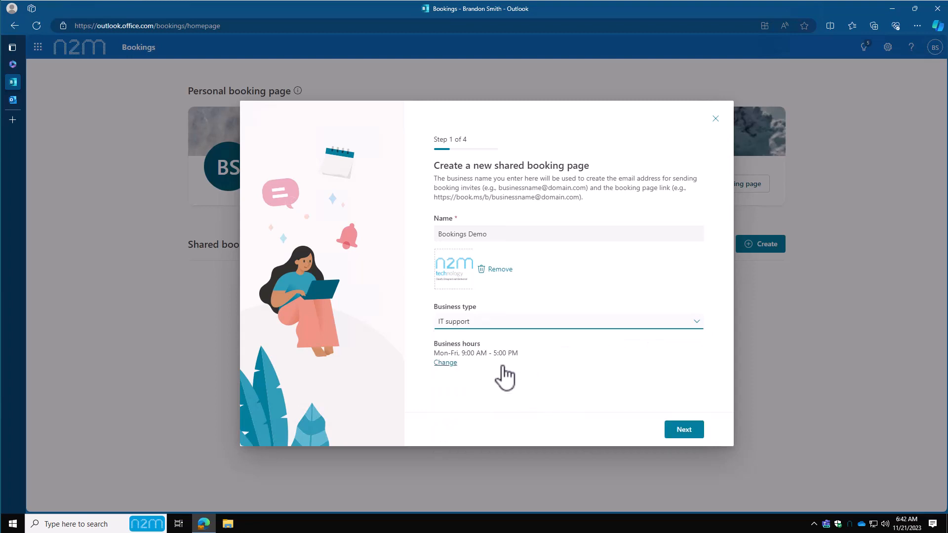
pyautogui.moveTo(480, 398)
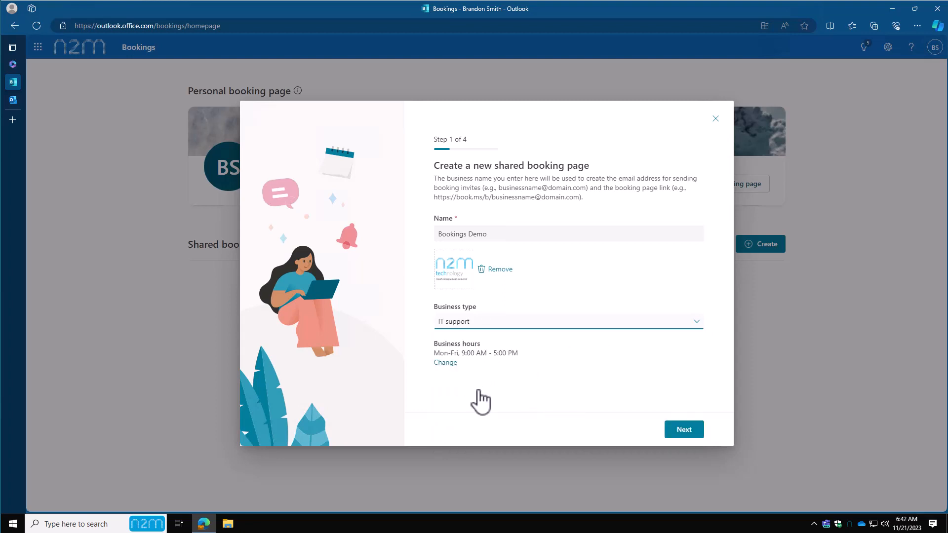
pyautogui.moveTo(583, 397)
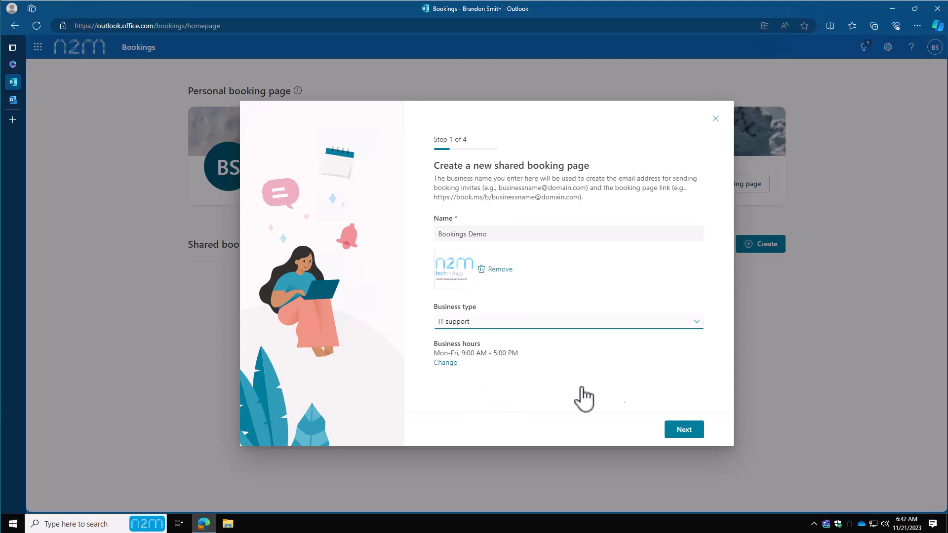
pyautogui.click(683, 429)
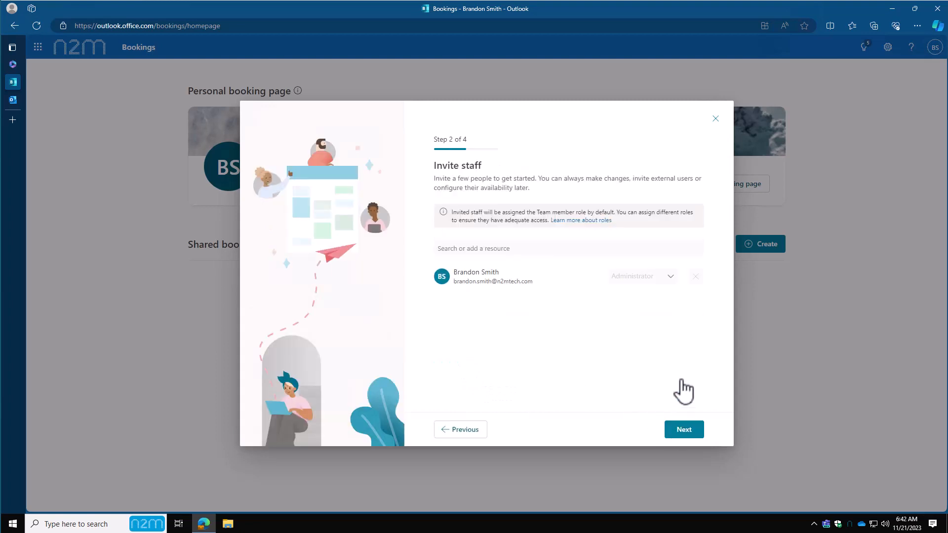
pyautogui.moveTo(452, 285)
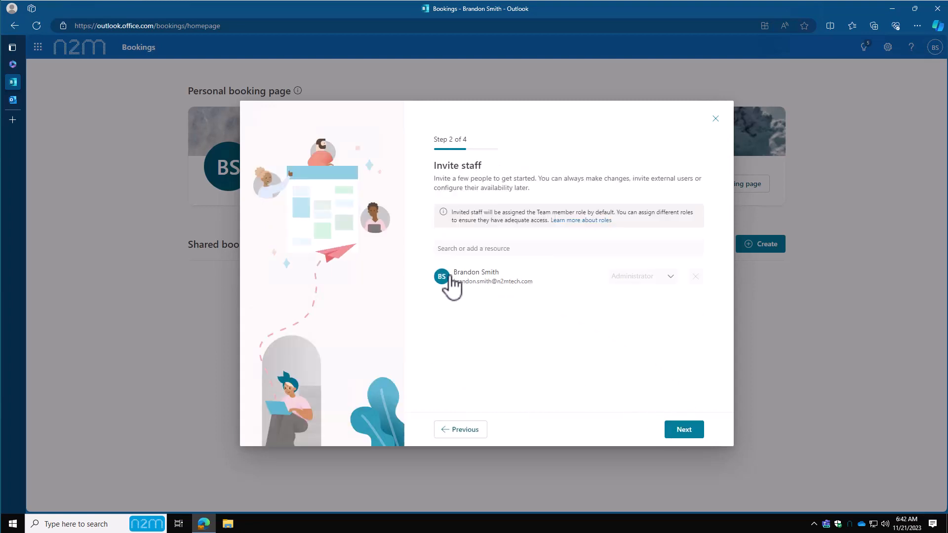
pyautogui.moveTo(630, 297)
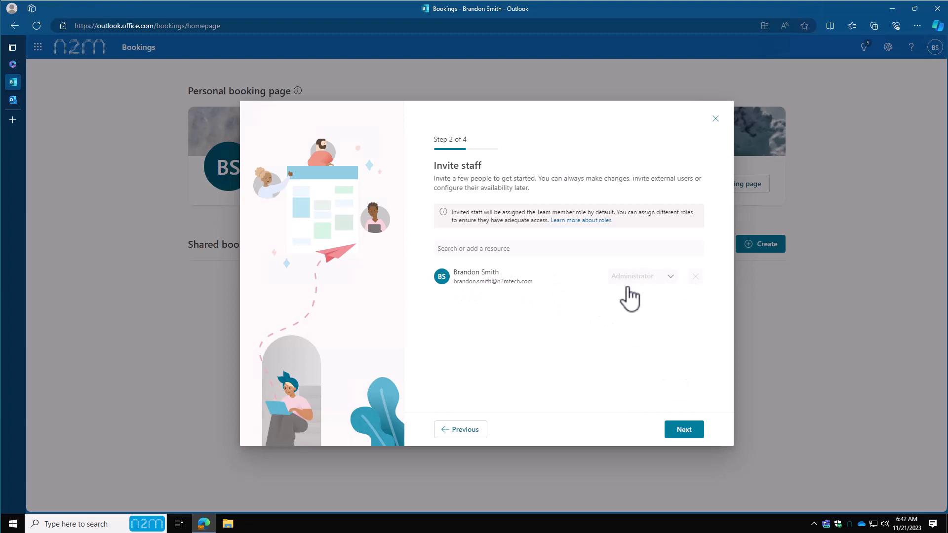
pyautogui.moveTo(573, 252)
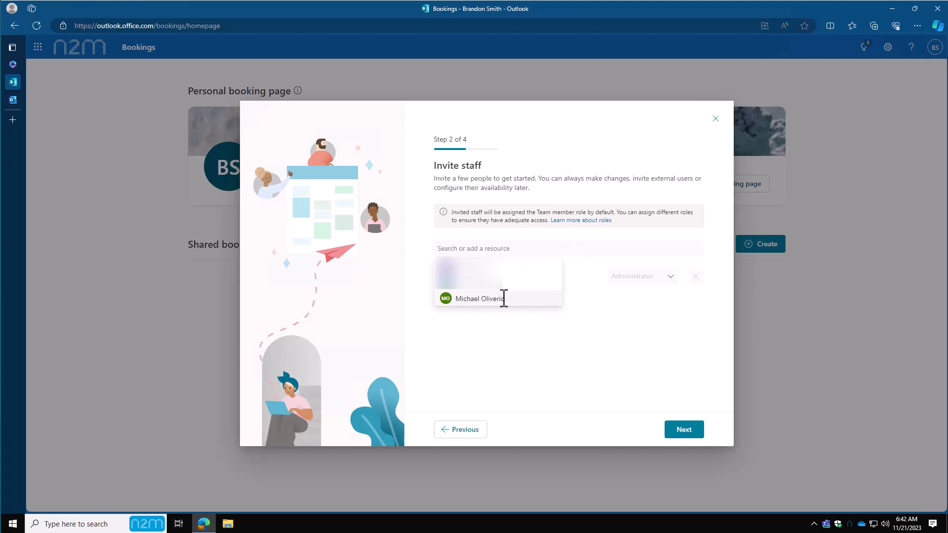
pyautogui.click(479, 298)
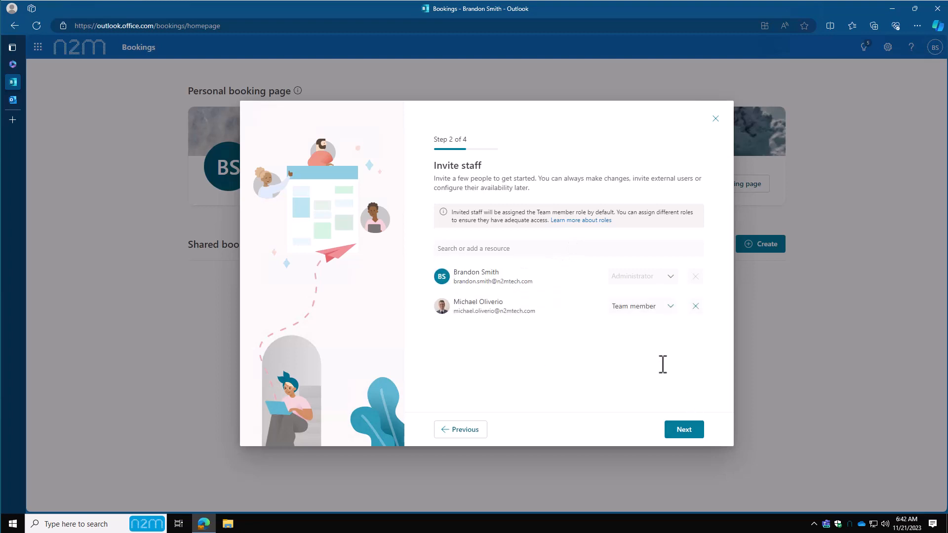
pyautogui.click(642, 306)
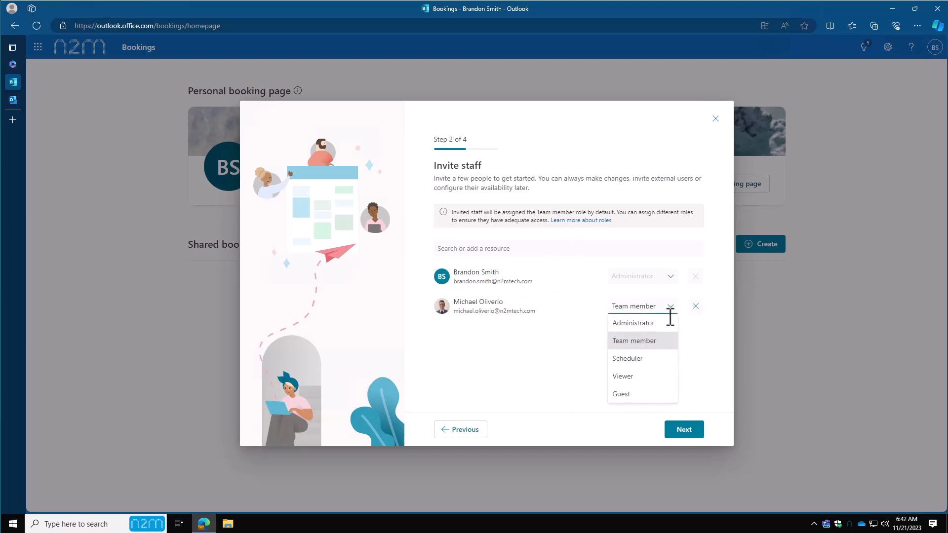
pyautogui.moveTo(633, 323)
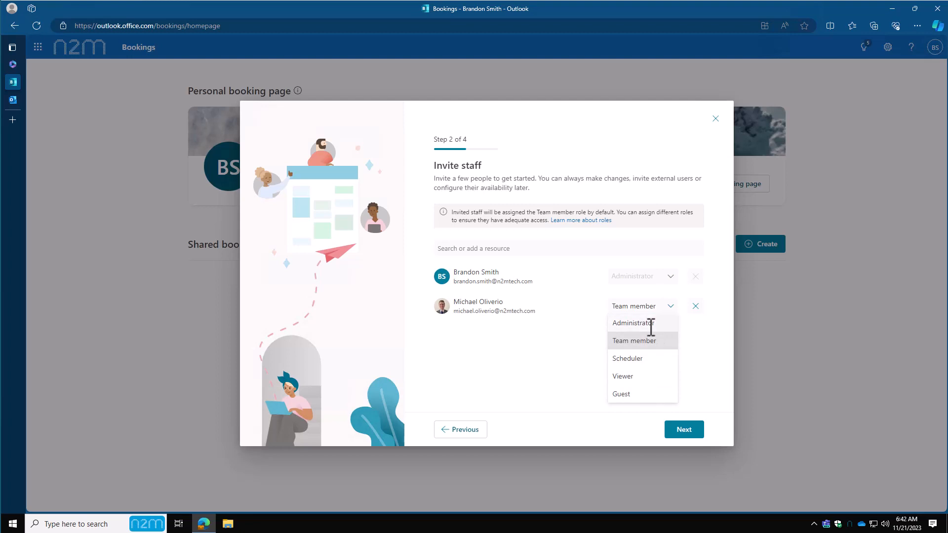
pyautogui.click(631, 322)
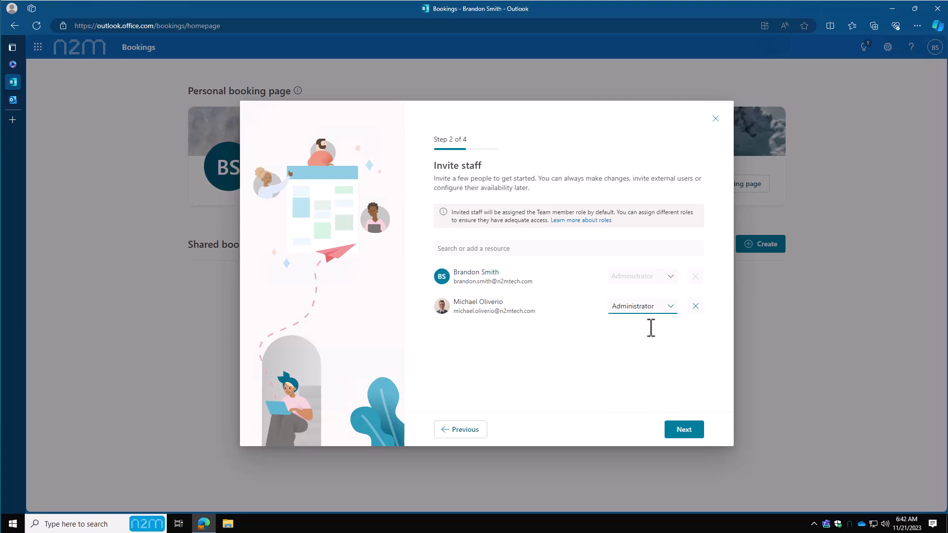
pyautogui.click(641, 306)
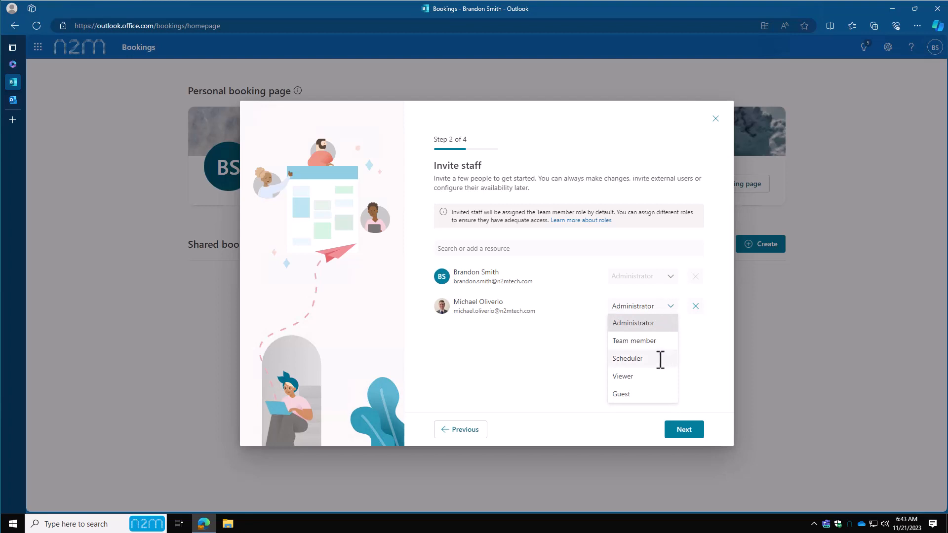
pyautogui.moveTo(645, 398)
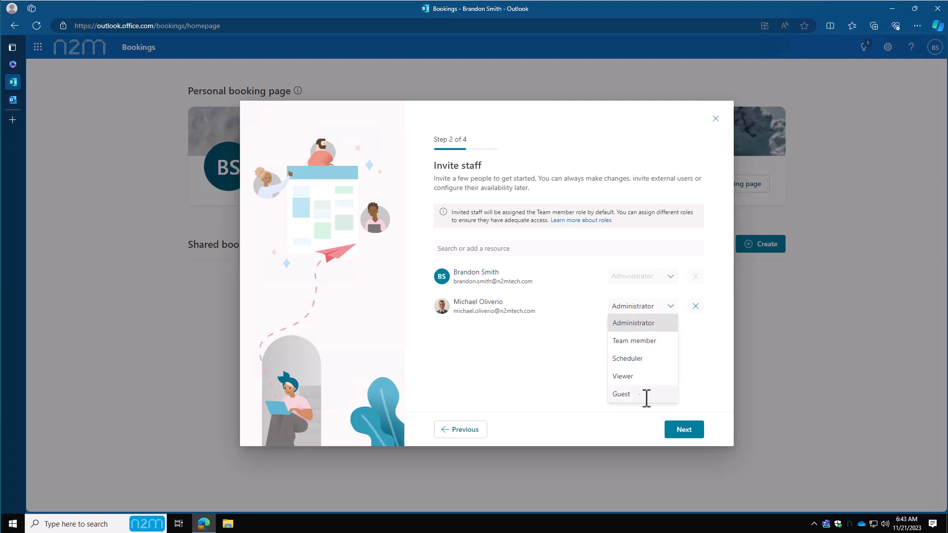
pyautogui.click(632, 322)
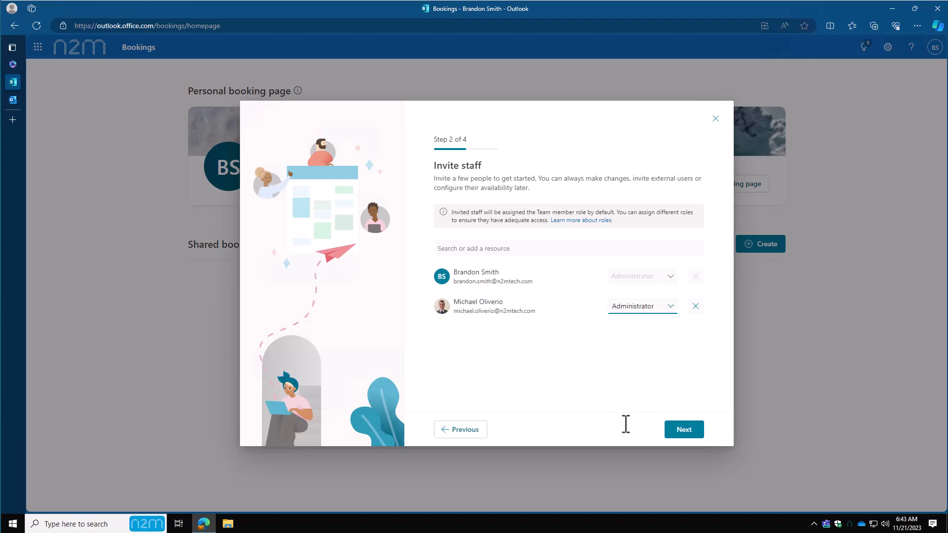
pyautogui.click(579, 220)
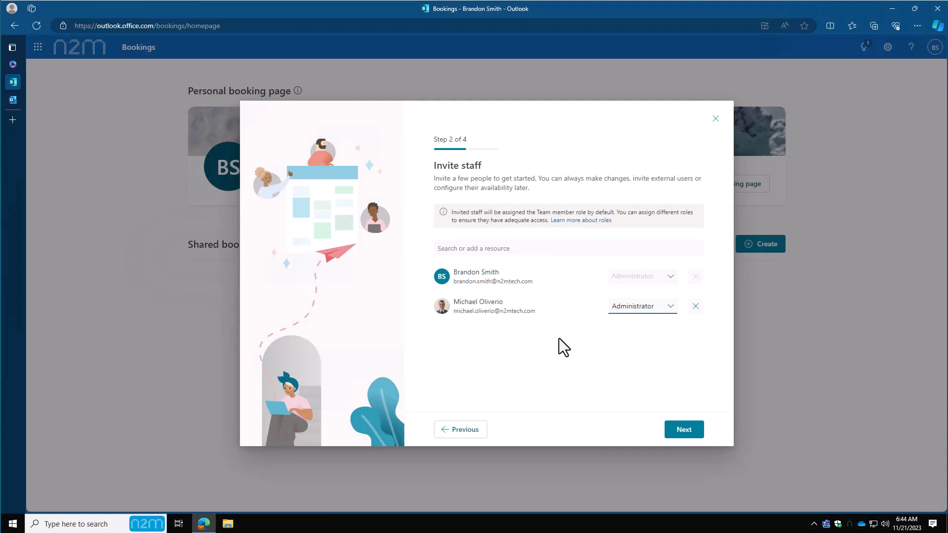
# Step: Advance the wizard to the service setup step showing IT support
pyautogui.click(683, 428)
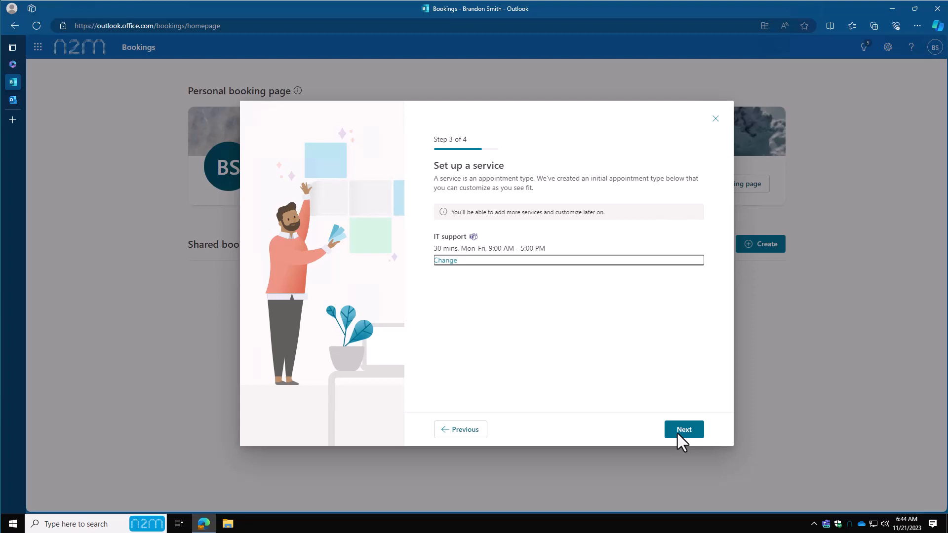
# Step: Accept the IT support service, allow anyone to book, and create the Bookings Demo page
pyautogui.click(683, 429)
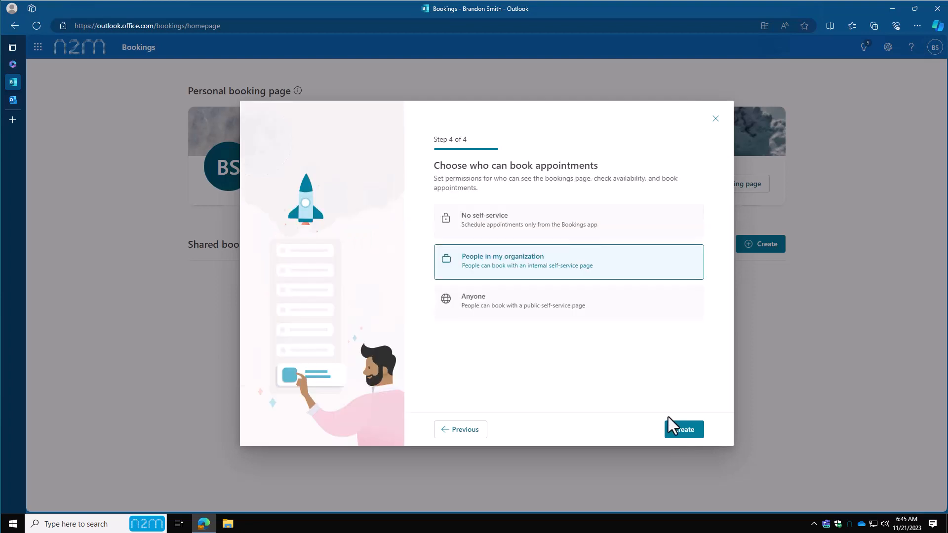
pyautogui.moveTo(570, 271)
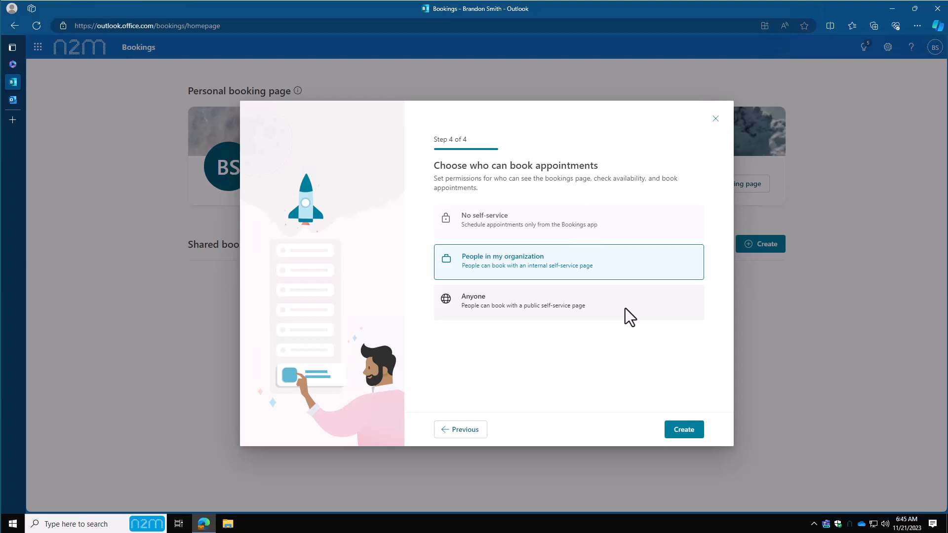
pyautogui.click(568, 302)
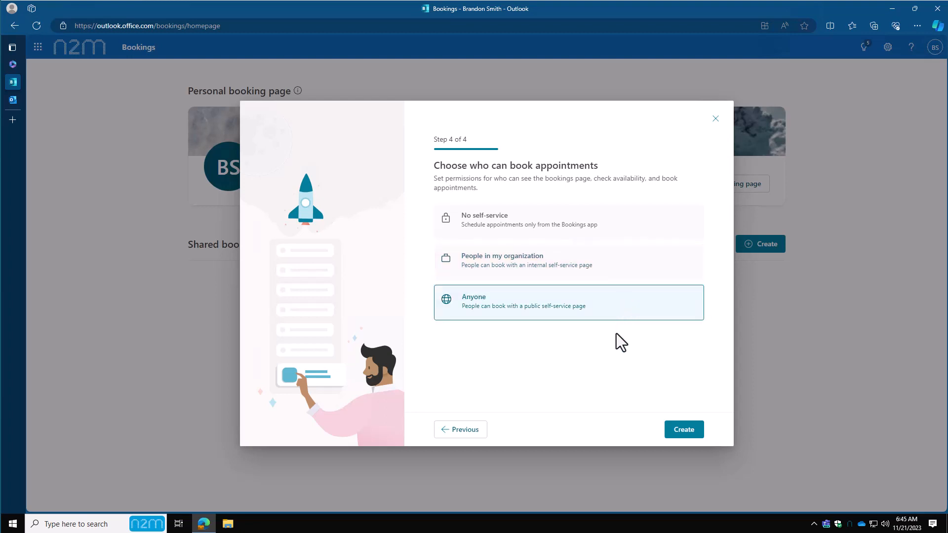
pyautogui.moveTo(684, 429)
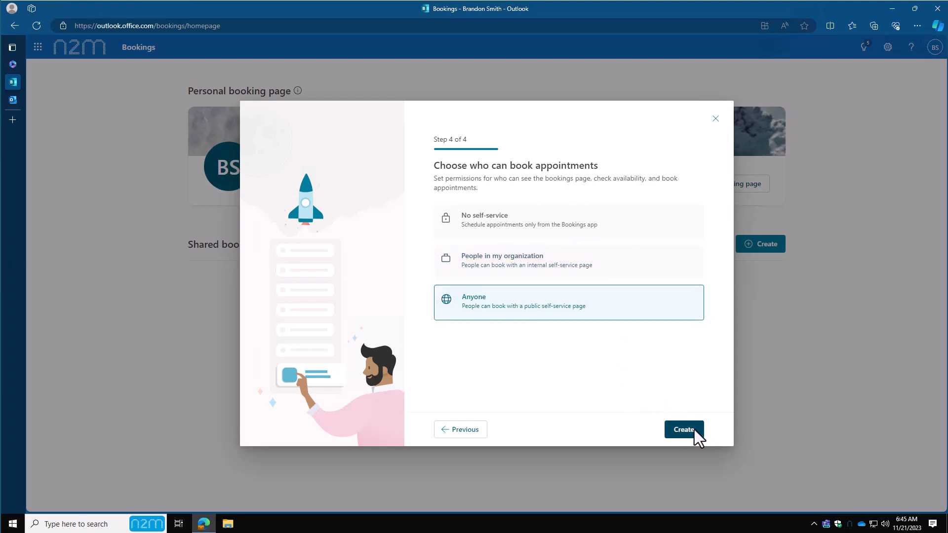
pyautogui.click(683, 429)
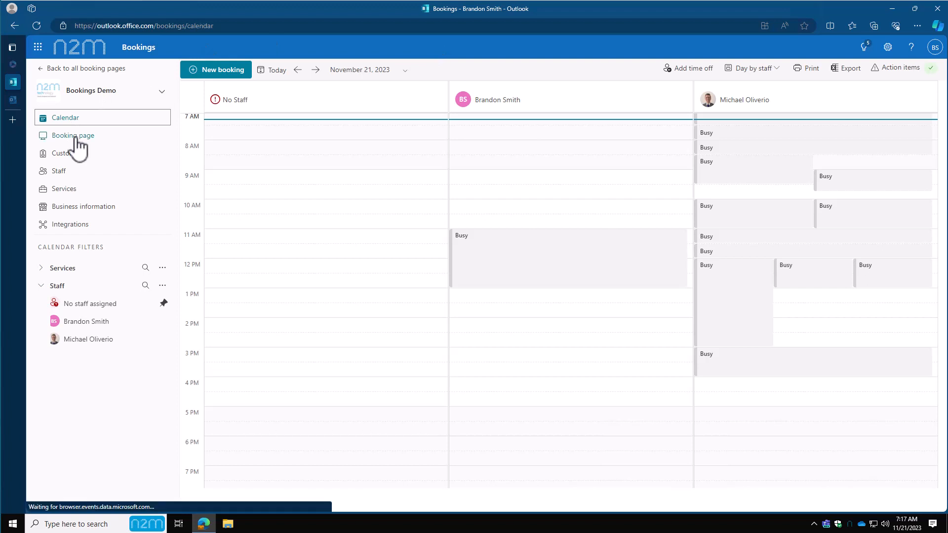
# Step: Copy the public booking link from the Bookings Demo booking page settings
pyautogui.click(72, 136)
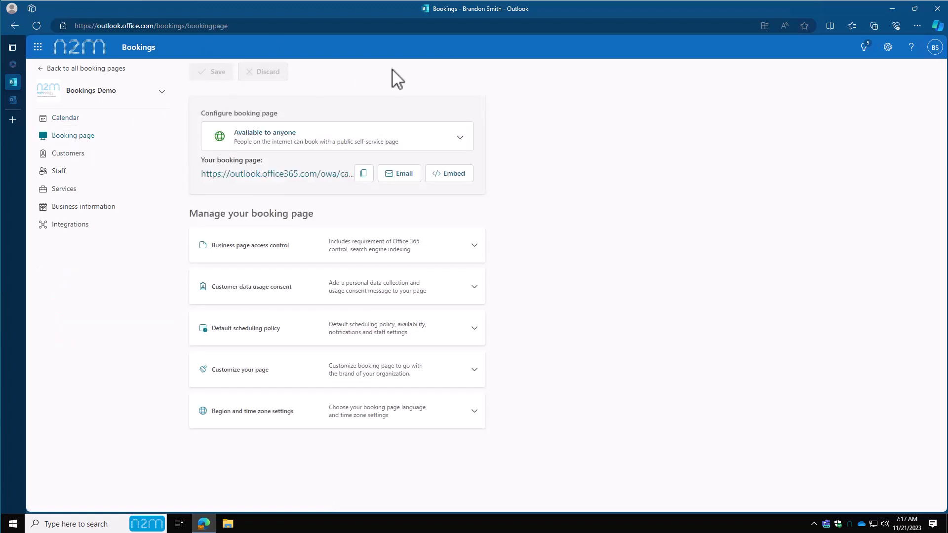
pyautogui.click(362, 173)
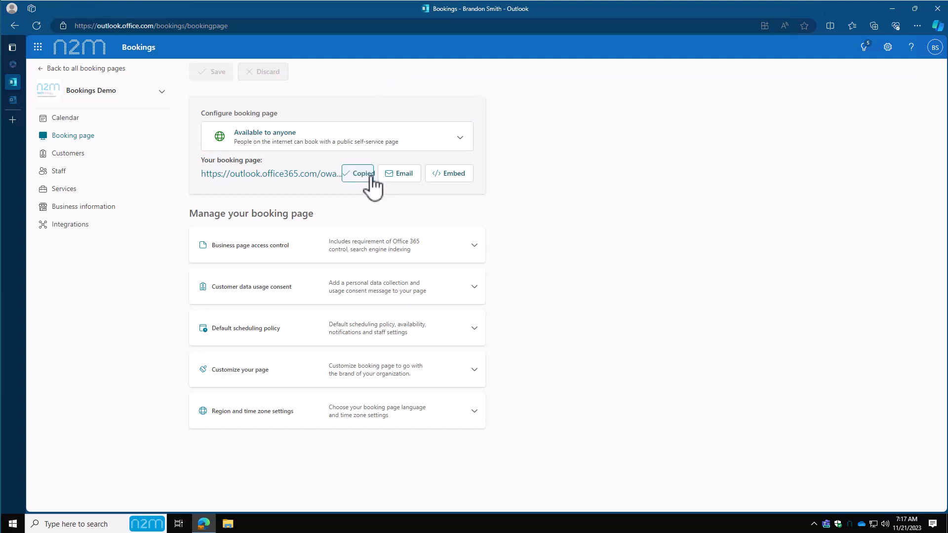
pyautogui.moveTo(403, 174)
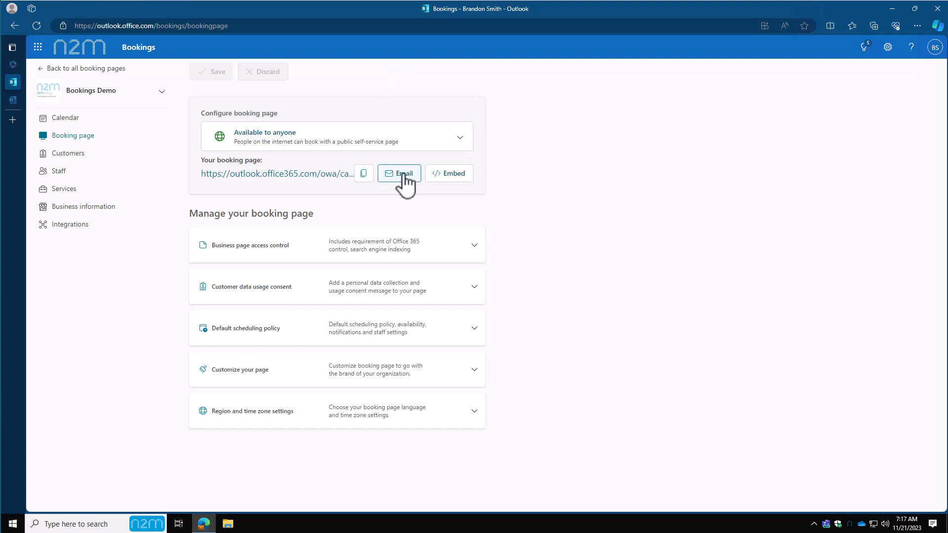
pyautogui.moveTo(400, 173)
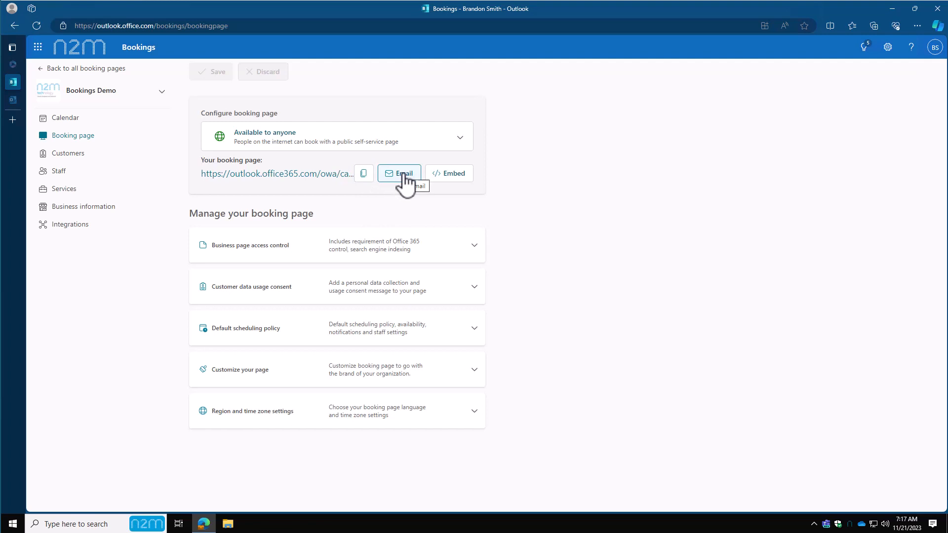
pyautogui.moveTo(500, 249)
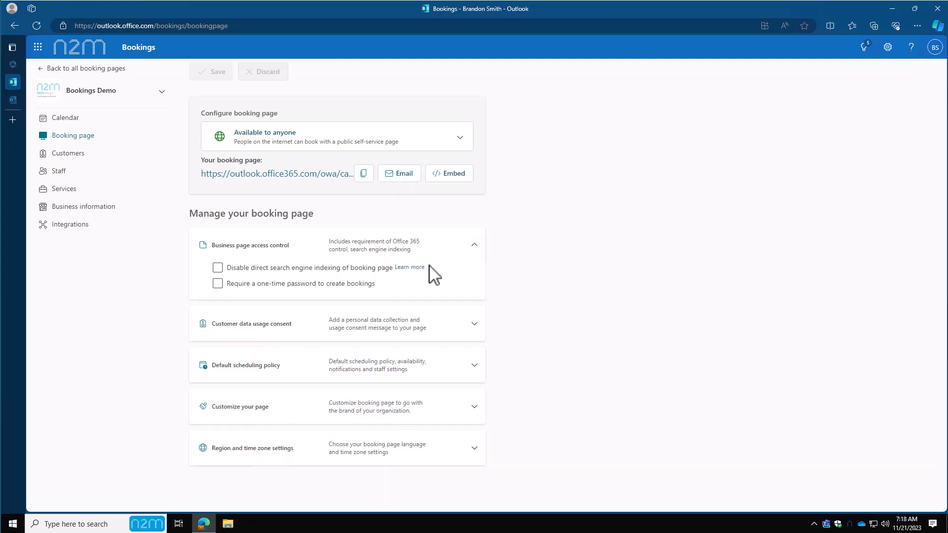
pyautogui.moveTo(199, 293)
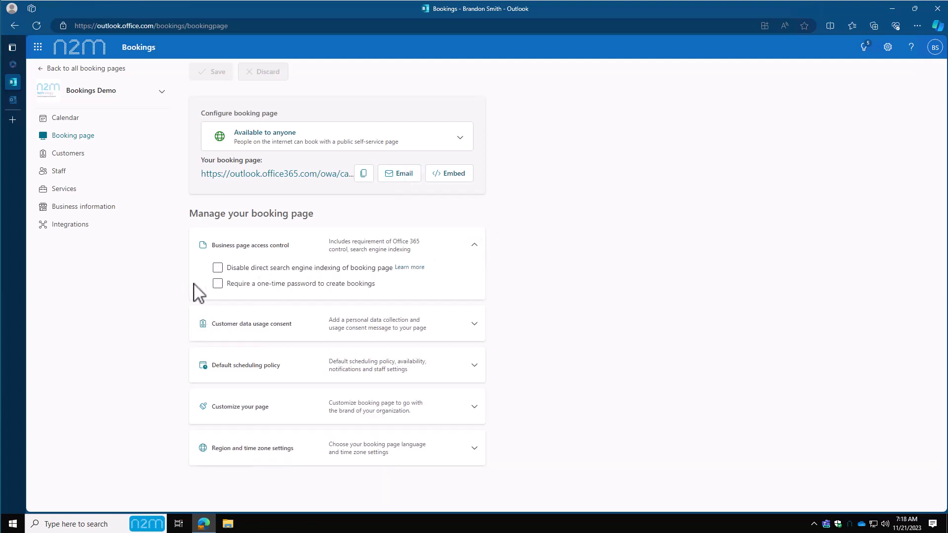
# Step: Review access control and customer data consent, leaving the consent message off
pyautogui.click(474, 245)
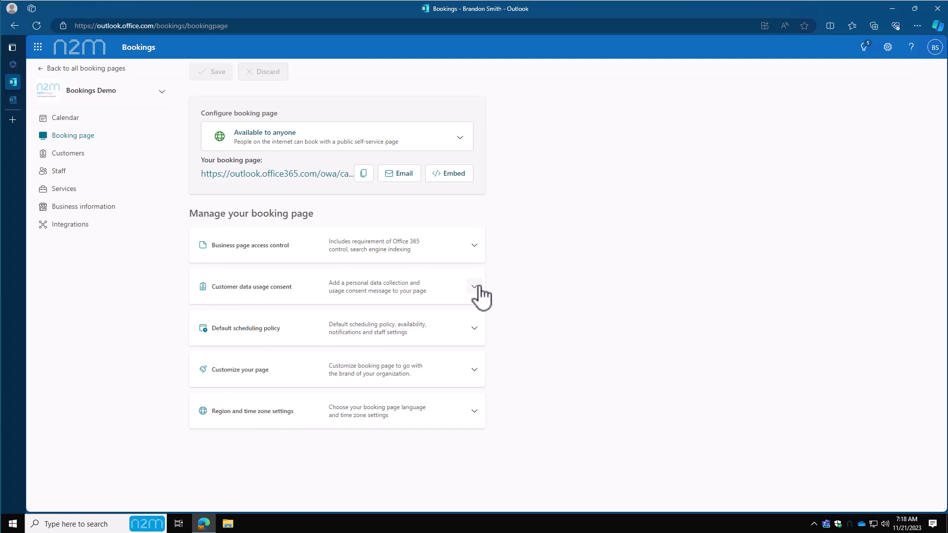
pyautogui.click(474, 286)
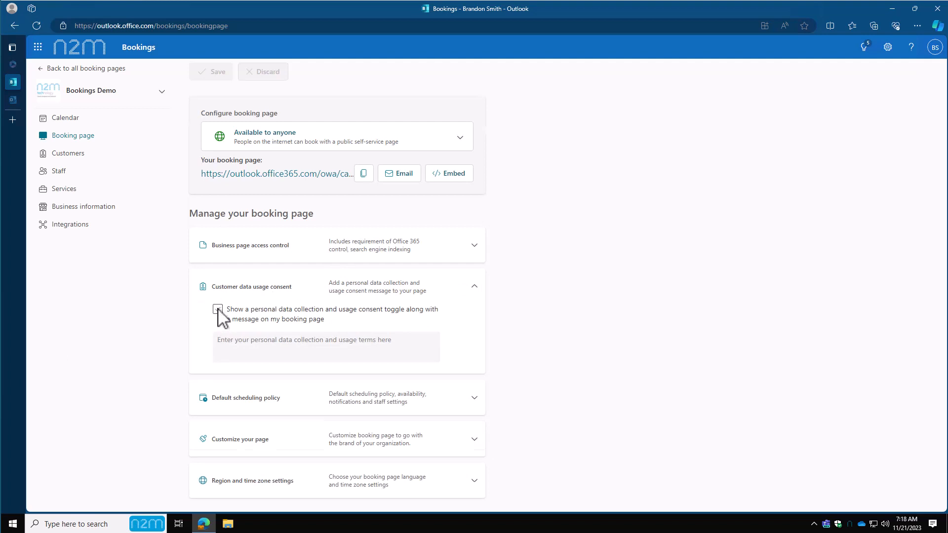
pyautogui.click(218, 309)
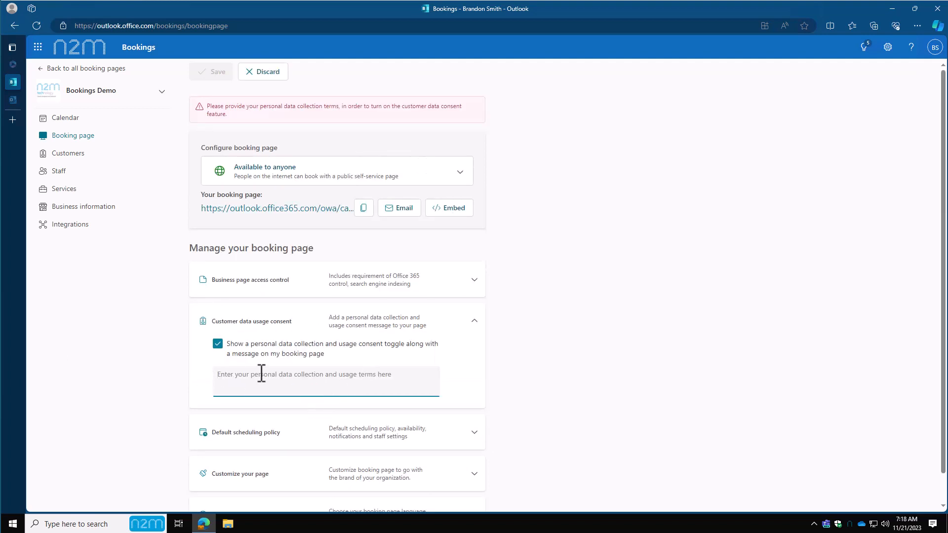
pyautogui.click(218, 344)
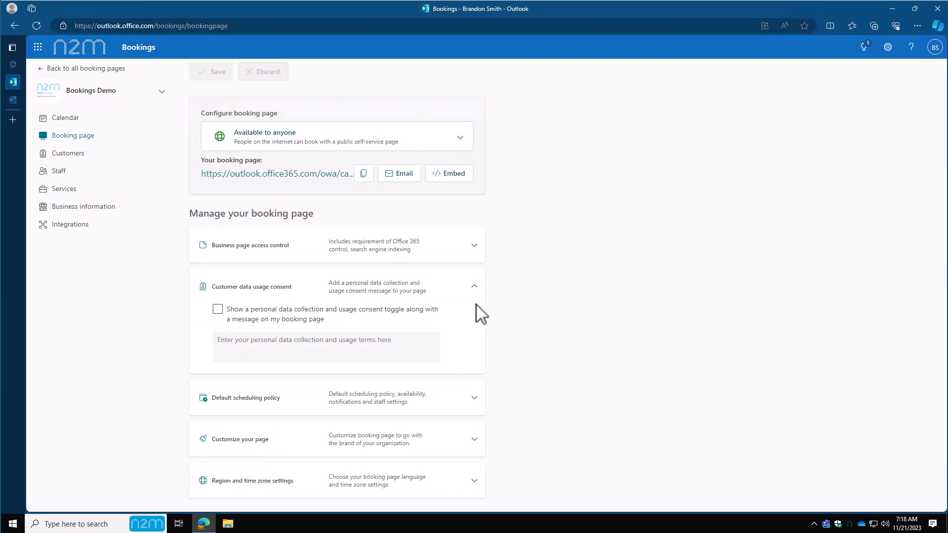
pyautogui.click(473, 286)
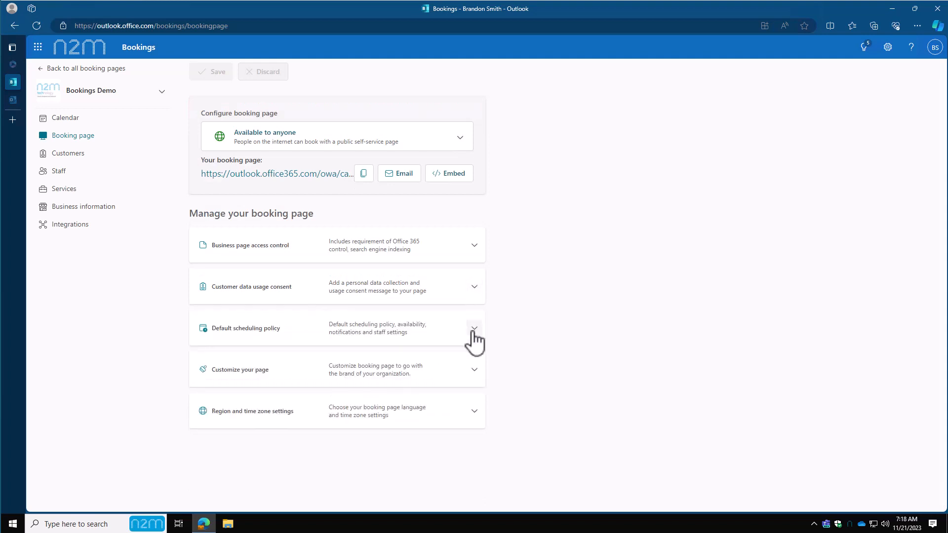
# Step: Review the default scheduling policy and keep time increments at 30 minutes
pyautogui.click(474, 328)
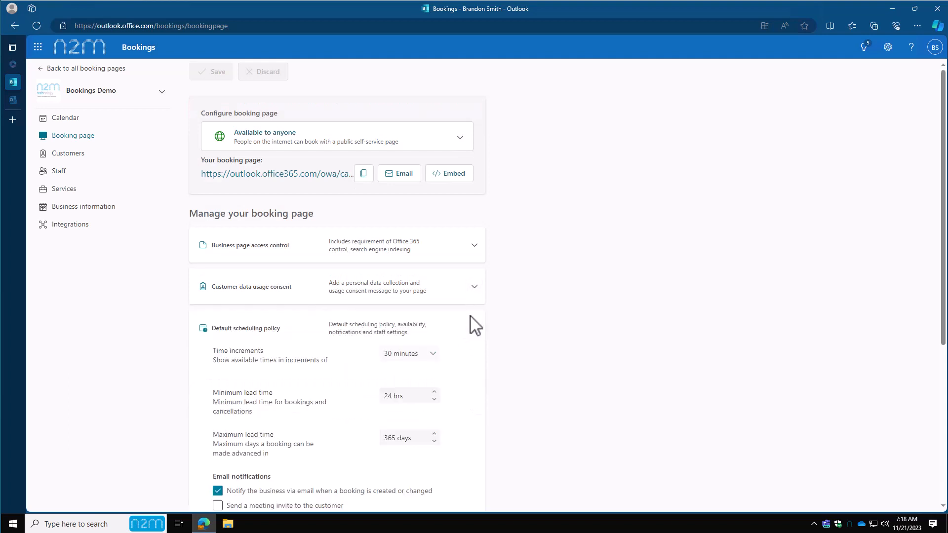
pyautogui.scroll(-3)
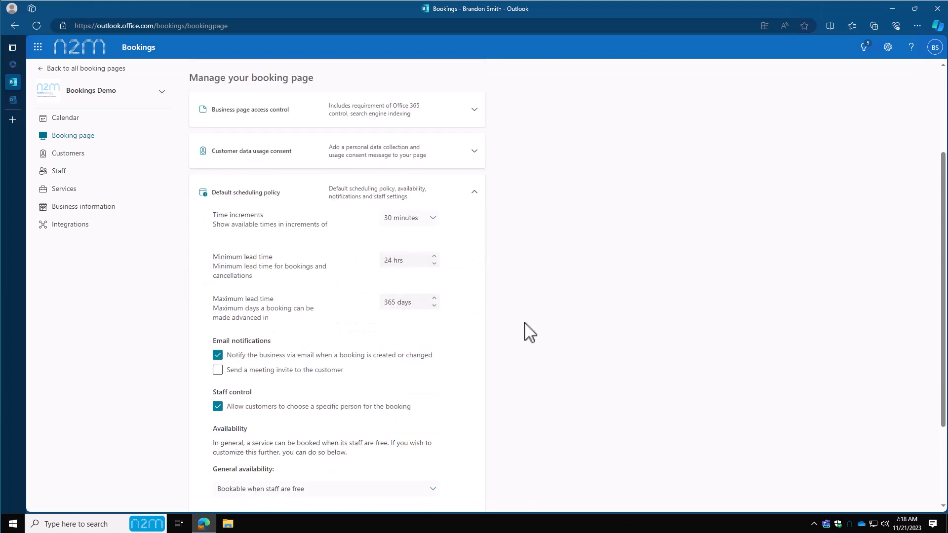
pyautogui.scroll(-3)
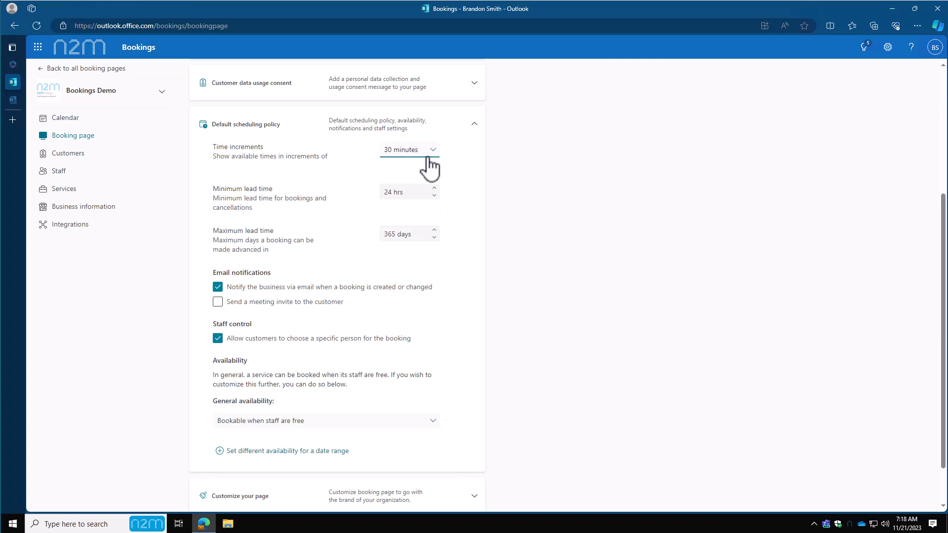
pyautogui.click(408, 149)
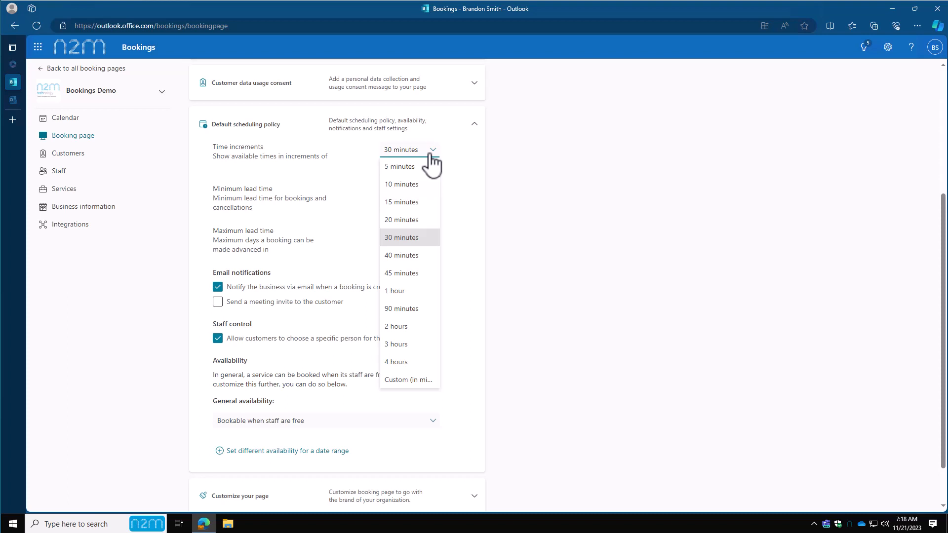
pyautogui.click(401, 237)
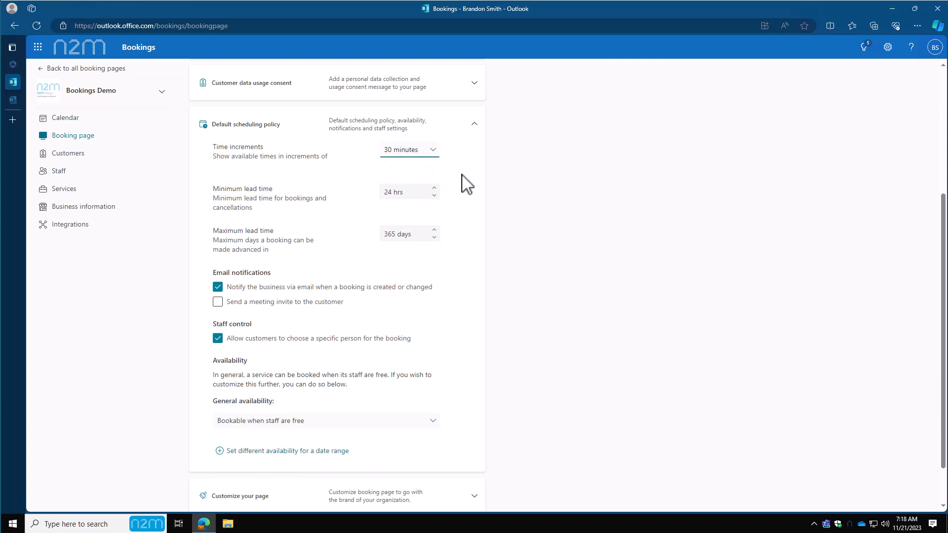
pyautogui.moveTo(471, 203)
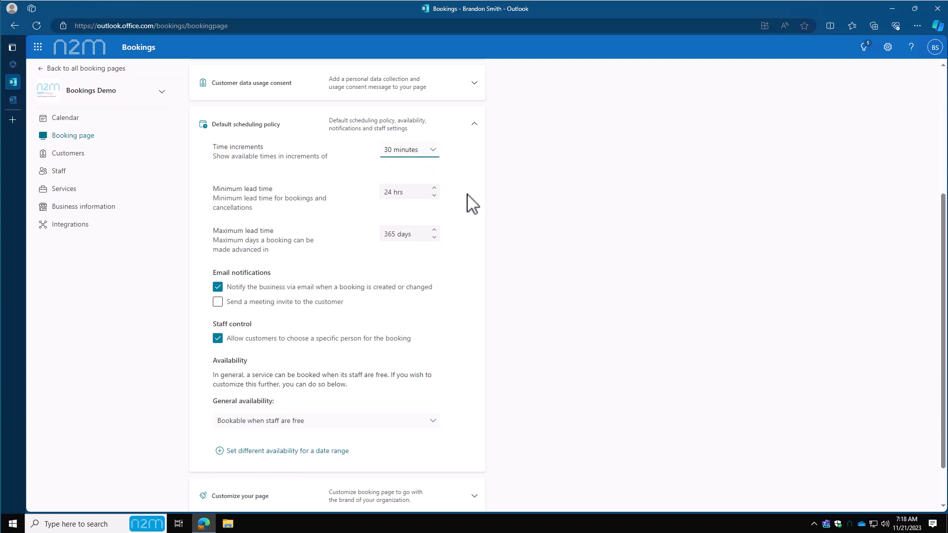
pyautogui.moveTo(445, 202)
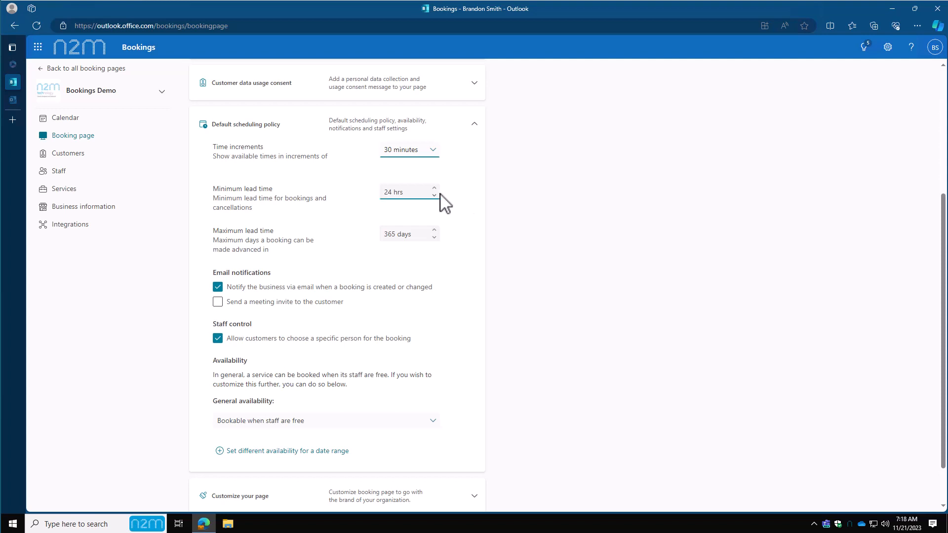
pyautogui.moveTo(409, 191)
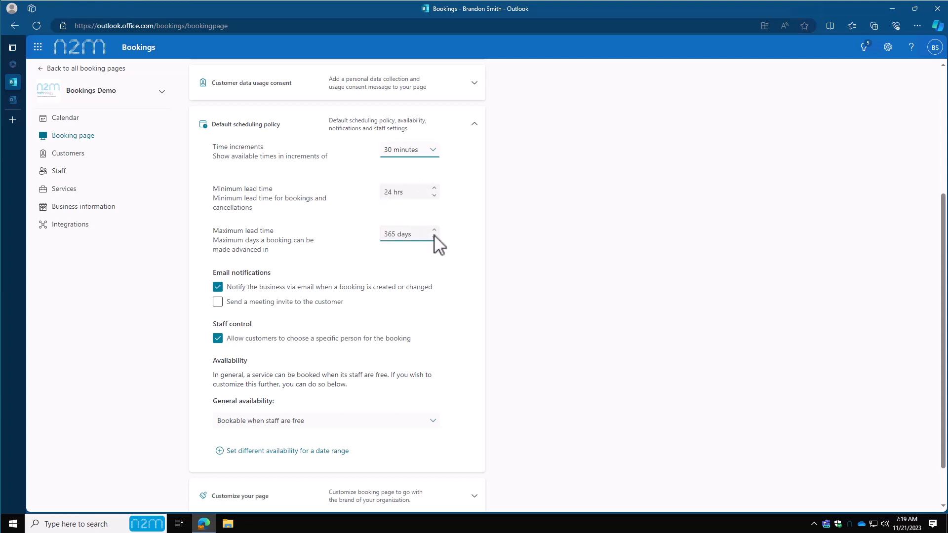
pyautogui.moveTo(452, 242)
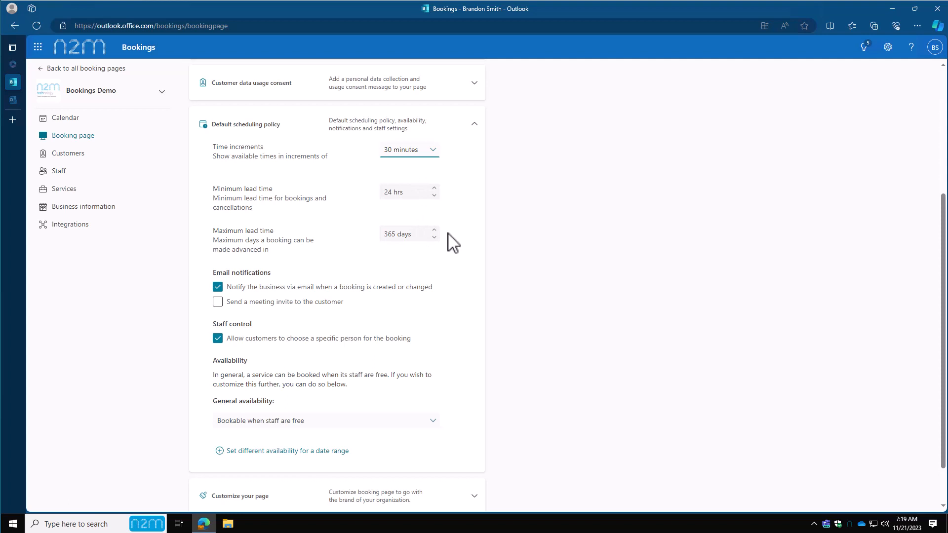
pyautogui.moveTo(438, 251)
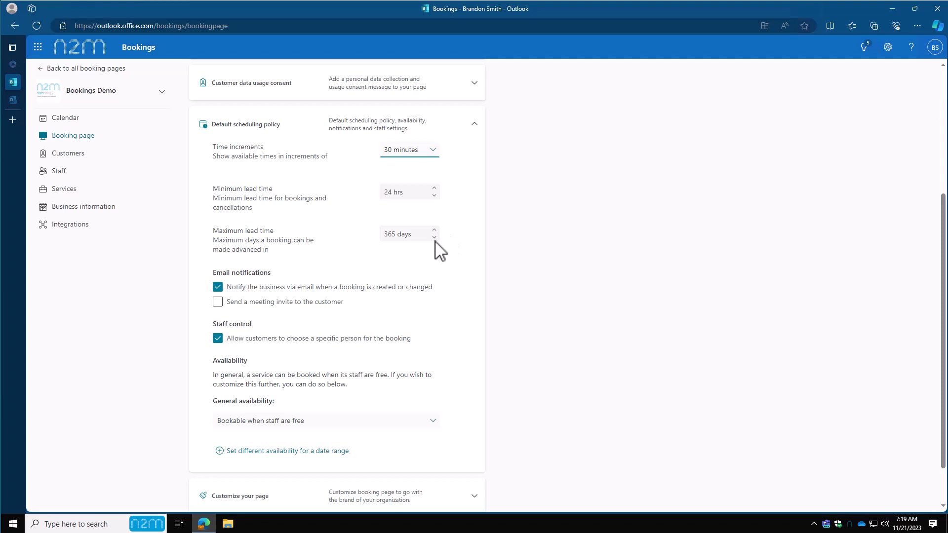
pyautogui.moveTo(411, 269)
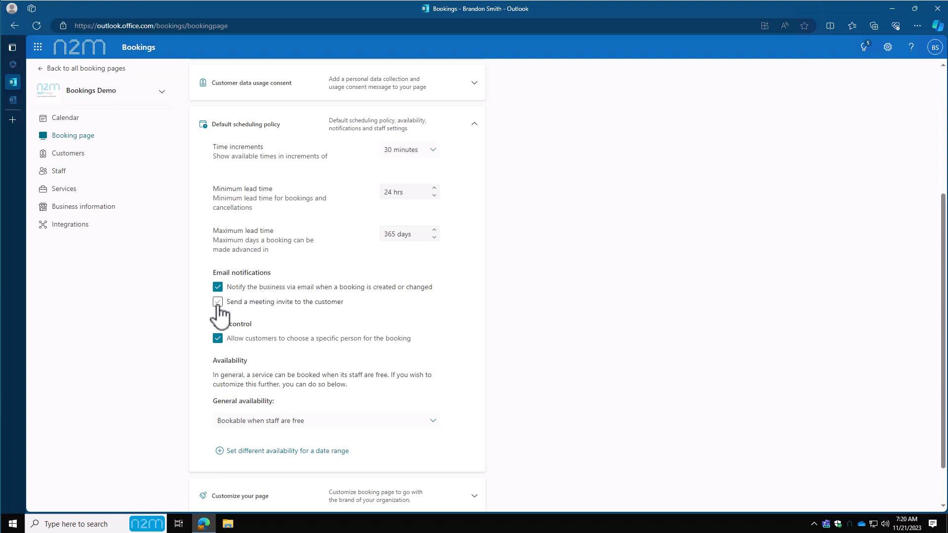
# Step: Turn on sending a meeting invite to the customer
pyautogui.click(217, 302)
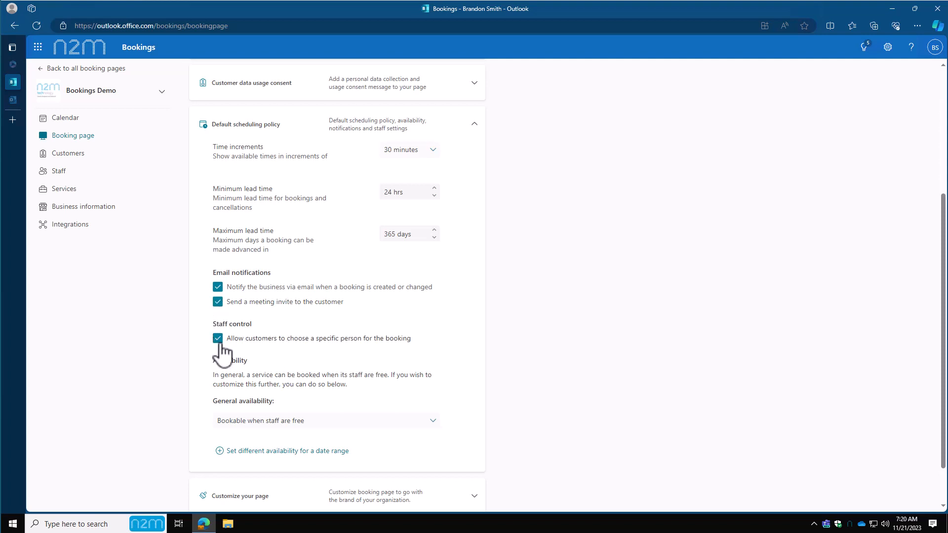
pyautogui.moveTo(242, 352)
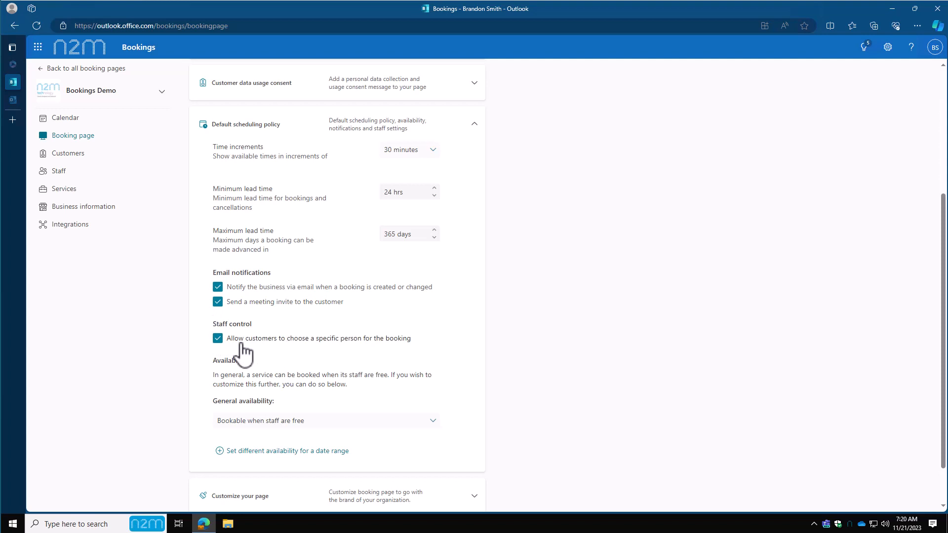
pyautogui.moveTo(242, 341)
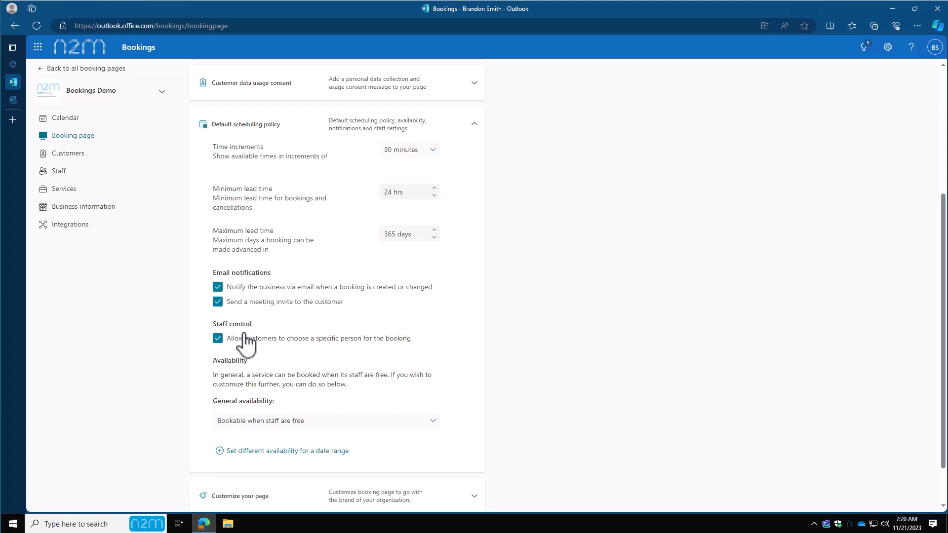
pyautogui.moveTo(240, 414)
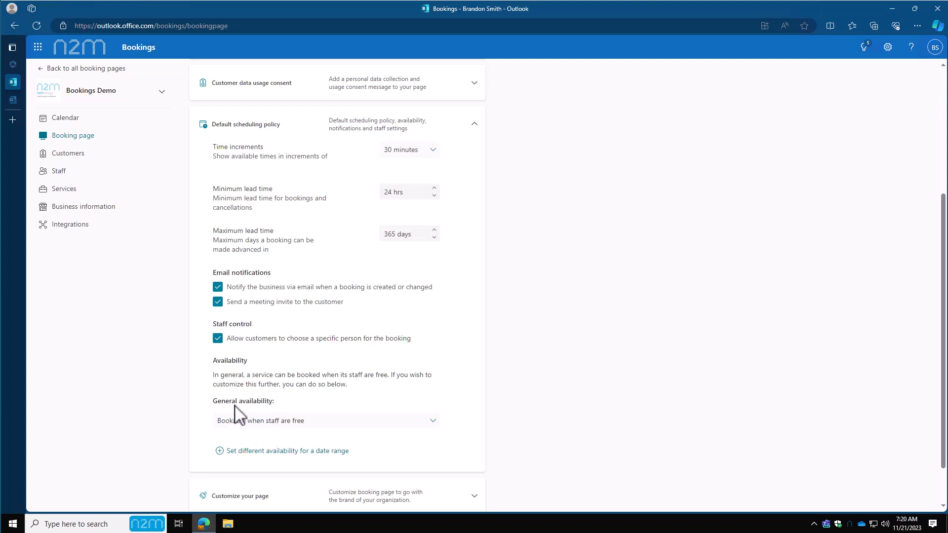
pyautogui.moveTo(325, 421)
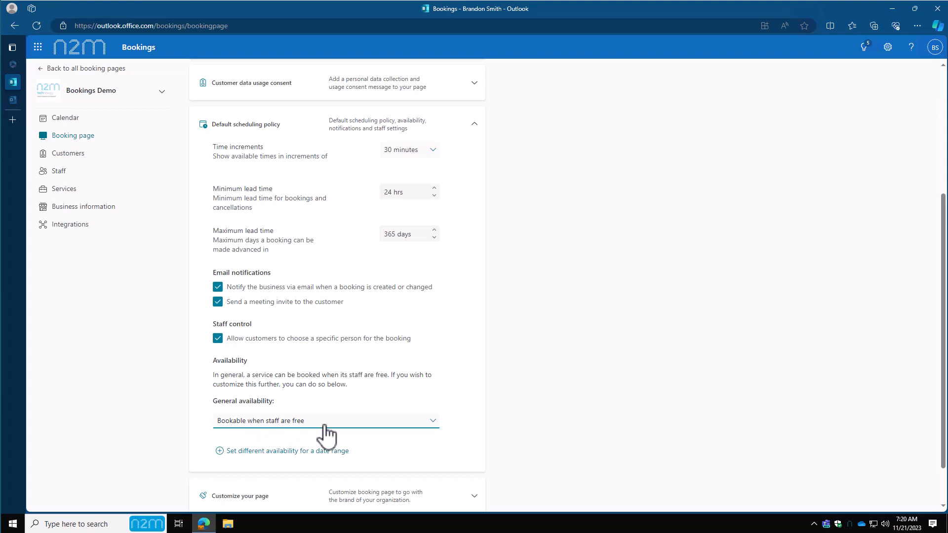
pyautogui.moveTo(350, 433)
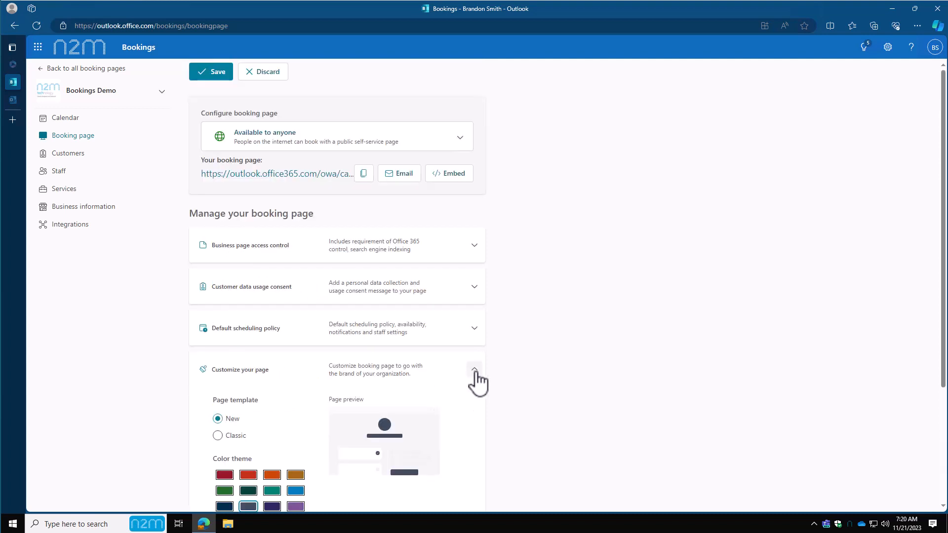
# Step: Try the Classic template, return to New, and apply the blue colour theme
pyautogui.scroll(-3)
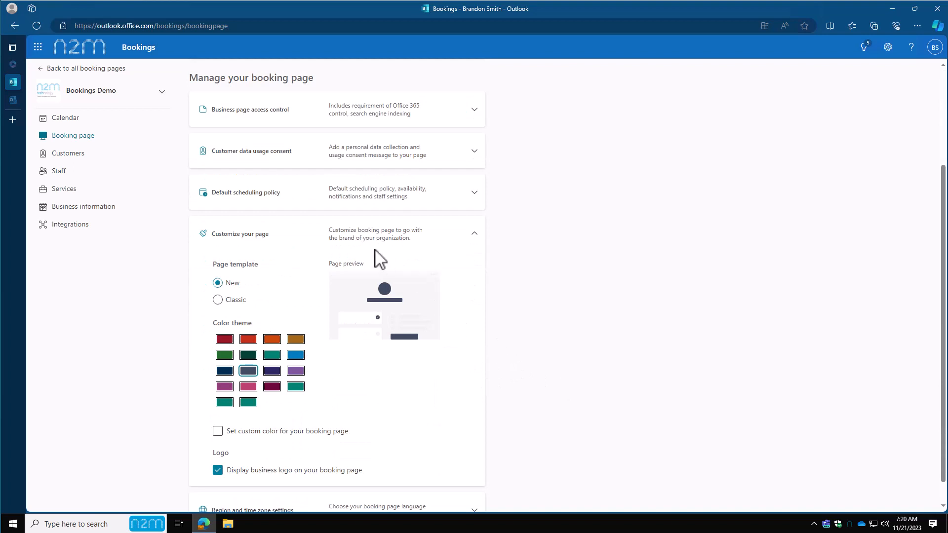
pyautogui.moveTo(380, 352)
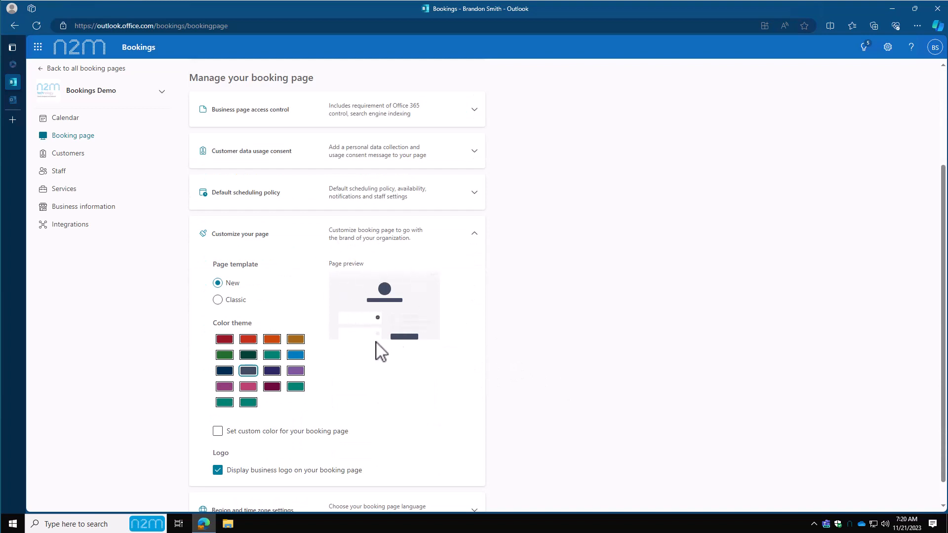
pyautogui.moveTo(415, 321)
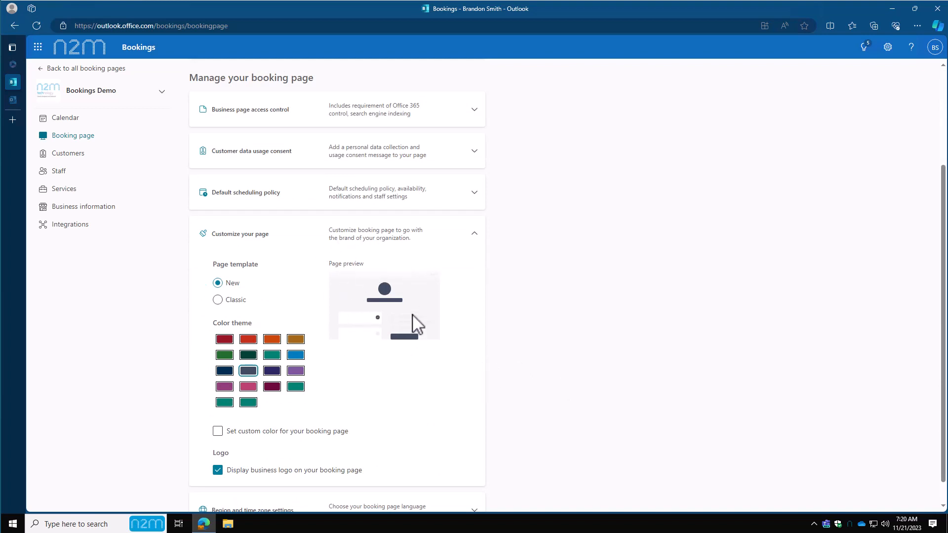
pyautogui.click(217, 299)
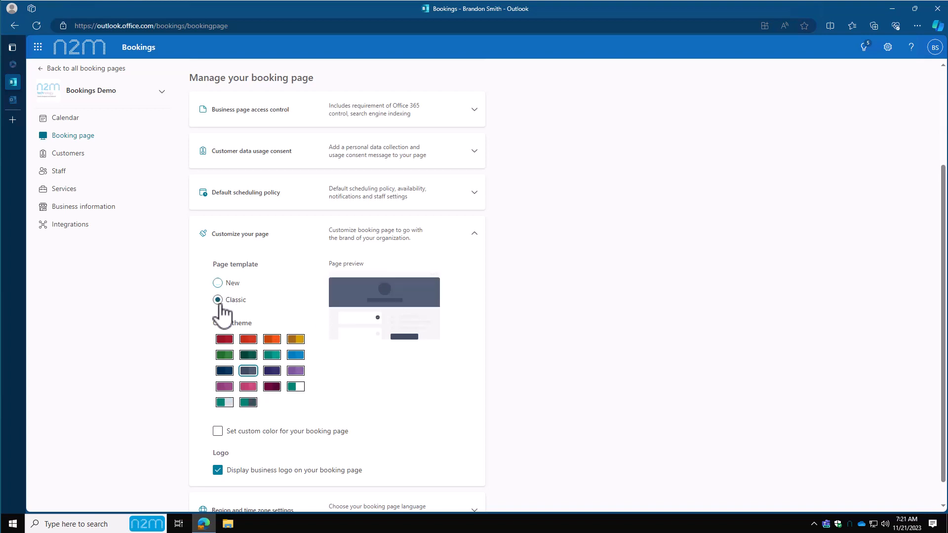
pyautogui.click(217, 282)
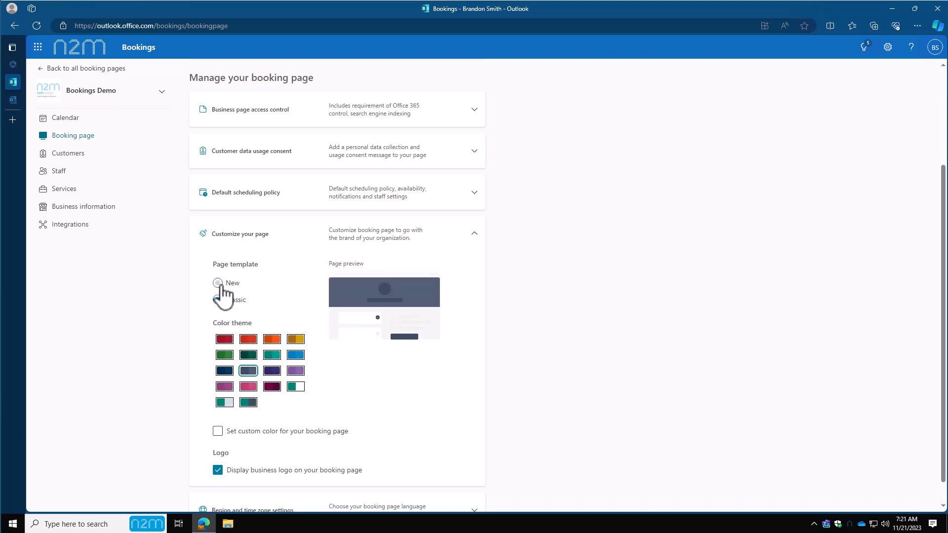
pyautogui.click(217, 282)
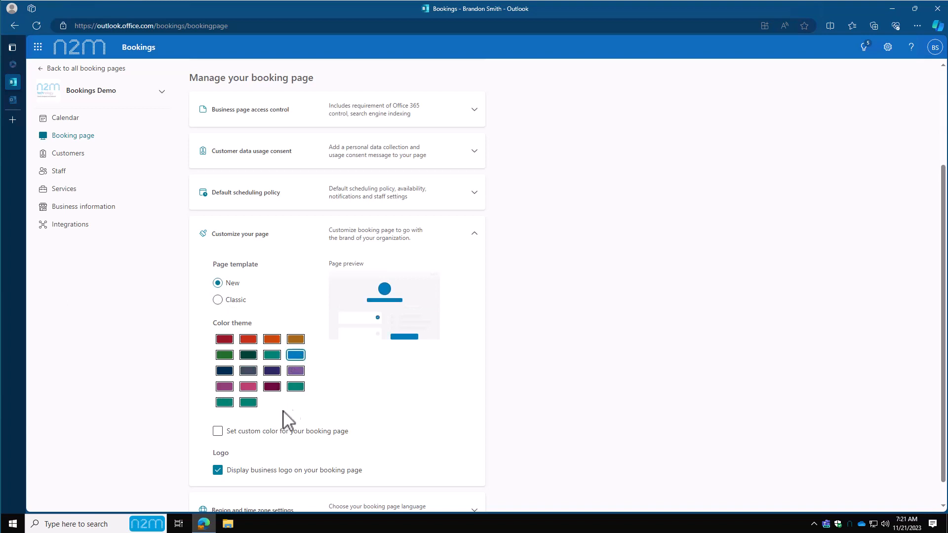
pyautogui.scroll(-3)
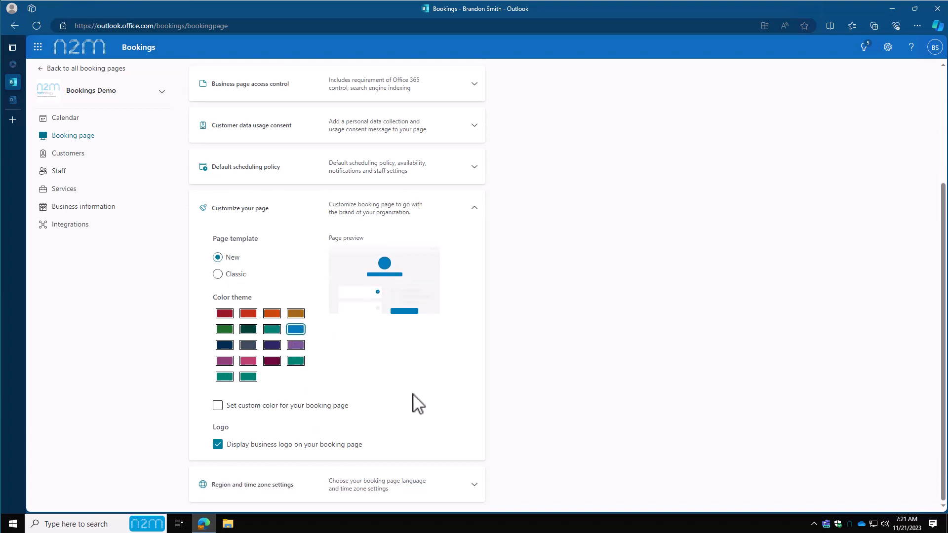
pyautogui.moveTo(281, 449)
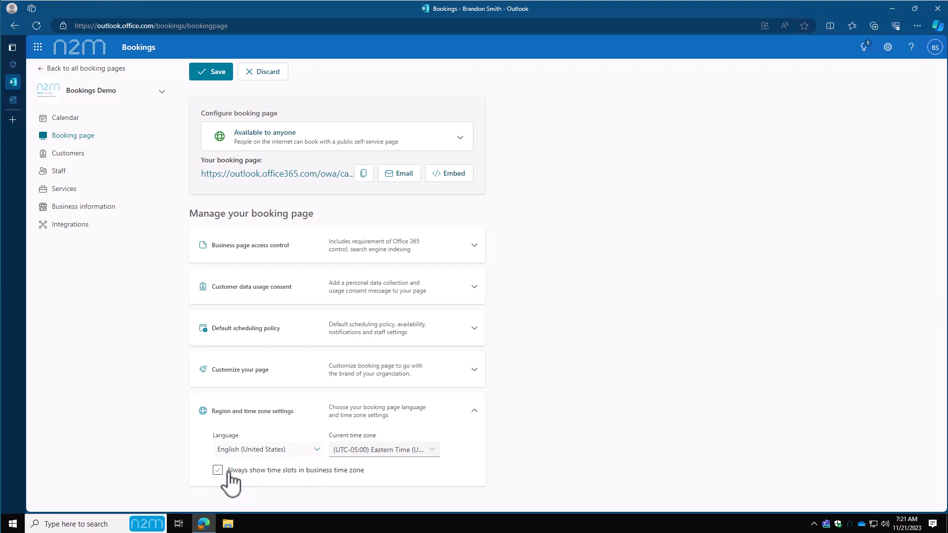
# Step: Keep time slots shown in the business time zone and save the booking page settings
pyautogui.click(218, 471)
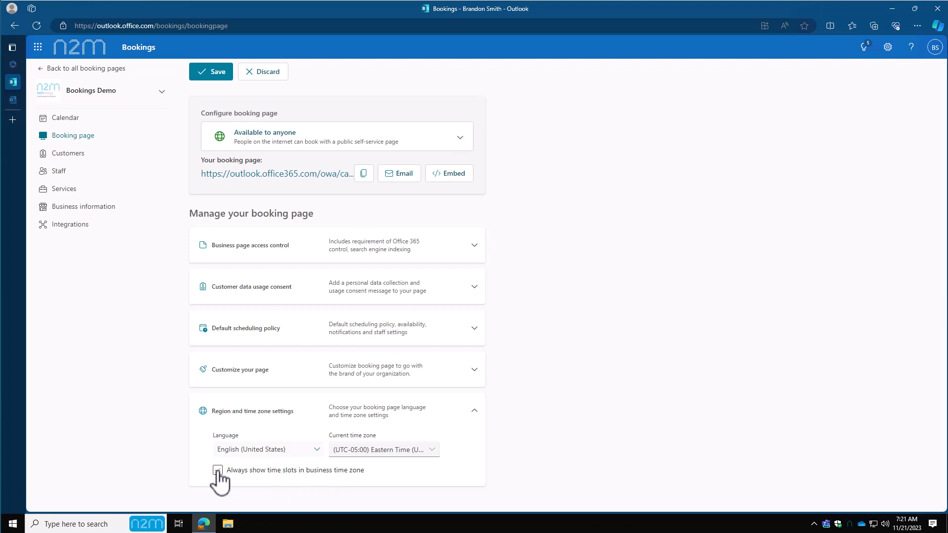
pyautogui.click(217, 469)
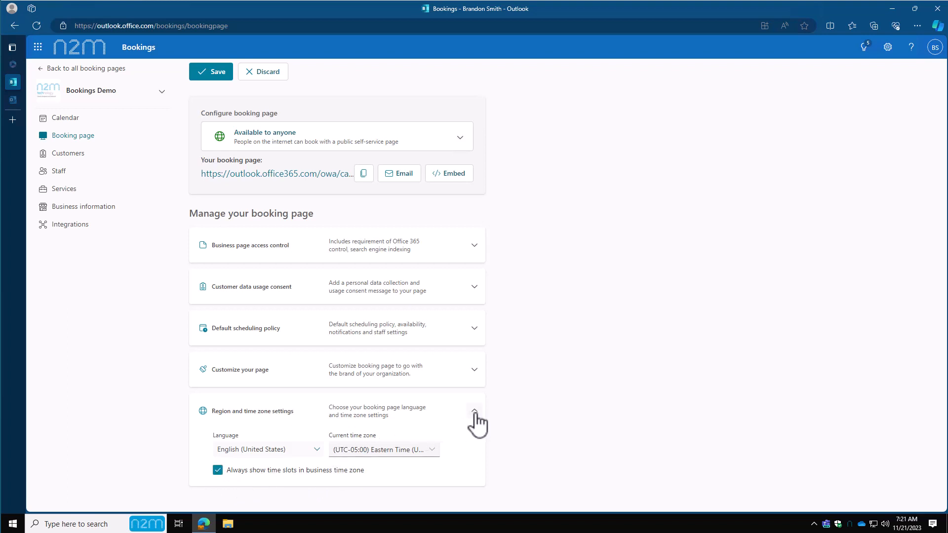
pyautogui.click(474, 410)
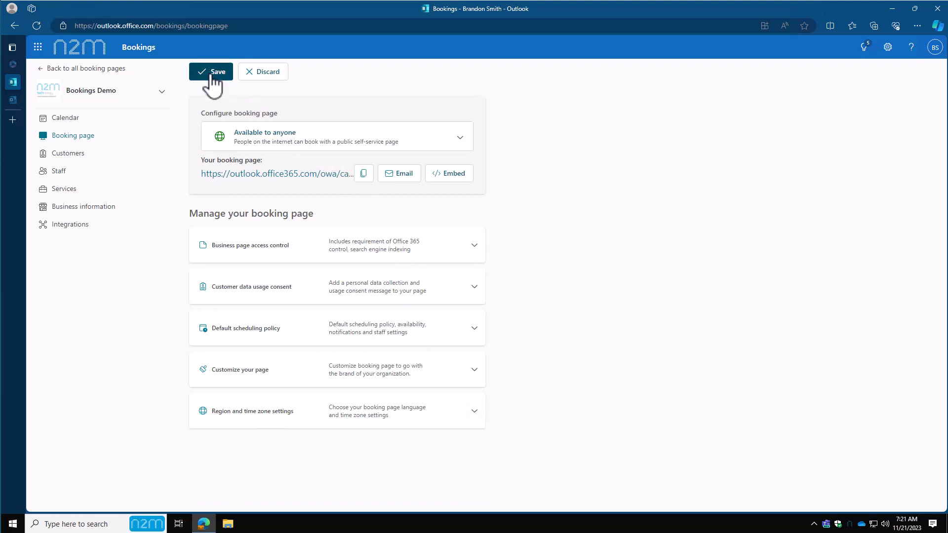
pyautogui.click(210, 71)
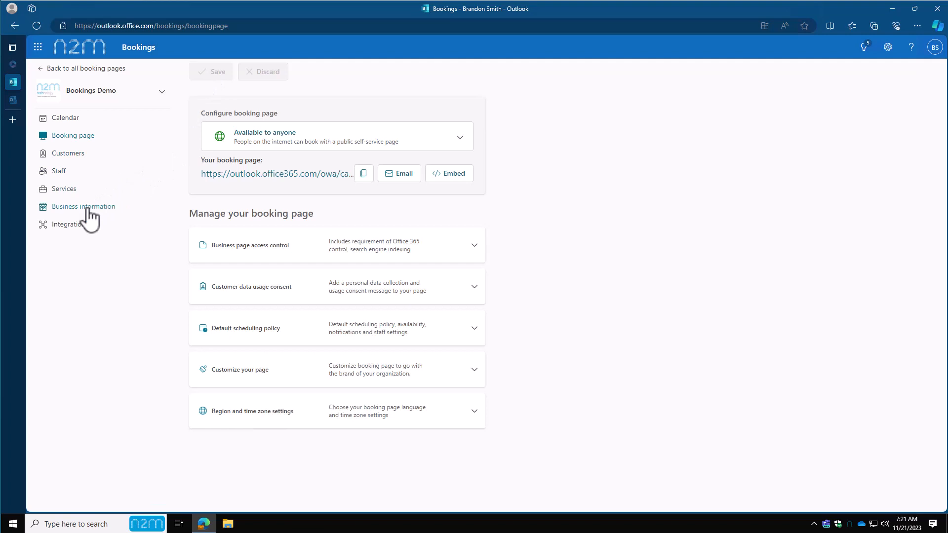
# Step: Show Bookings Demo's basic business details with the IT support business type on the Business information page
pyautogui.click(84, 207)
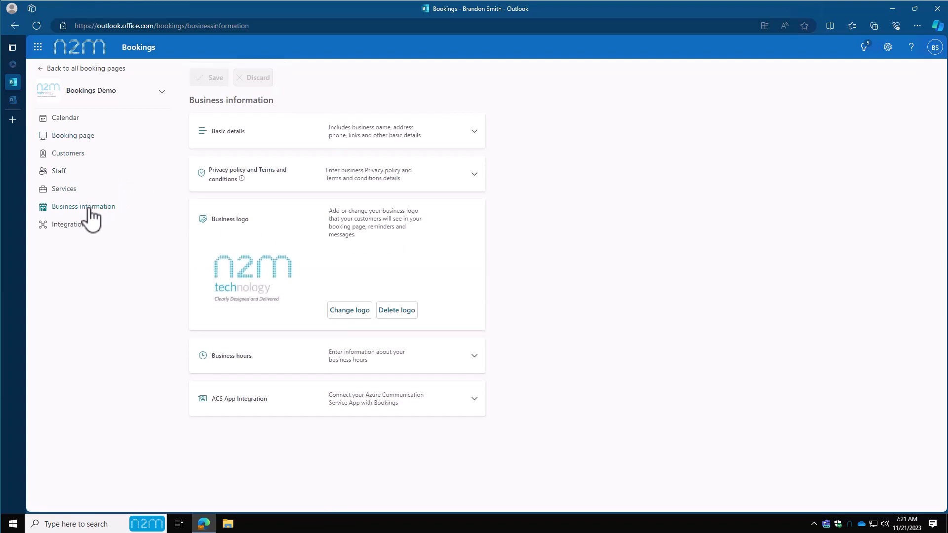
pyautogui.moveTo(310, 134)
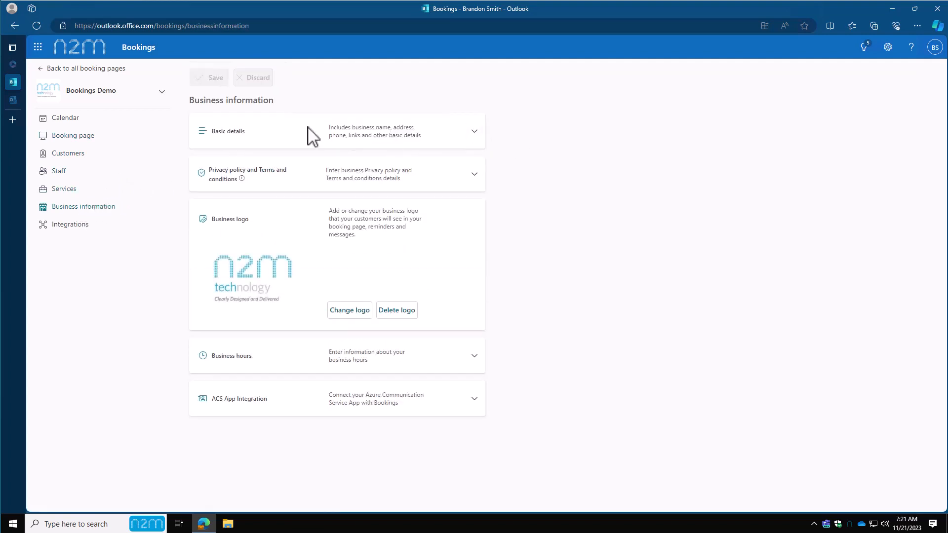
pyautogui.click(474, 132)
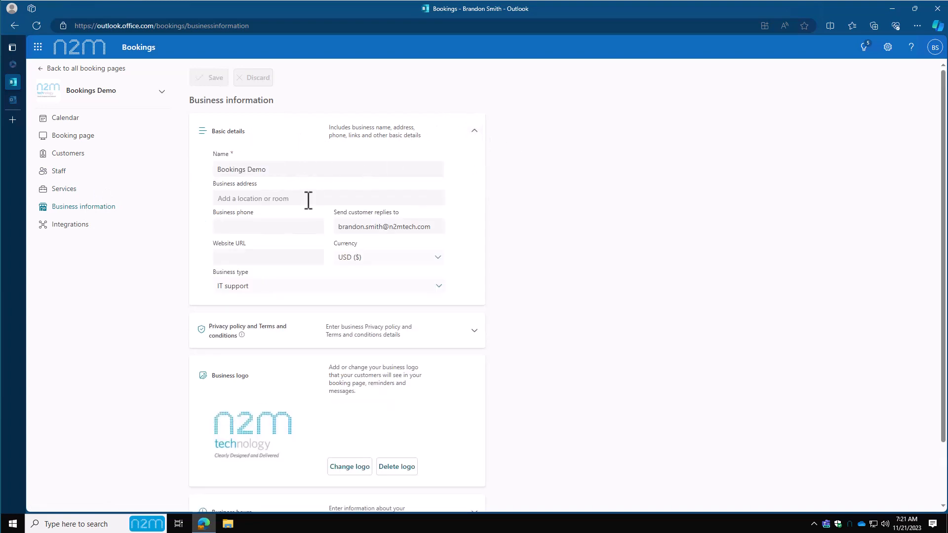
pyautogui.moveTo(280, 256)
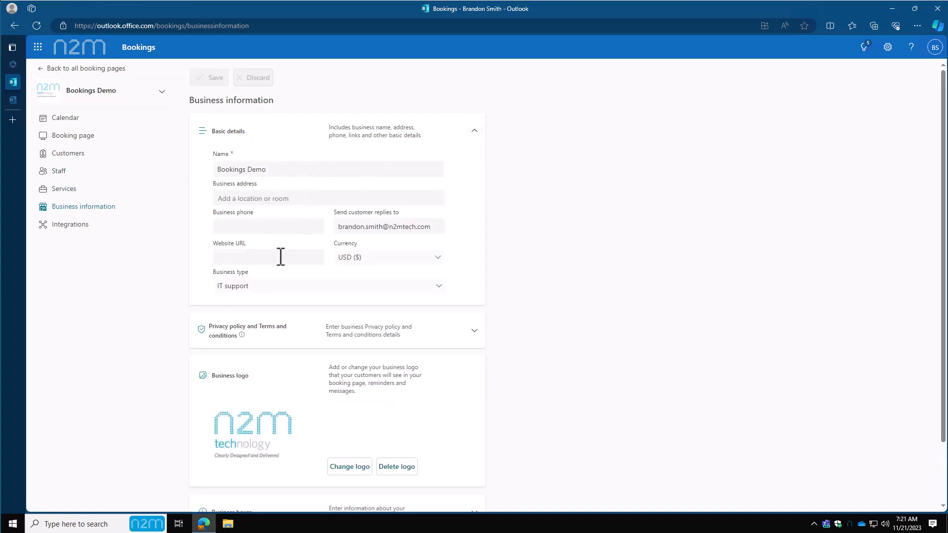
pyautogui.click(329, 285)
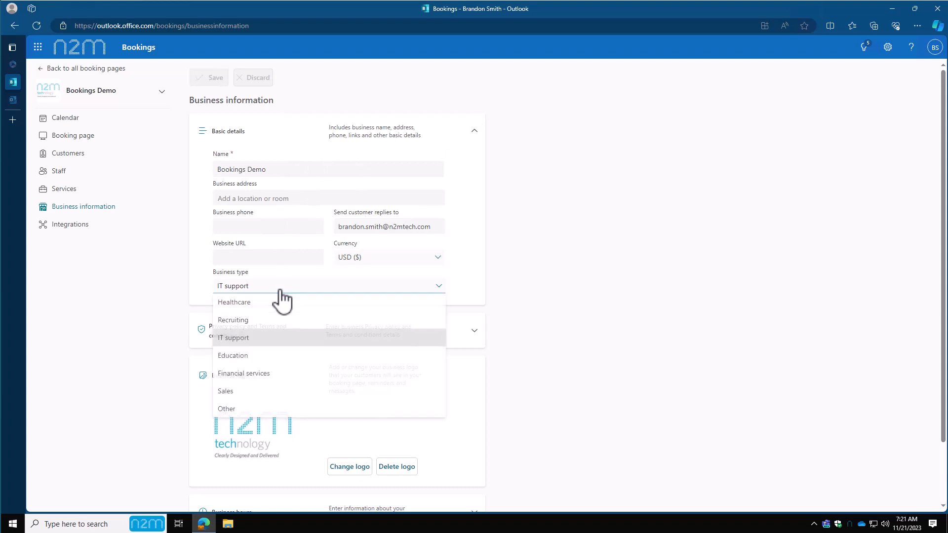
pyautogui.moveTo(373, 271)
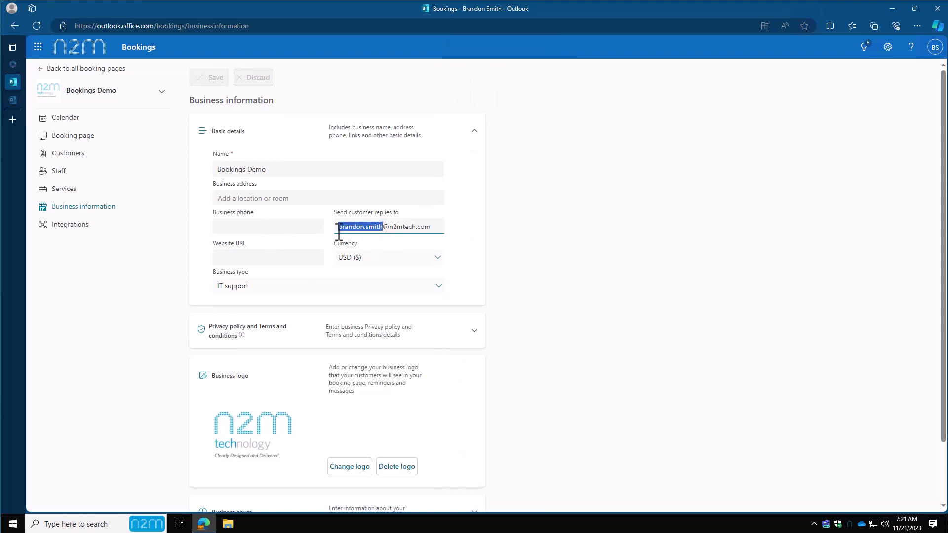
pyautogui.moveTo(588, 247)
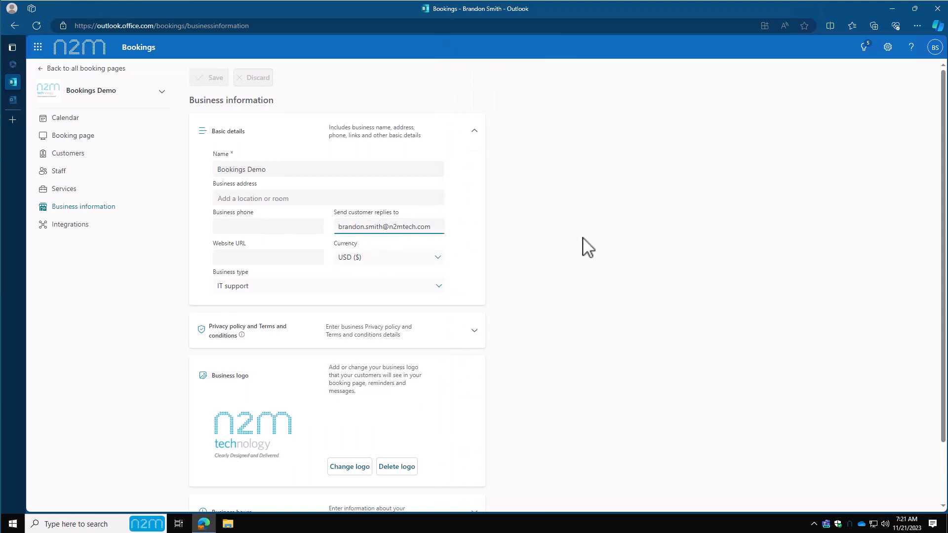
pyautogui.moveTo(631, 257)
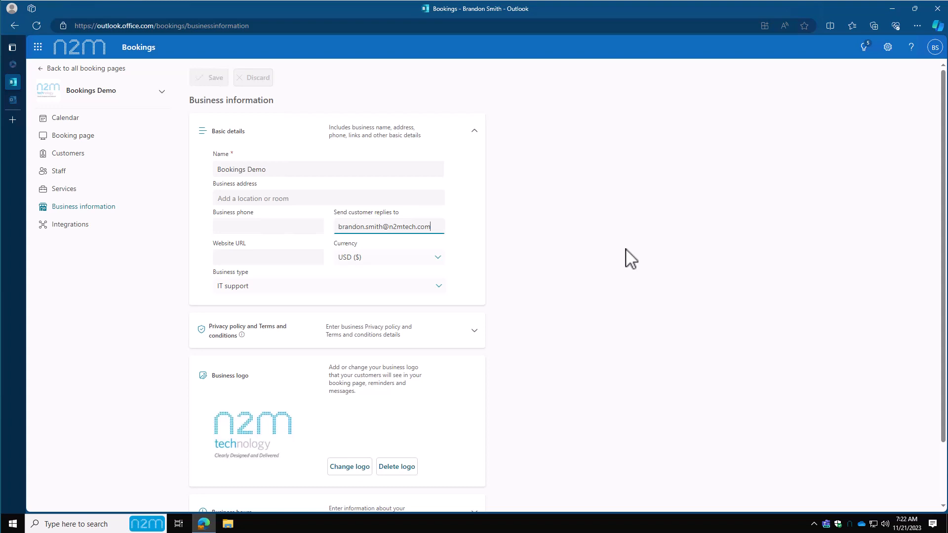
# Step: Review the Privacy policy and Terms and conditions URL fields, then collapse the section
pyautogui.click(474, 131)
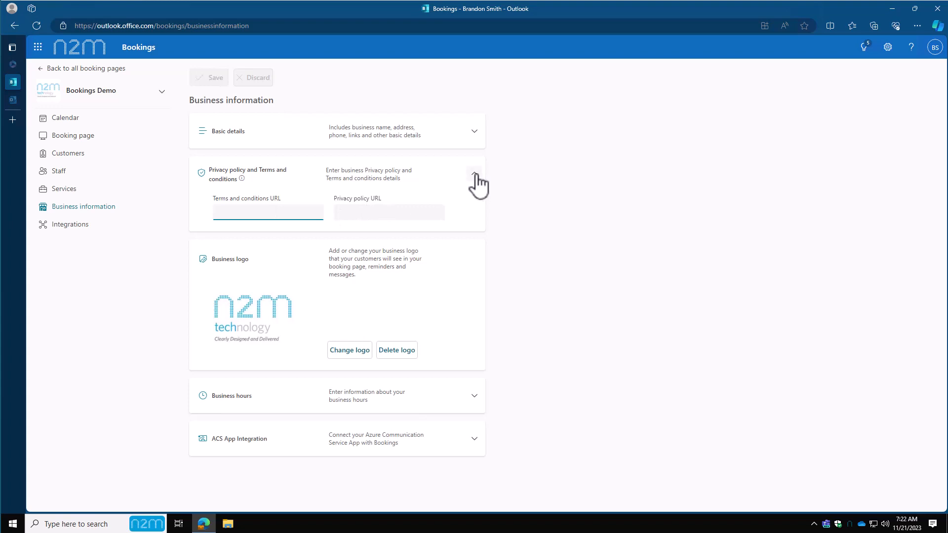
pyautogui.click(474, 174)
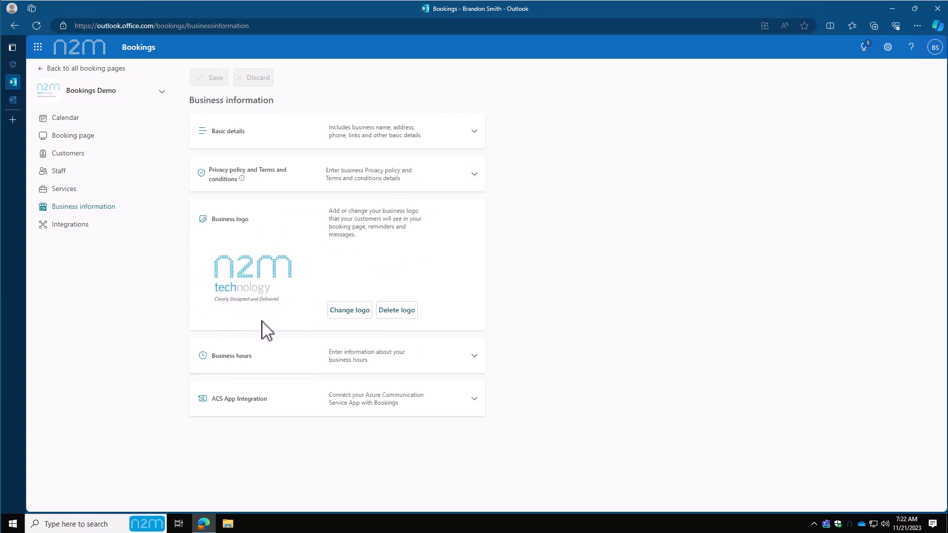
pyautogui.moveTo(283, 315)
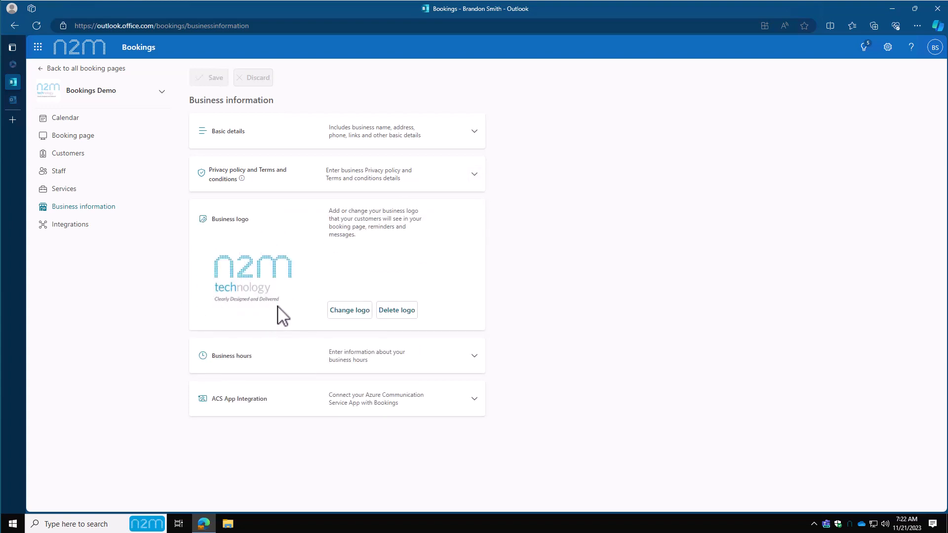
pyautogui.moveTo(413, 296)
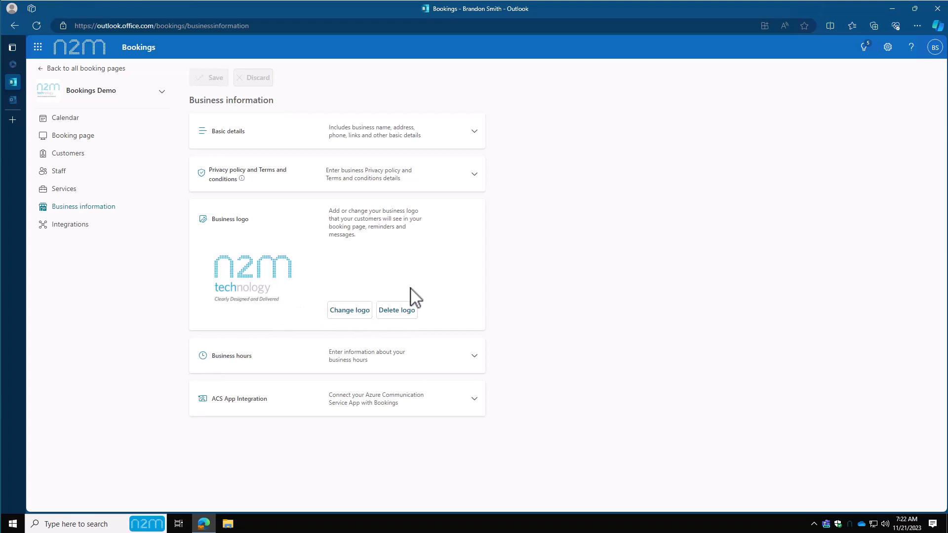
# Step: Change the Monday and Tuesday business hours to start at 8:30 AM
pyautogui.click(474, 356)
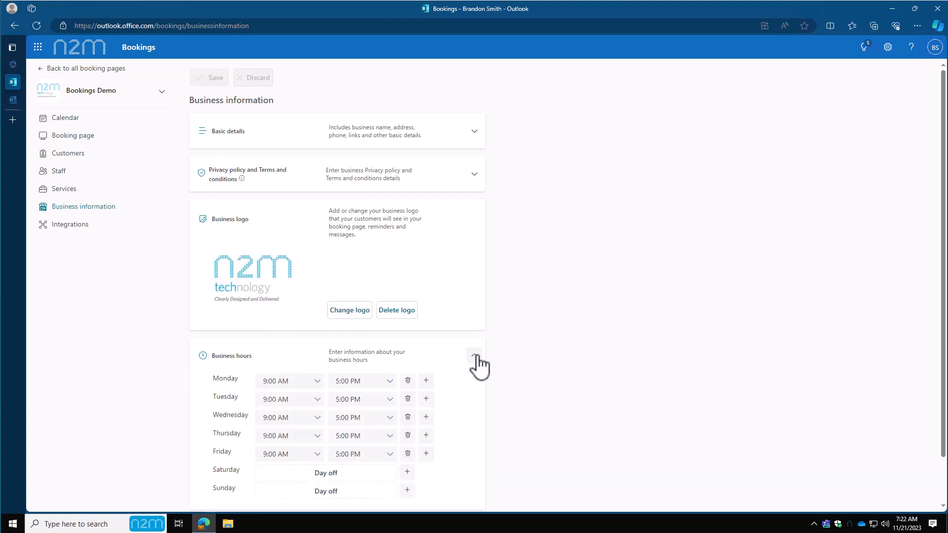
pyautogui.scroll(-3)
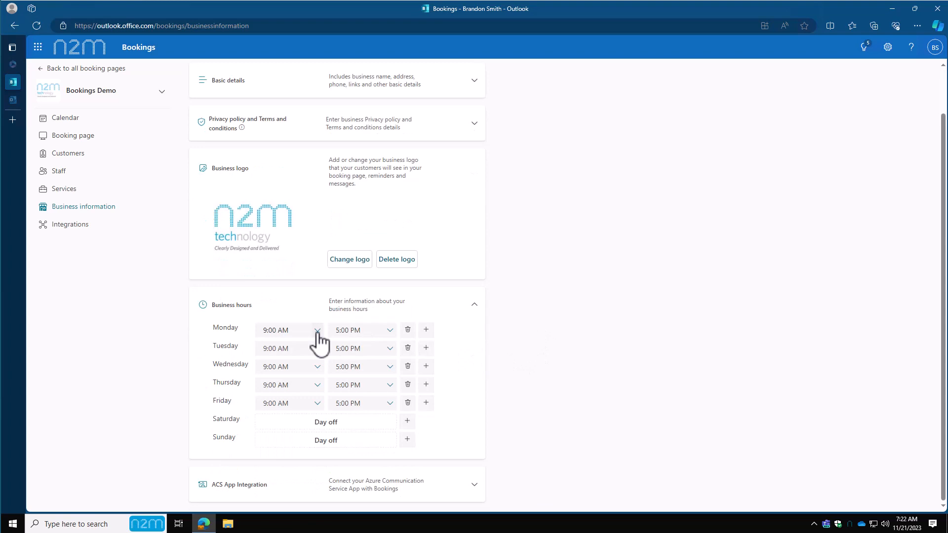
pyautogui.click(316, 331)
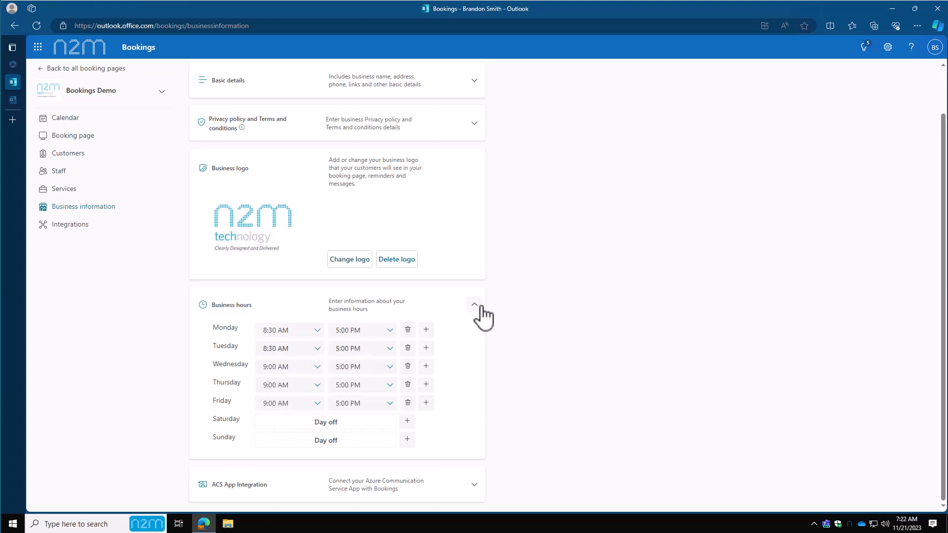
pyautogui.click(474, 304)
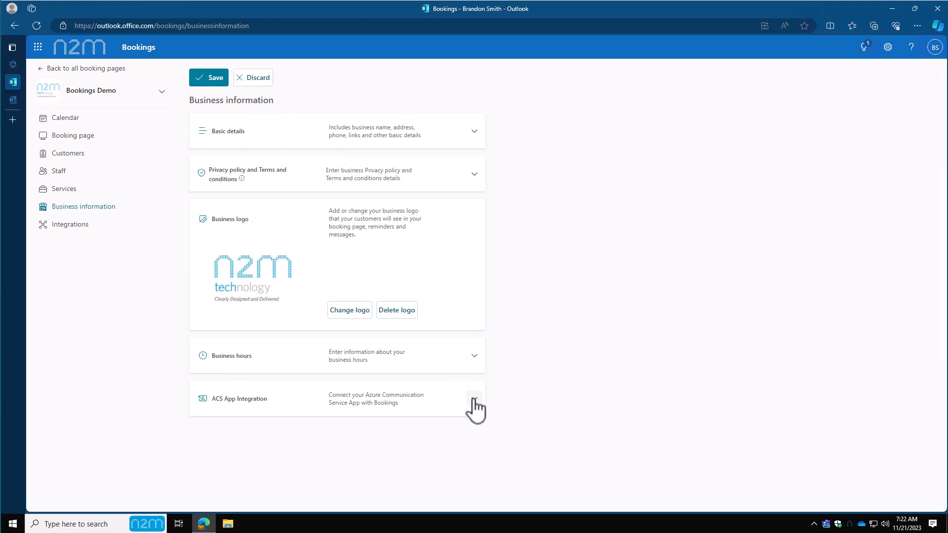
# Step: Glance at ACS App Integration, then save the business information with the new hours
pyautogui.click(474, 398)
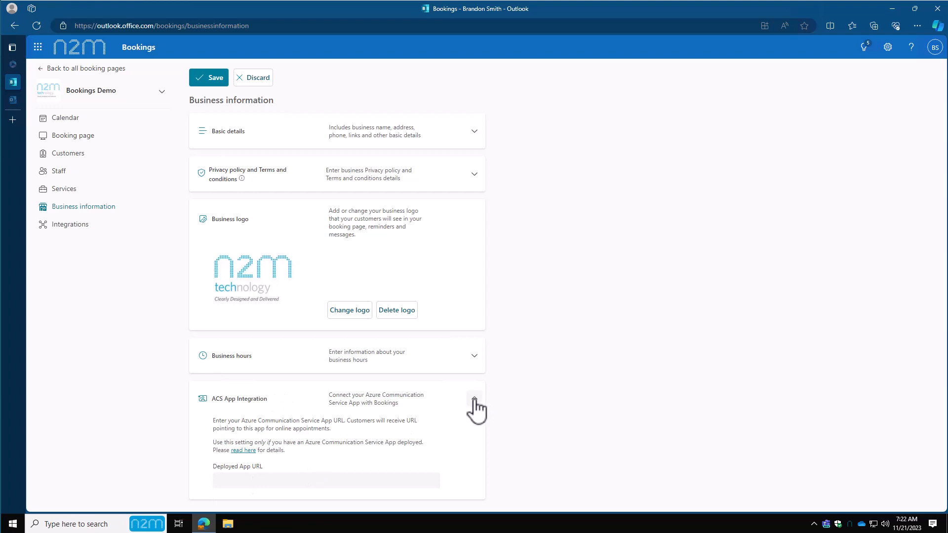
pyautogui.click(474, 398)
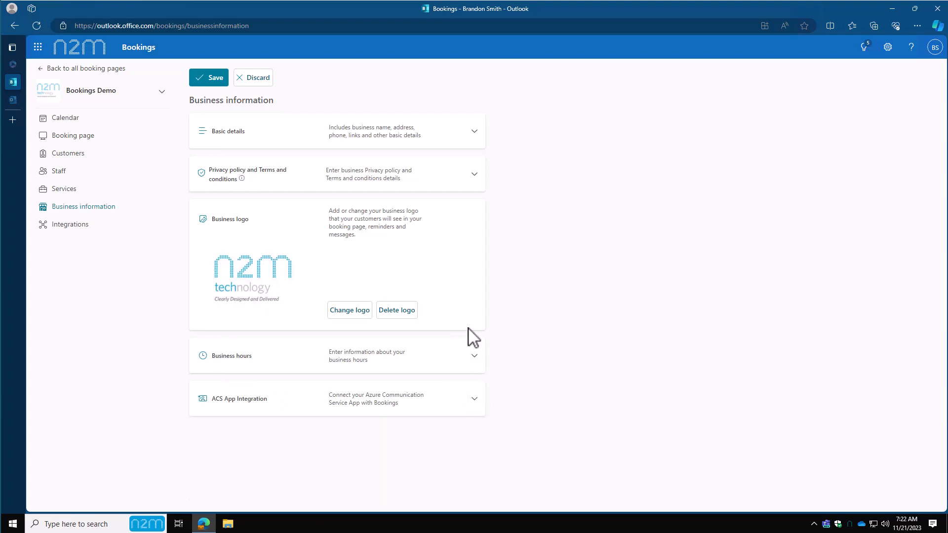
pyautogui.click(208, 77)
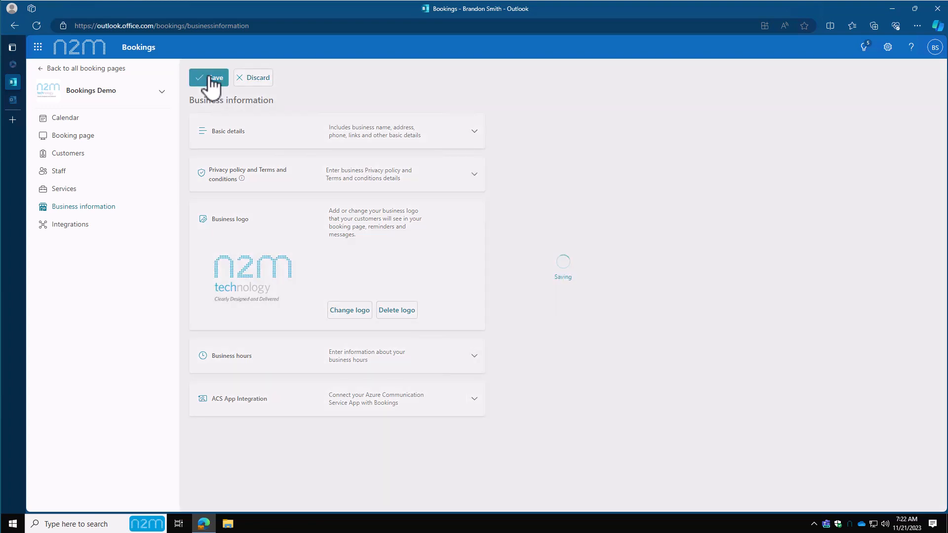
pyautogui.click(207, 78)
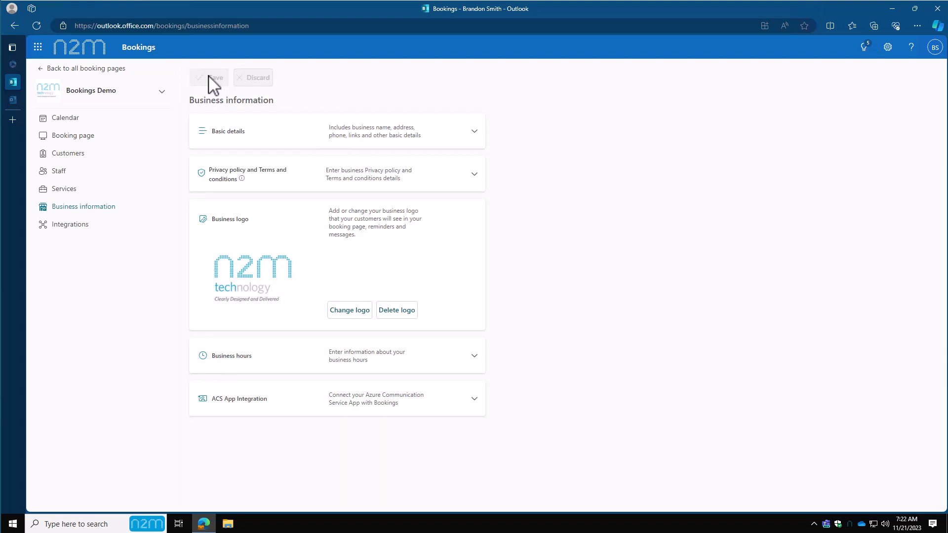
pyautogui.moveTo(518, 177)
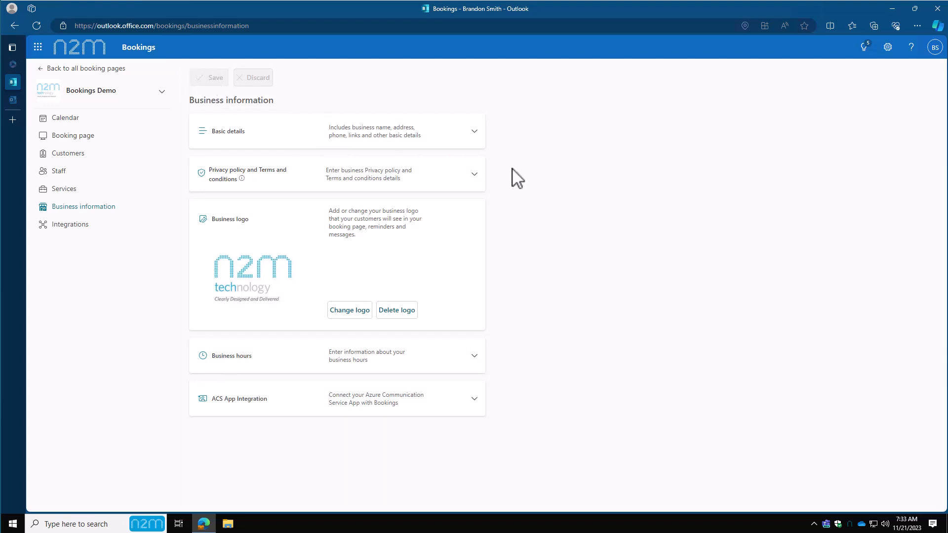
pyautogui.moveTo(71, 199)
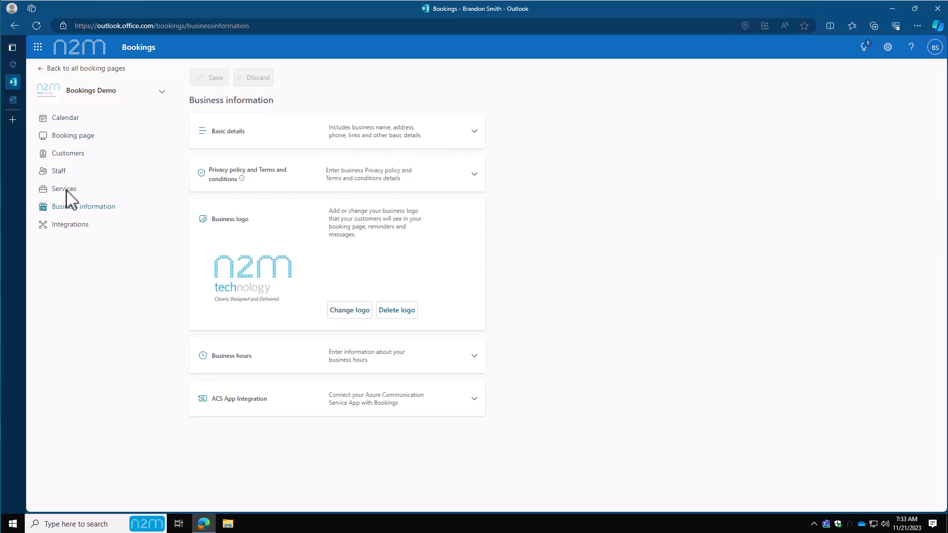
# Step: Show the Services page with the 30-minute IT support service
pyautogui.click(63, 188)
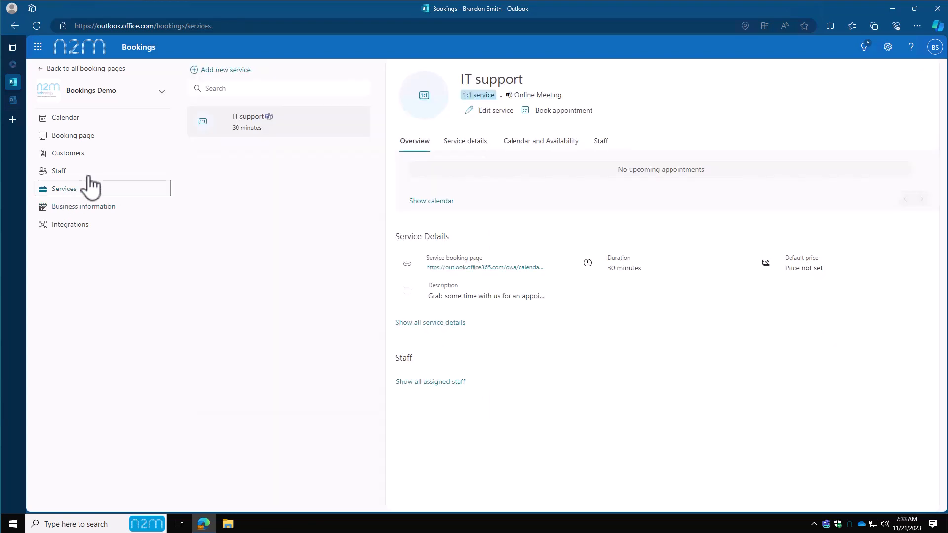
pyautogui.moveTo(273, 168)
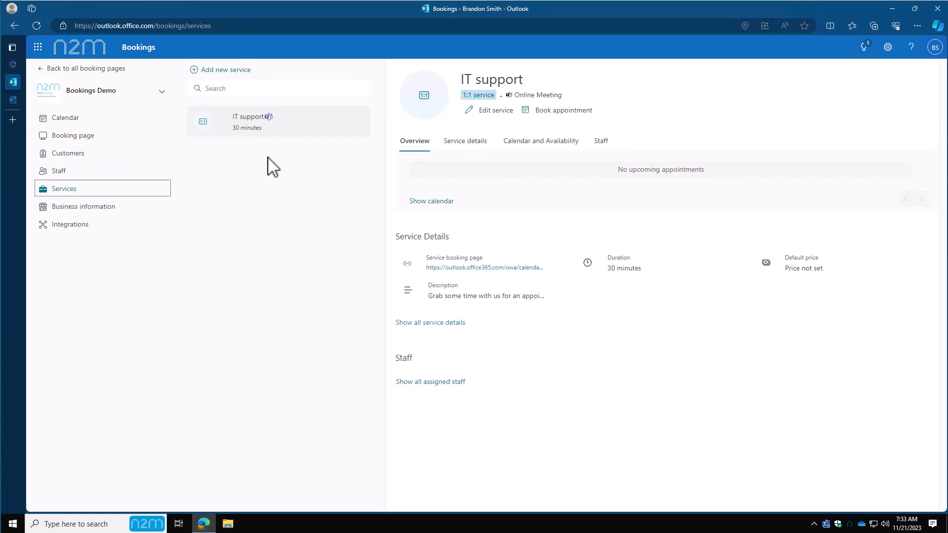
pyautogui.moveTo(240, 69)
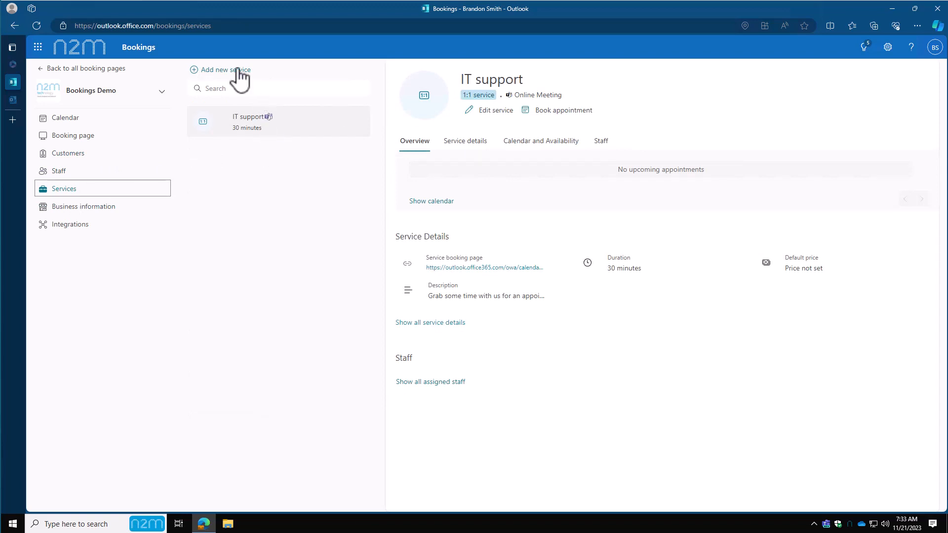
# Step: Start a new service named 'Web Design' described as 'Help build a website'
pyautogui.click(225, 69)
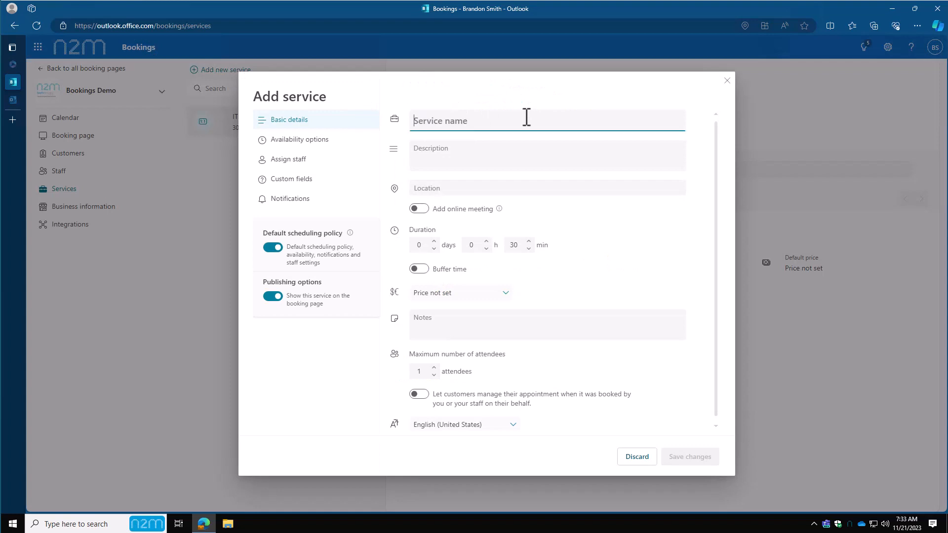
pyautogui.write('Web Design')
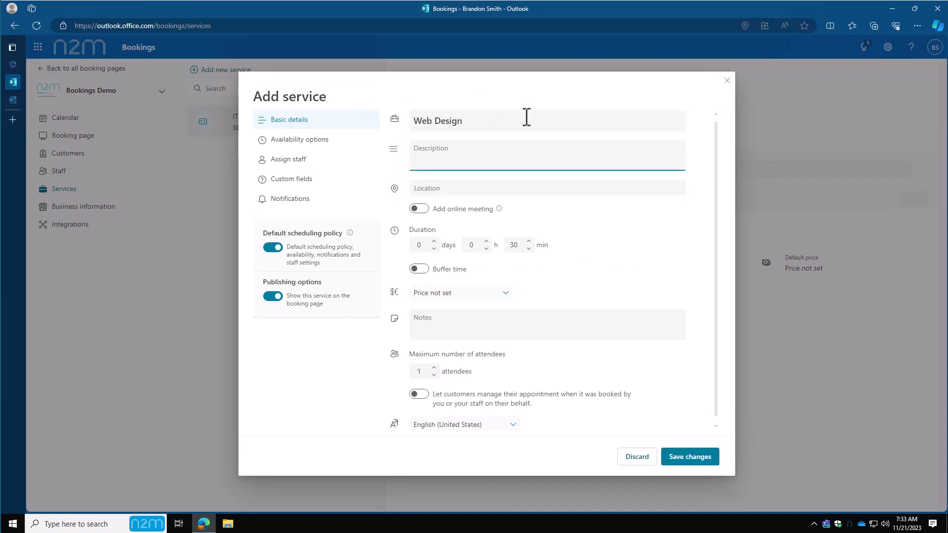
pyautogui.write('Help build a')
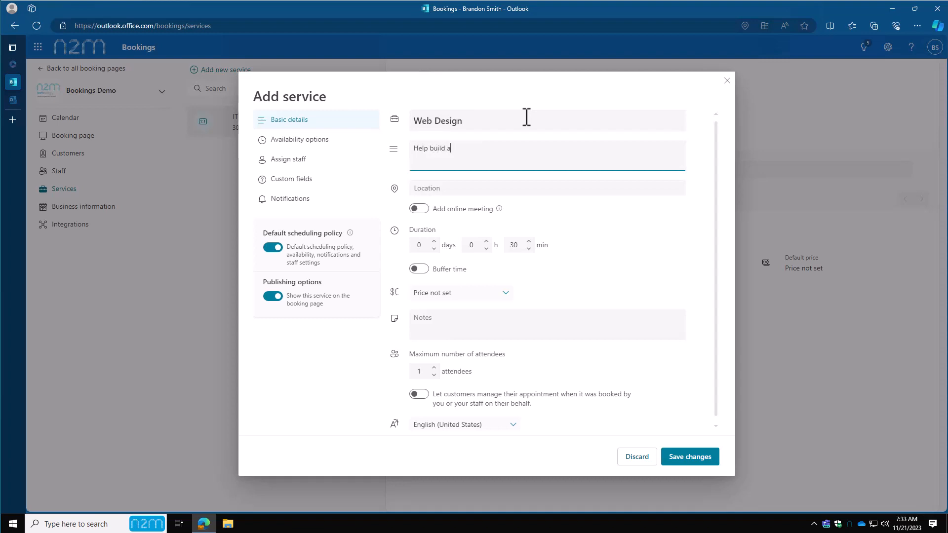
pyautogui.write('website')
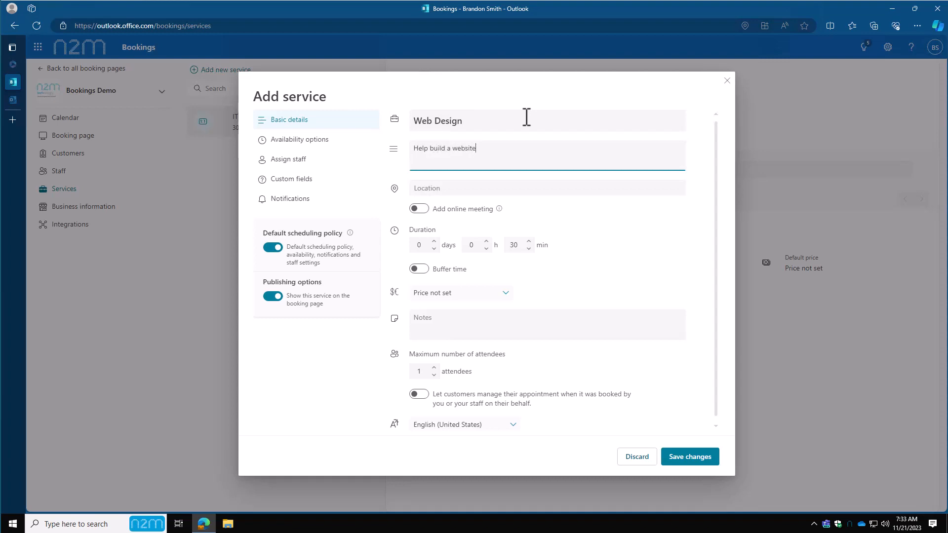
pyautogui.moveTo(493, 188)
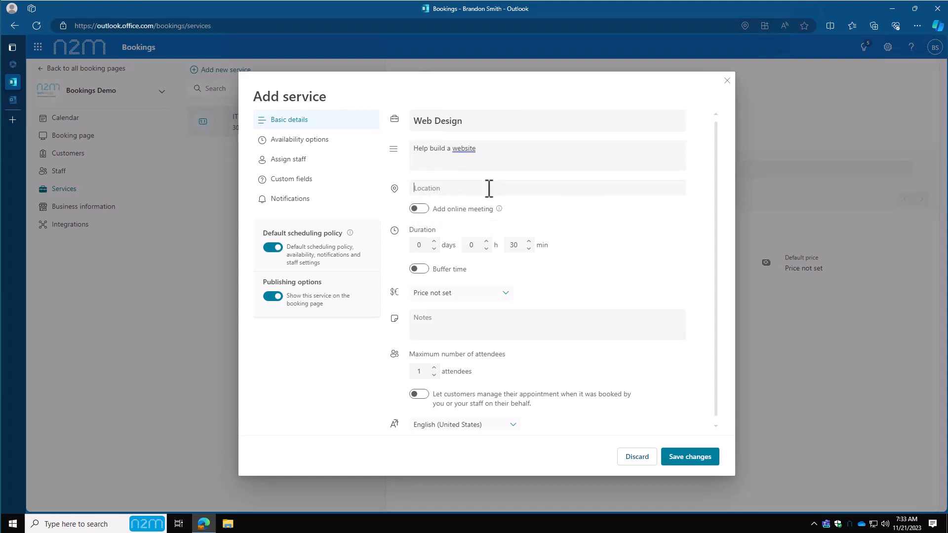
pyautogui.moveTo(528, 234)
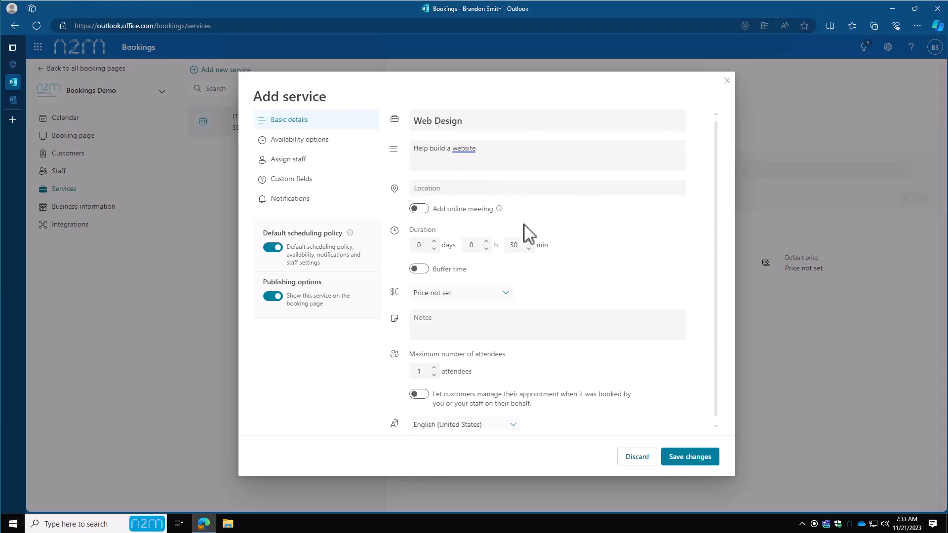
# Step: Enable online meeting for the service, leaving buffer time off
pyautogui.click(417, 208)
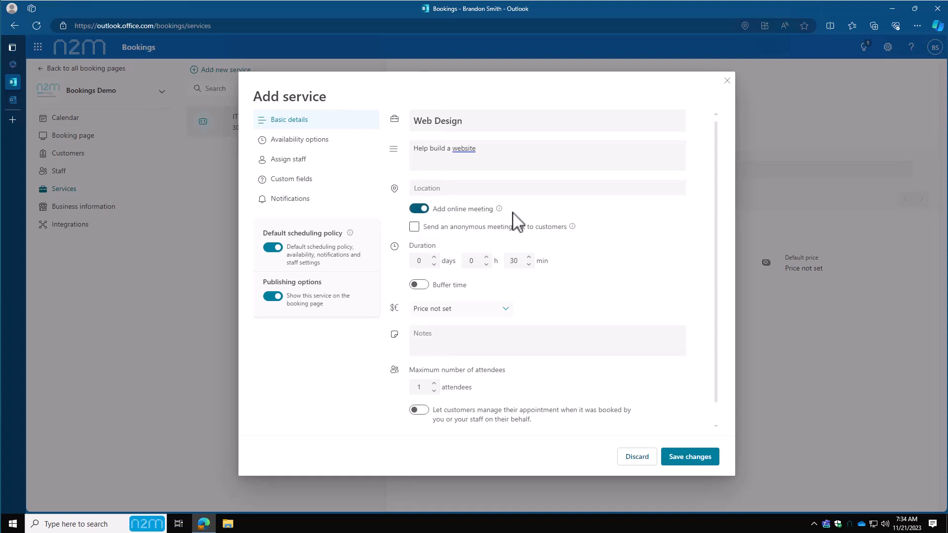
pyautogui.moveTo(574, 237)
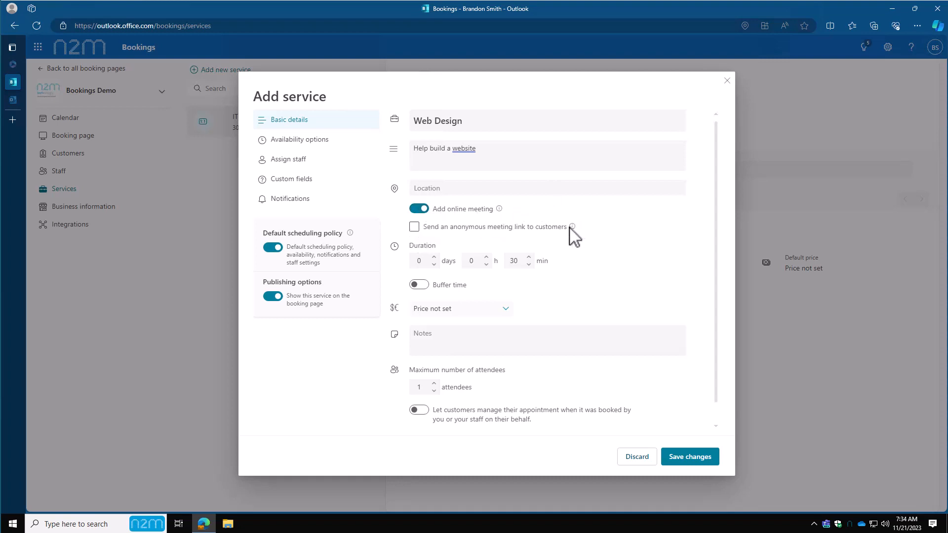
pyautogui.moveTo(571, 226)
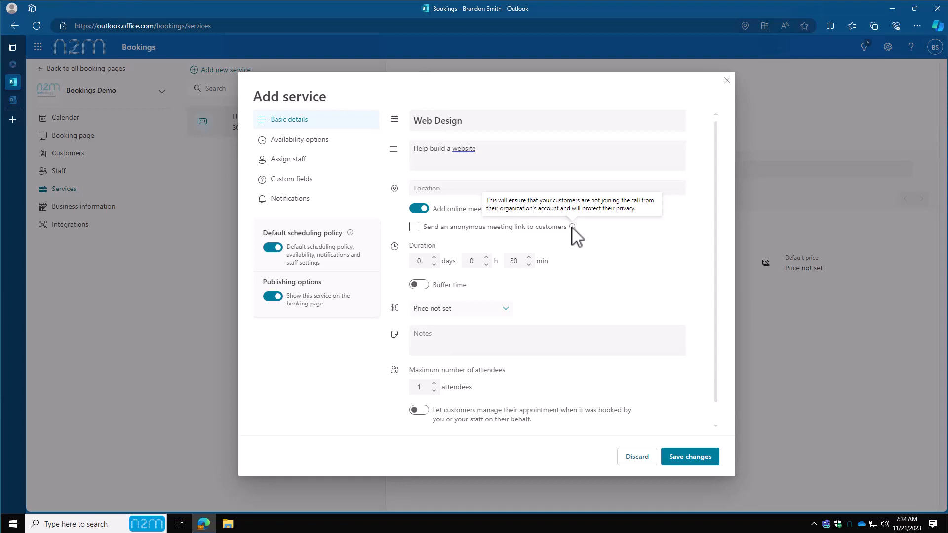
pyautogui.moveTo(504, 282)
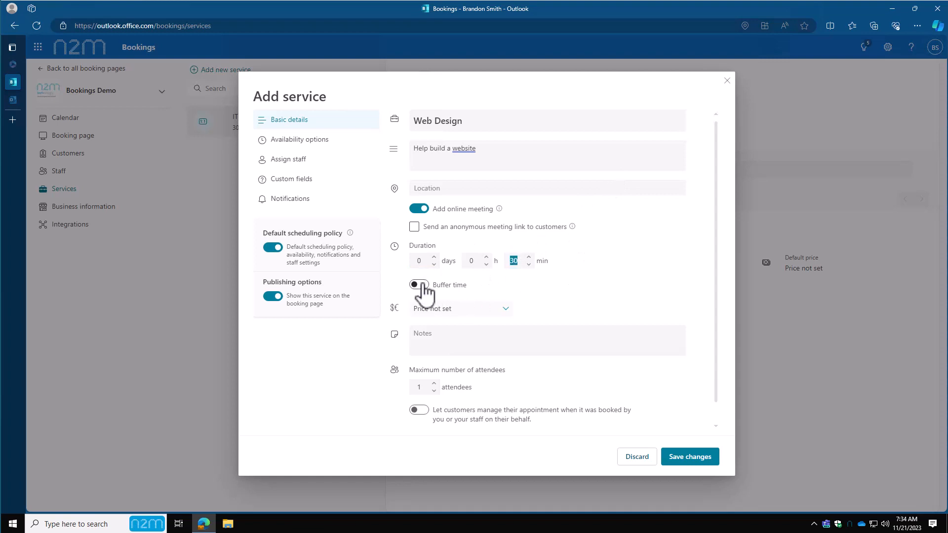
pyautogui.click(418, 285)
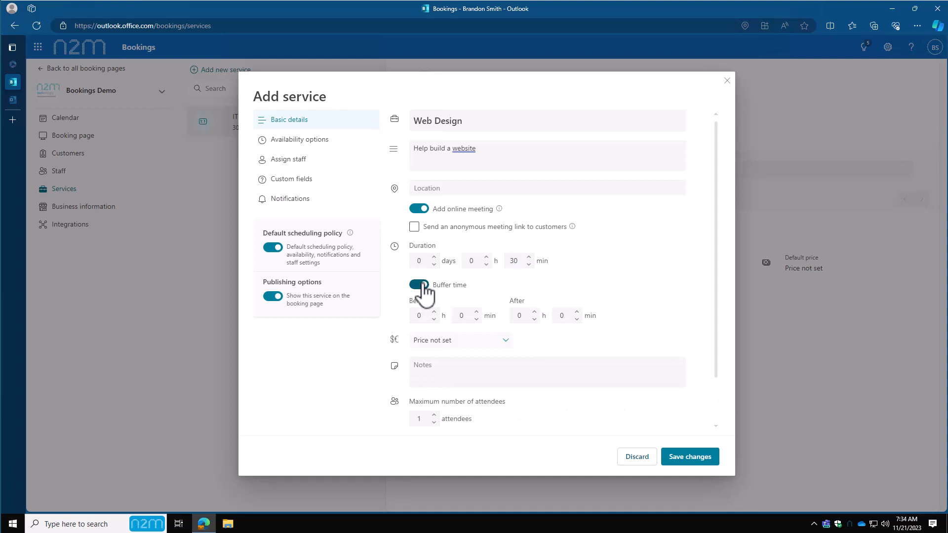
pyautogui.click(418, 284)
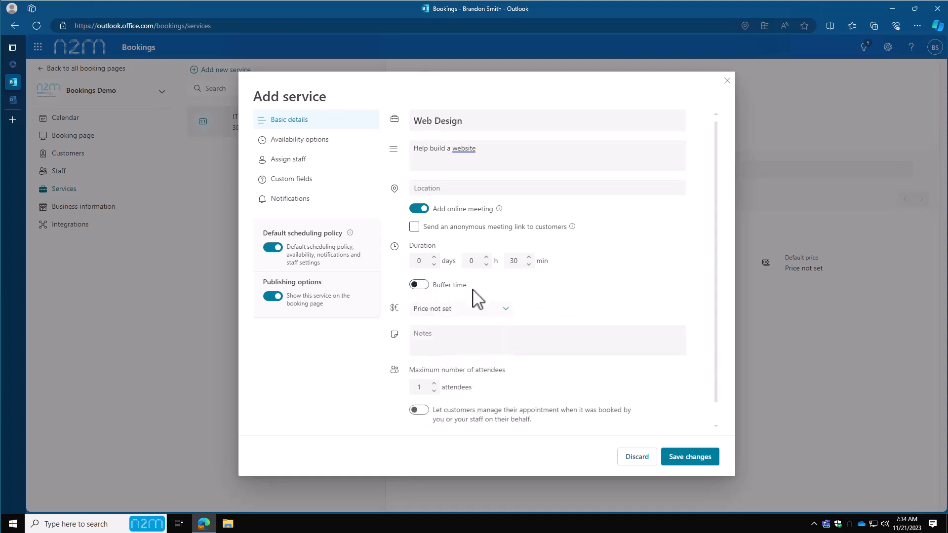
# Step: Make the Web Design service free and add the note 'Internal'
pyautogui.click(460, 308)
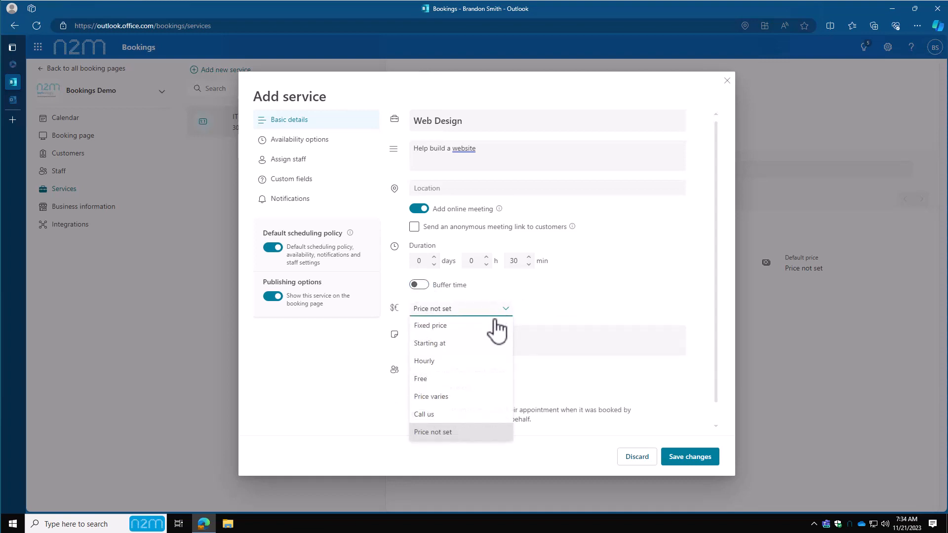
pyautogui.moveTo(469, 385)
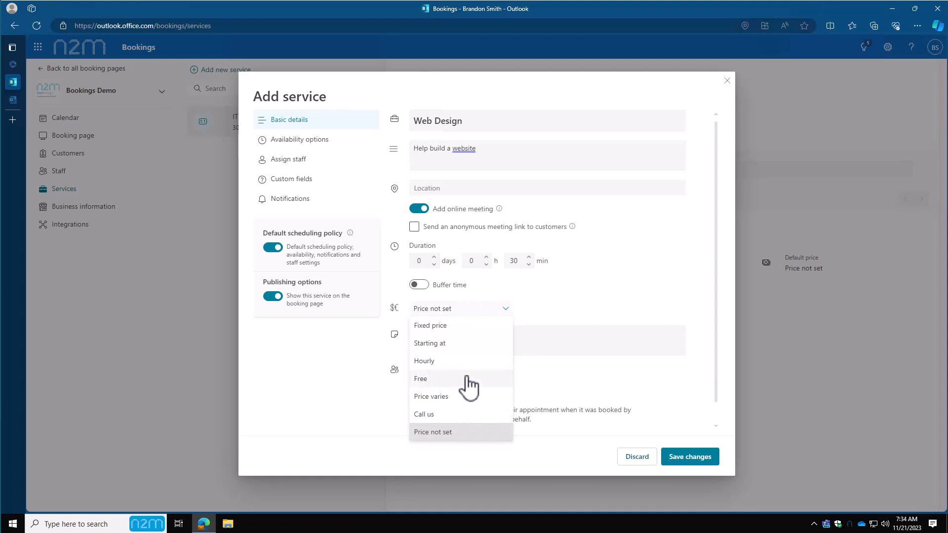
pyautogui.click(420, 379)
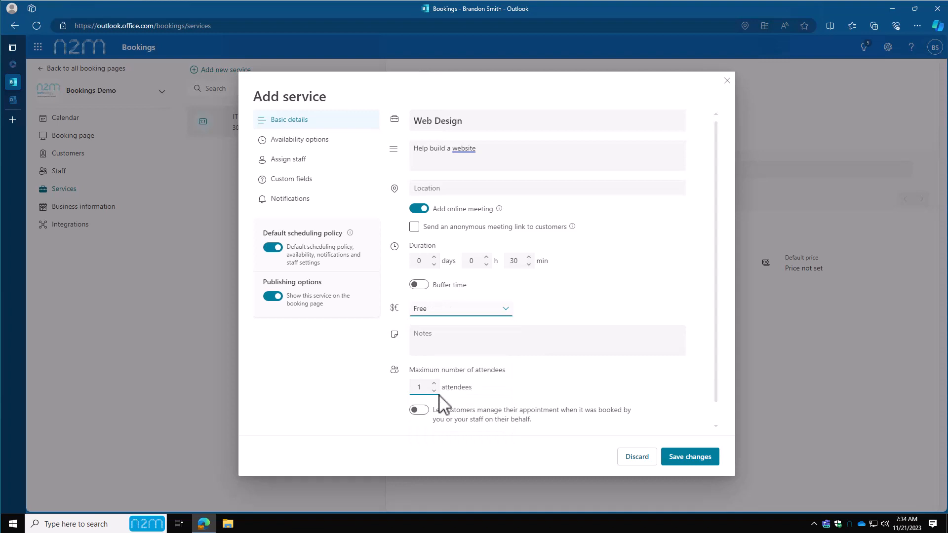
pyautogui.click(544, 340)
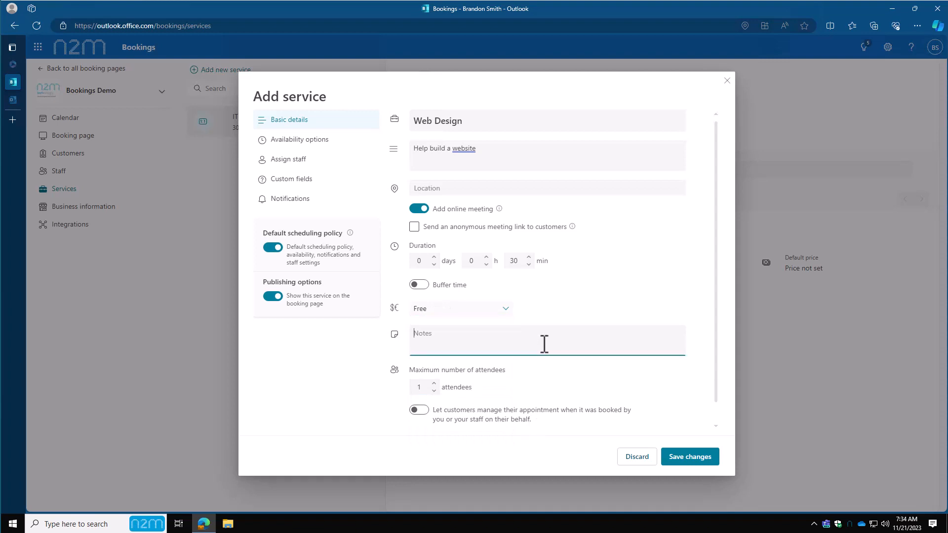
pyautogui.write('Inte')
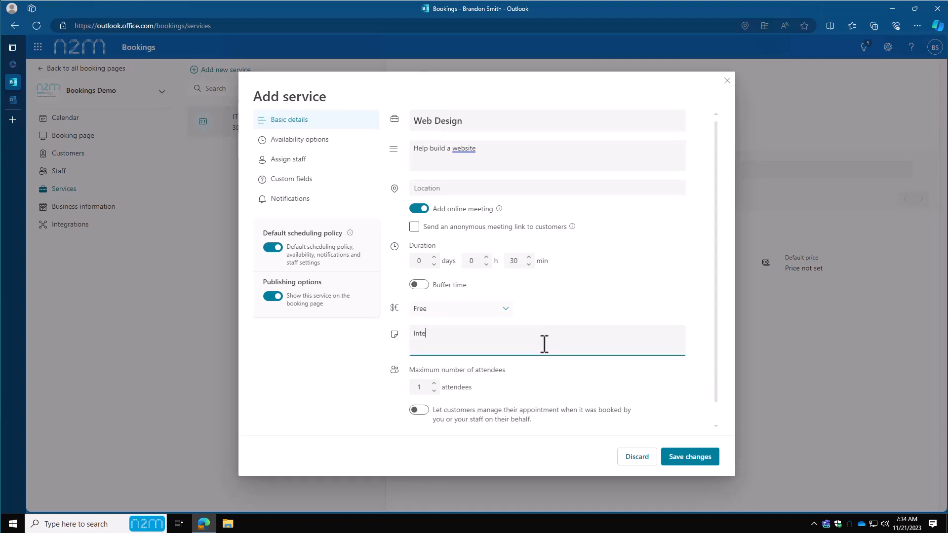
pyautogui.write('rnal')
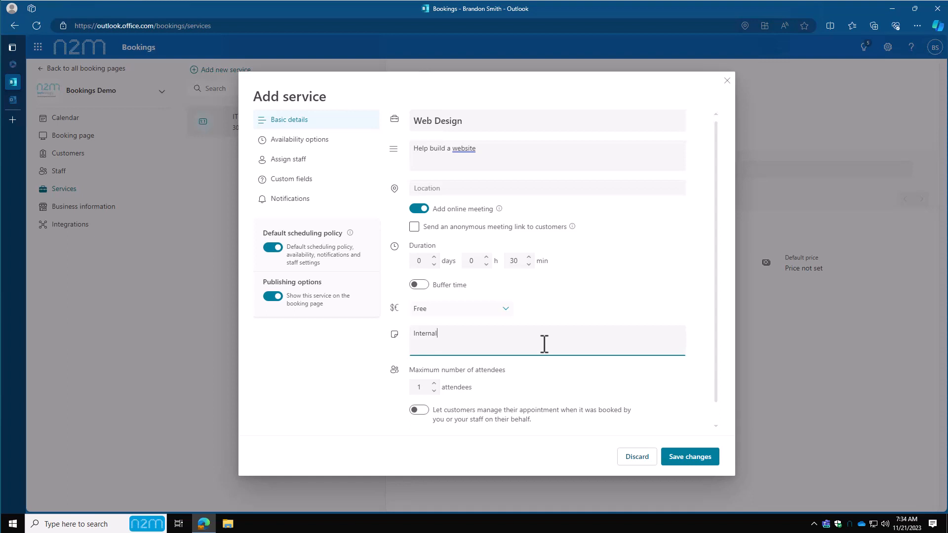
pyautogui.moveTo(437, 391)
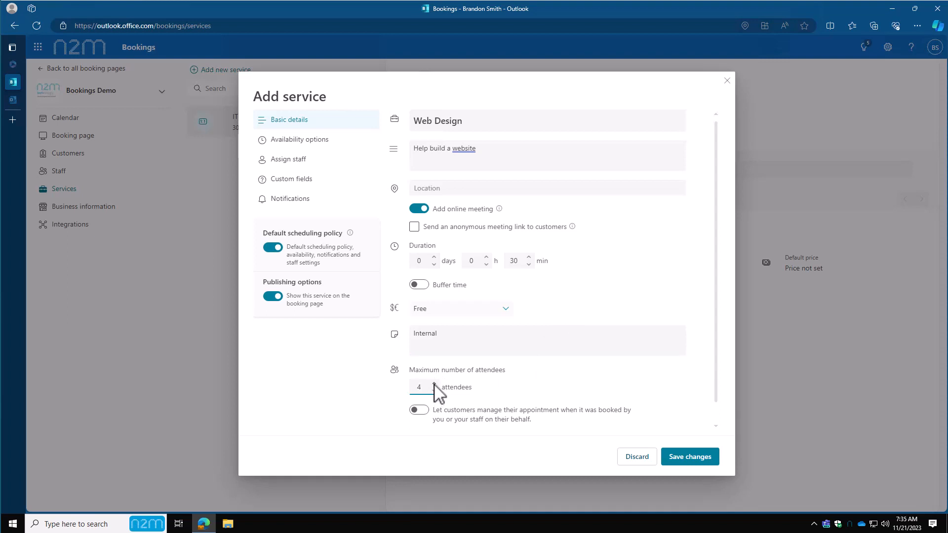
# Step: Allow up to 5 attendees and let customers manage appointments booked by staff
pyautogui.click(434, 384)
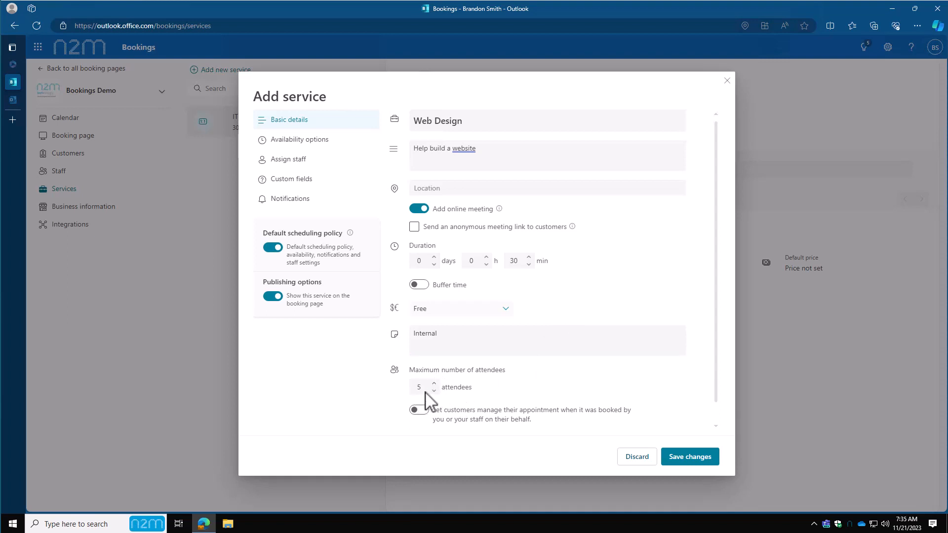
pyautogui.scroll(-3)
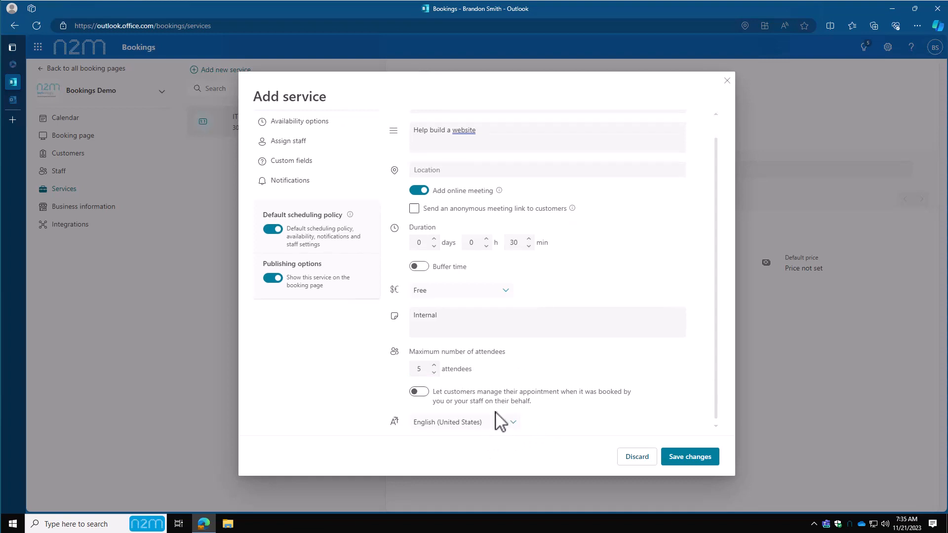
pyautogui.moveTo(519, 404)
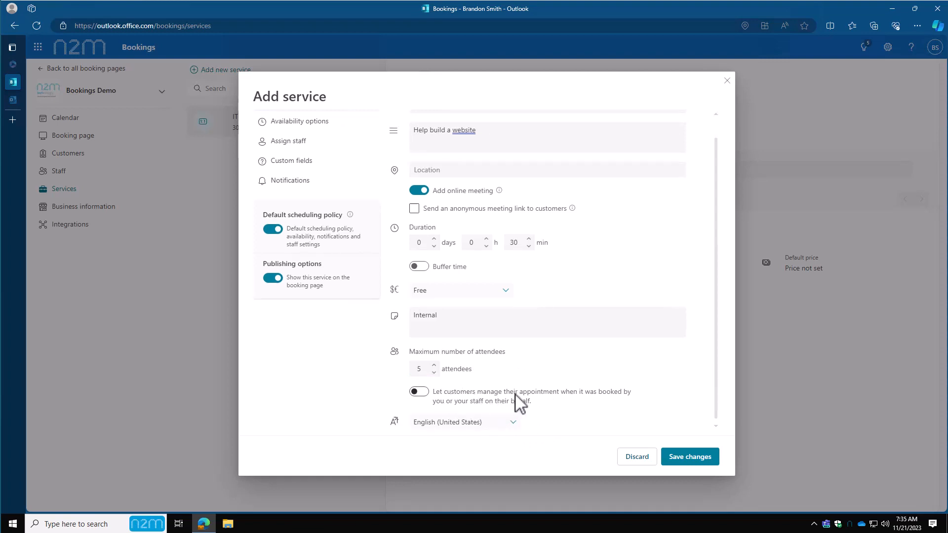
pyautogui.moveTo(511, 410)
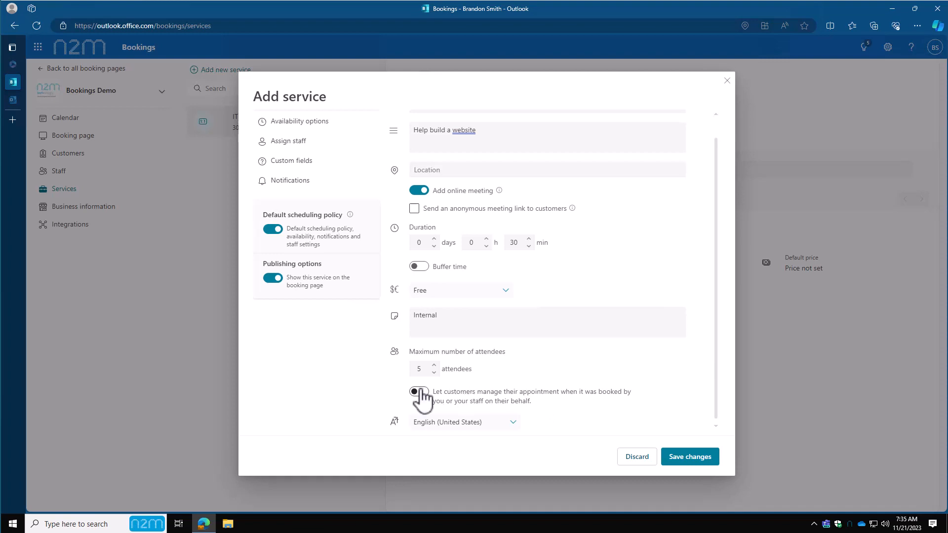
pyautogui.click(418, 392)
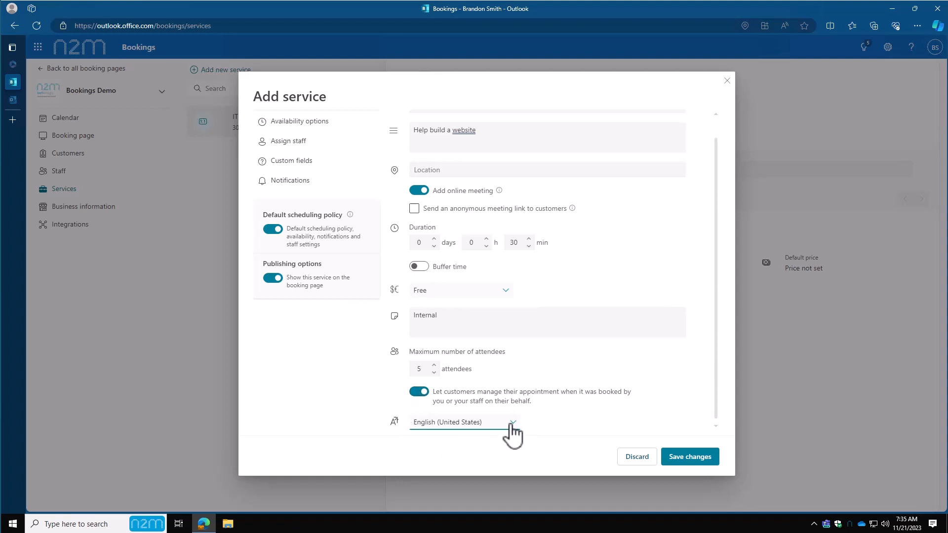
pyautogui.click(512, 422)
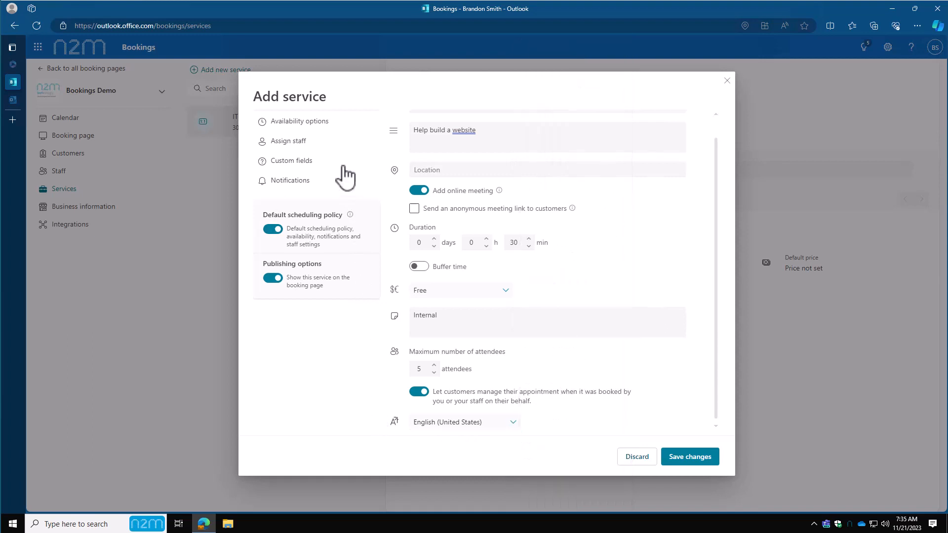
# Step: Review availability options, trying 15-minute increments before keeping 30 minutes with the default scheduling policy
pyautogui.click(298, 120)
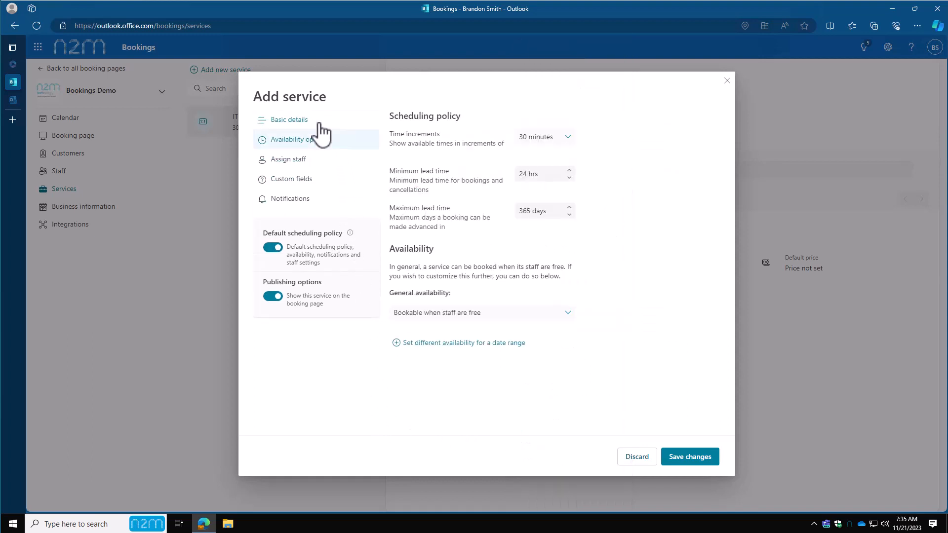
pyautogui.moveTo(598, 164)
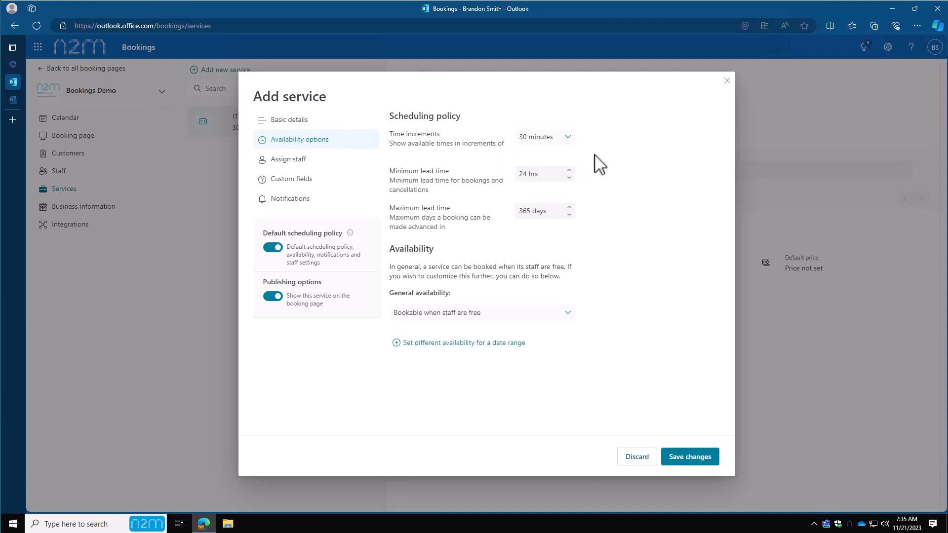
pyautogui.moveTo(542, 137)
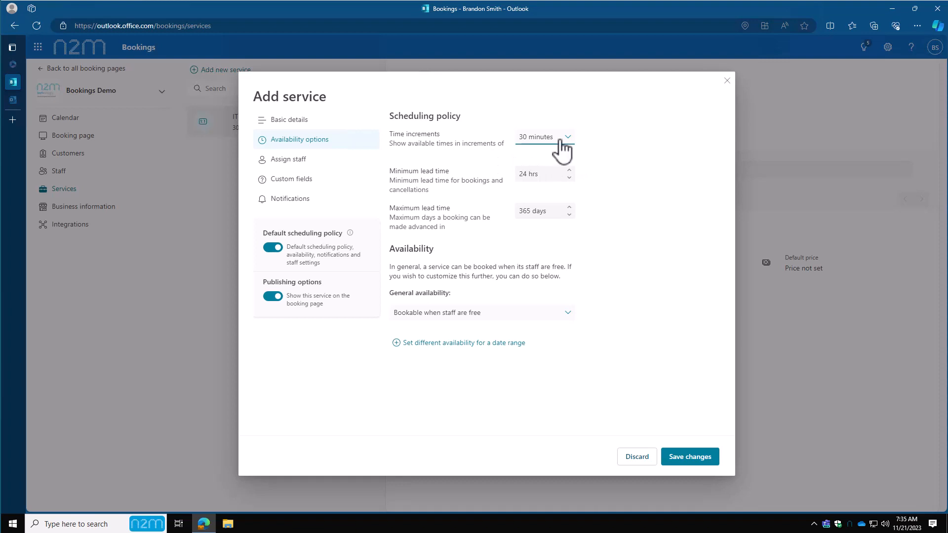
pyautogui.click(542, 137)
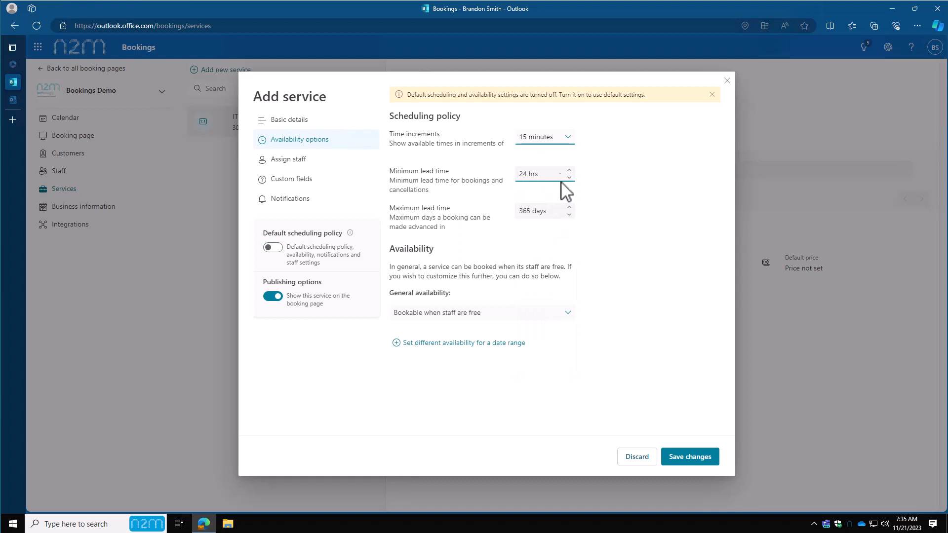
pyautogui.moveTo(408, 184)
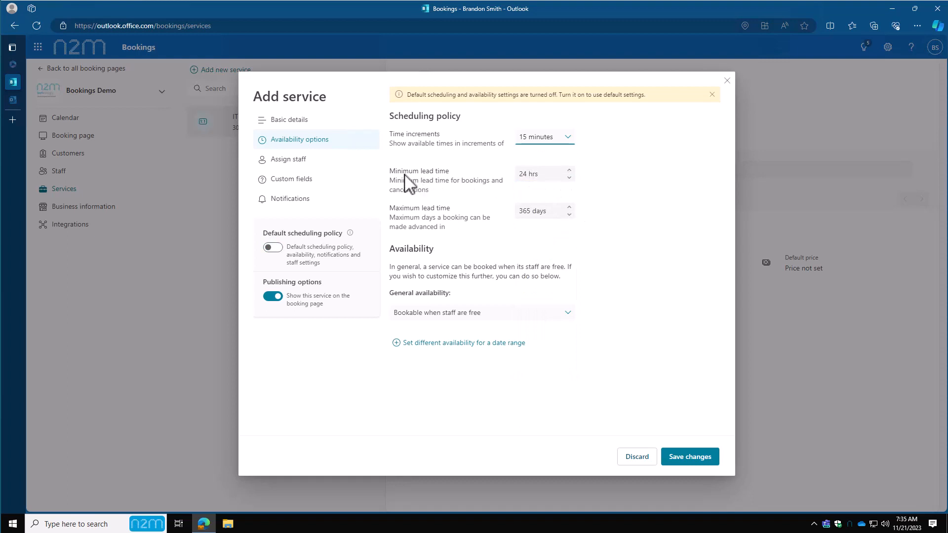
pyautogui.moveTo(455, 239)
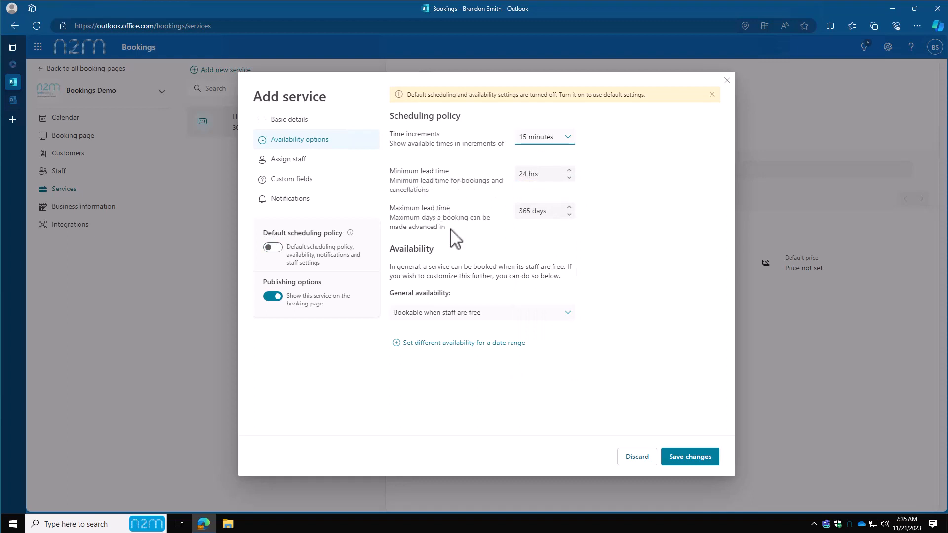
pyautogui.moveTo(360, 248)
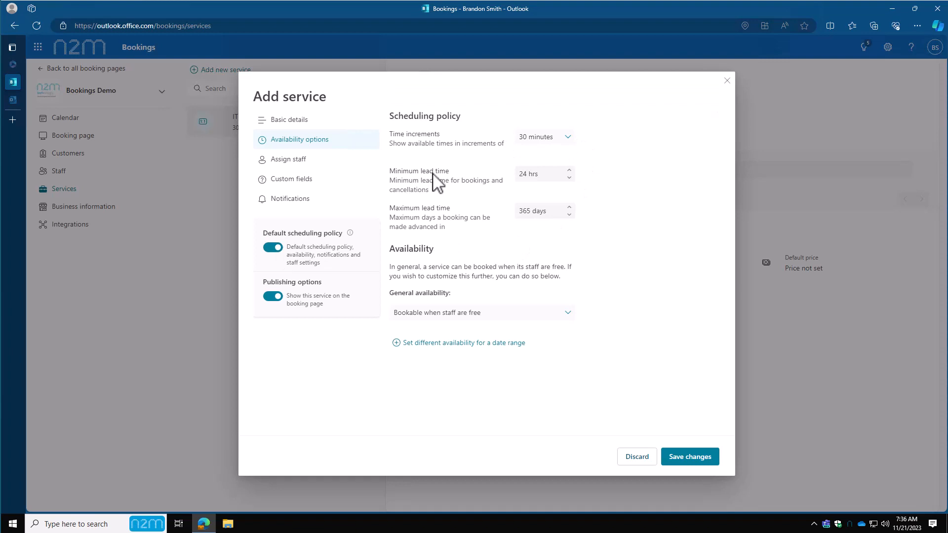
pyautogui.moveTo(628, 229)
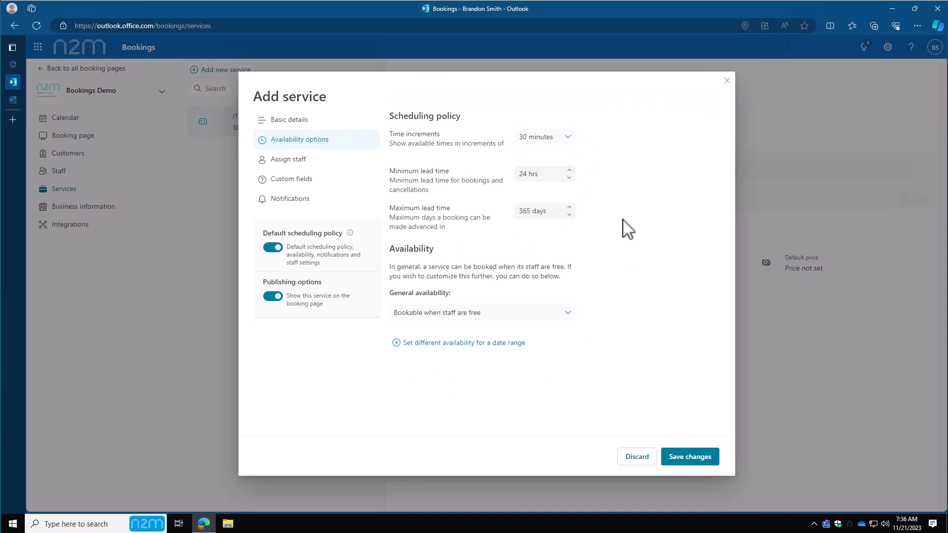
pyautogui.moveTo(519, 205)
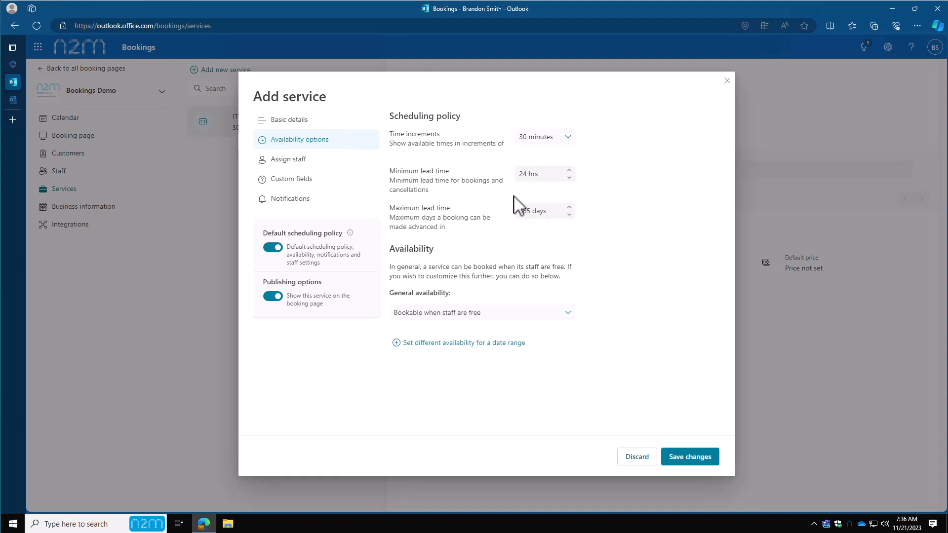
pyautogui.click(288, 159)
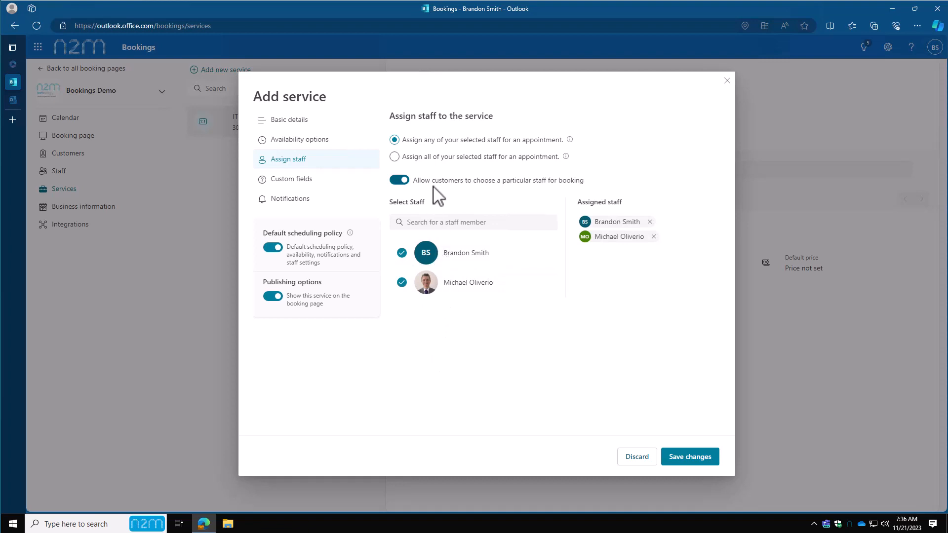
pyautogui.moveTo(469, 287)
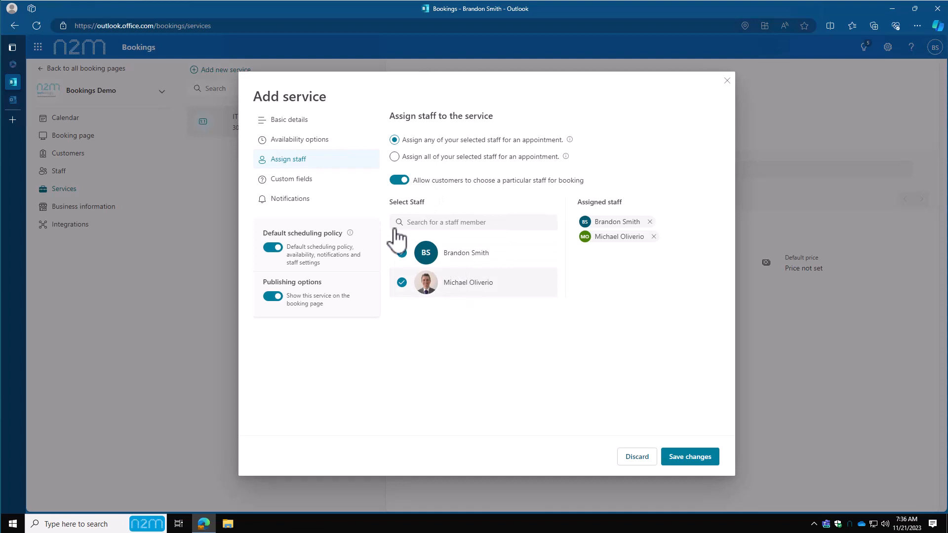
# Step: Show the Web Design service's customer information and custom fields settings
pyautogui.click(291, 178)
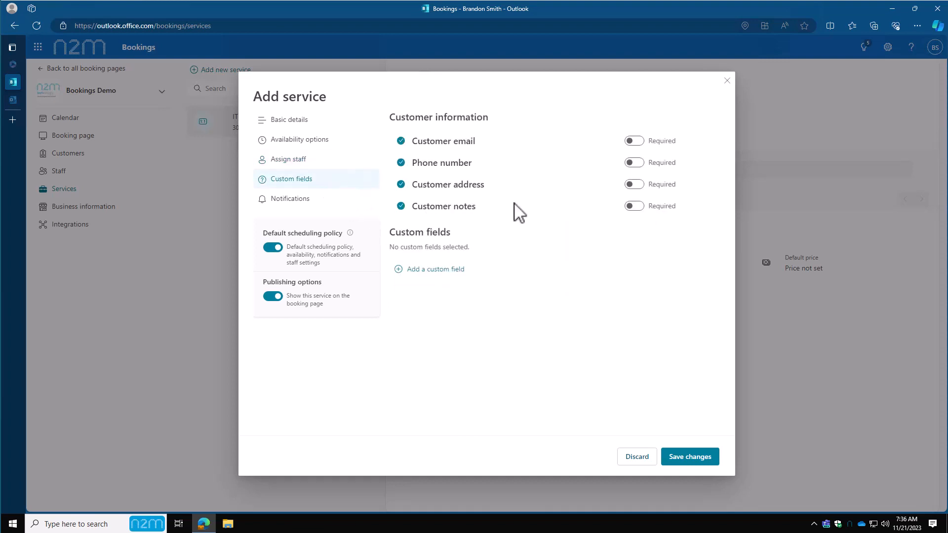
pyautogui.moveTo(416, 150)
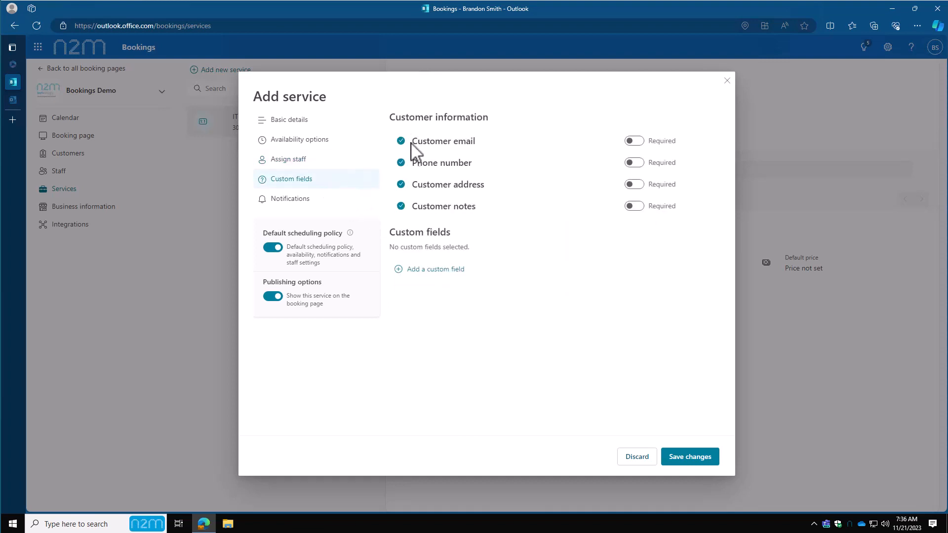
pyautogui.moveTo(633, 141)
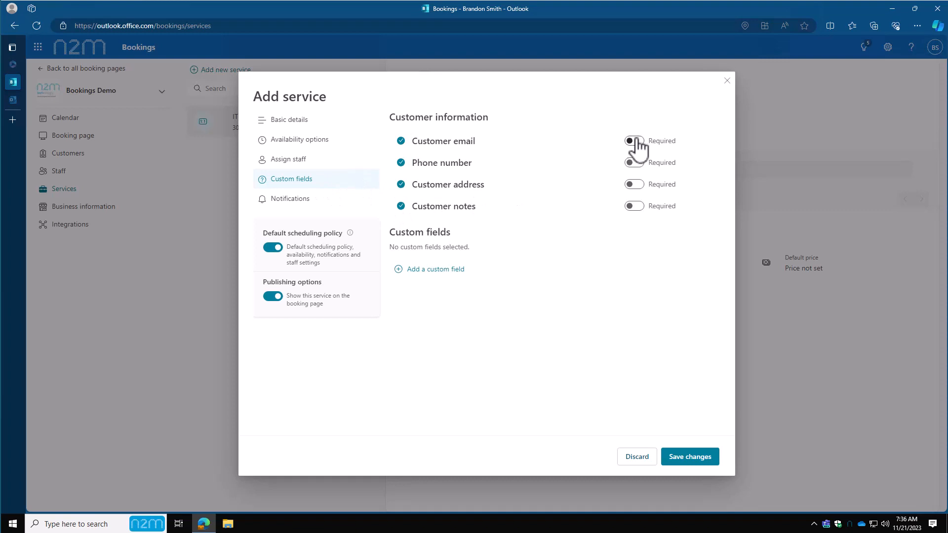
# Step: Require customer email and phone number, and discard a drafted dropdown custom field with two options
pyautogui.click(633, 140)
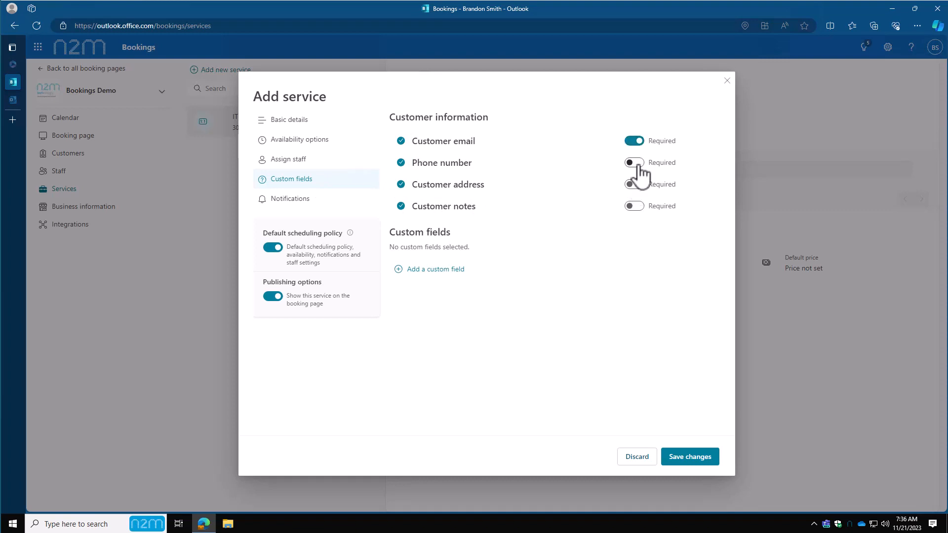
pyautogui.click(634, 162)
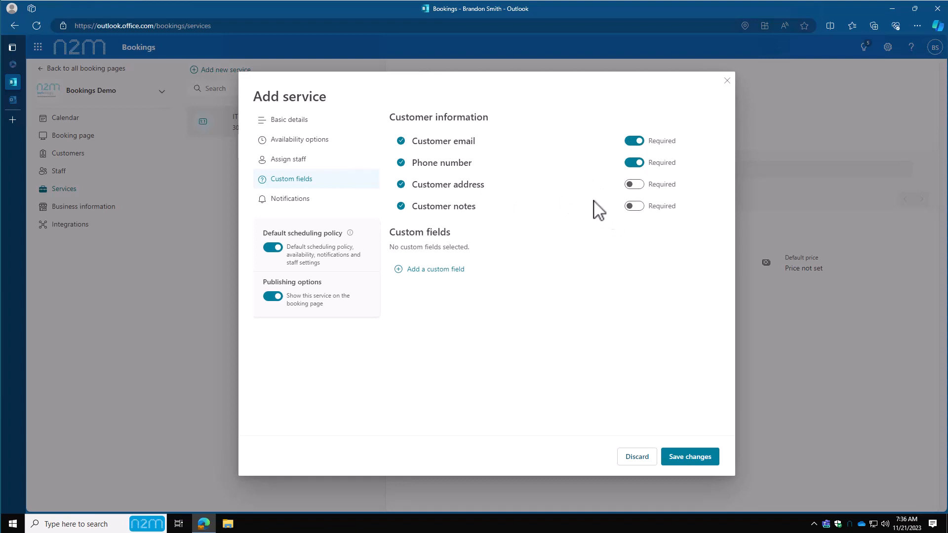
pyautogui.moveTo(427, 269)
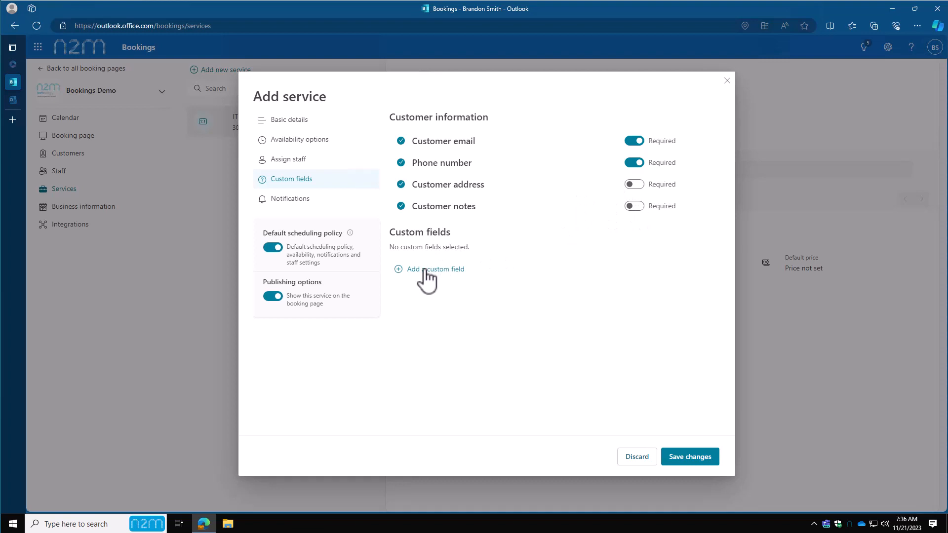
pyautogui.click(433, 269)
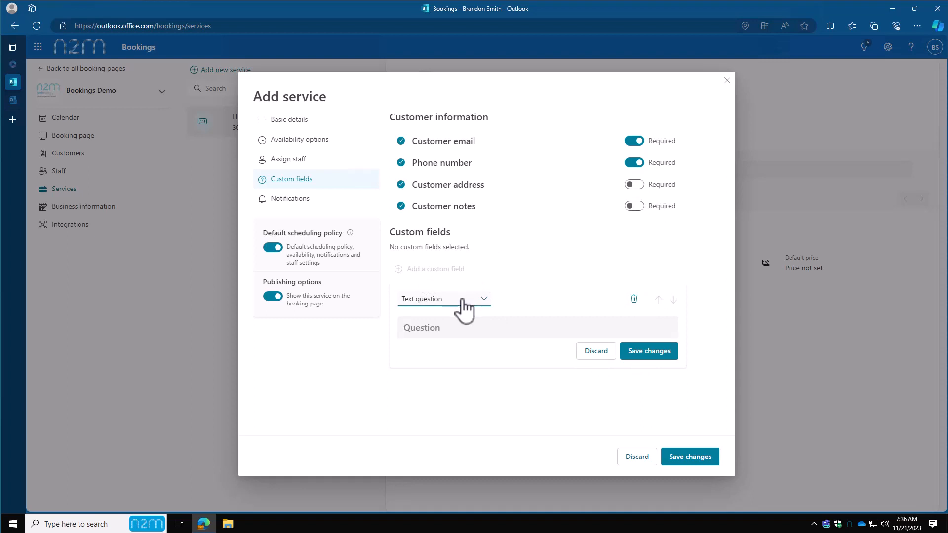
pyautogui.click(443, 298)
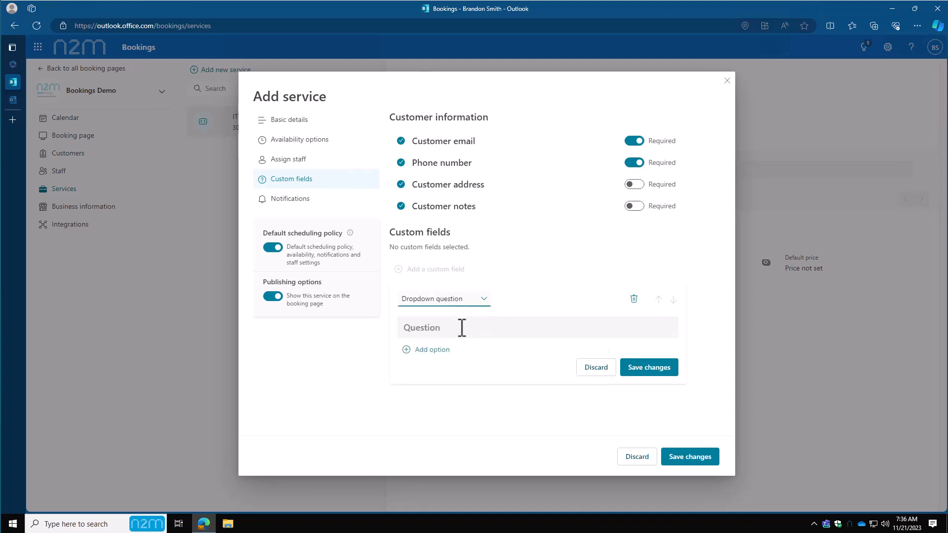
pyautogui.click(431, 349)
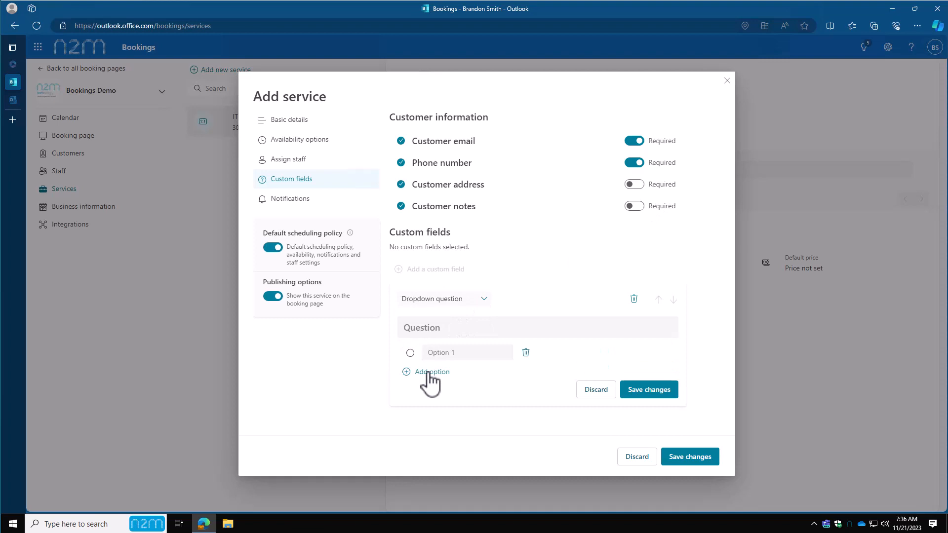
pyautogui.click(431, 371)
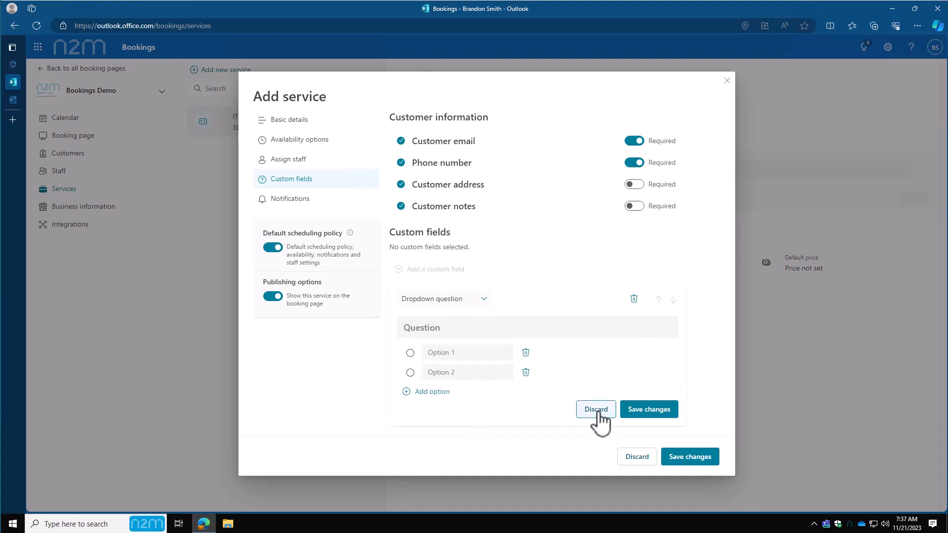
pyautogui.click(595, 409)
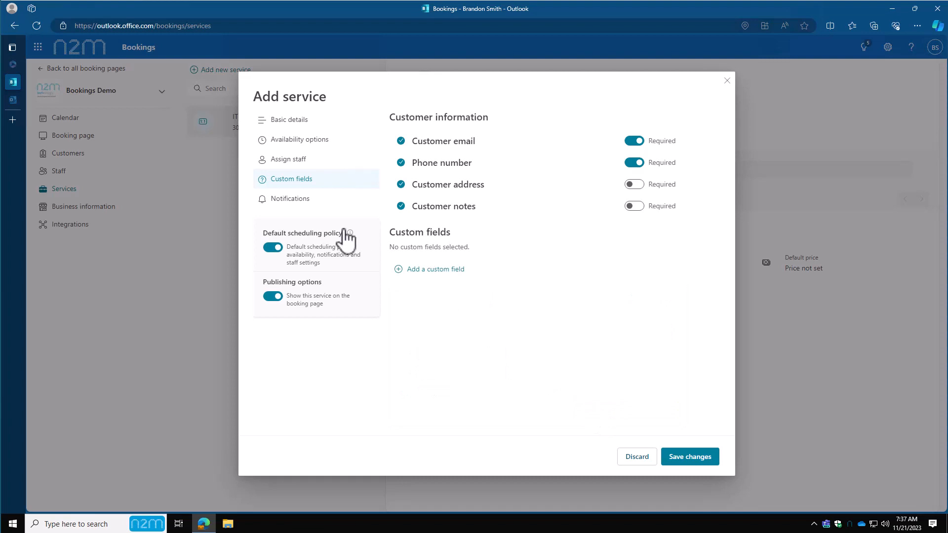
pyautogui.click(291, 199)
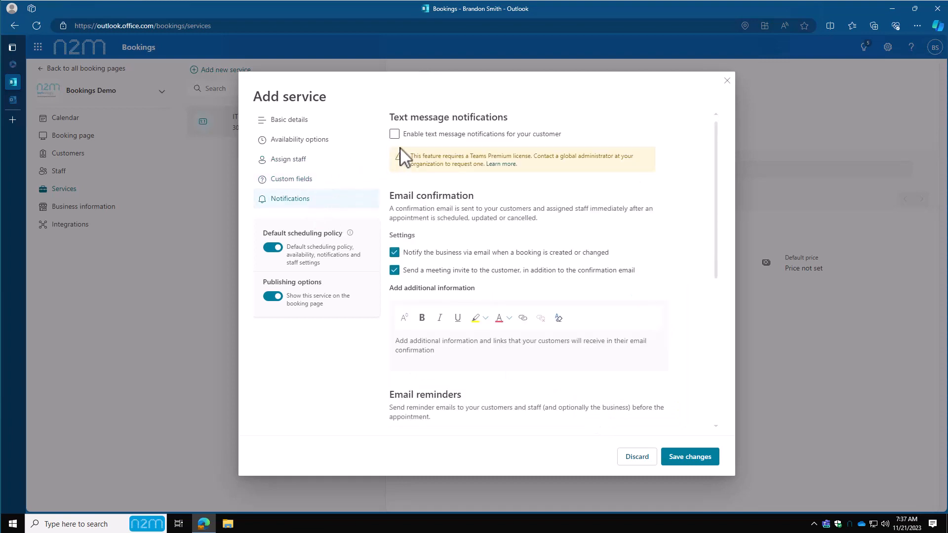
pyautogui.click(394, 133)
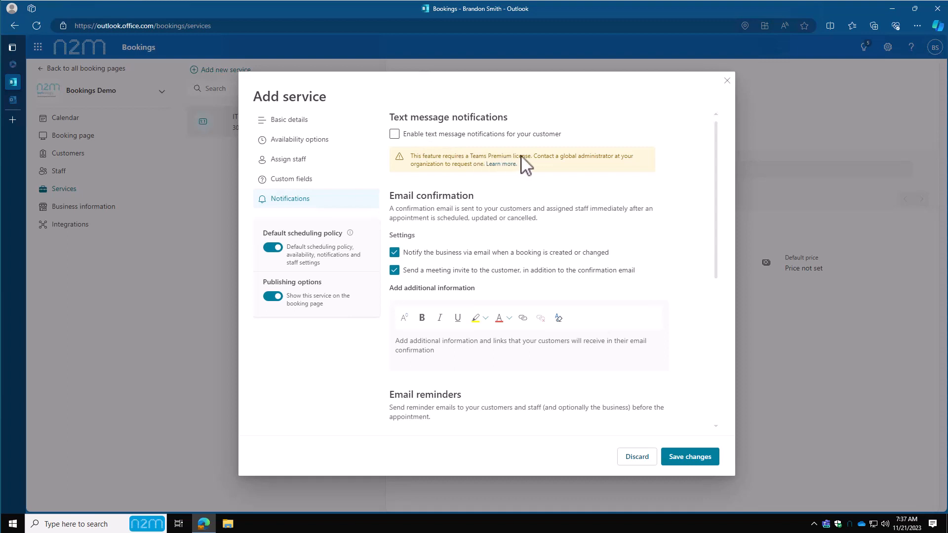
pyautogui.moveTo(539, 175)
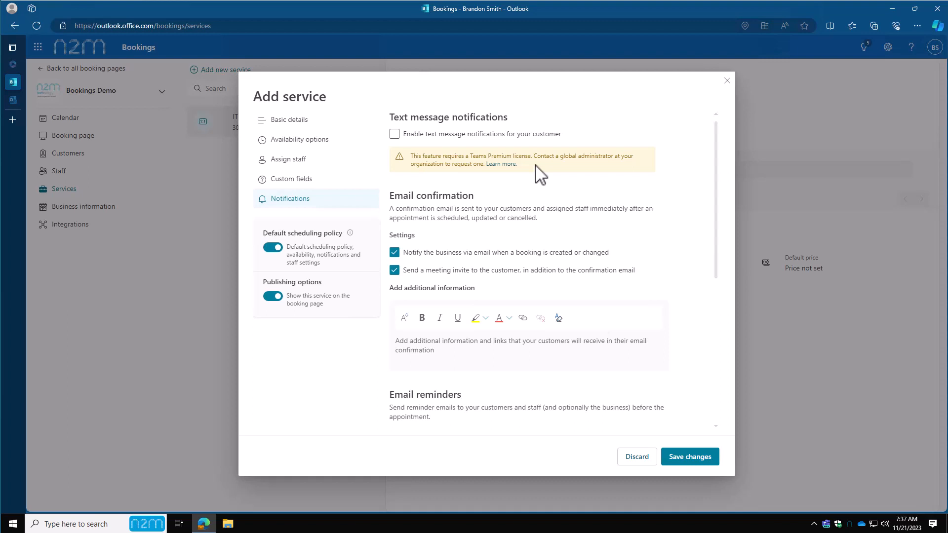
pyautogui.moveTo(456, 251)
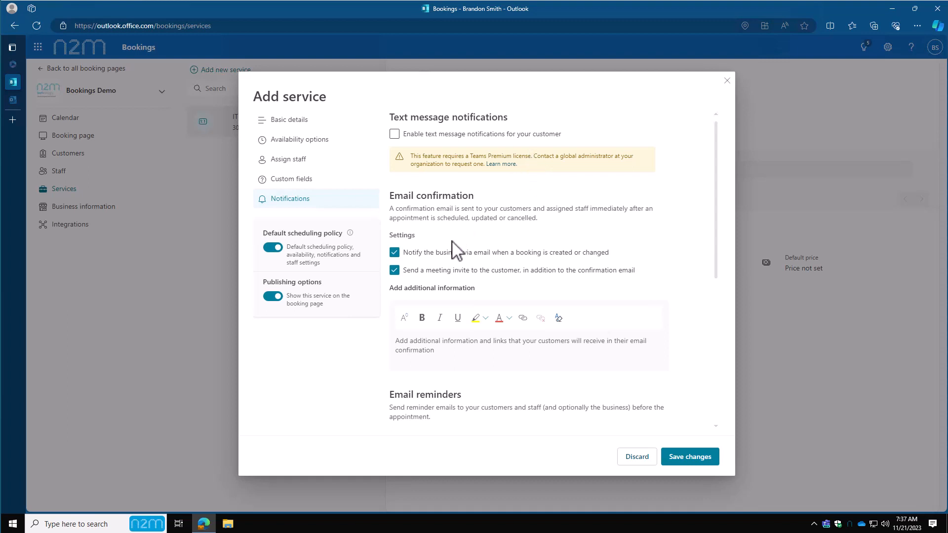
pyautogui.moveTo(452, 242)
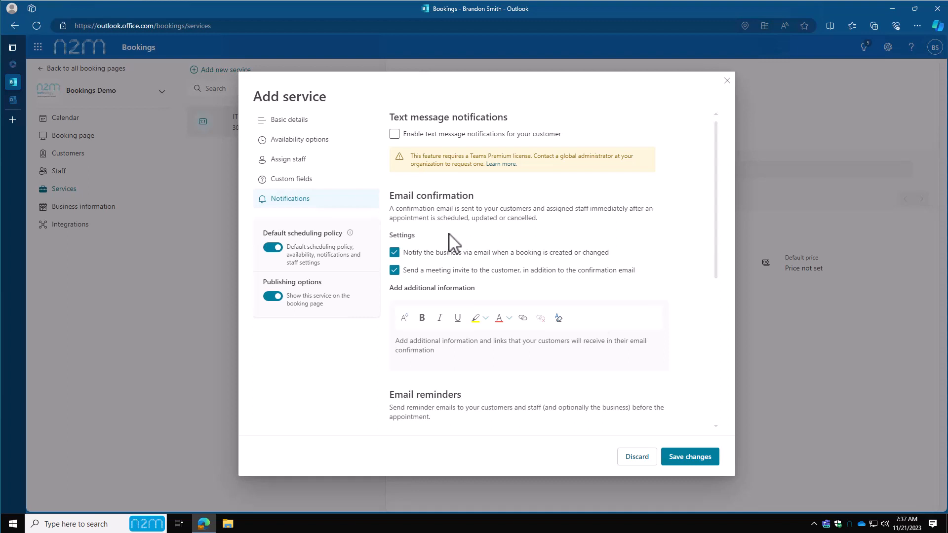
pyautogui.moveTo(462, 278)
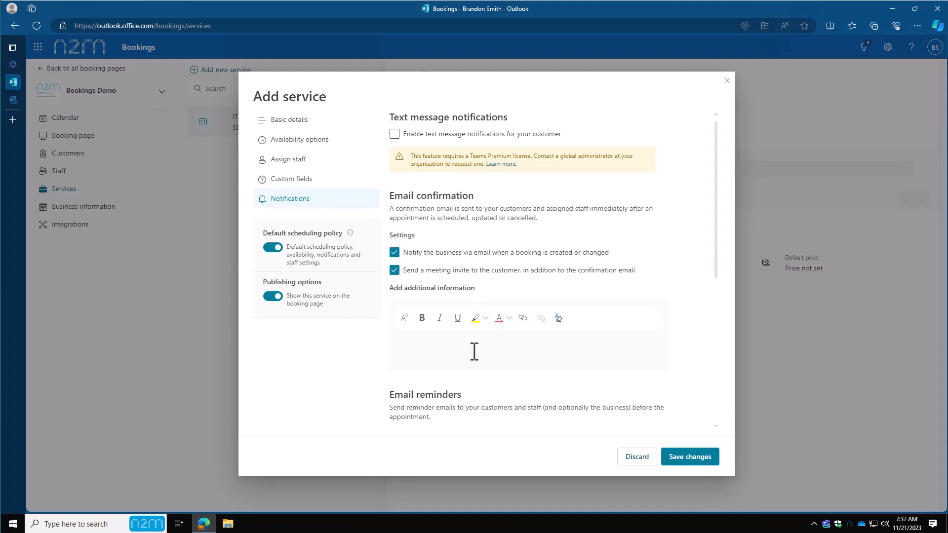
pyautogui.scroll(-3)
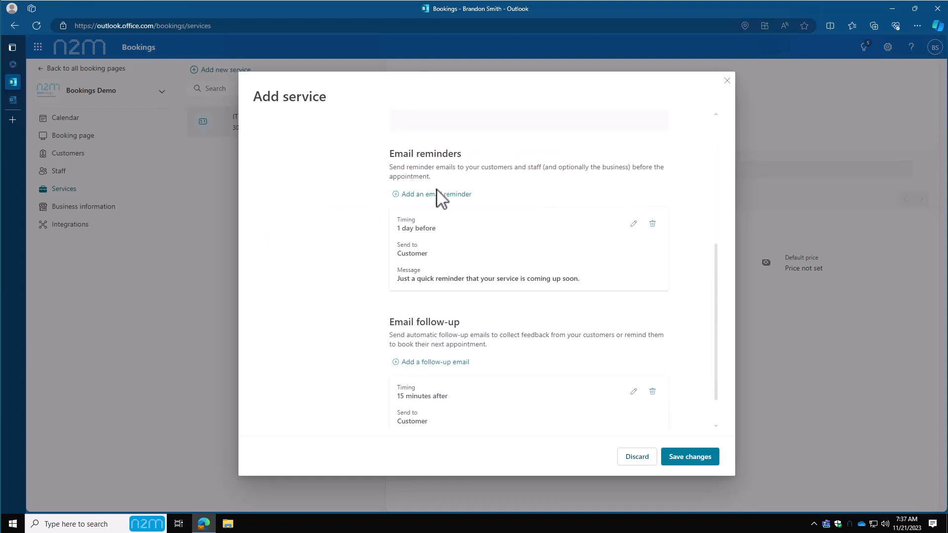
pyautogui.moveTo(418, 239)
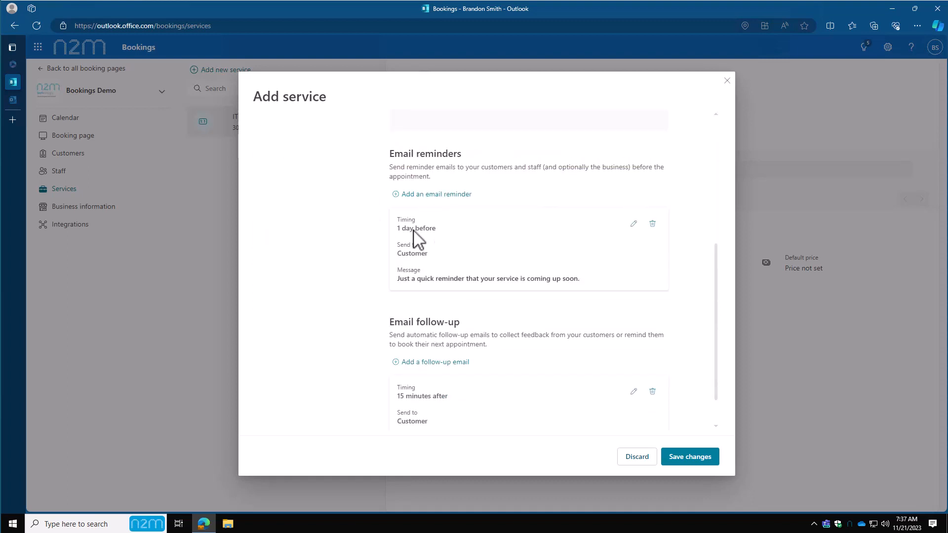
pyautogui.moveTo(432, 243)
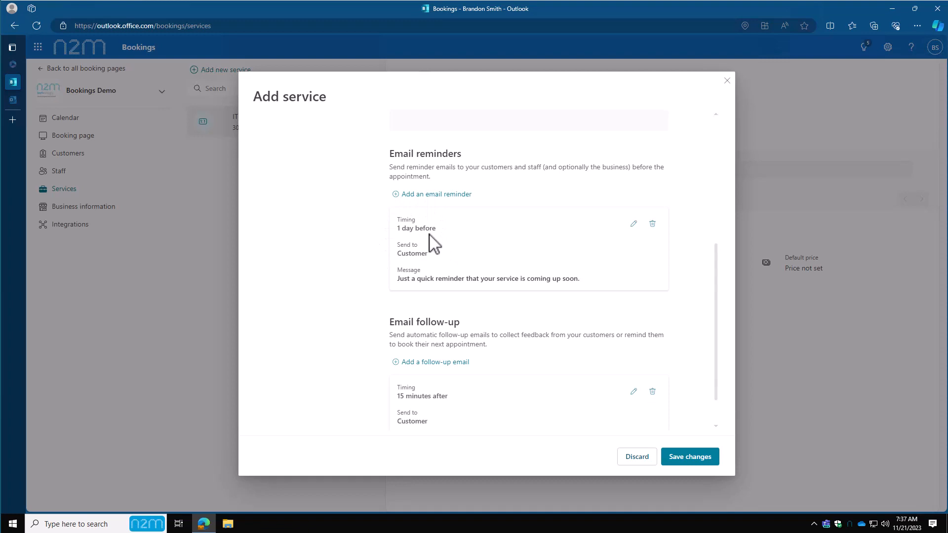
pyautogui.moveTo(431, 288)
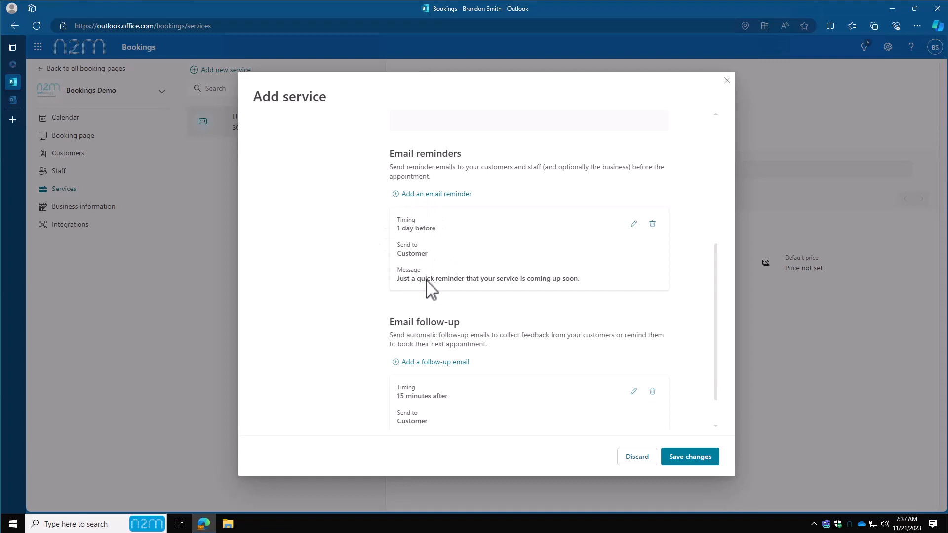
pyautogui.scroll(-3)
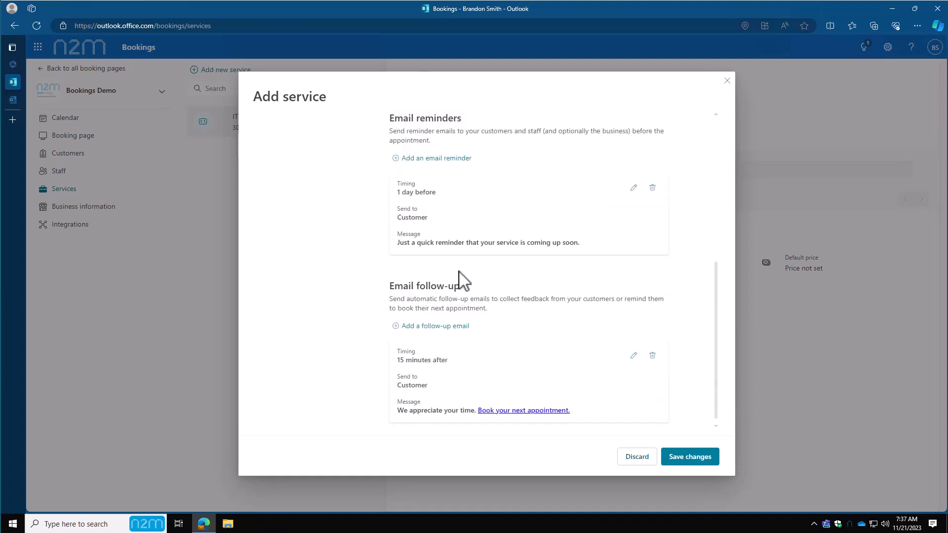
pyautogui.moveTo(442, 356)
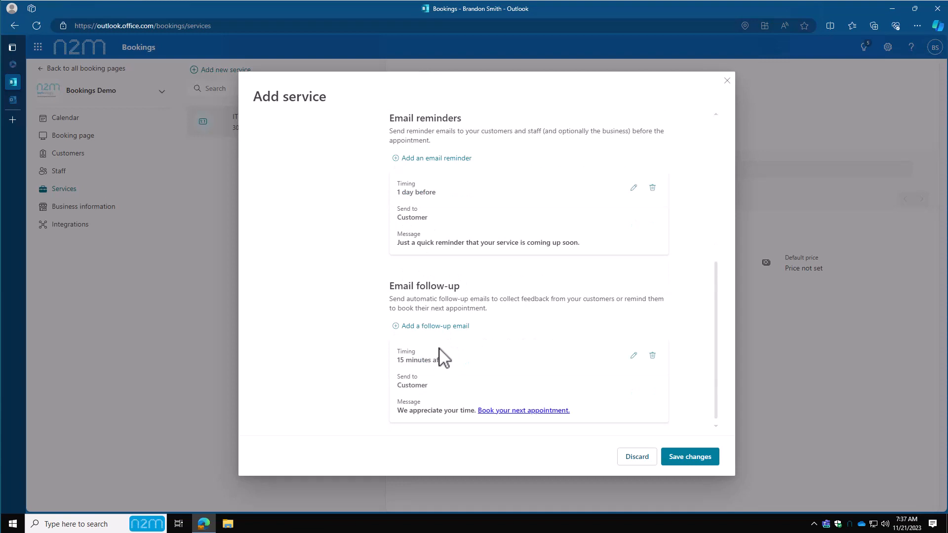
pyautogui.moveTo(436, 444)
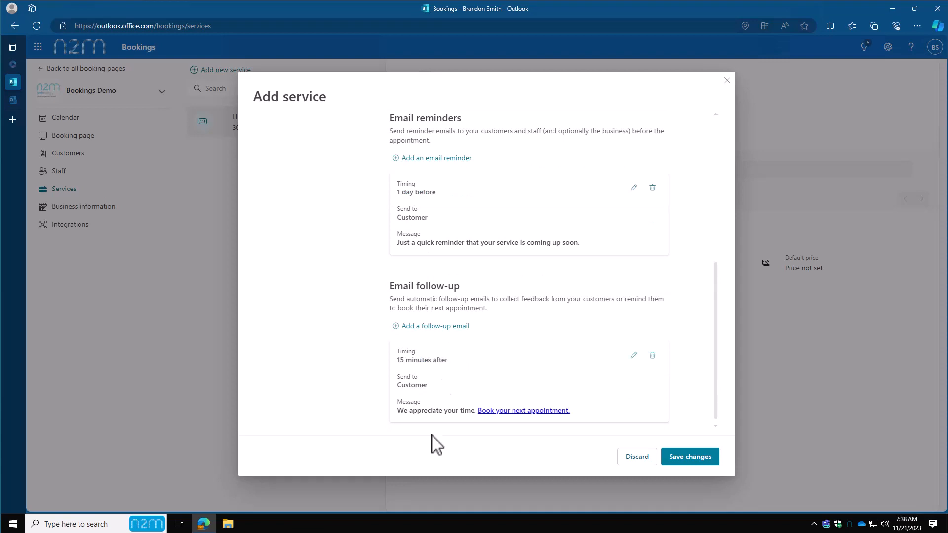
pyautogui.moveTo(446, 421)
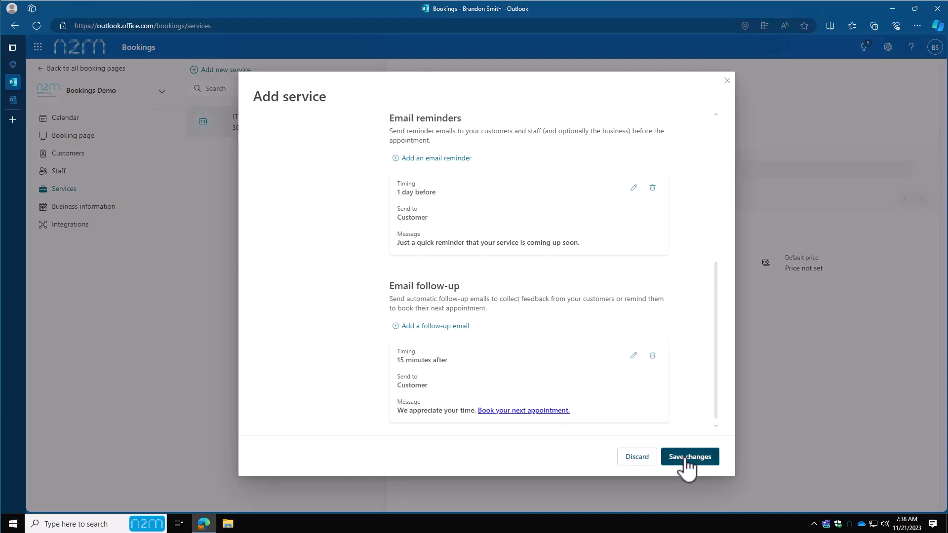
# Step: Save the new Web Design service and review the Web Design and IT support overviews
pyautogui.click(689, 456)
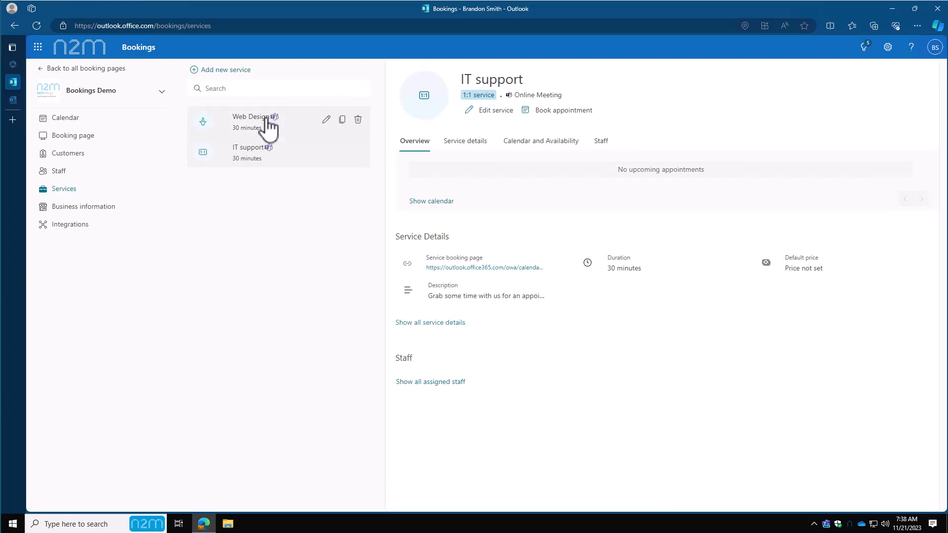
pyautogui.moveTo(262, 166)
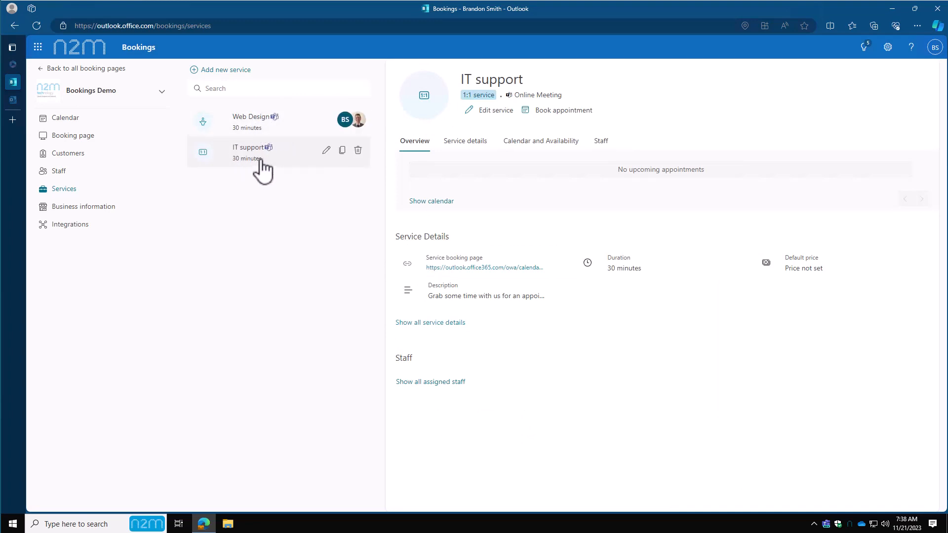
pyautogui.moveTo(290, 154)
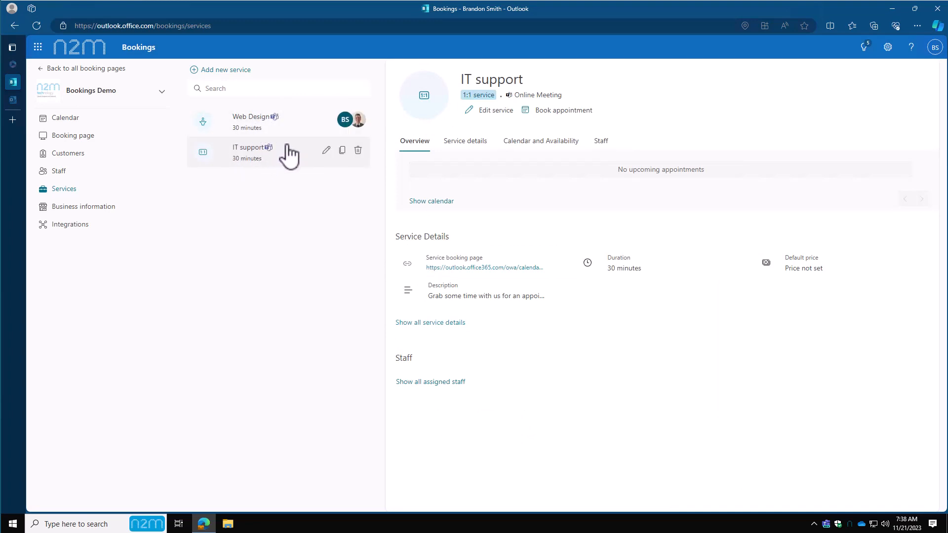
pyautogui.click(249, 117)
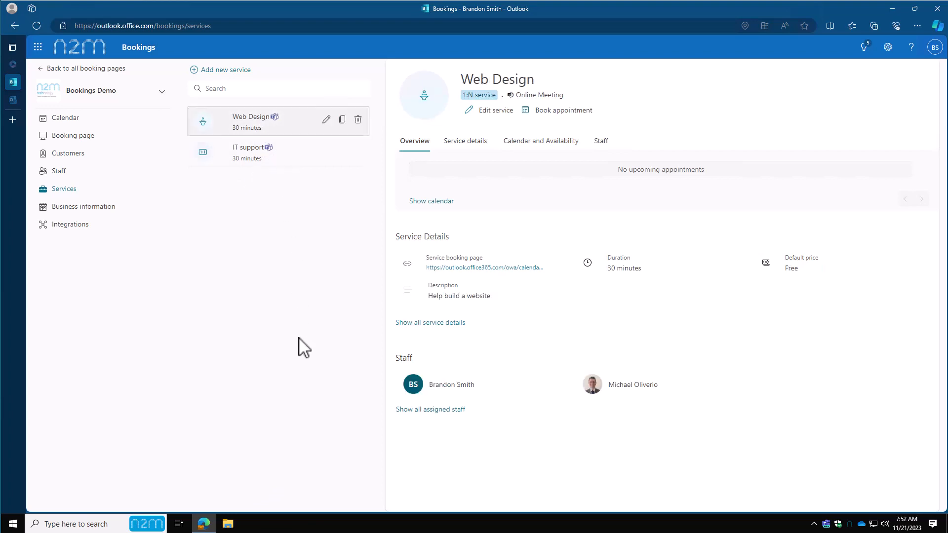
pyautogui.moveTo(249, 133)
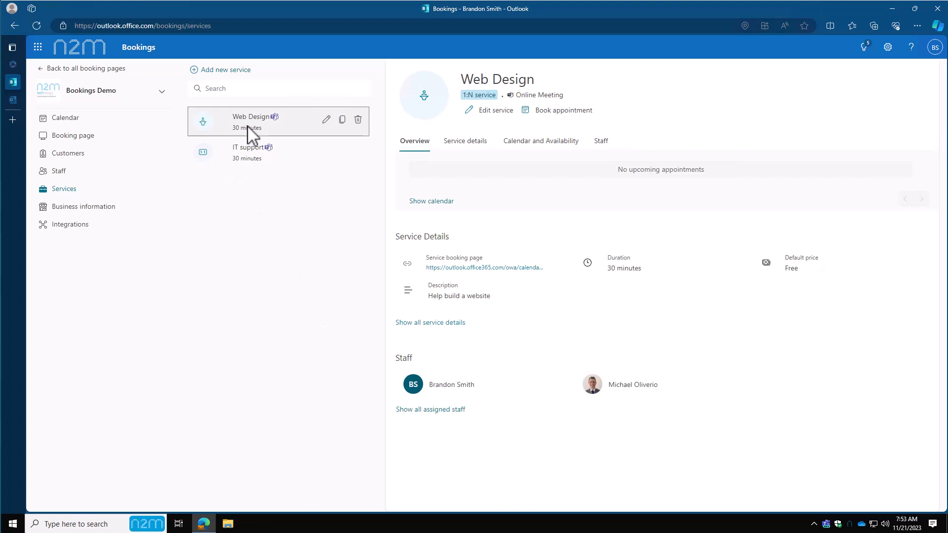
pyautogui.moveTo(252, 159)
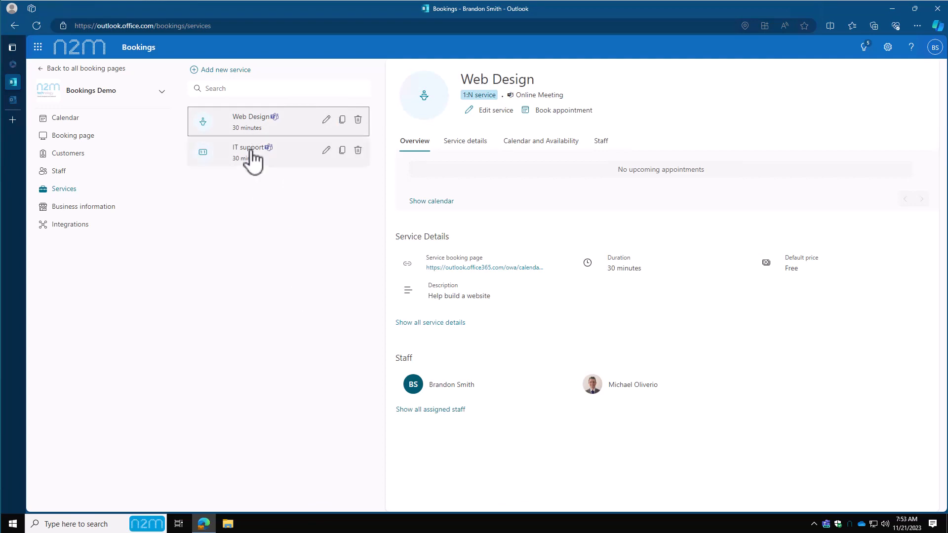
pyautogui.click(252, 153)
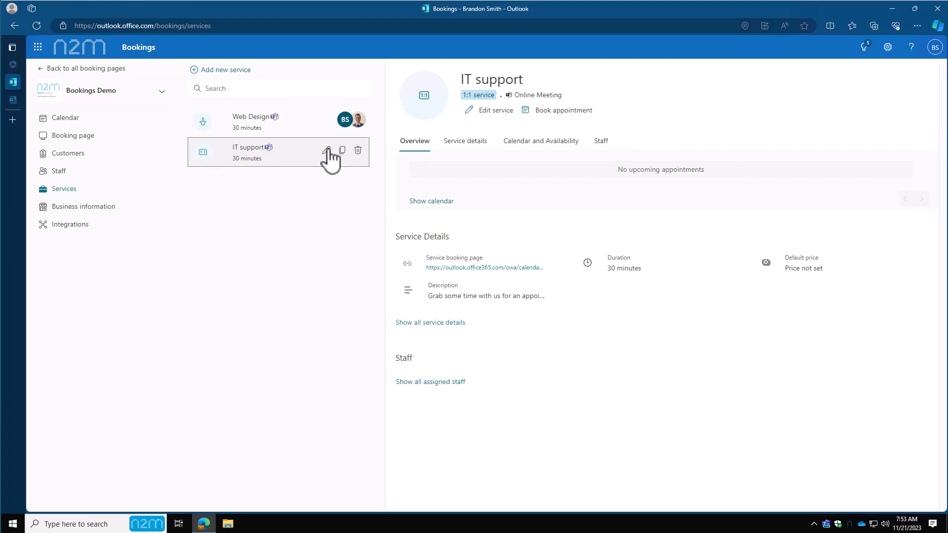
pyautogui.moveTo(329, 191)
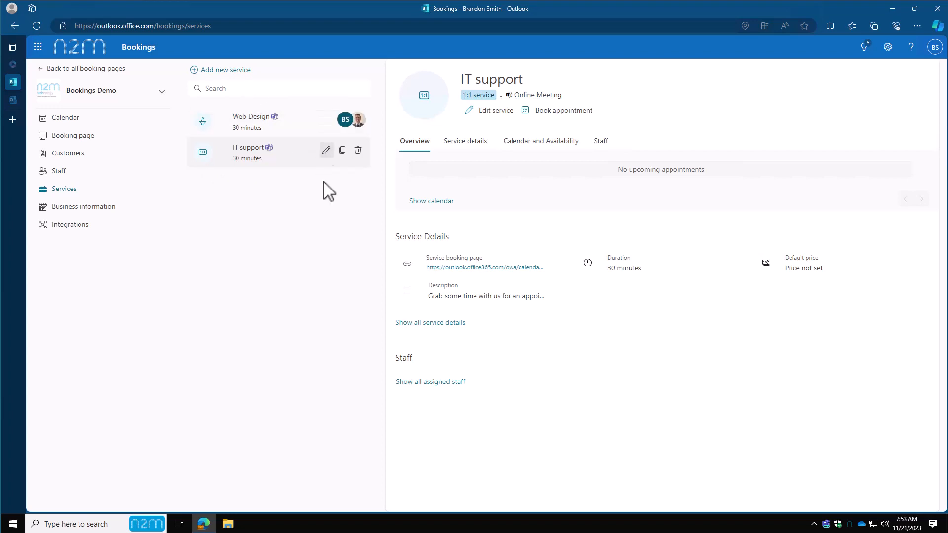
pyautogui.moveTo(326, 150)
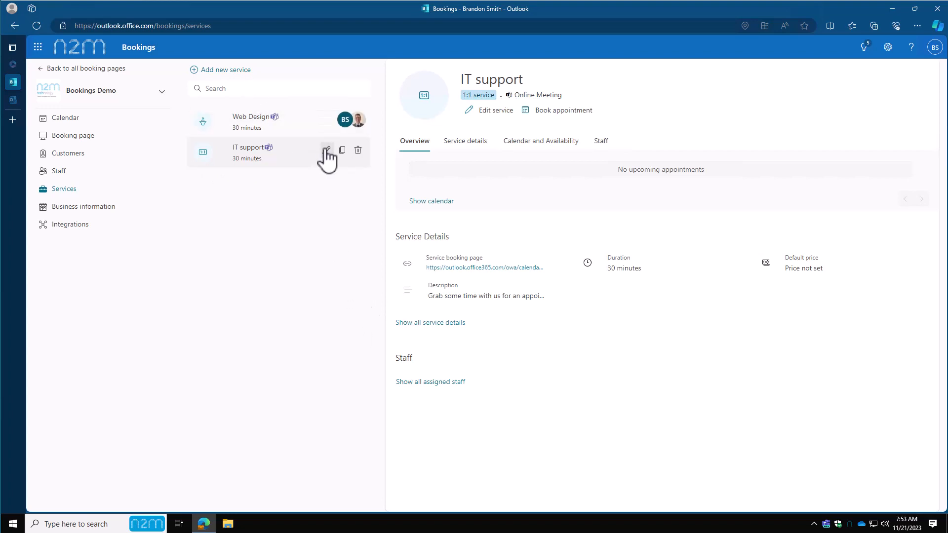
pyautogui.click(327, 150)
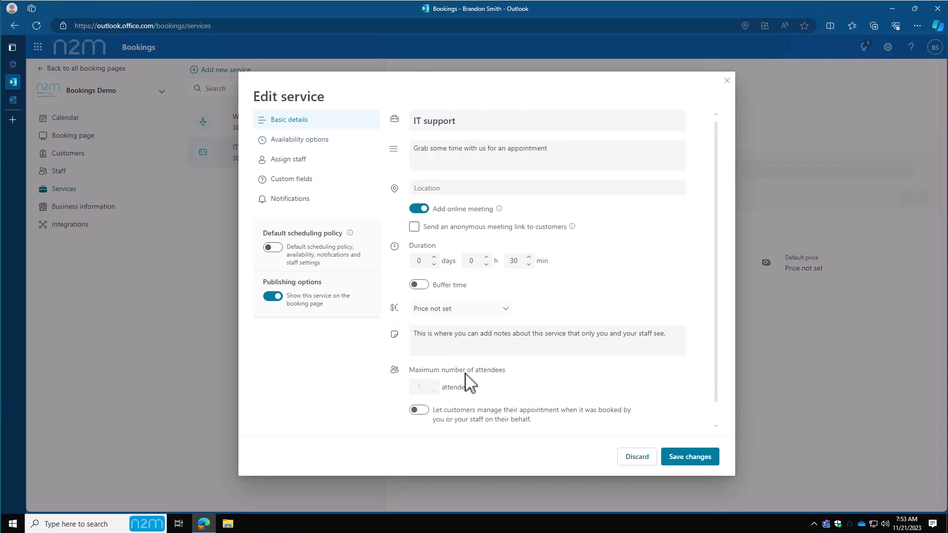
pyautogui.moveTo(433, 394)
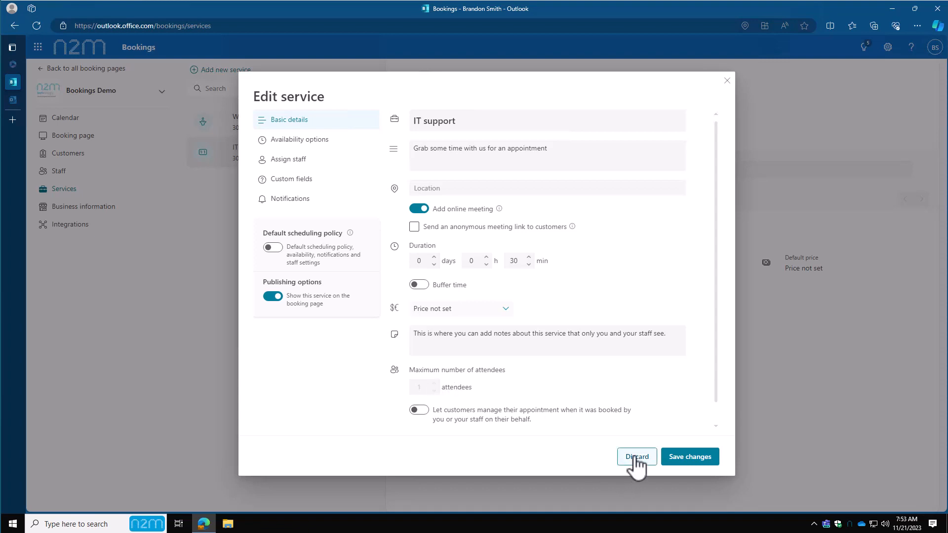
pyautogui.click(635, 455)
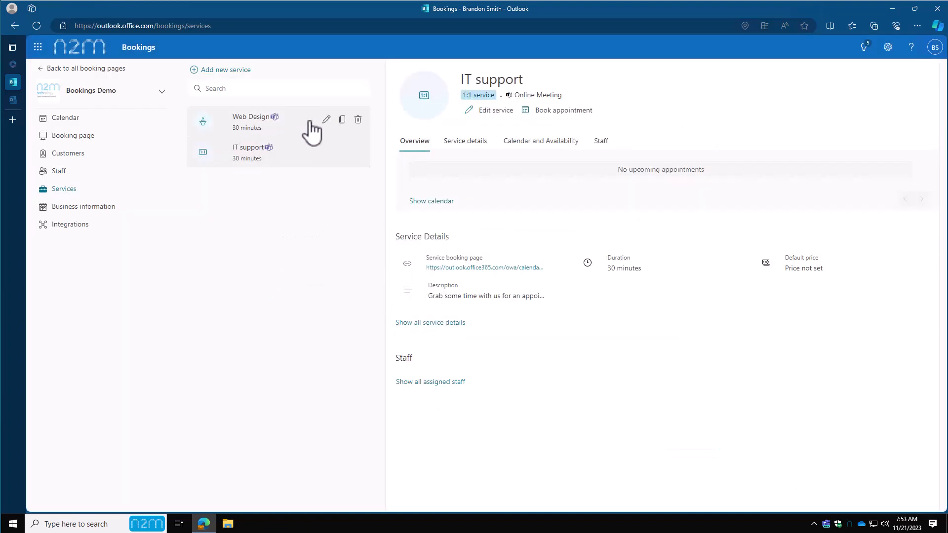
# Step: Compare Web Design and IT support, show the Staff list of two administrators, then go to Customers
pyautogui.click(251, 121)
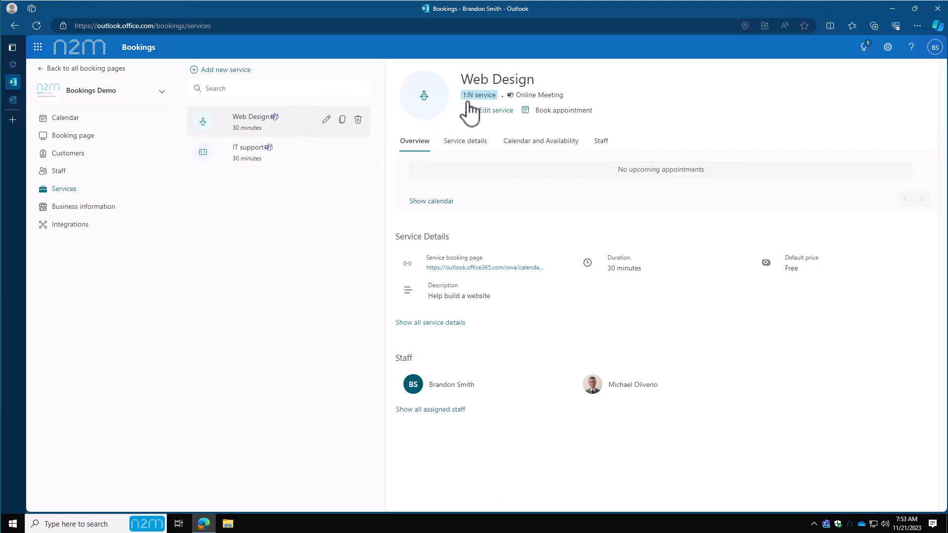
pyautogui.click(248, 152)
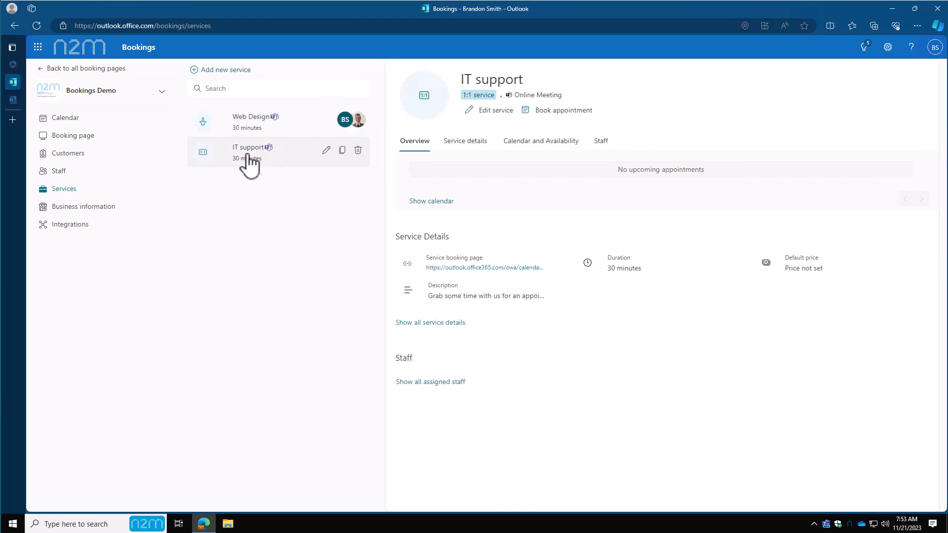
pyautogui.moveTo(479, 95)
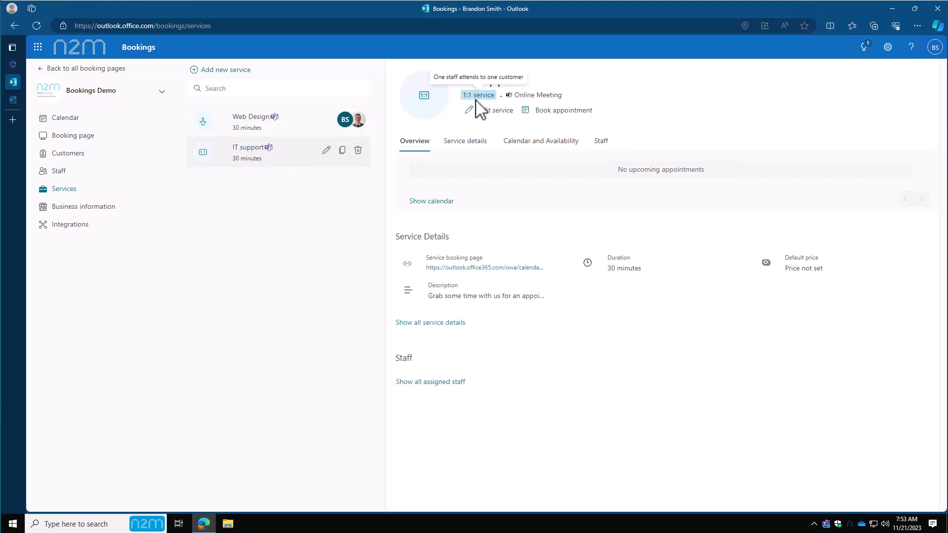
pyautogui.click(59, 171)
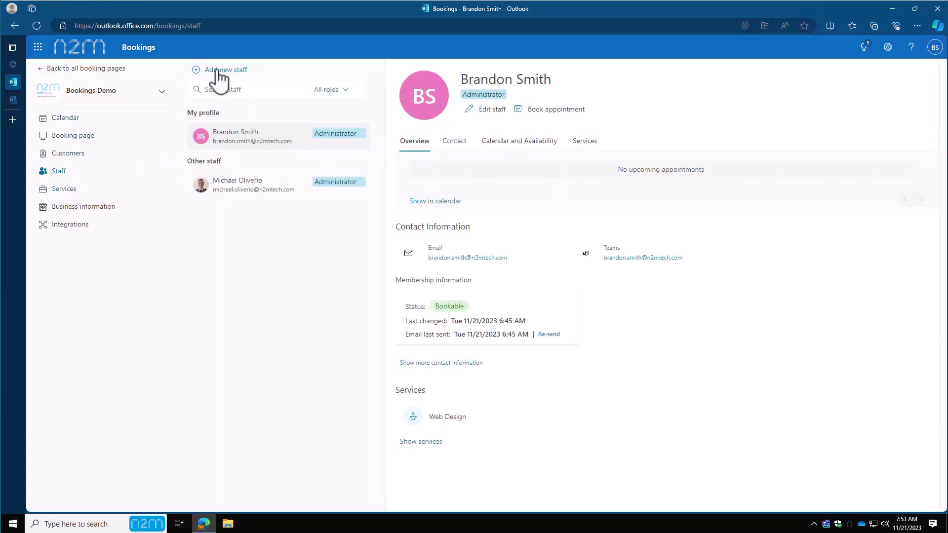
pyautogui.moveTo(281, 172)
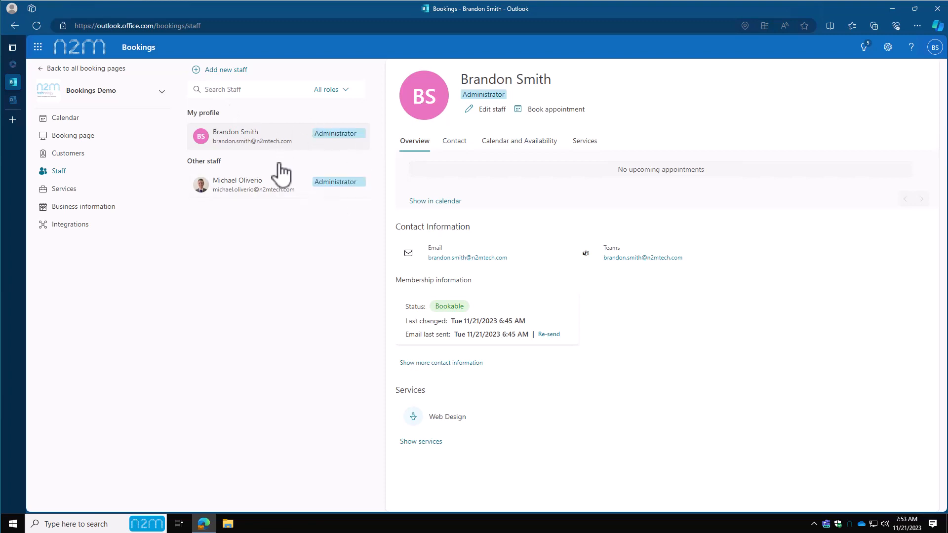
pyautogui.click(68, 153)
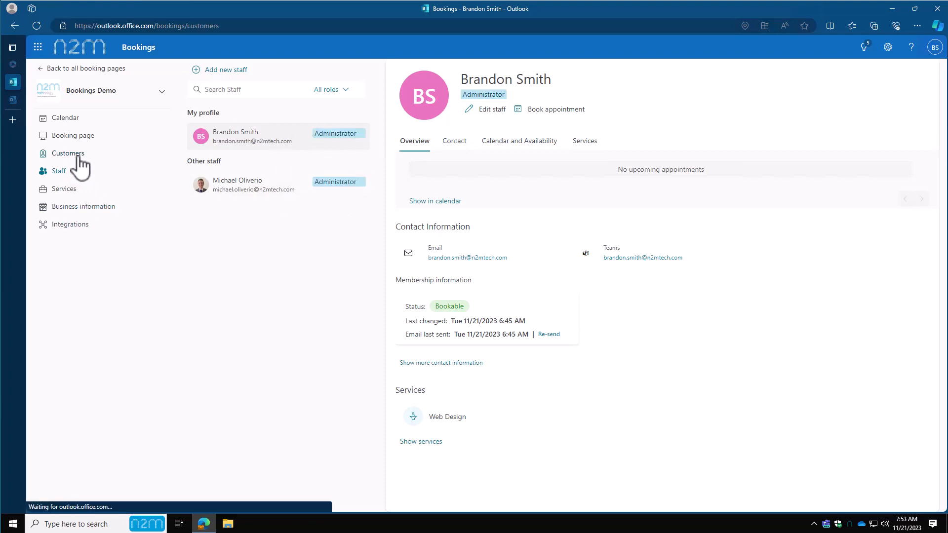
# Step: Start adding a customer, discard the form unsaved, and switch to the booking calendar
pyautogui.click(67, 153)
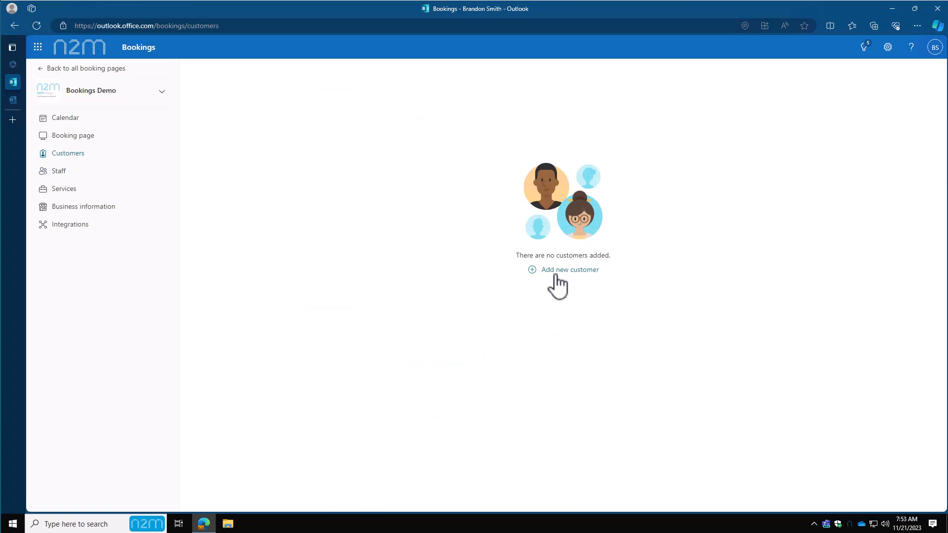
pyautogui.click(569, 270)
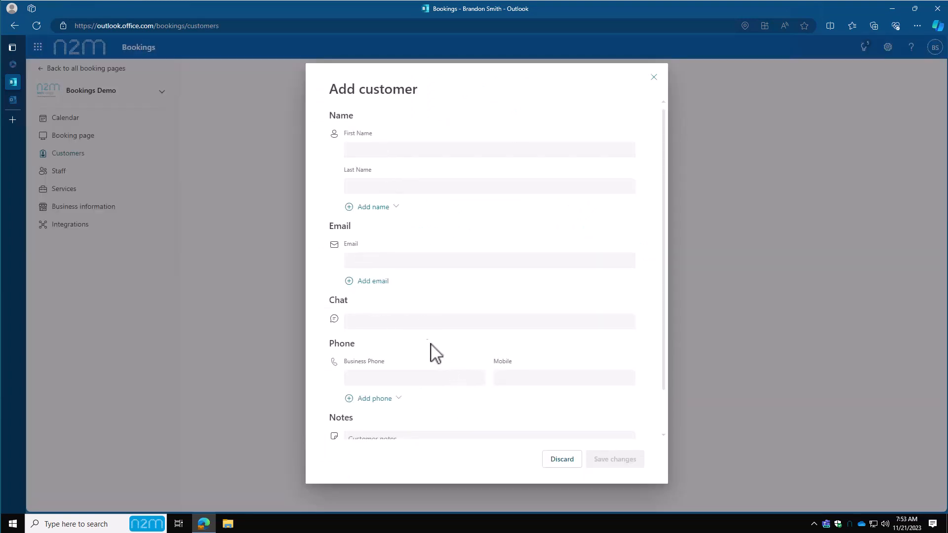
pyautogui.scroll(-3)
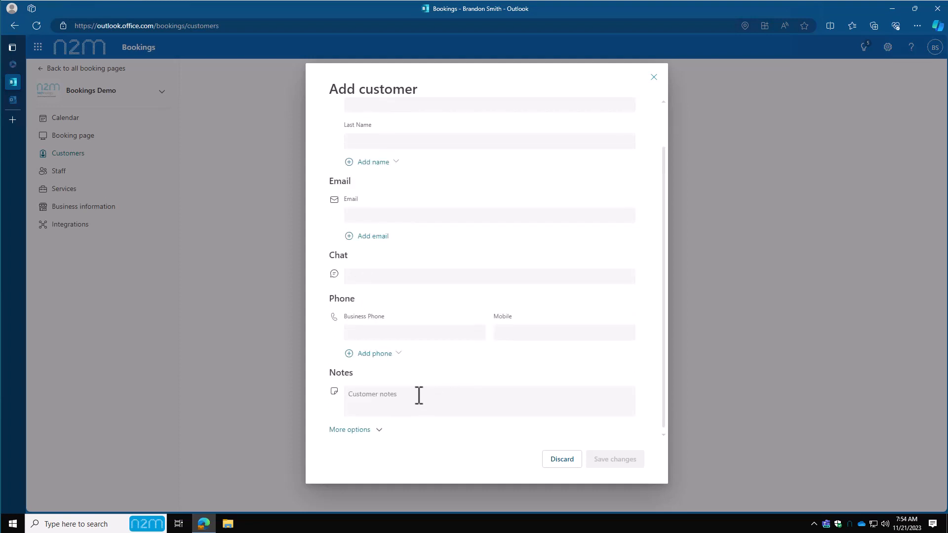
pyautogui.click(560, 459)
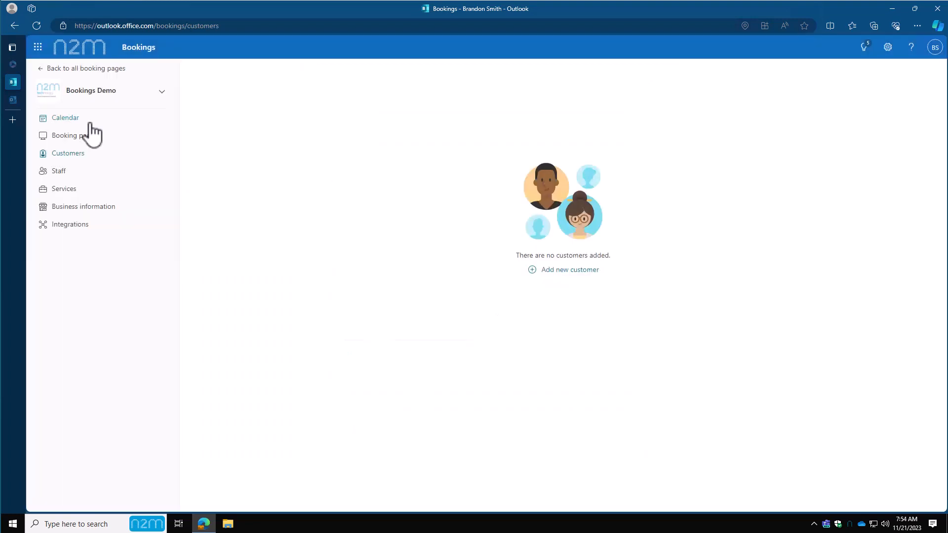
pyautogui.click(65, 117)
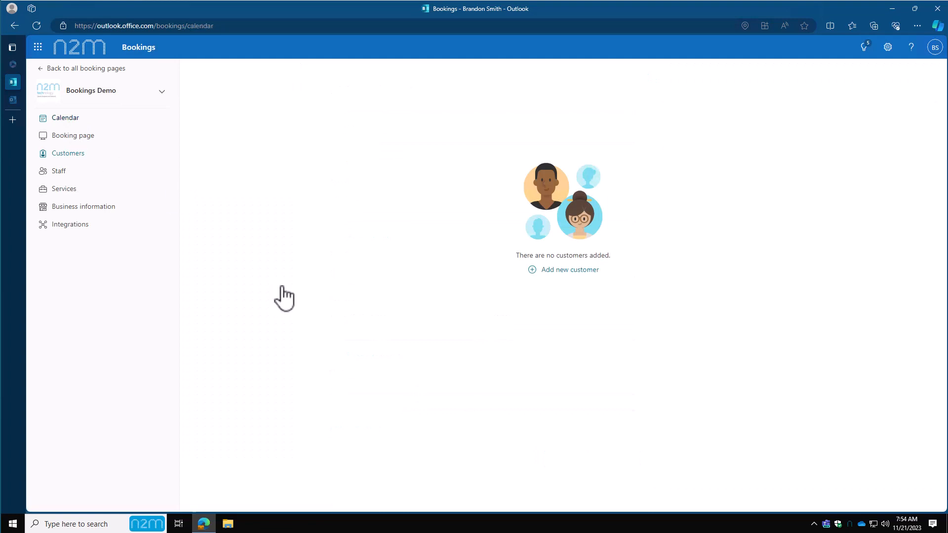
# Step: Create a Web Design booking at 1:00–2:00 PM on November 21, 2023 in the No Staff column
pyautogui.click(66, 117)
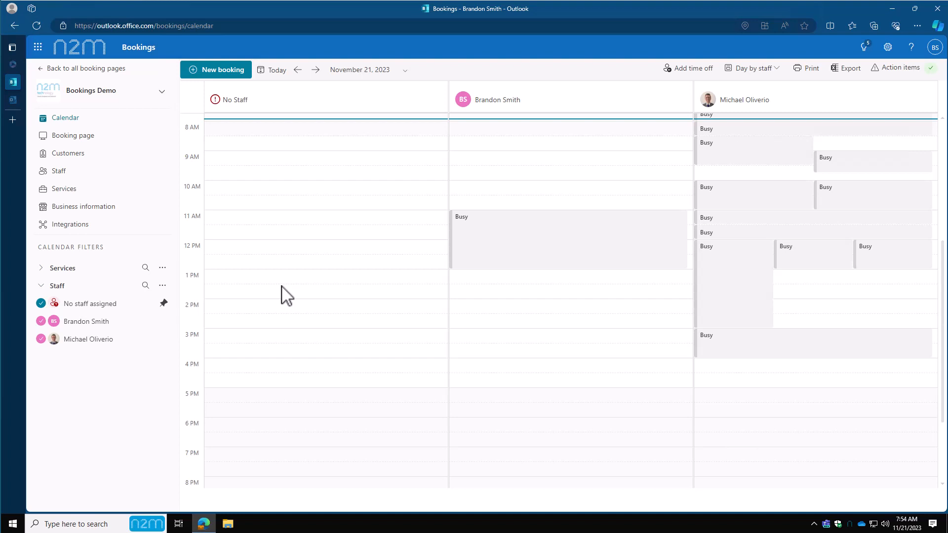
pyautogui.moveTo(309, 324)
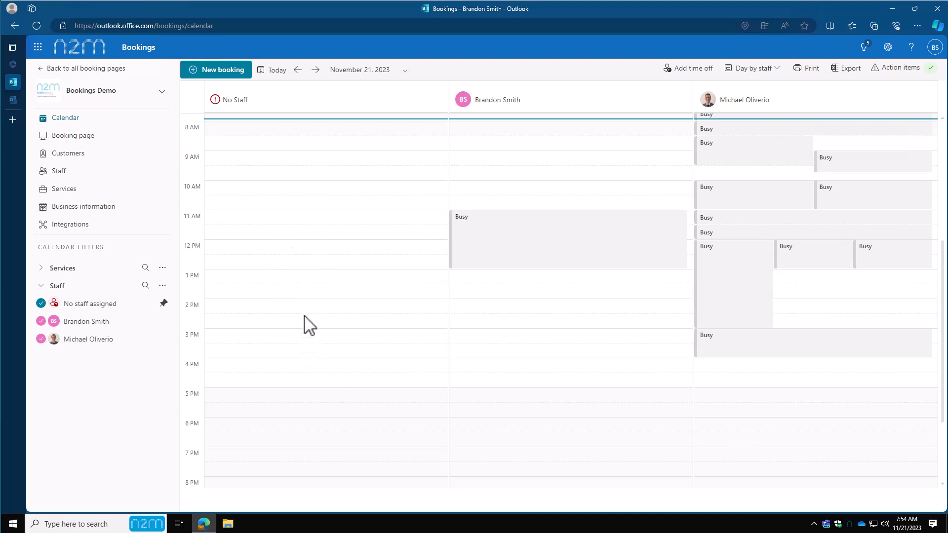
pyautogui.click(302, 284)
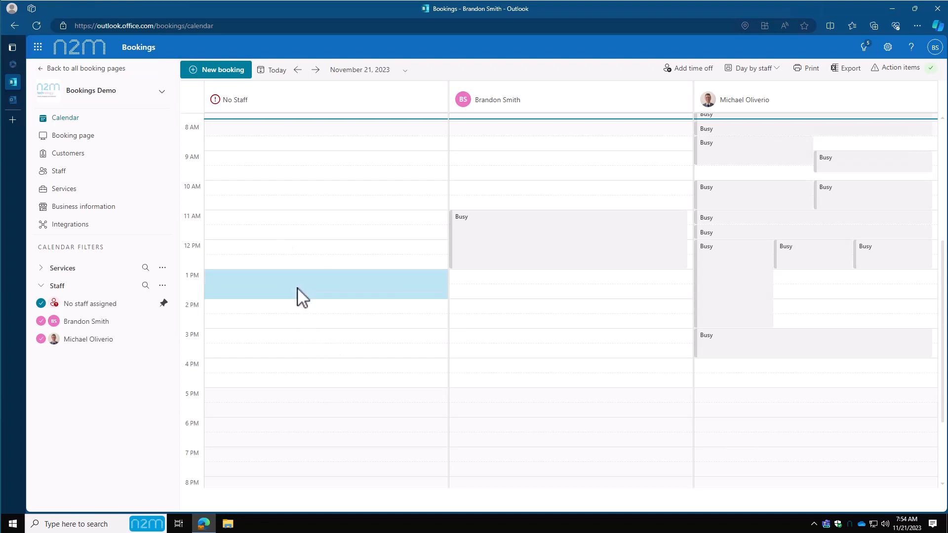
pyautogui.click(302, 284)
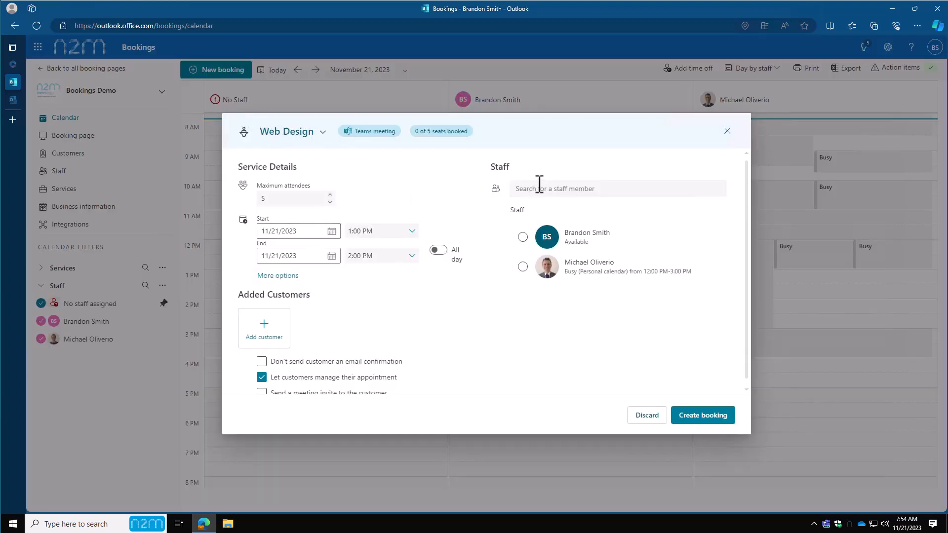
pyautogui.moveTo(584, 221)
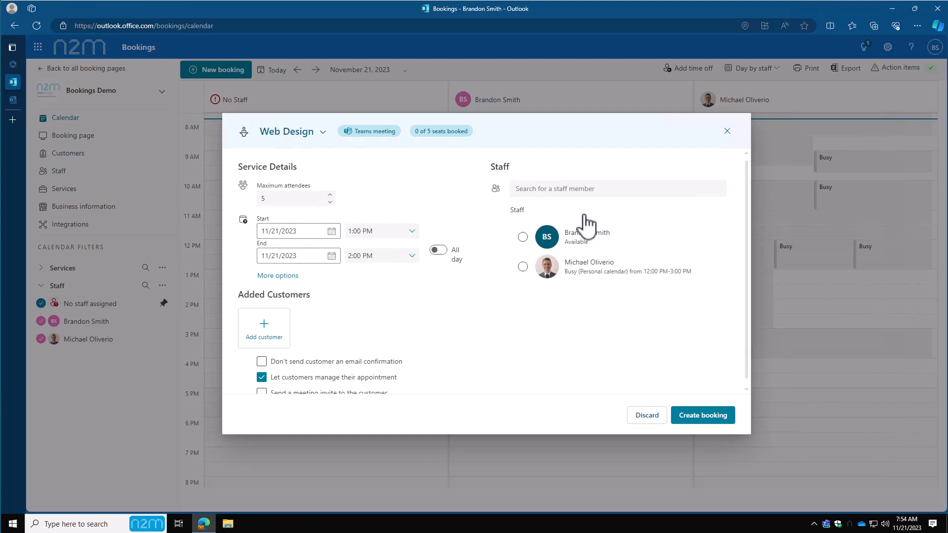
pyautogui.moveTo(716, 435)
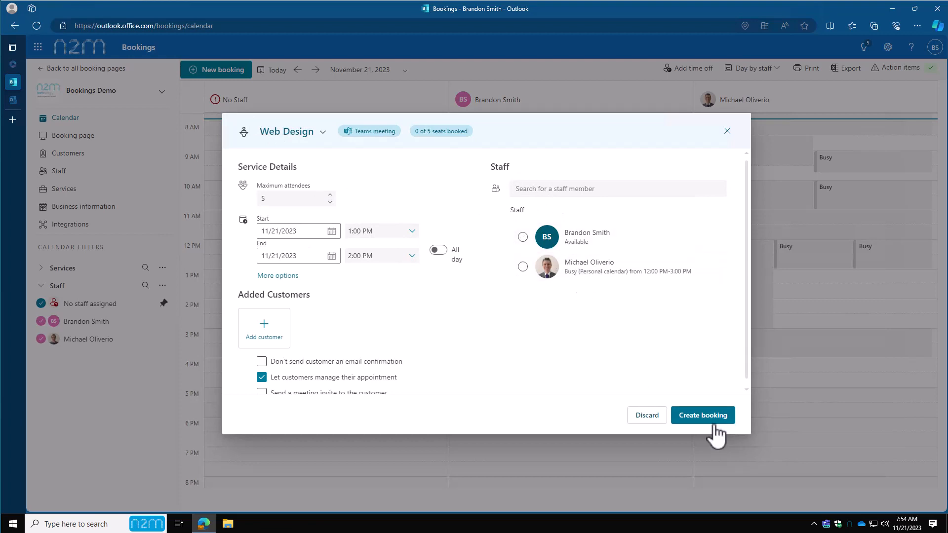
pyautogui.click(702, 415)
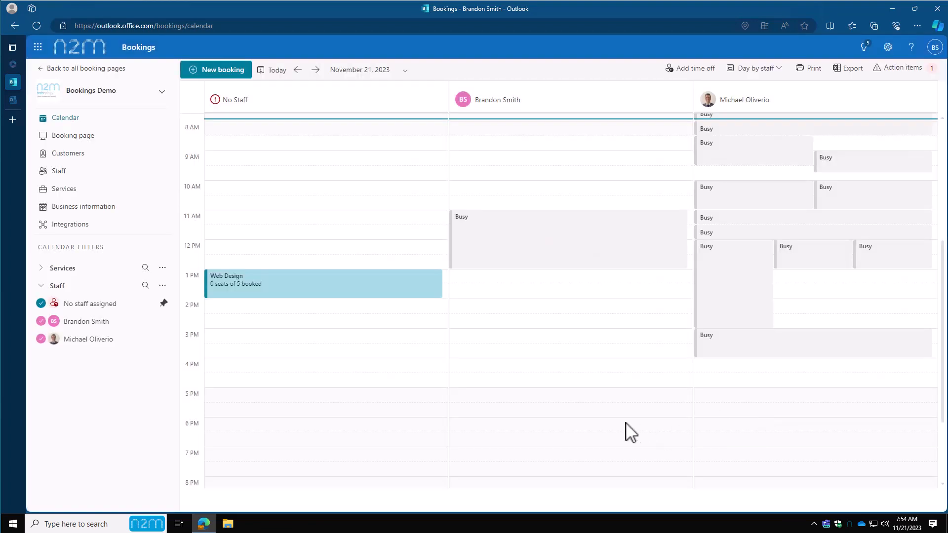
pyautogui.moveTo(549, 337)
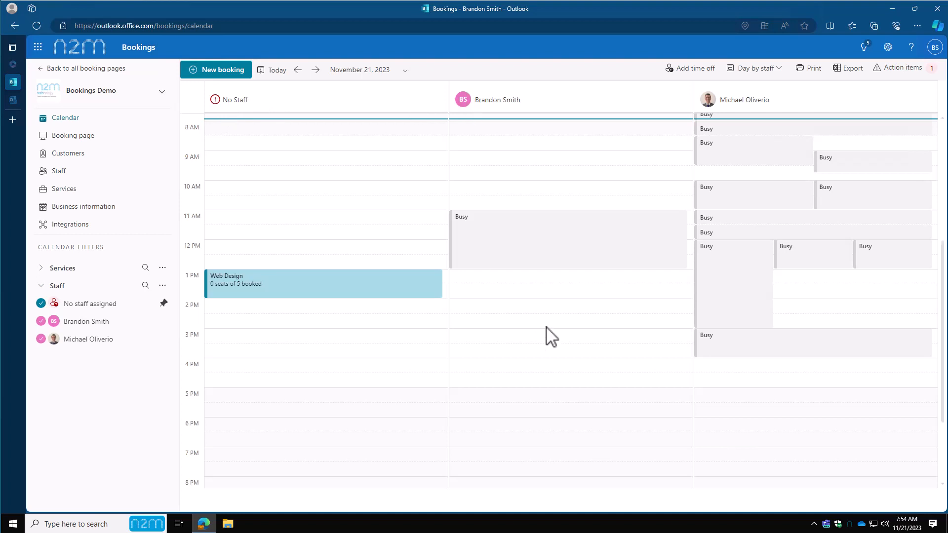
pyautogui.moveTo(795, 198)
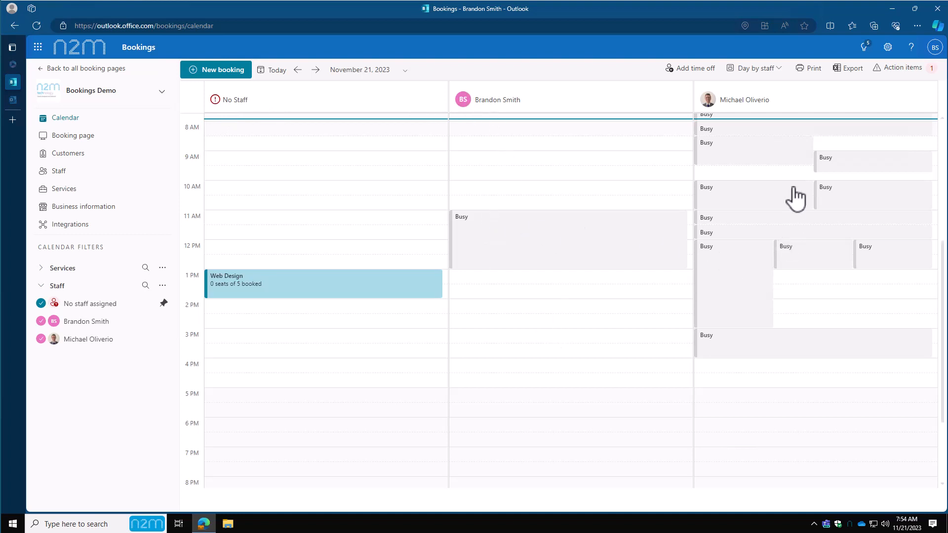
pyautogui.moveTo(632, 156)
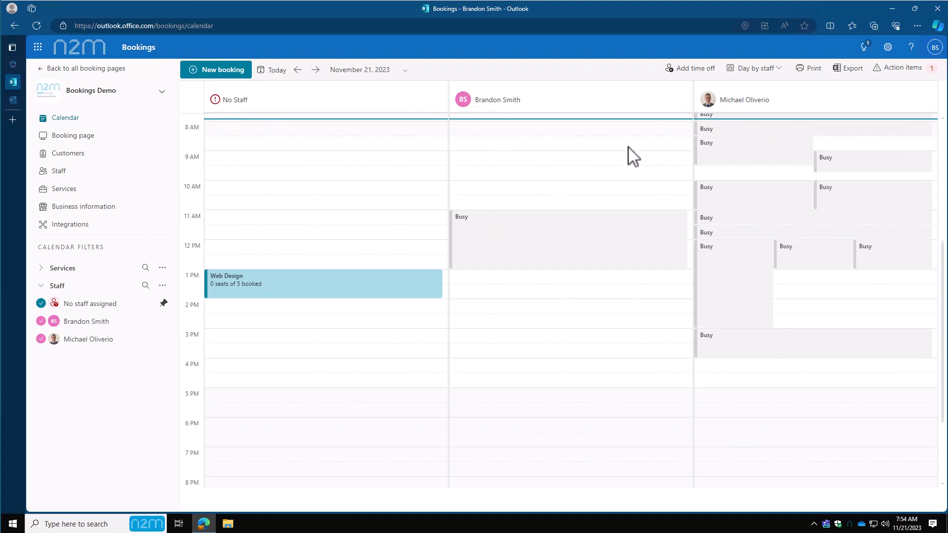
pyautogui.moveTo(607, 269)
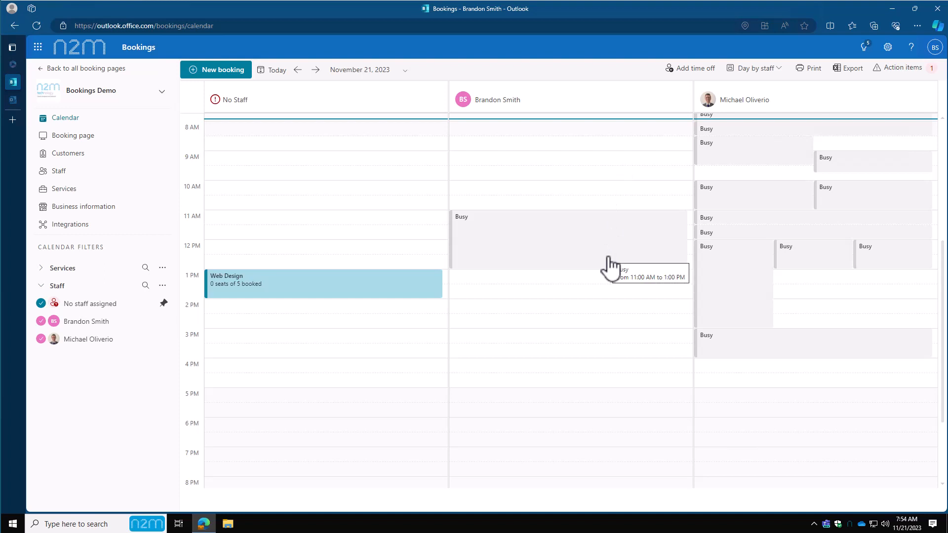
pyautogui.moveTo(298, 295)
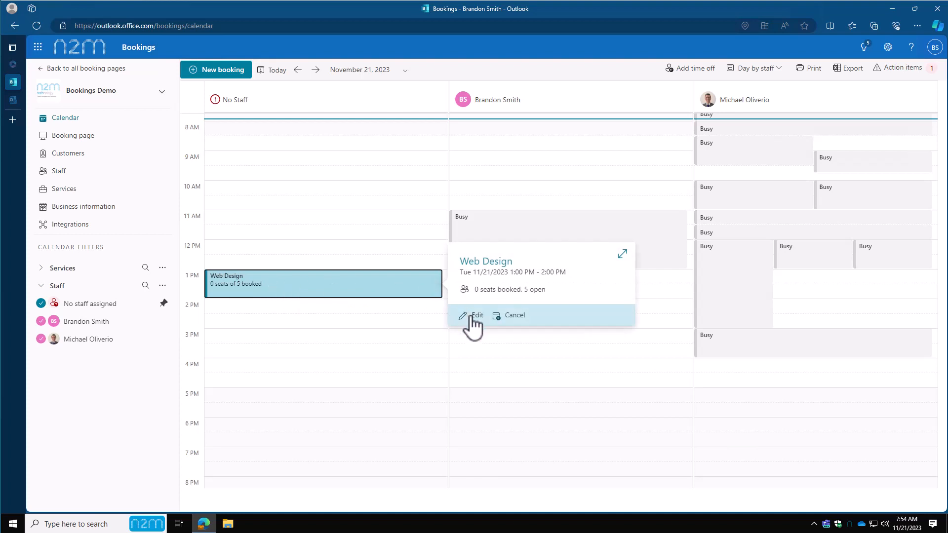
pyautogui.click(476, 315)
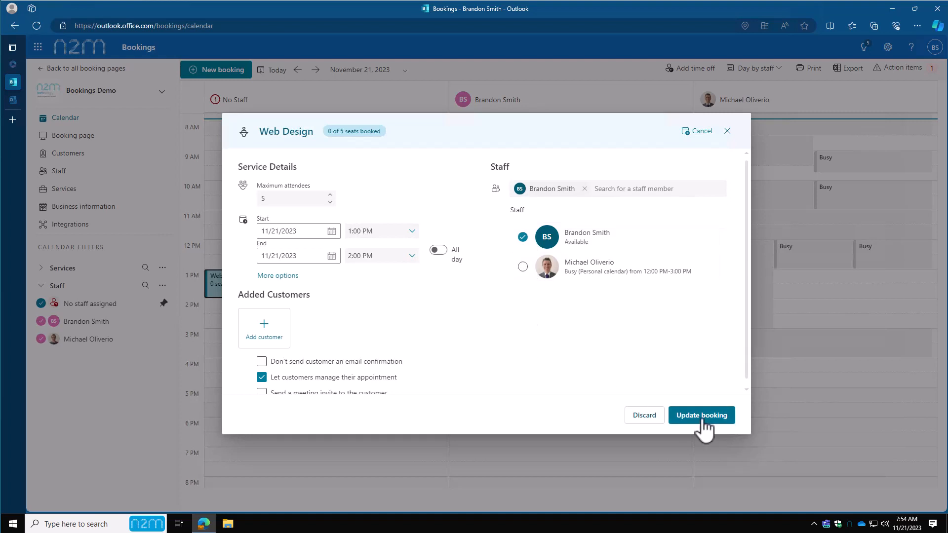
pyautogui.click(700, 415)
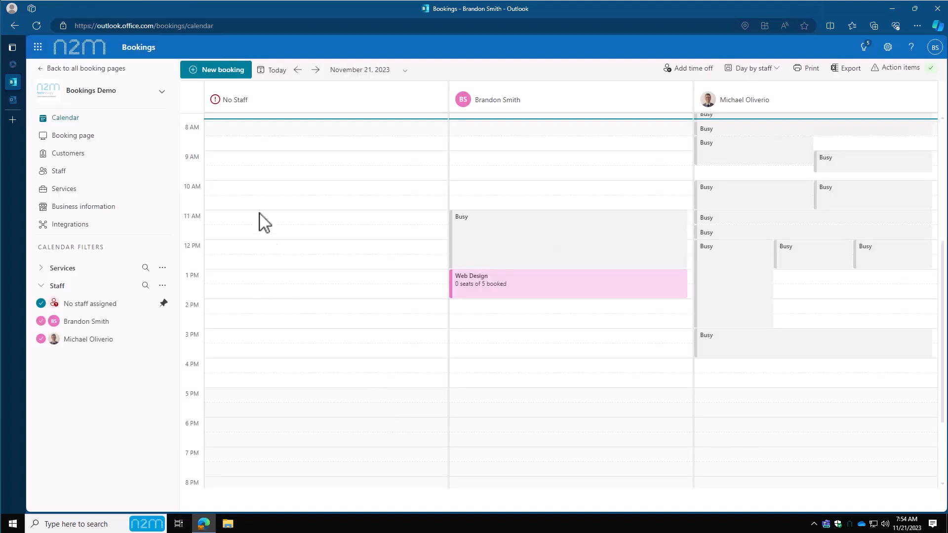
pyautogui.scroll(3)
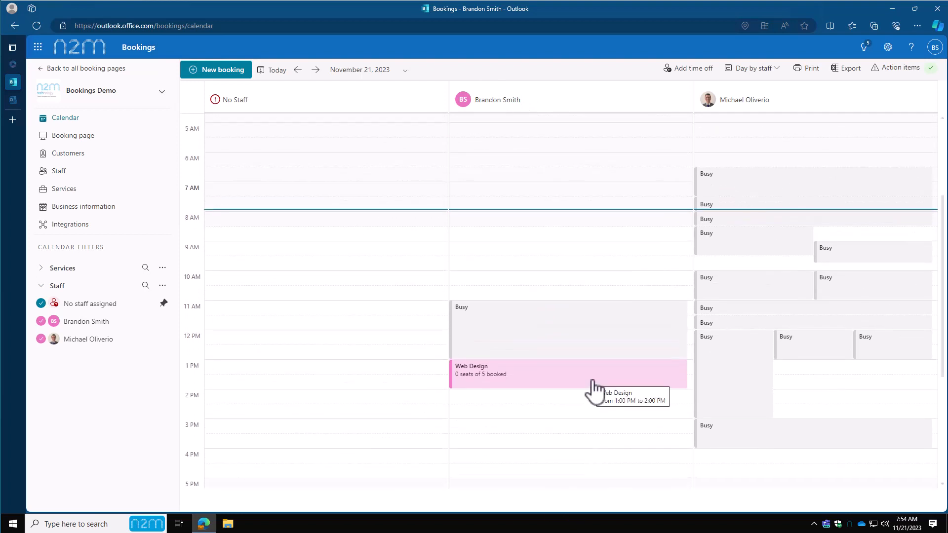
pyautogui.scroll(-3)
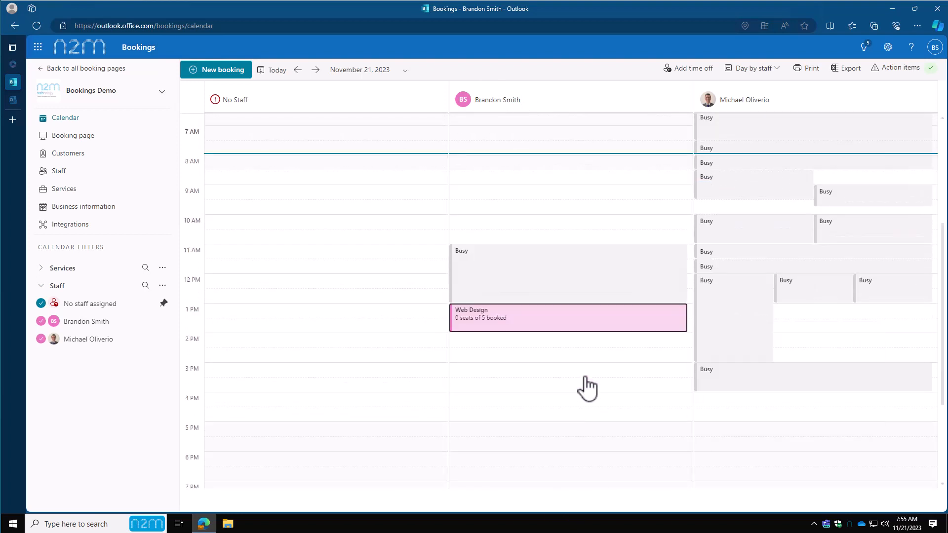
pyautogui.moveTo(589, 385)
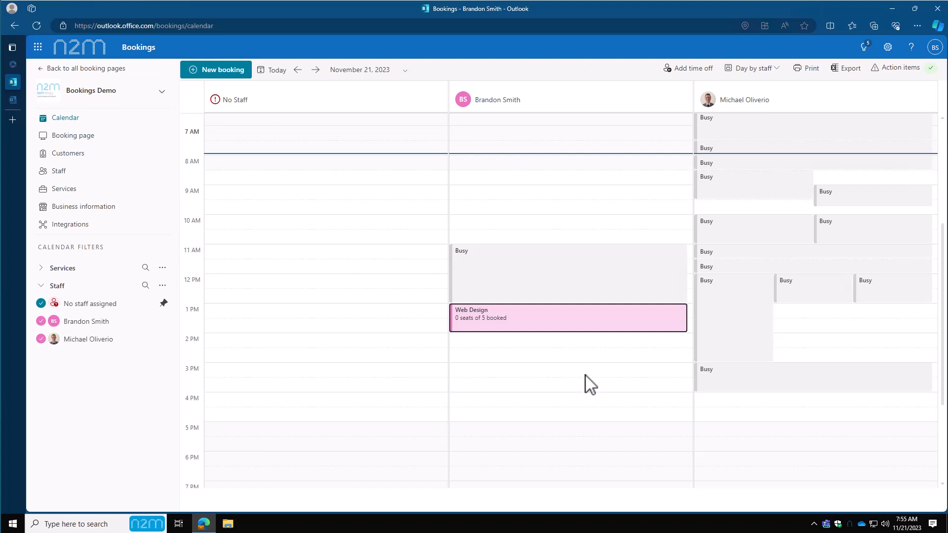
pyautogui.moveTo(541, 323)
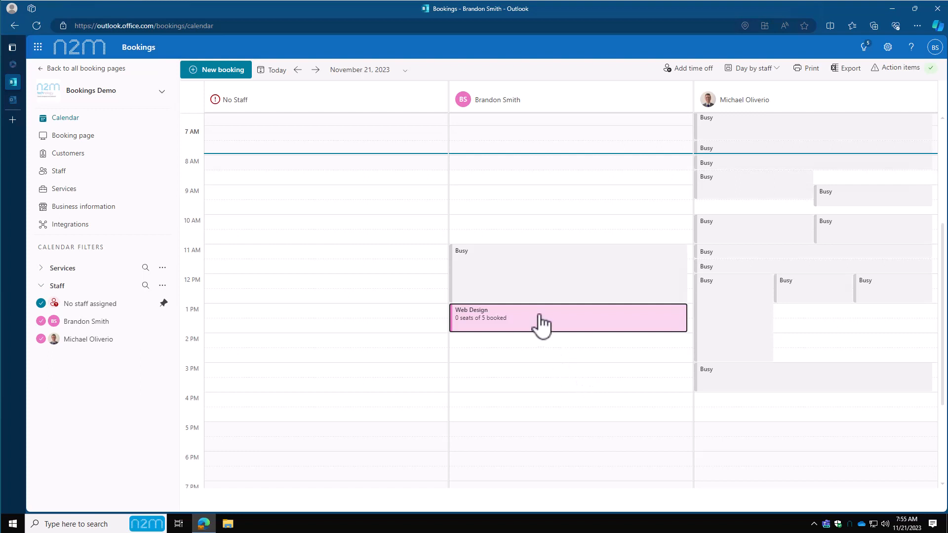
pyautogui.click(538, 318)
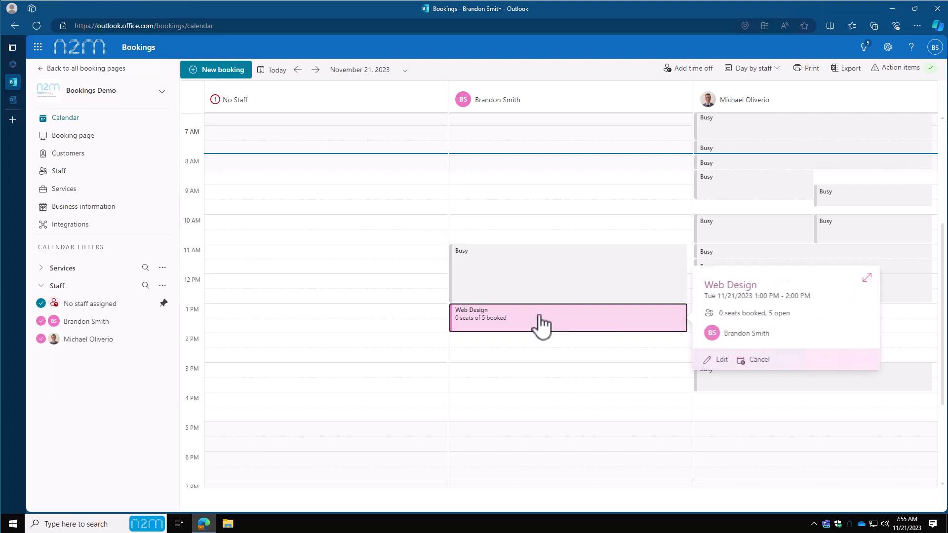
# Step: Unassign the Web Design booking back to No Staff and show its details
pyautogui.click(720, 359)
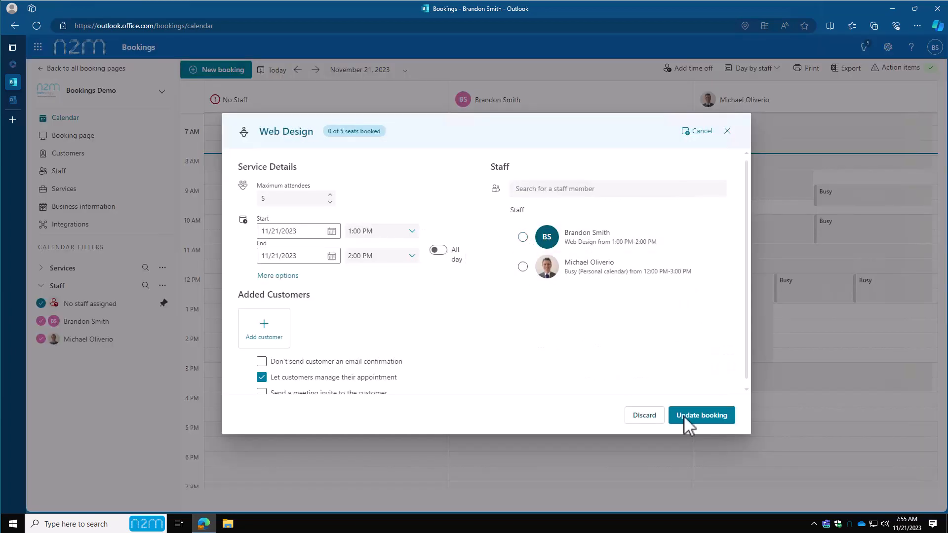
pyautogui.click(700, 415)
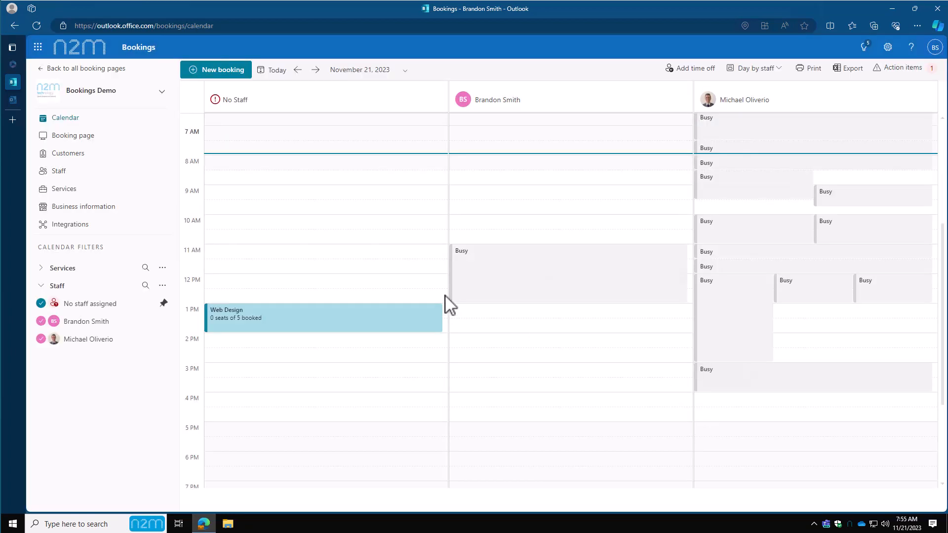
pyautogui.moveTo(317, 321)
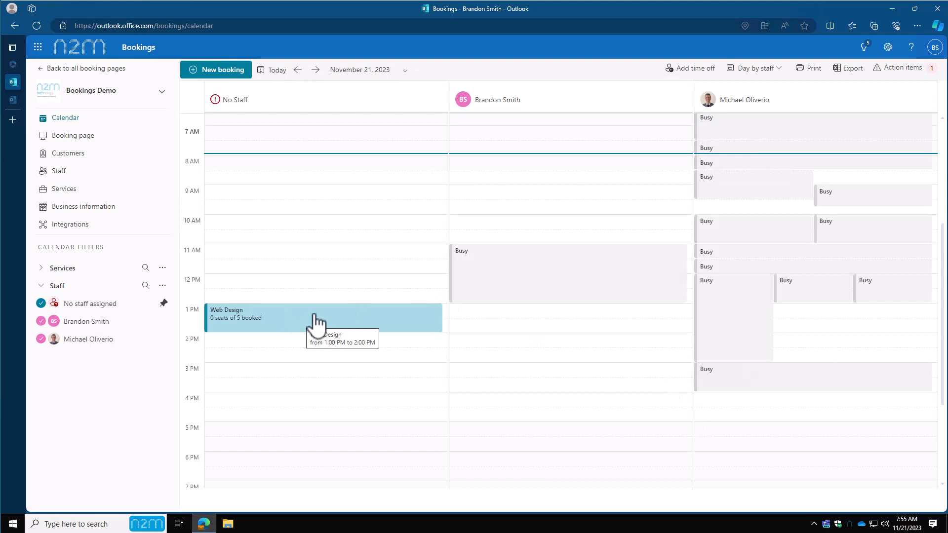
pyautogui.moveTo(324, 326)
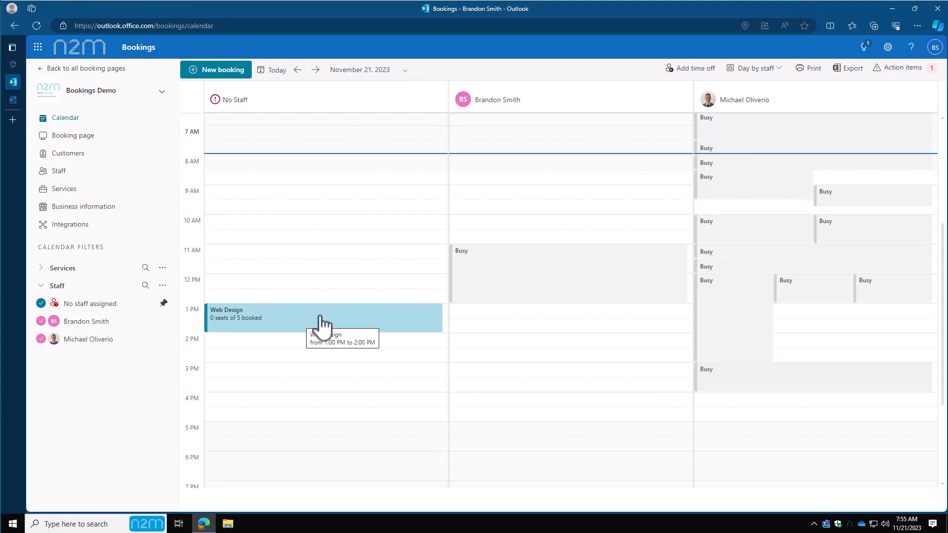
pyautogui.moveTo(285, 324)
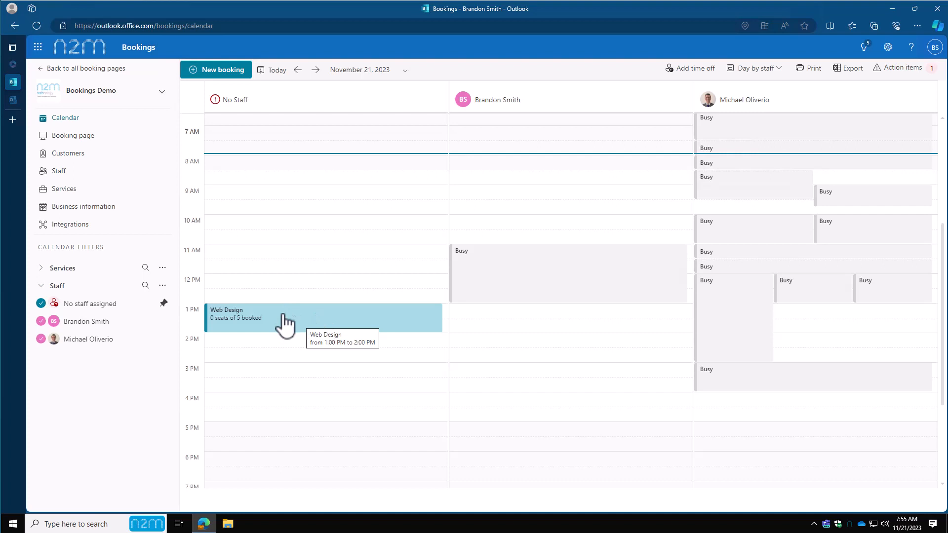
pyautogui.click(285, 318)
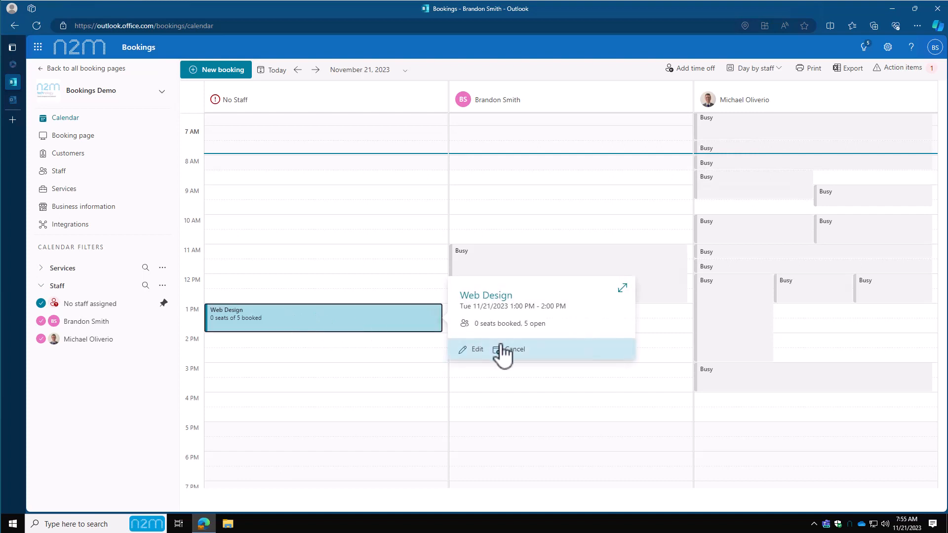
# Step: Cancel the 1–2 PM Web Design booking and start a new booking from the toolbar
pyautogui.click(513, 349)
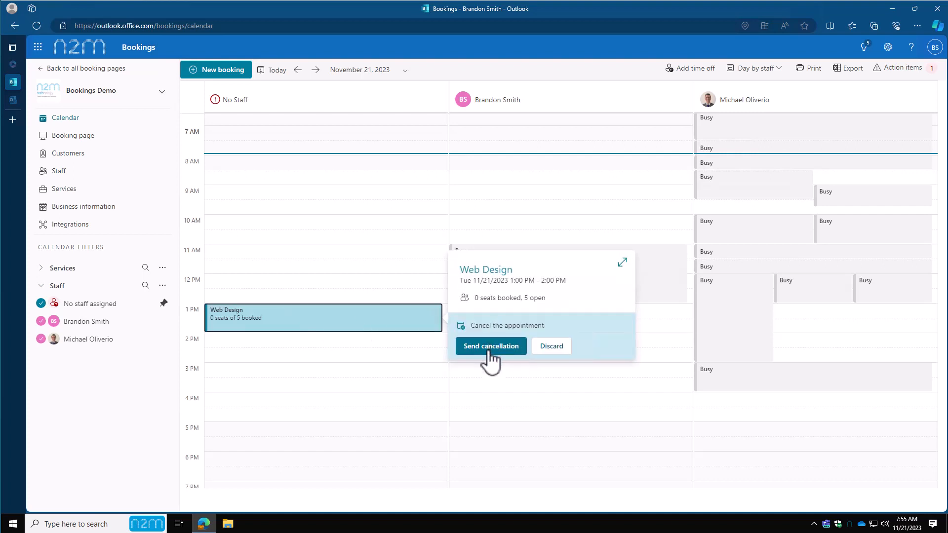
pyautogui.click(490, 345)
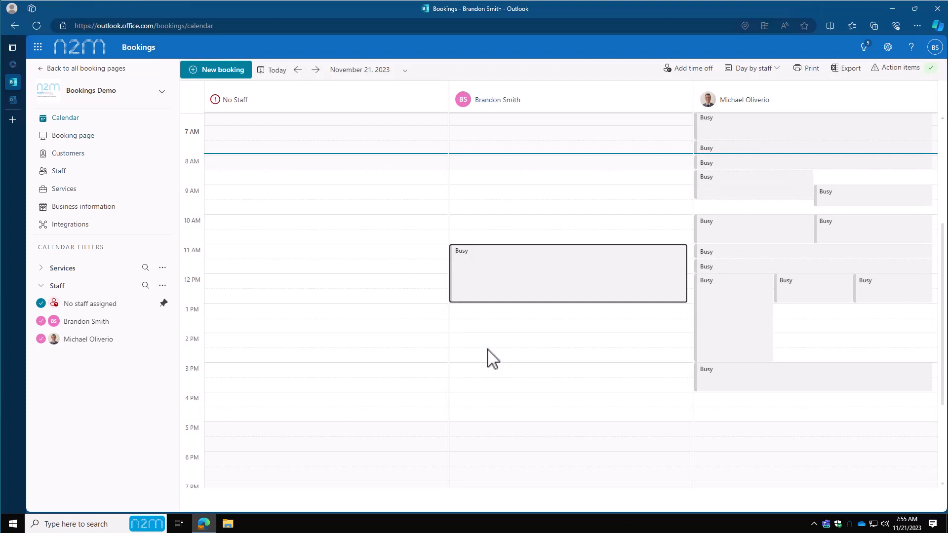
pyautogui.scroll(3)
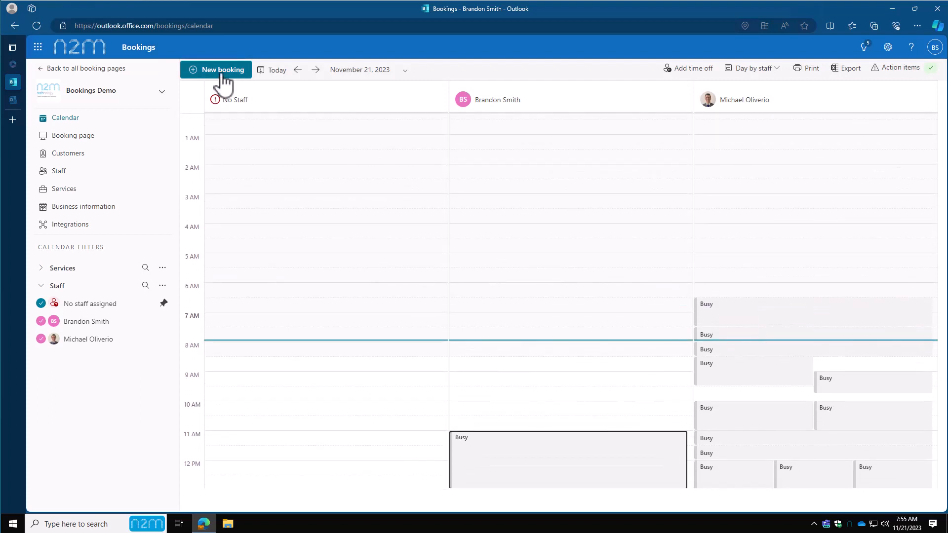
pyautogui.click(216, 69)
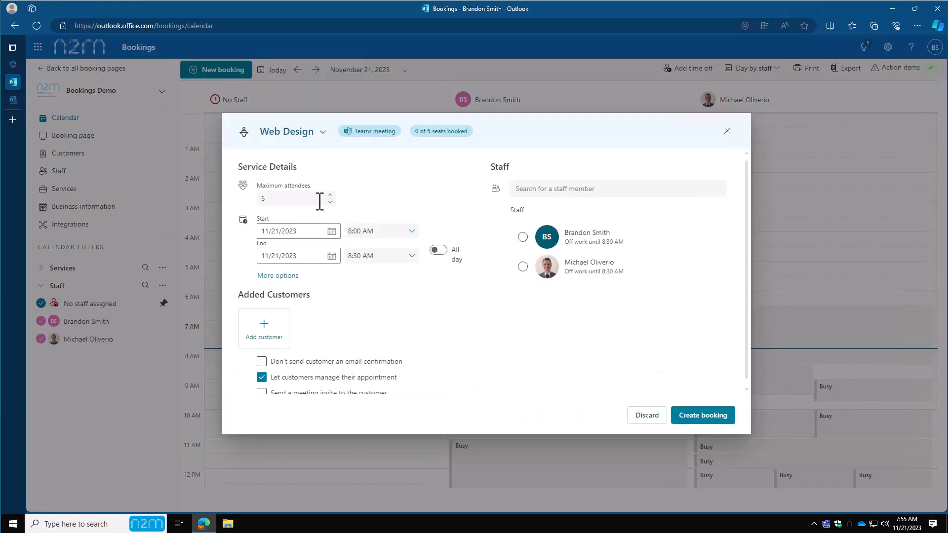
pyautogui.moveTo(332, 204)
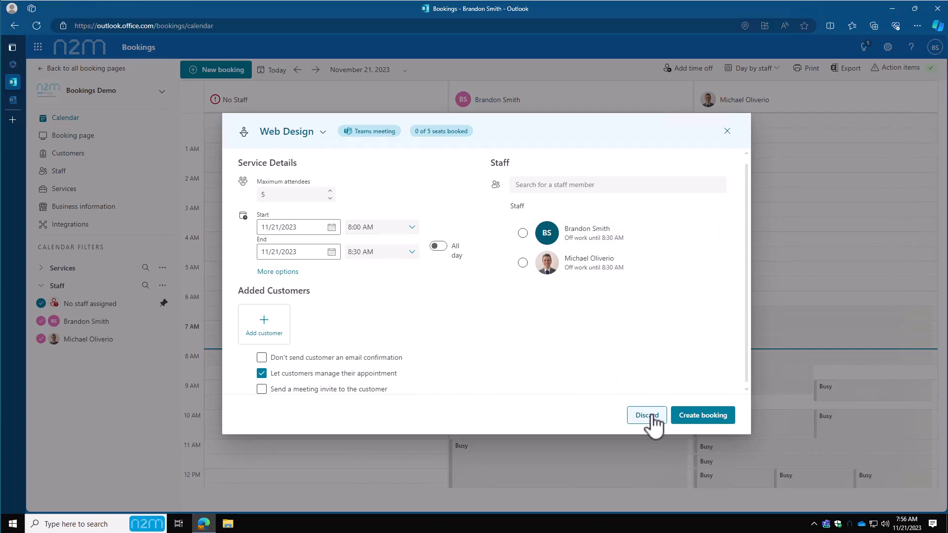
pyautogui.moveTo(547, 215)
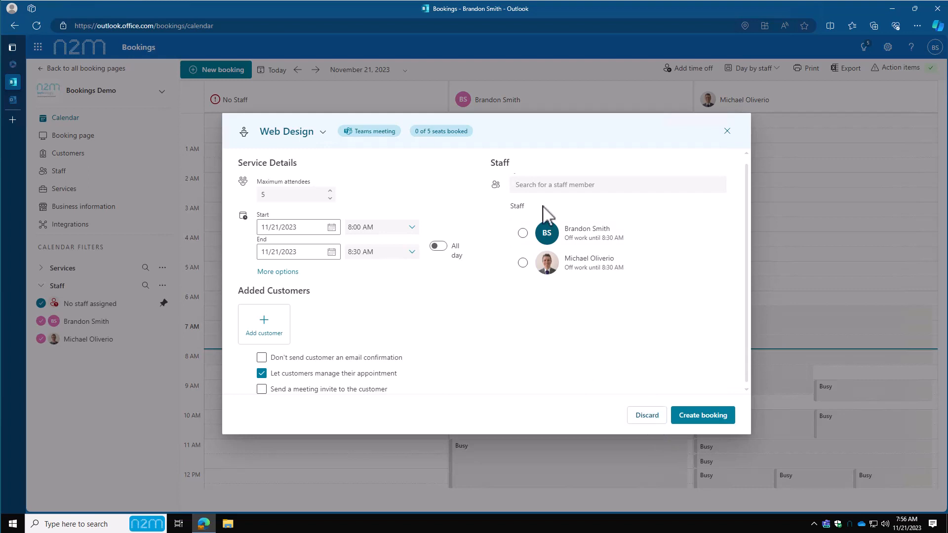
pyautogui.moveTo(438, 140)
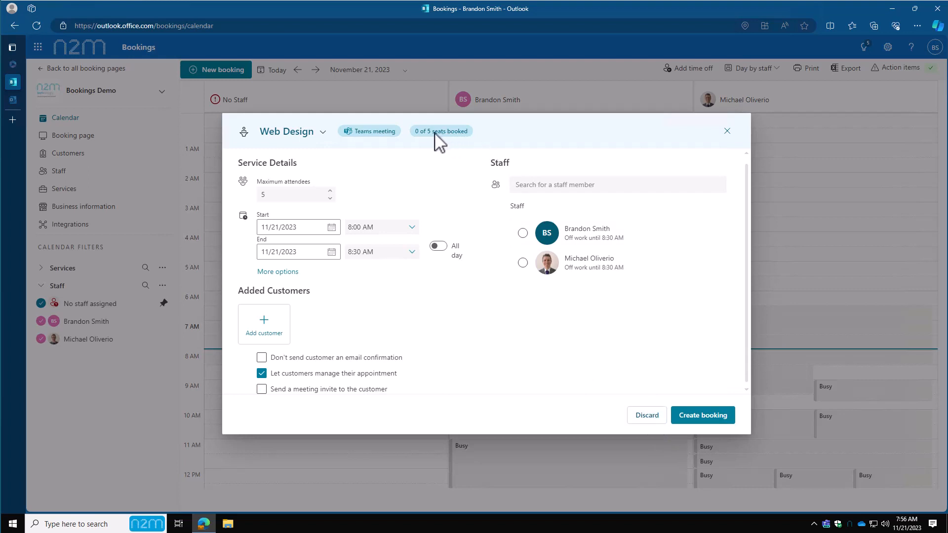
pyautogui.moveTo(426, 145)
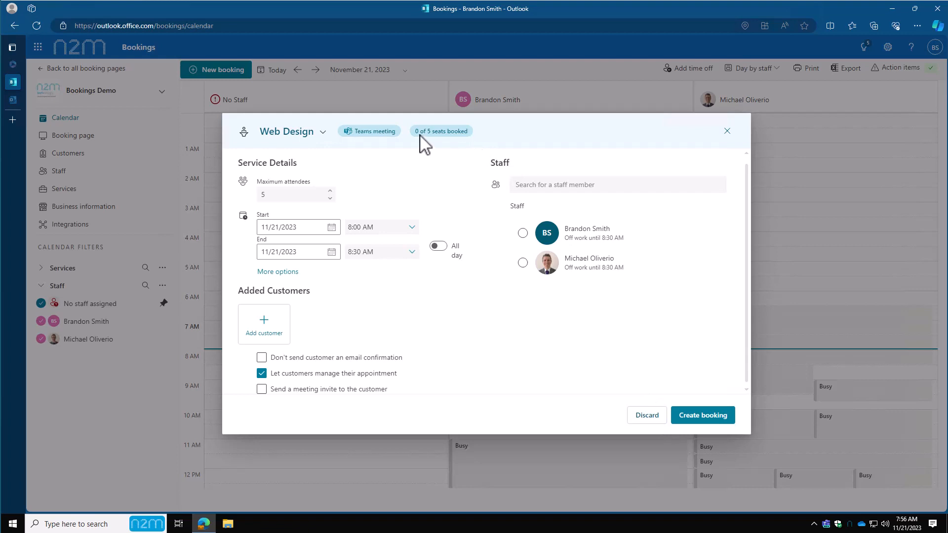
pyautogui.moveTo(646, 415)
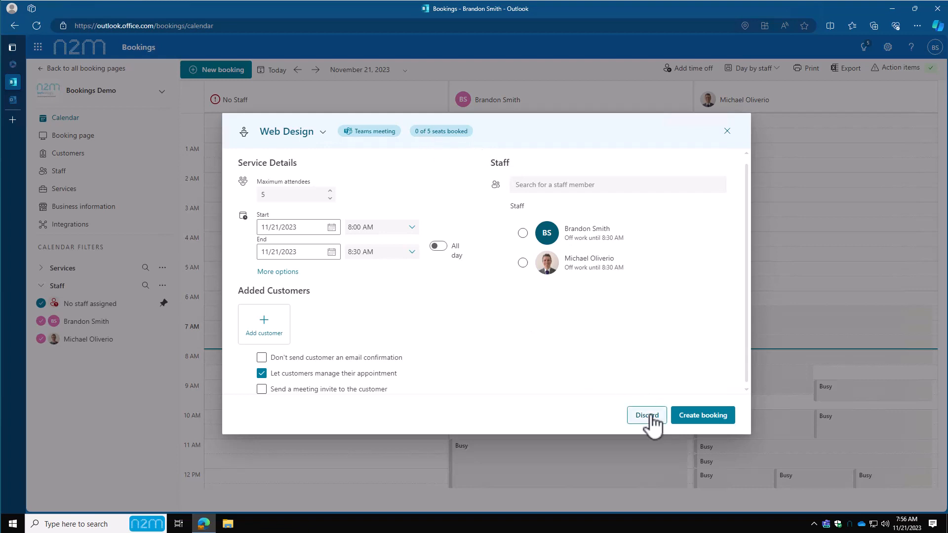
# Step: Discard the unsaved 8:00–8:30 AM Web Design booking form
pyautogui.click(646, 415)
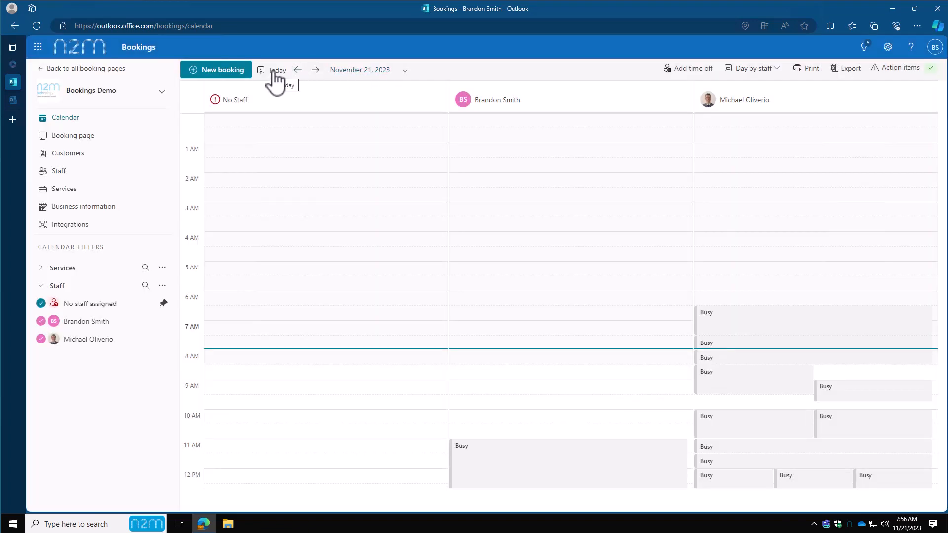
pyautogui.moveTo(317, 78)
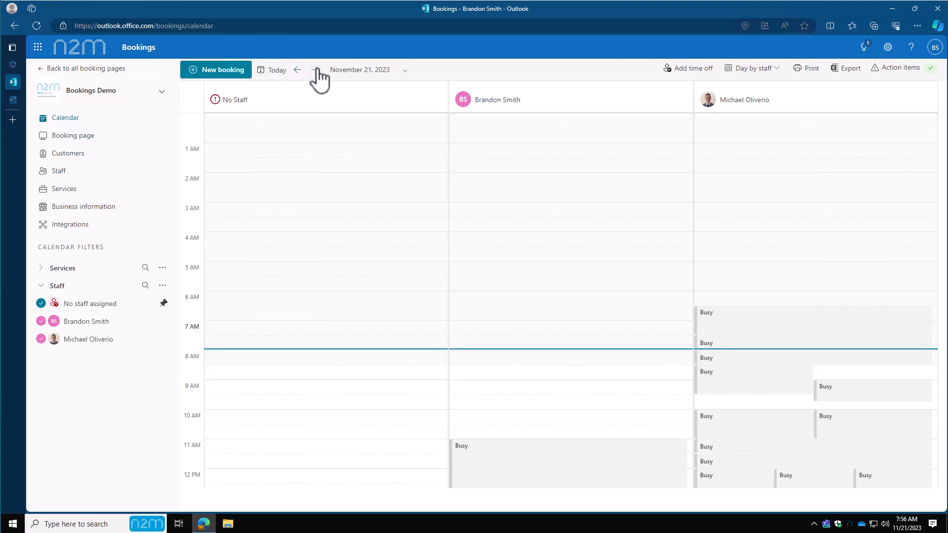
# Step: Browse to the next day and December 9, return to today, and start adding time off
pyautogui.click(315, 69)
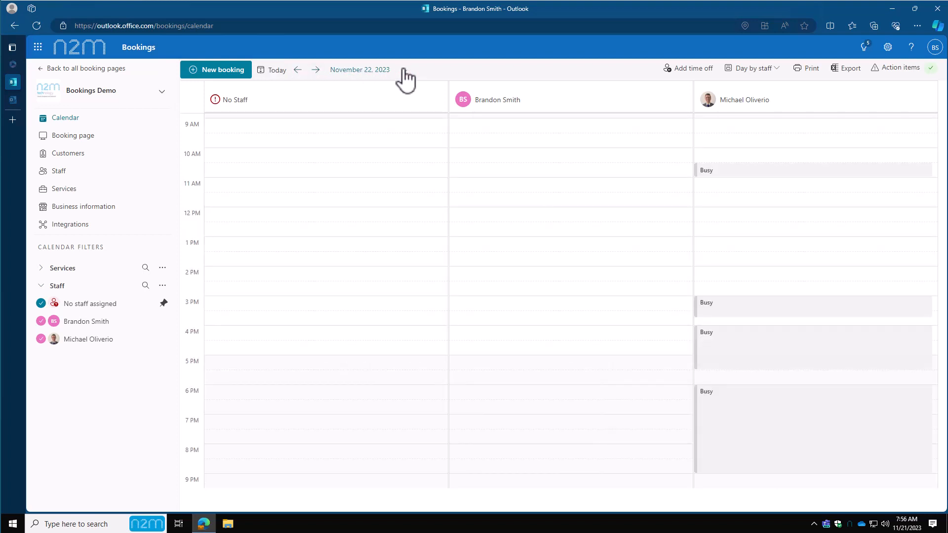
pyautogui.click(404, 70)
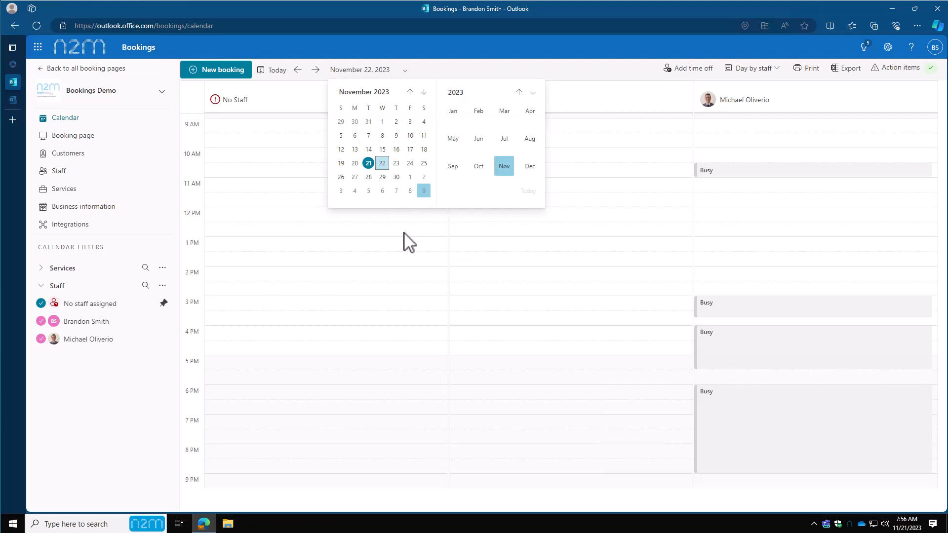
pyautogui.click(423, 191)
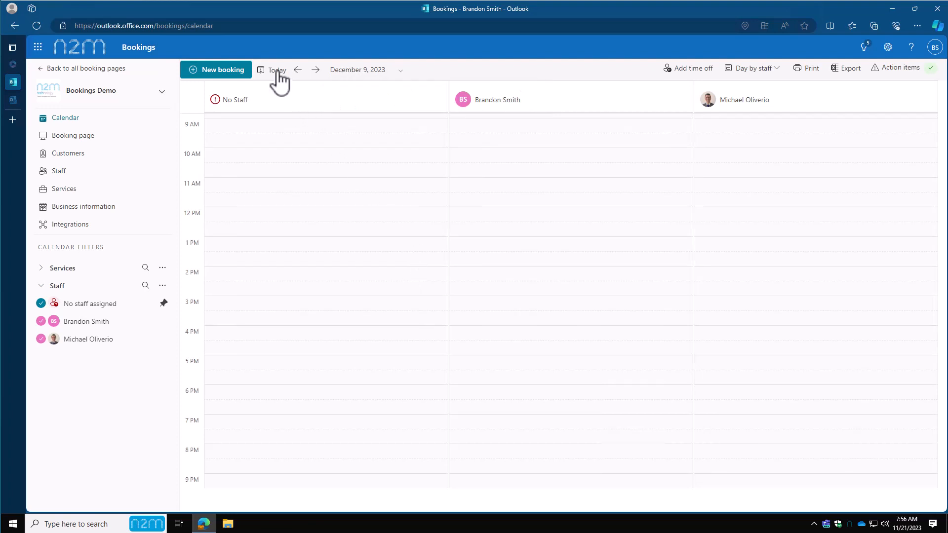
pyautogui.click(277, 69)
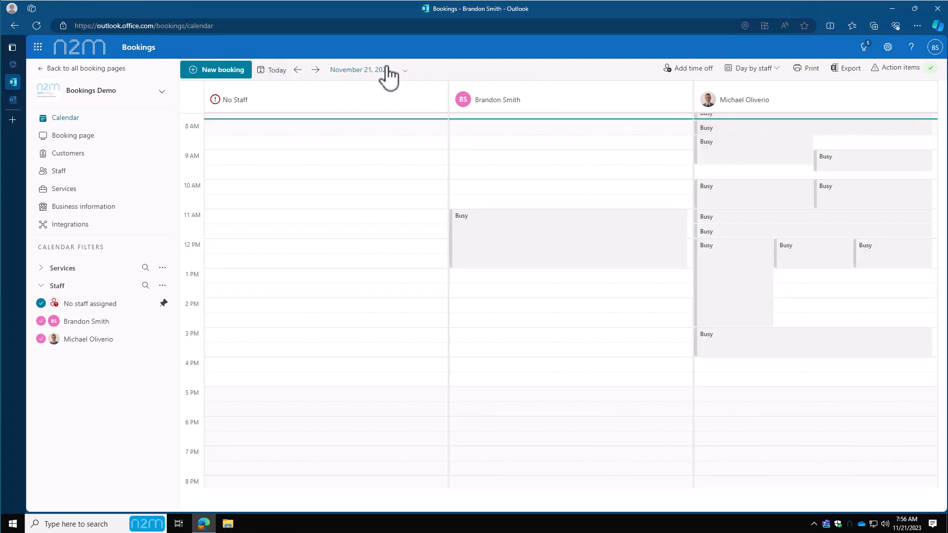
pyautogui.click(689, 67)
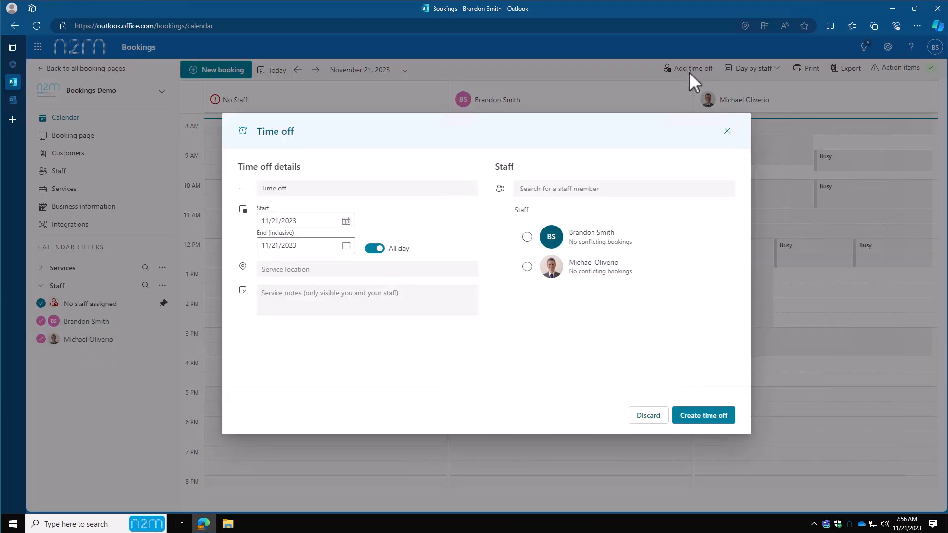
pyautogui.click(527, 236)
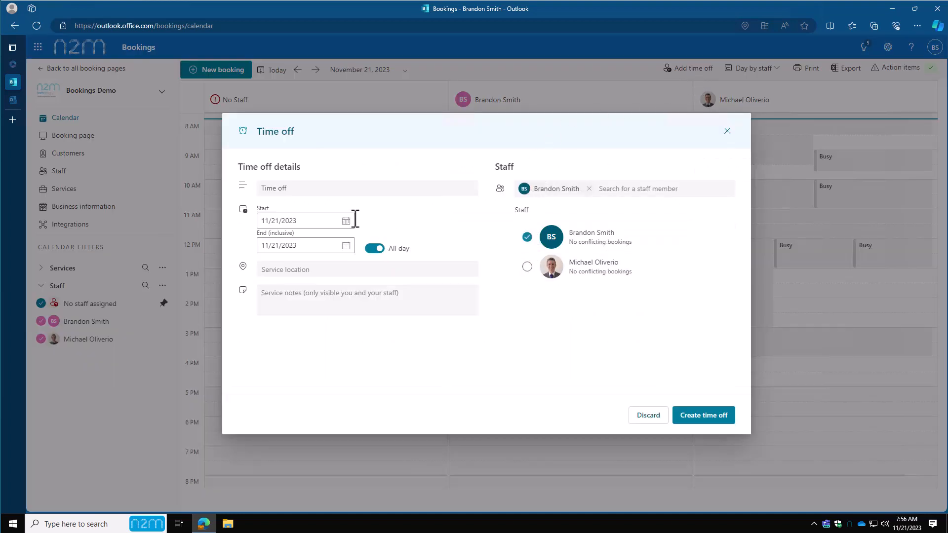
pyautogui.write('11/24/2023')
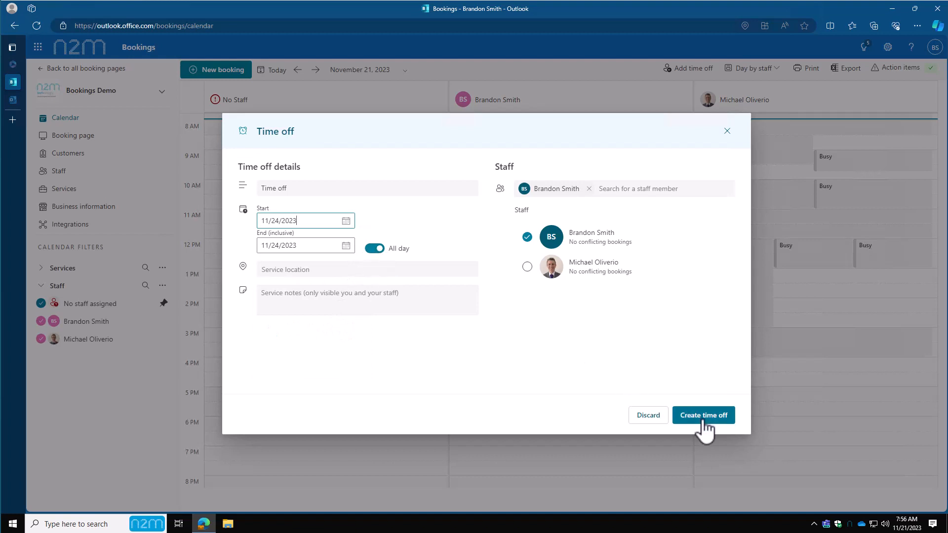
pyautogui.moveTo(647, 415)
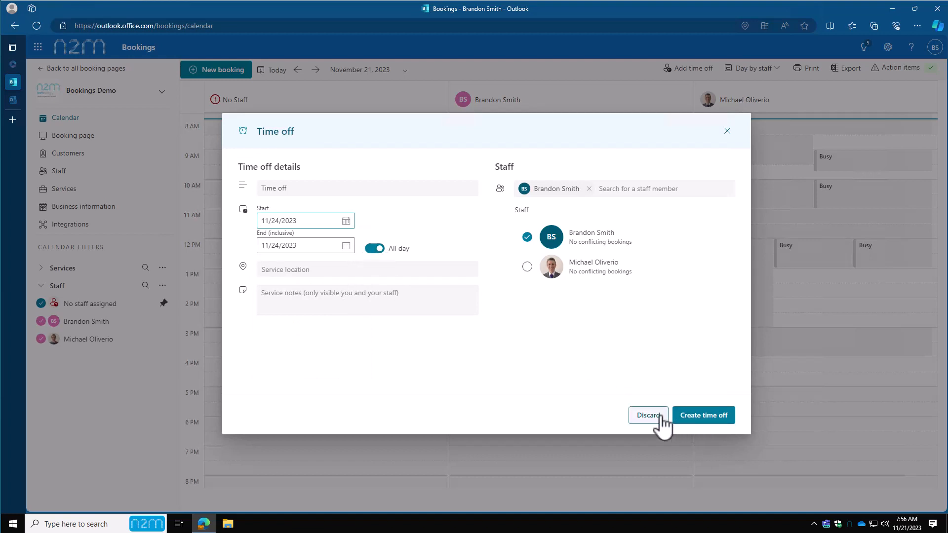
pyautogui.click(648, 415)
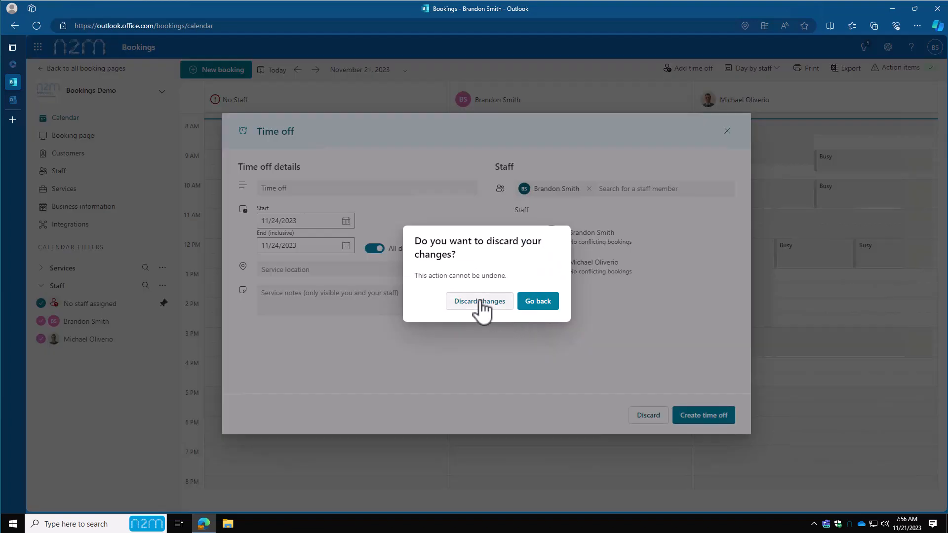
pyautogui.click(479, 301)
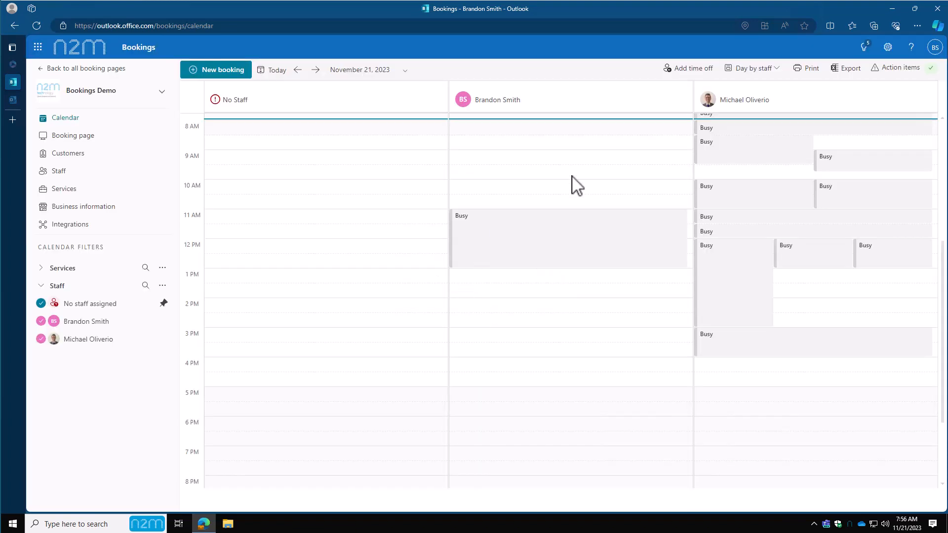
pyautogui.click(751, 68)
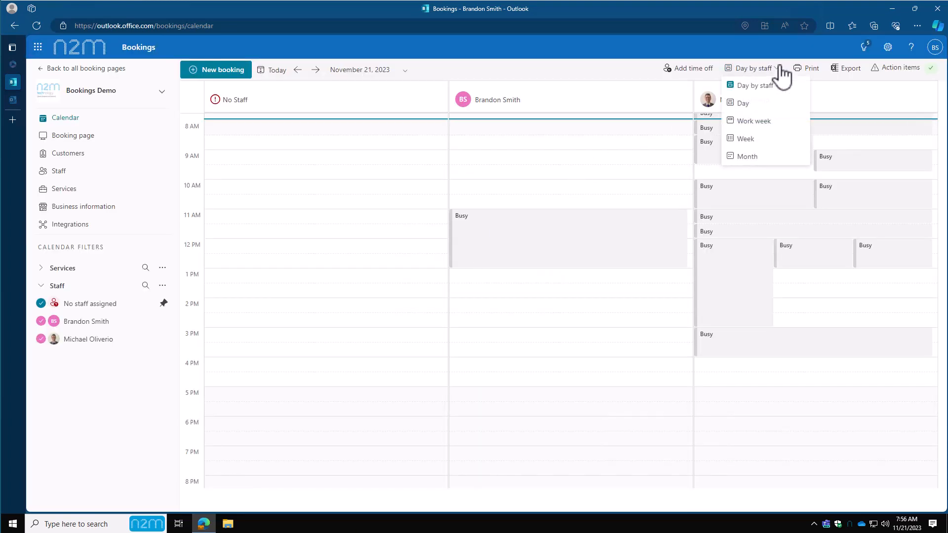
pyautogui.moveTo(743, 103)
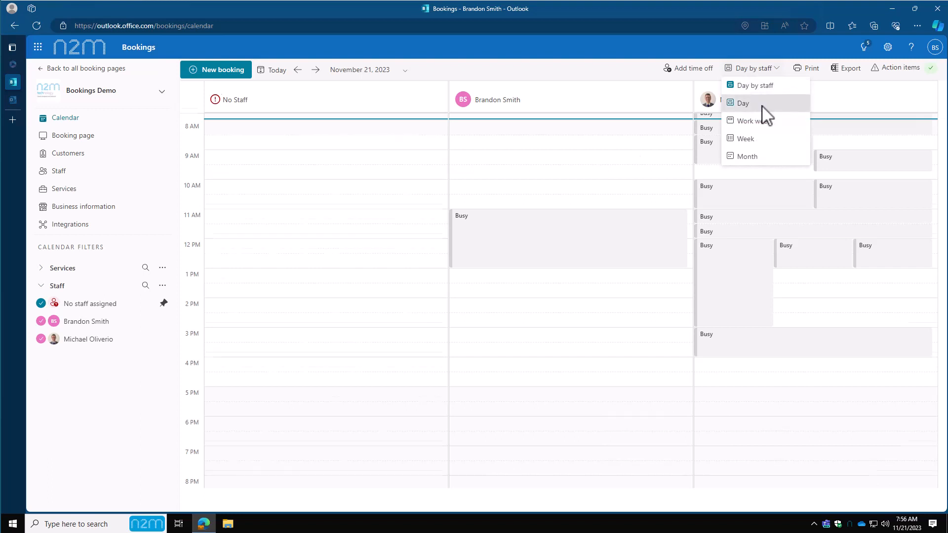
pyautogui.click(743, 103)
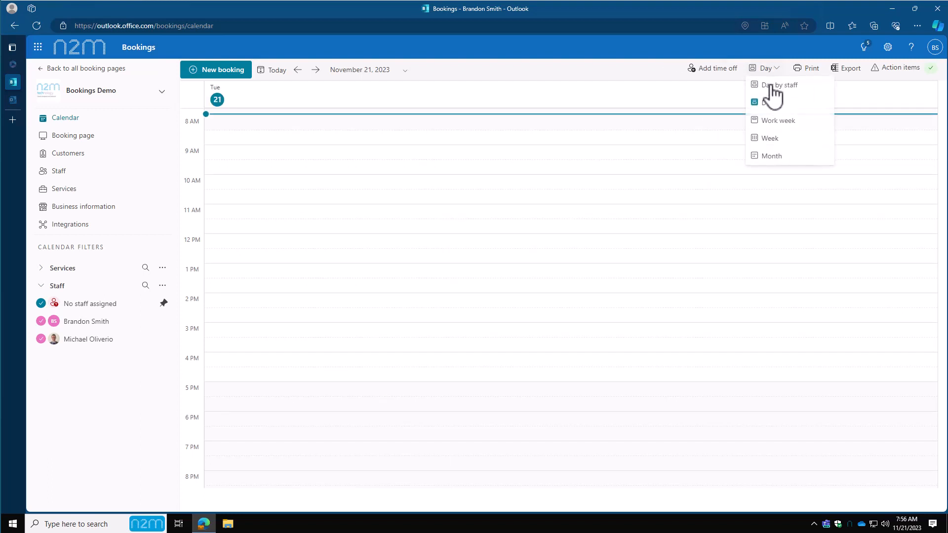
pyautogui.click(770, 155)
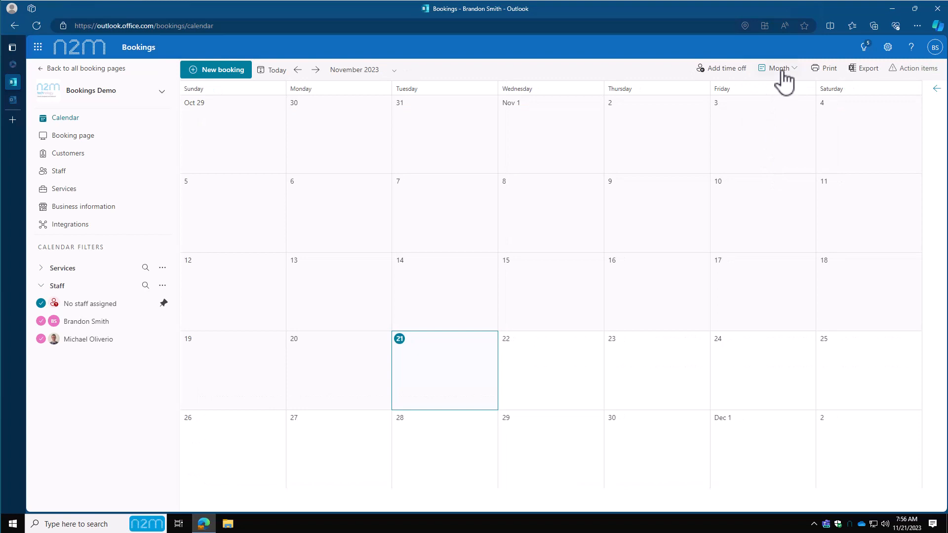
pyautogui.click(779, 67)
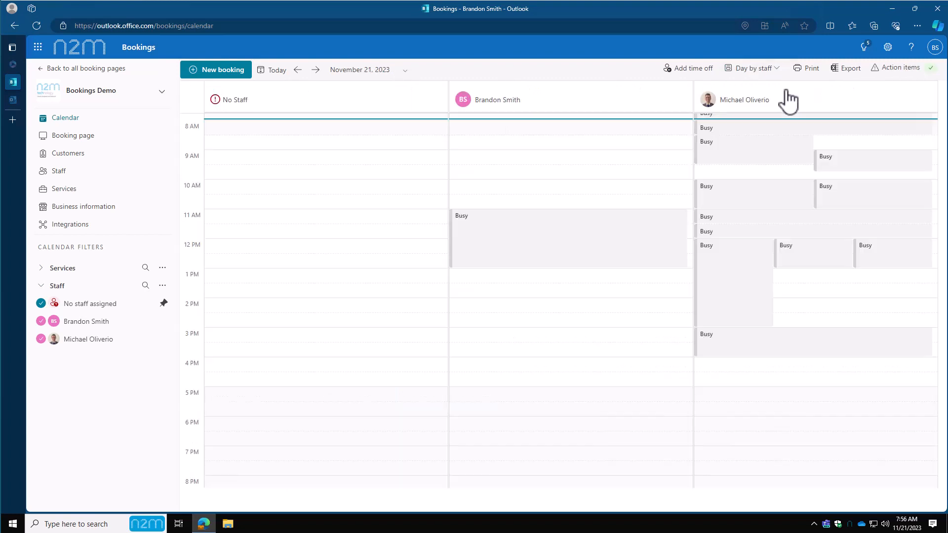
pyautogui.moveTo(915, 81)
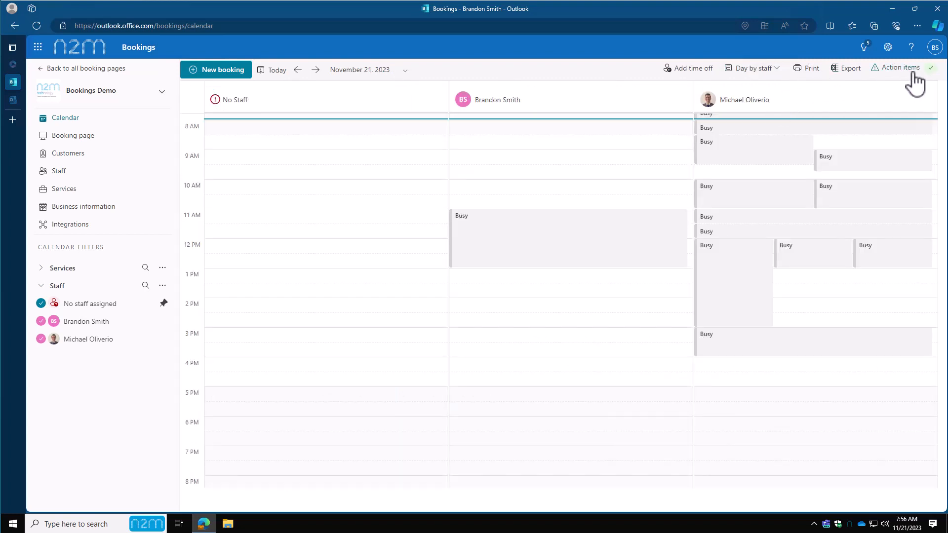
pyautogui.moveTo(849, 68)
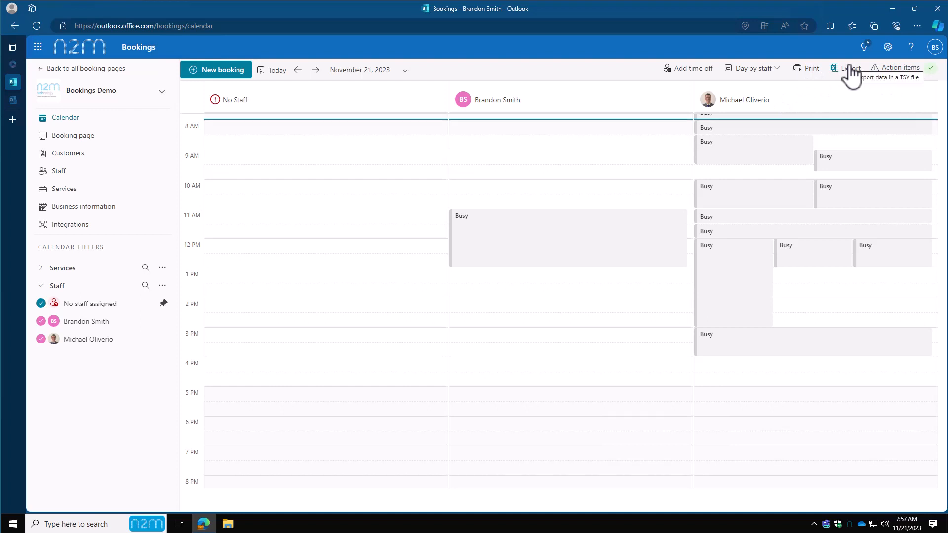
pyautogui.moveTo(88, 78)
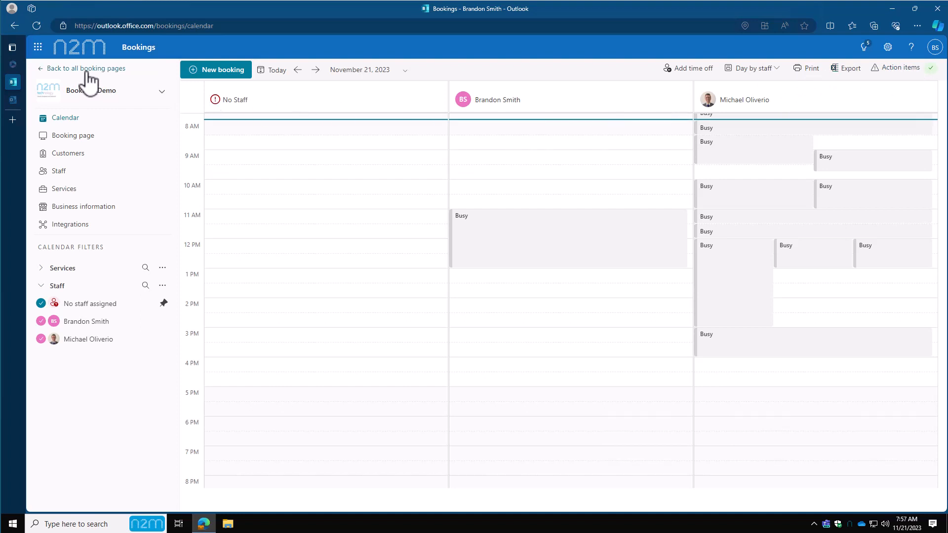
# Step: Return to all booking pages and share the Bookings Demo page
pyautogui.click(87, 68)
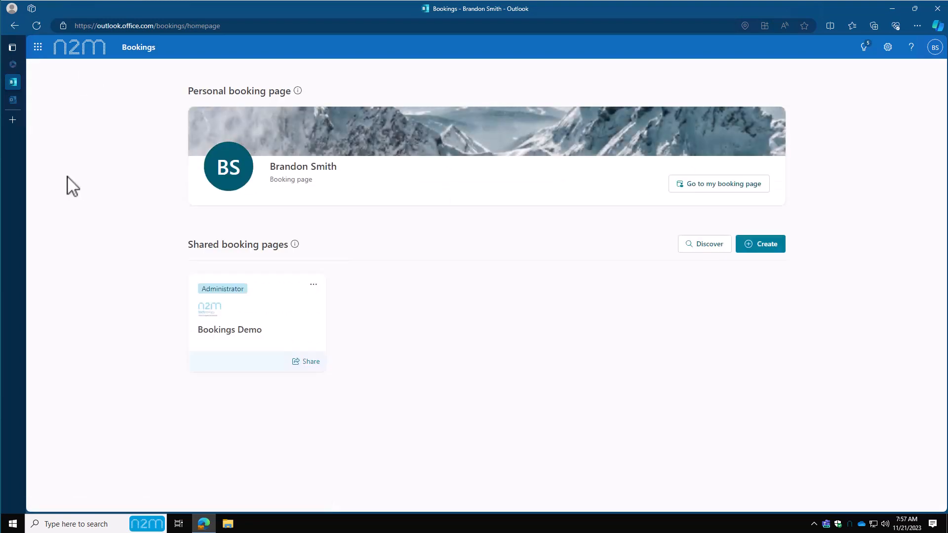
pyautogui.moveTo(263, 266)
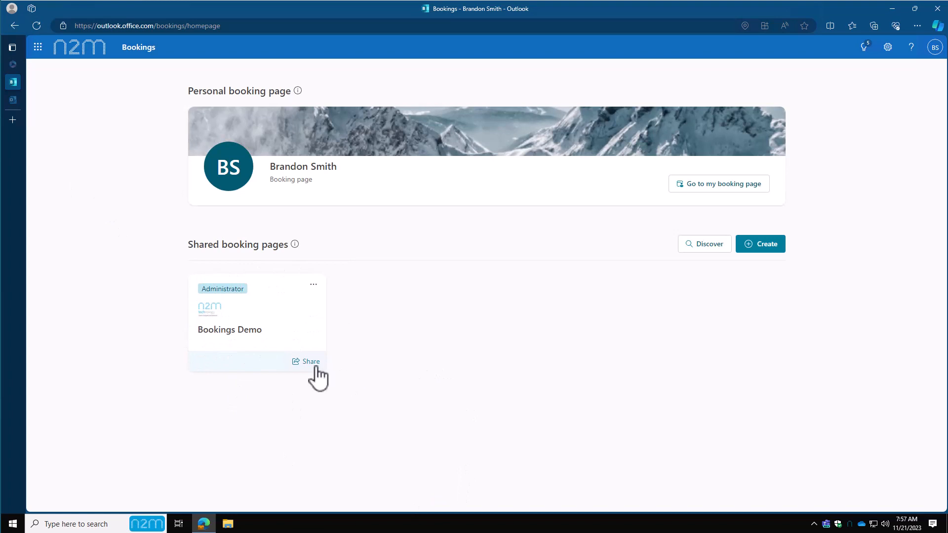
pyautogui.click(310, 360)
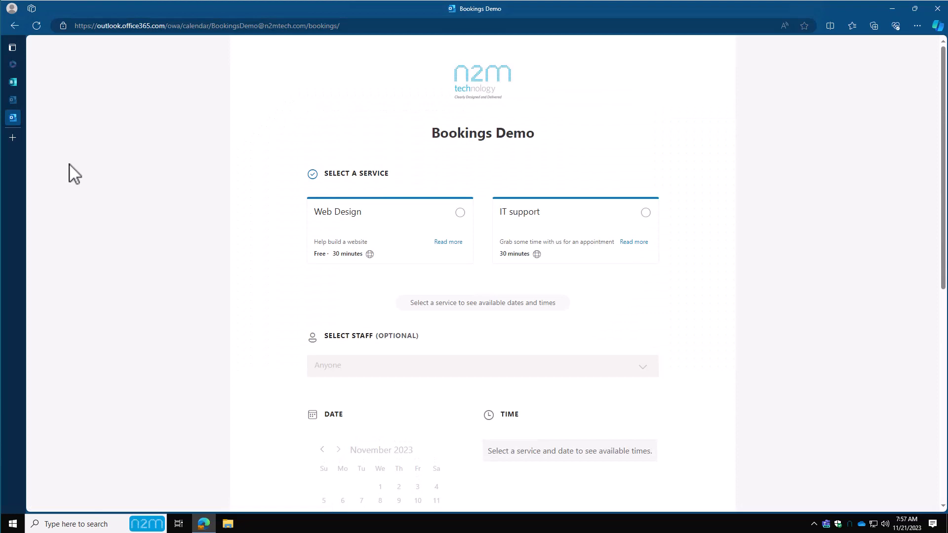
pyautogui.moveTo(782, 270)
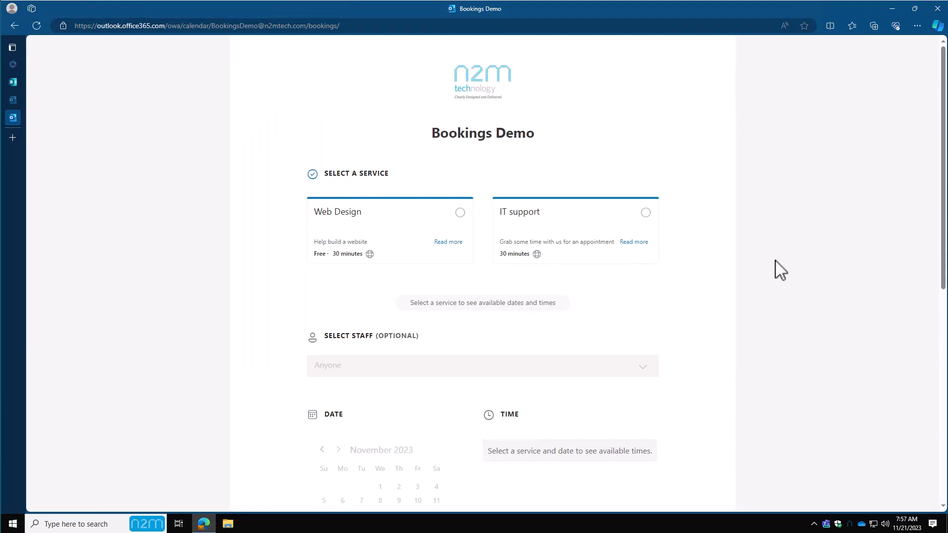
pyautogui.moveTo(469, 226)
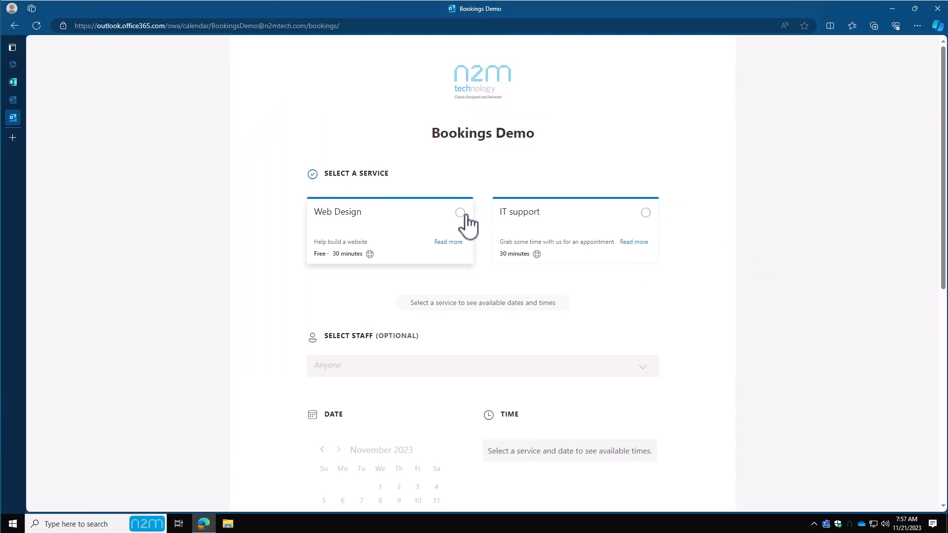
# Step: Choose Web Design (after trying IT support) for November 27 at the 8:30 AM slot, staff Anyone
pyautogui.click(460, 212)
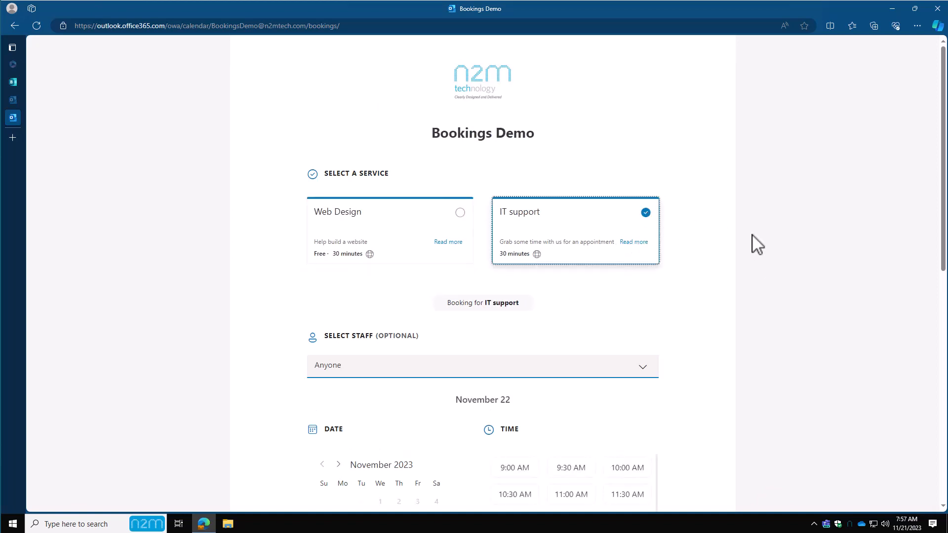
pyautogui.scroll(-3)
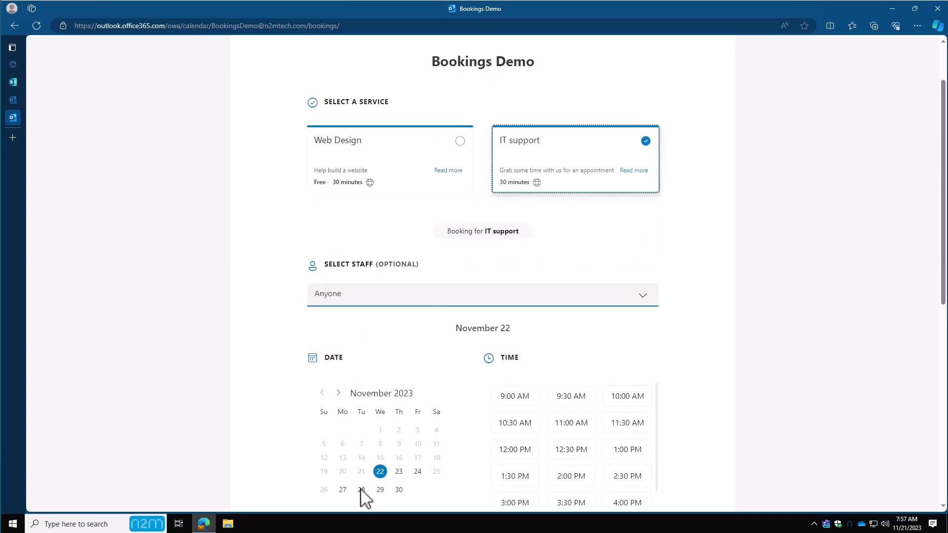
pyautogui.moveTo(461, 148)
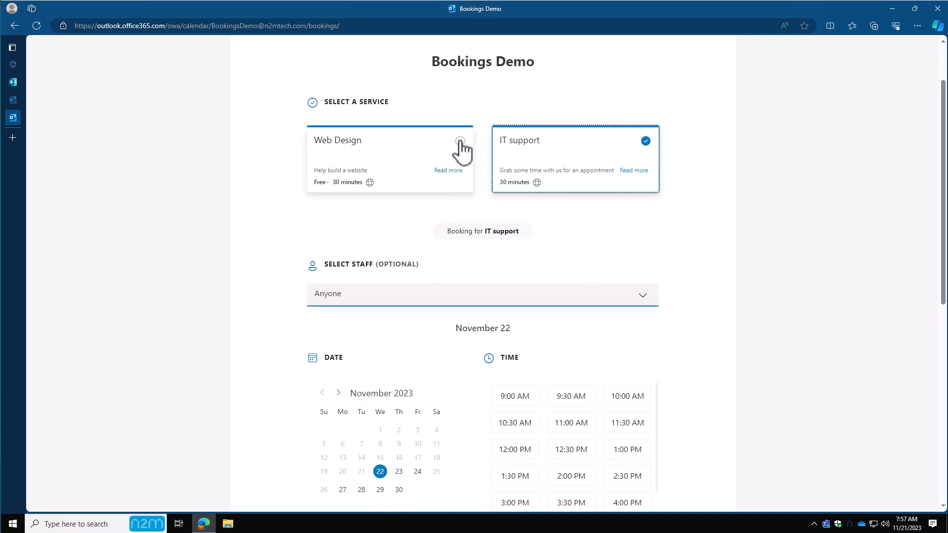
pyautogui.click(460, 140)
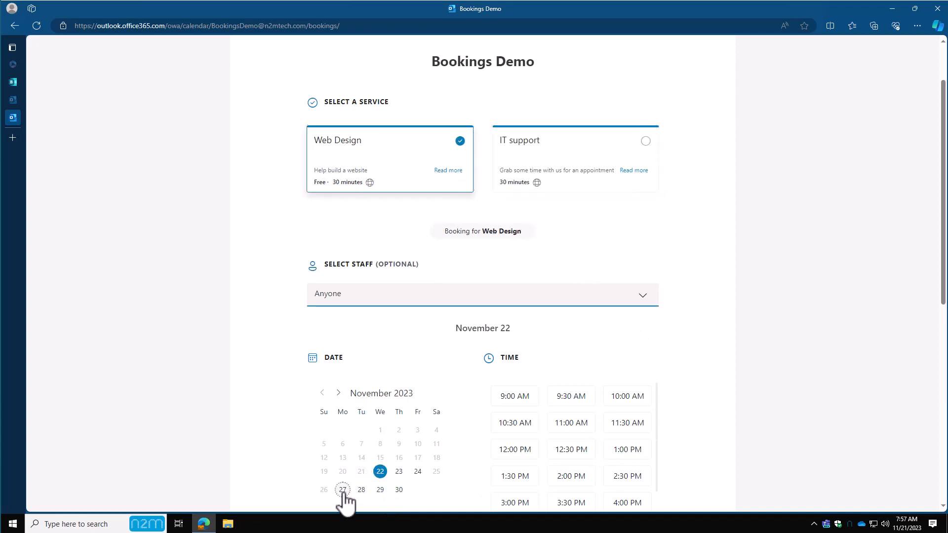
pyautogui.click(342, 489)
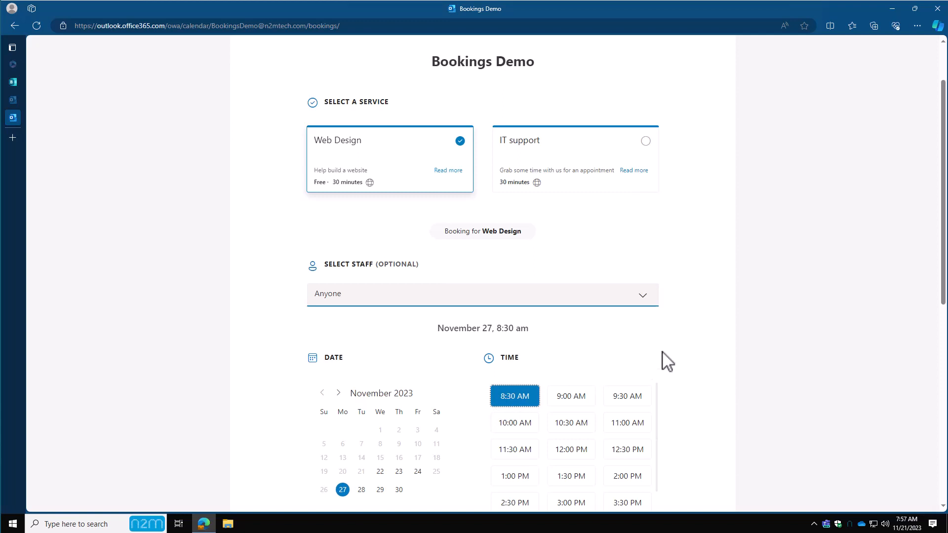
pyautogui.click(482, 294)
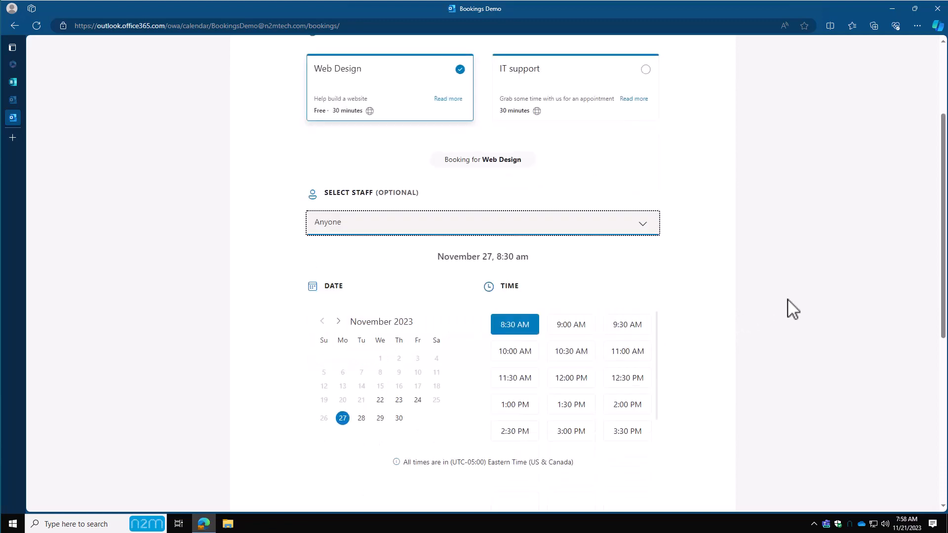
pyautogui.scroll(-3)
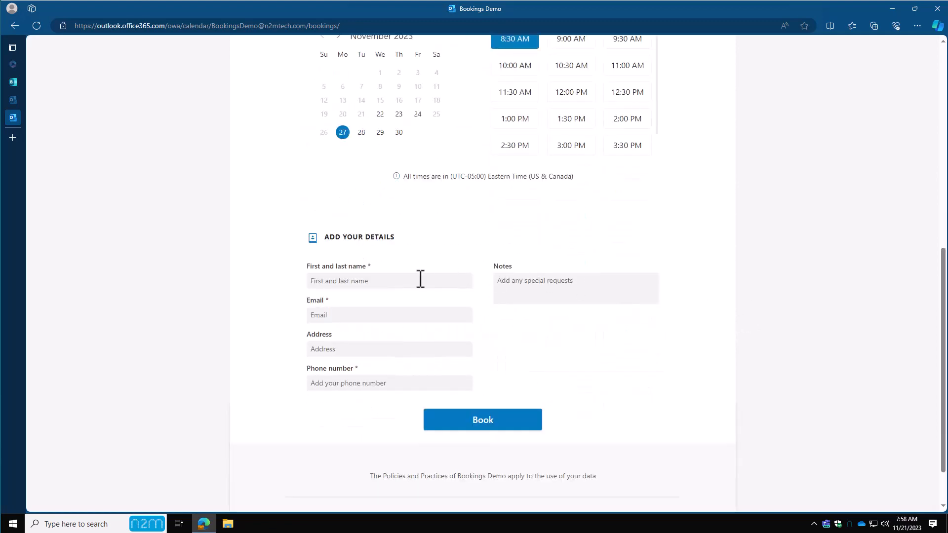
pyautogui.click(390, 280)
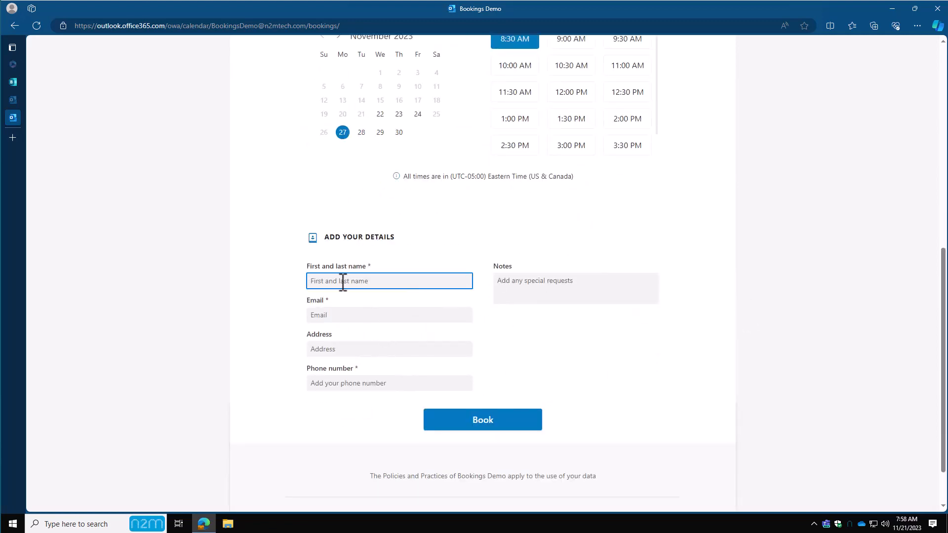
pyautogui.moveTo(350, 305)
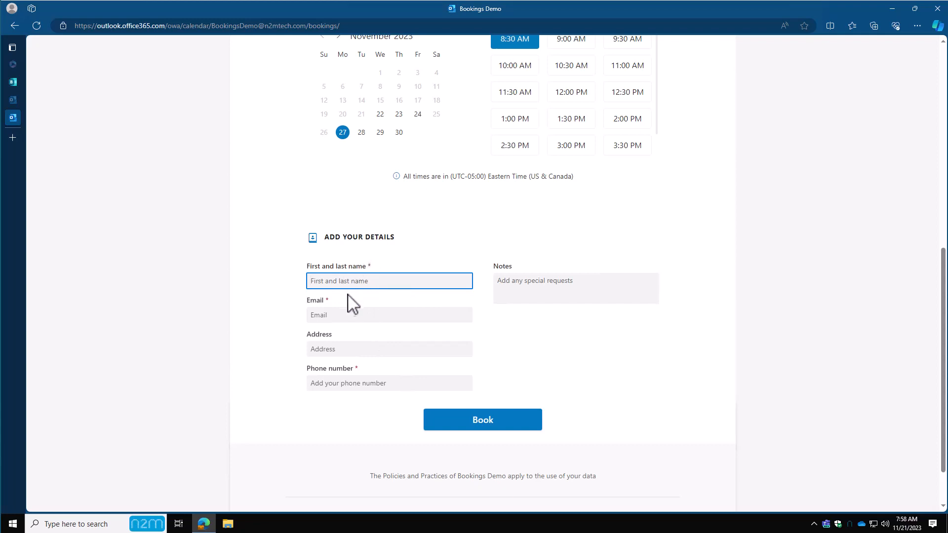
pyautogui.moveTo(326, 319)
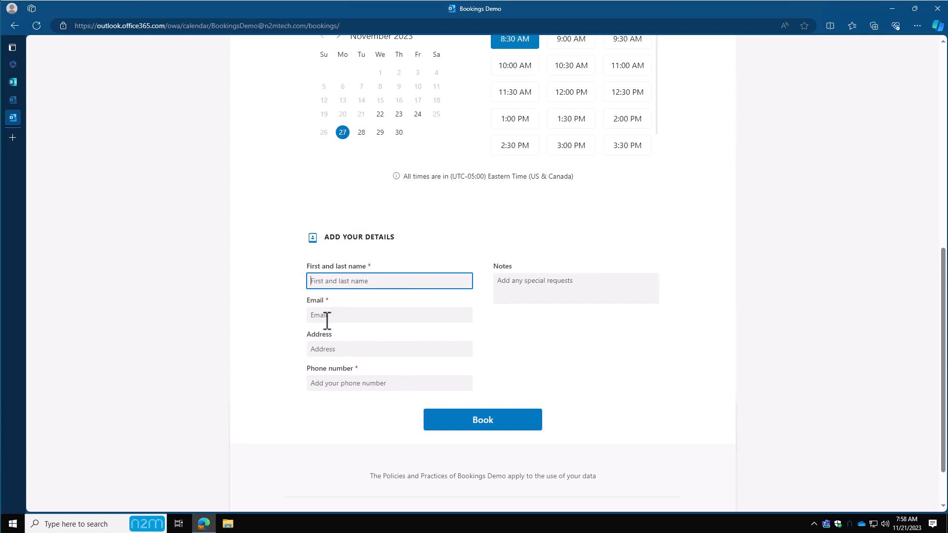
pyautogui.moveTo(404, 379)
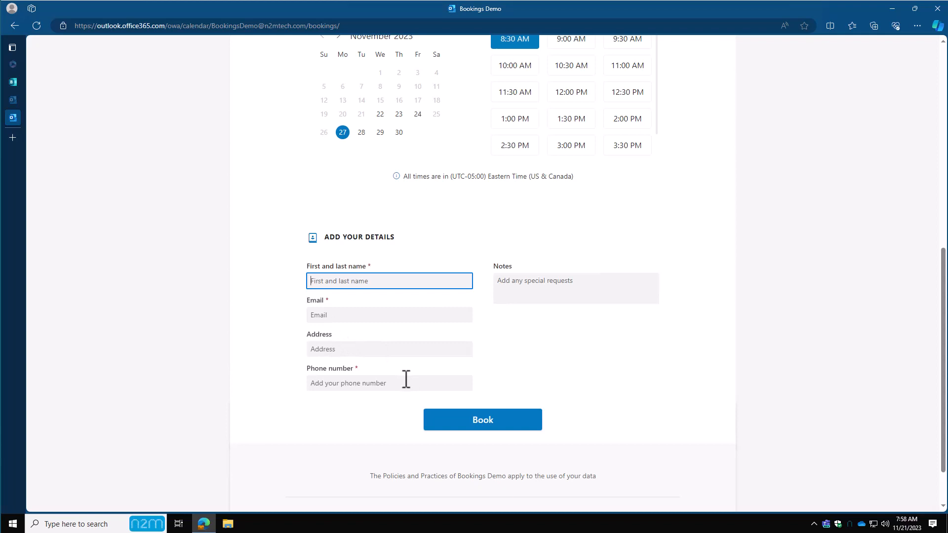
pyautogui.click(575, 288)
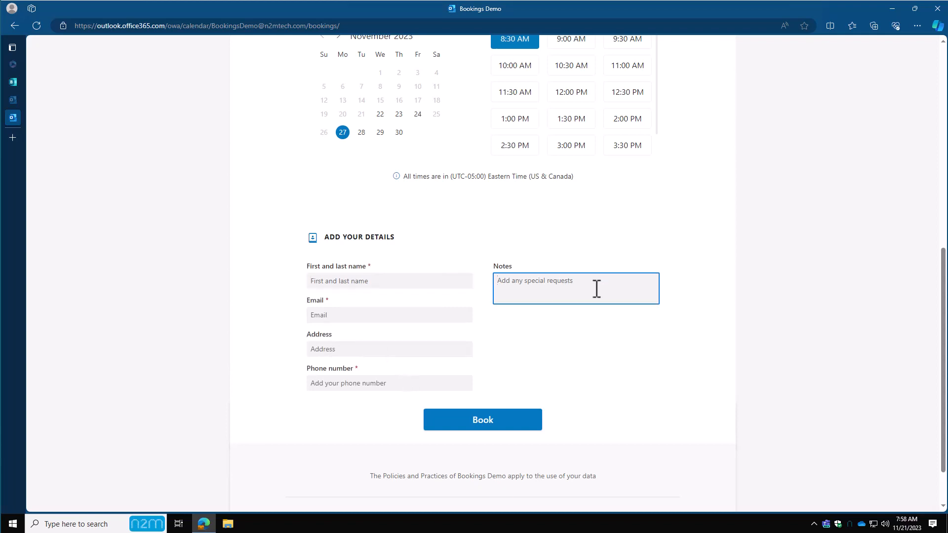
pyautogui.moveTo(511, 422)
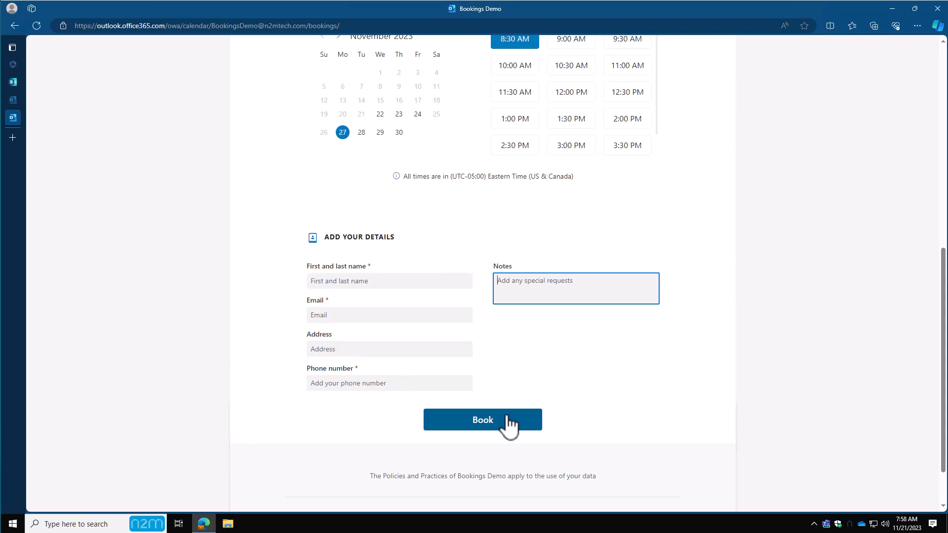
pyautogui.moveTo(522, 382)
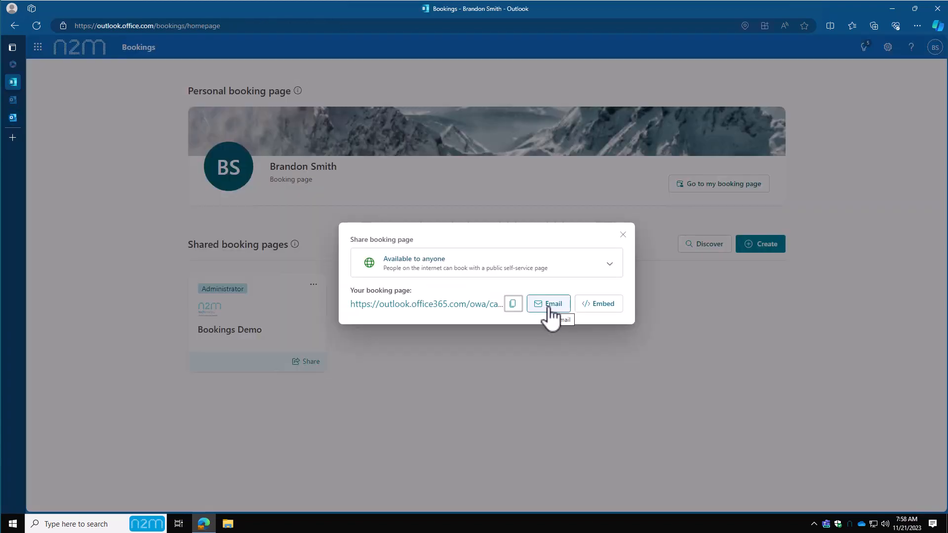
pyautogui.moveTo(621, 253)
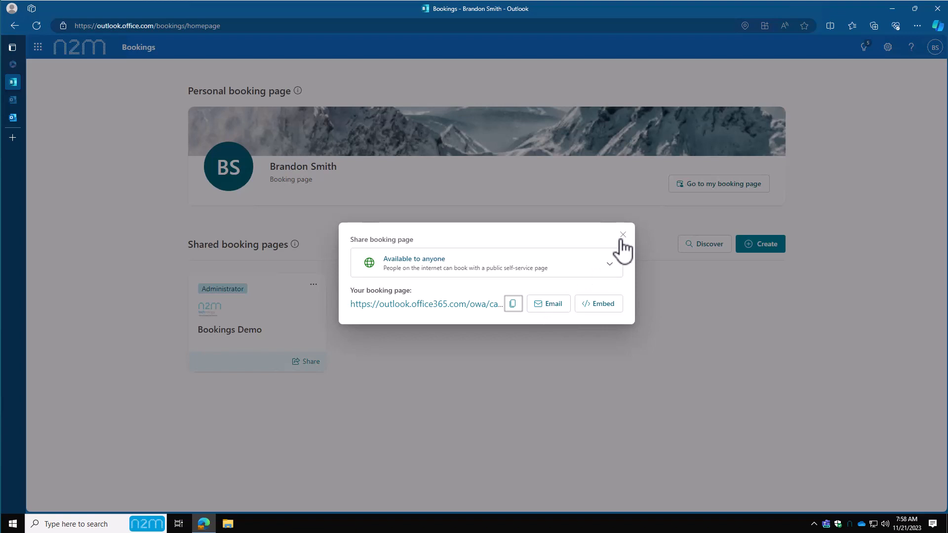
pyautogui.moveTo(619, 247)
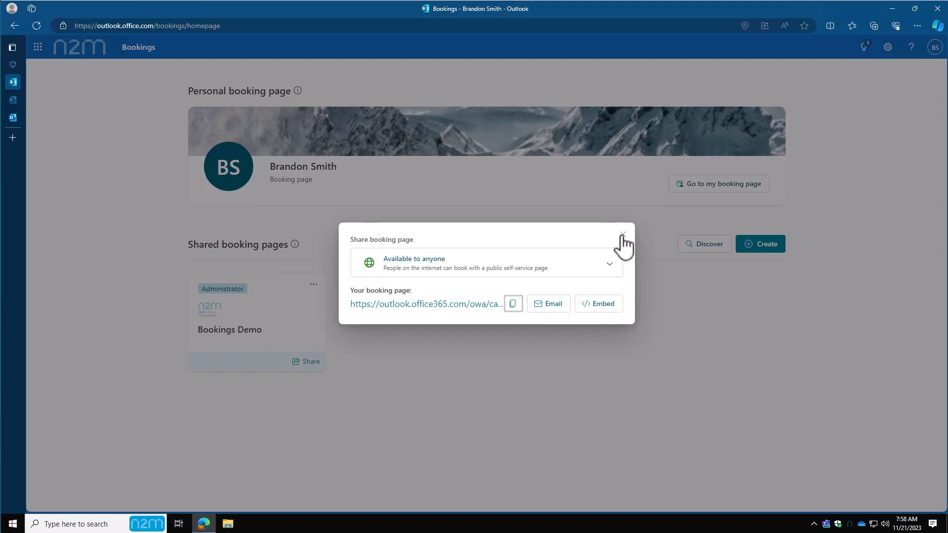
# Step: Close the Share booking page dialog and dismiss the Bookings Demo card's Clone options menu
pyautogui.click(622, 235)
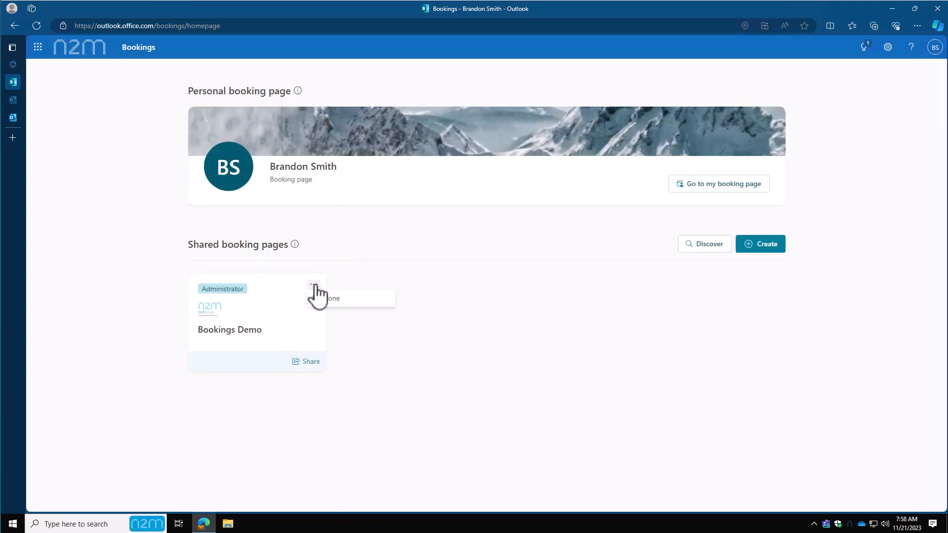
pyautogui.moveTo(334, 298)
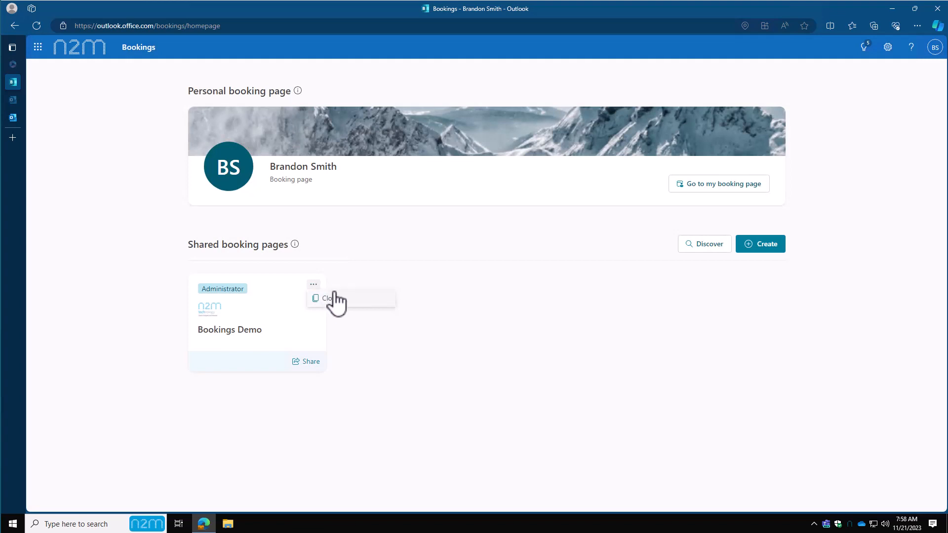
pyautogui.moveTo(289, 329)
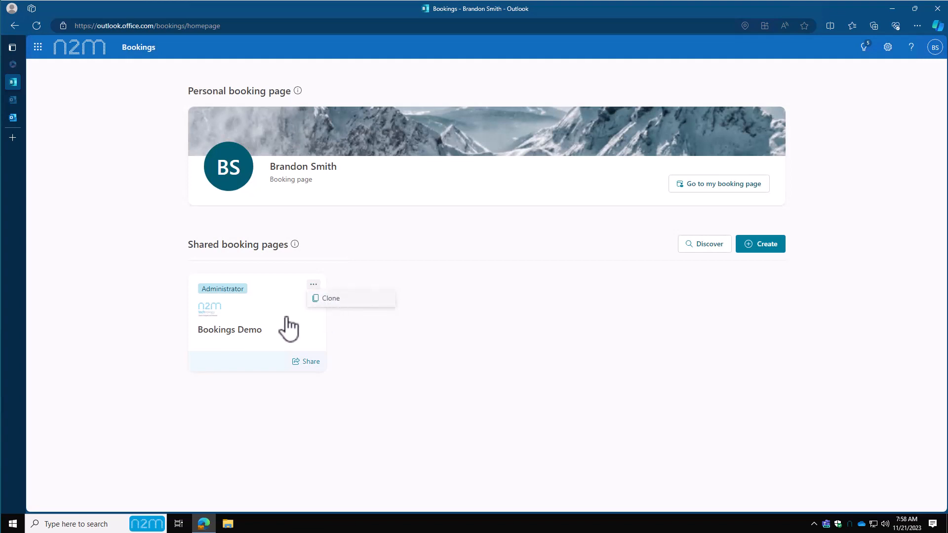
pyautogui.moveTo(401, 350)
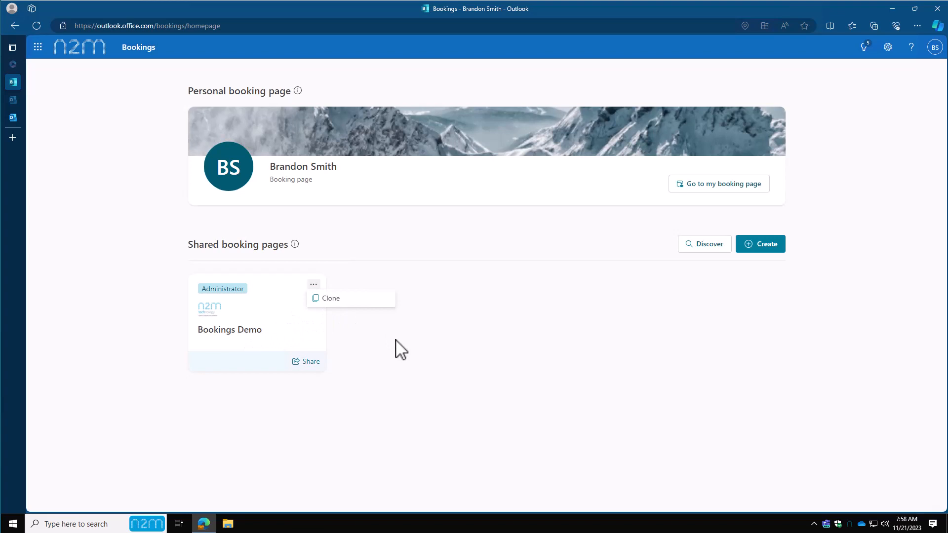
pyautogui.click(401, 349)
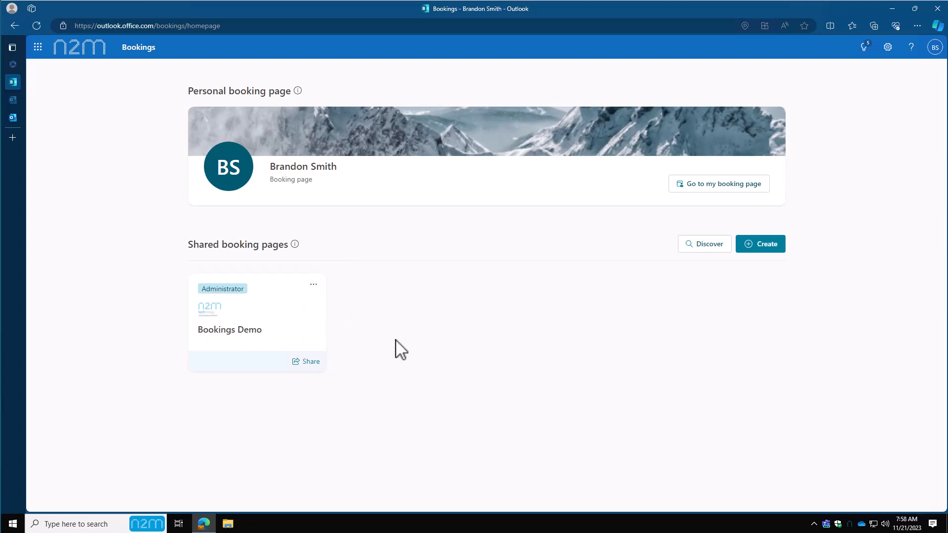
pyautogui.moveTo(497, 288)
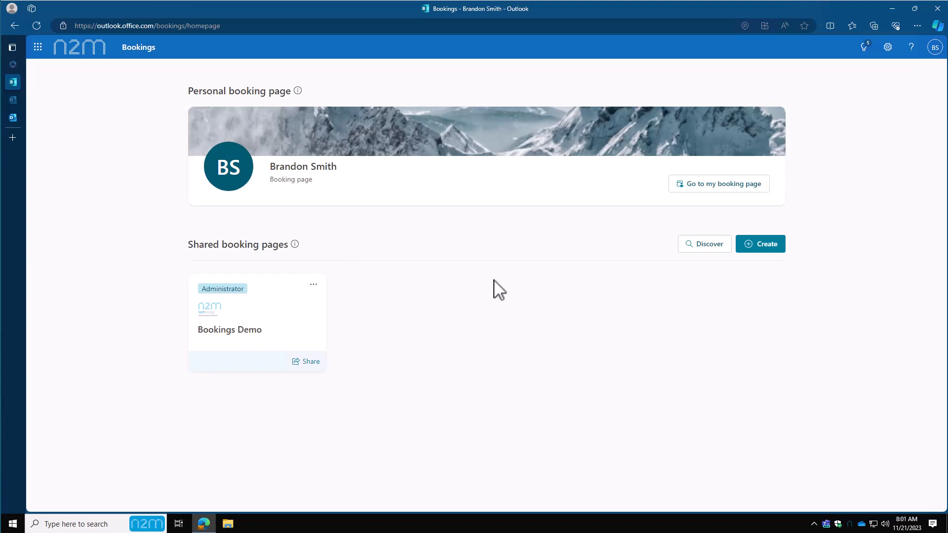